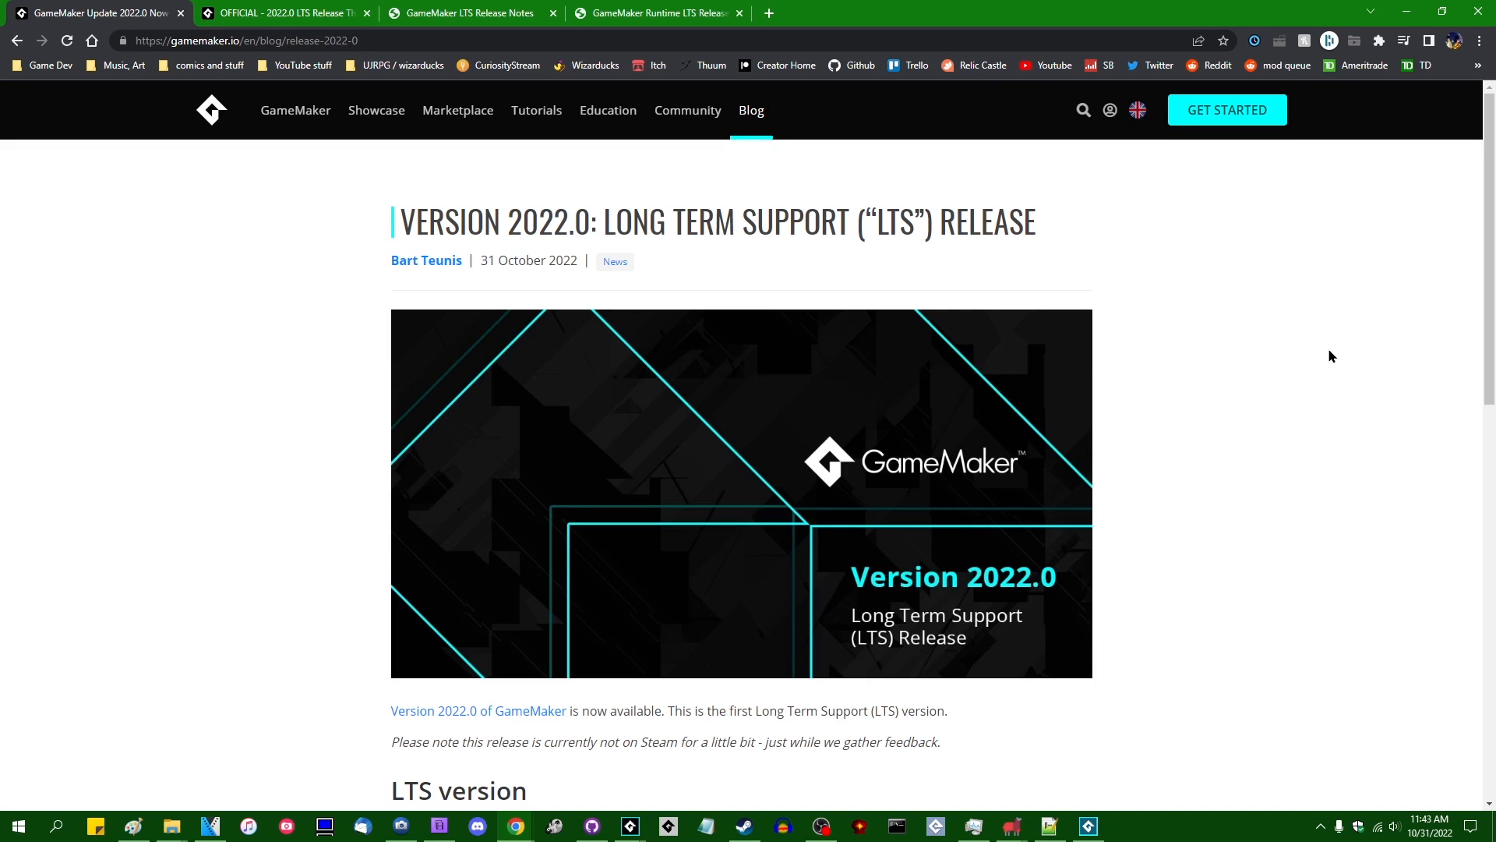
mouse_move(1326, 332)
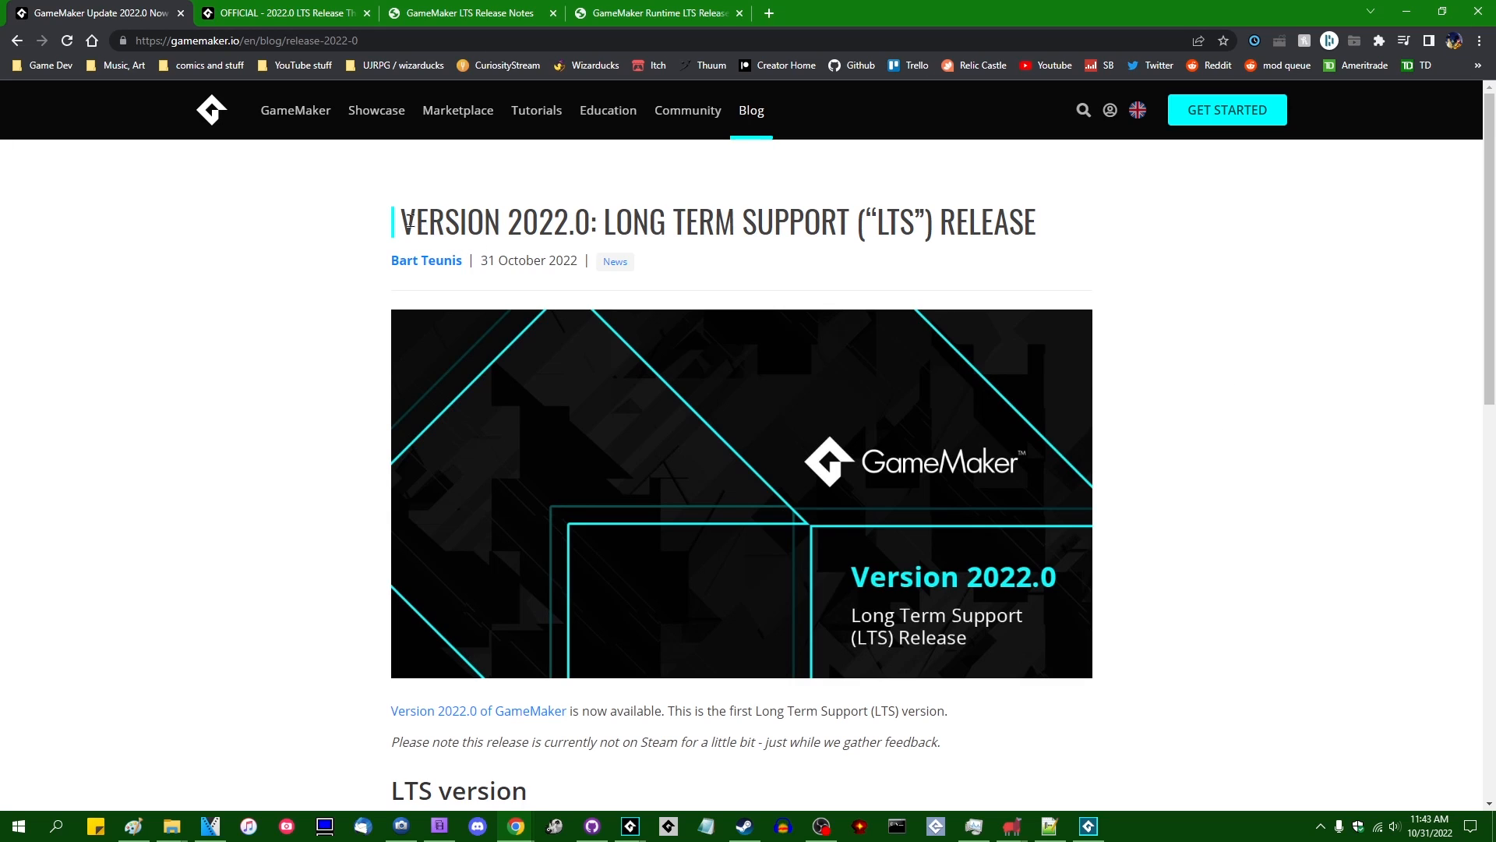
mouse_move(1290, 383)
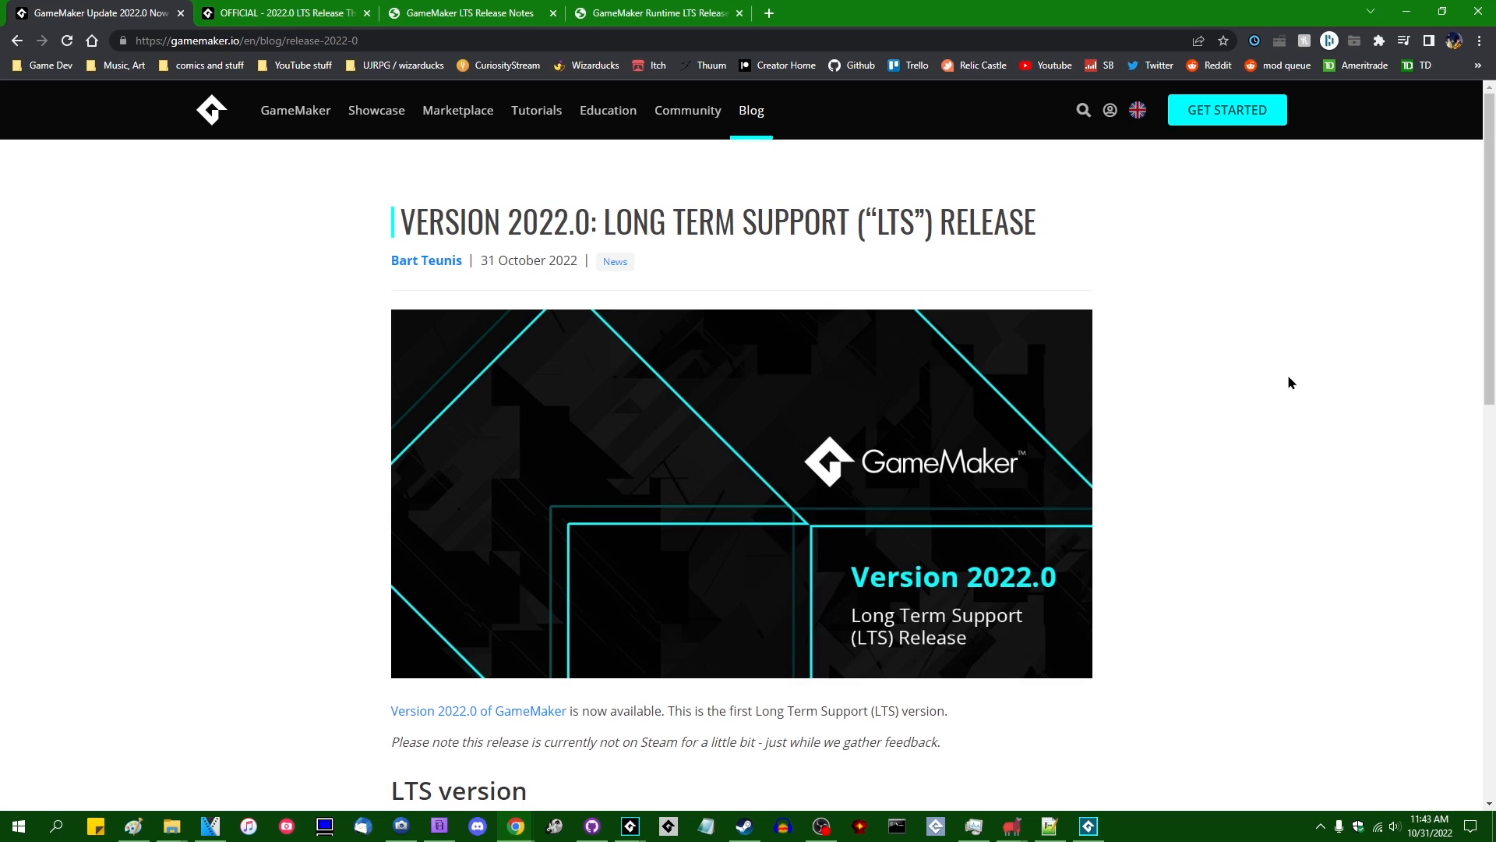
mouse_move(1269, 356)
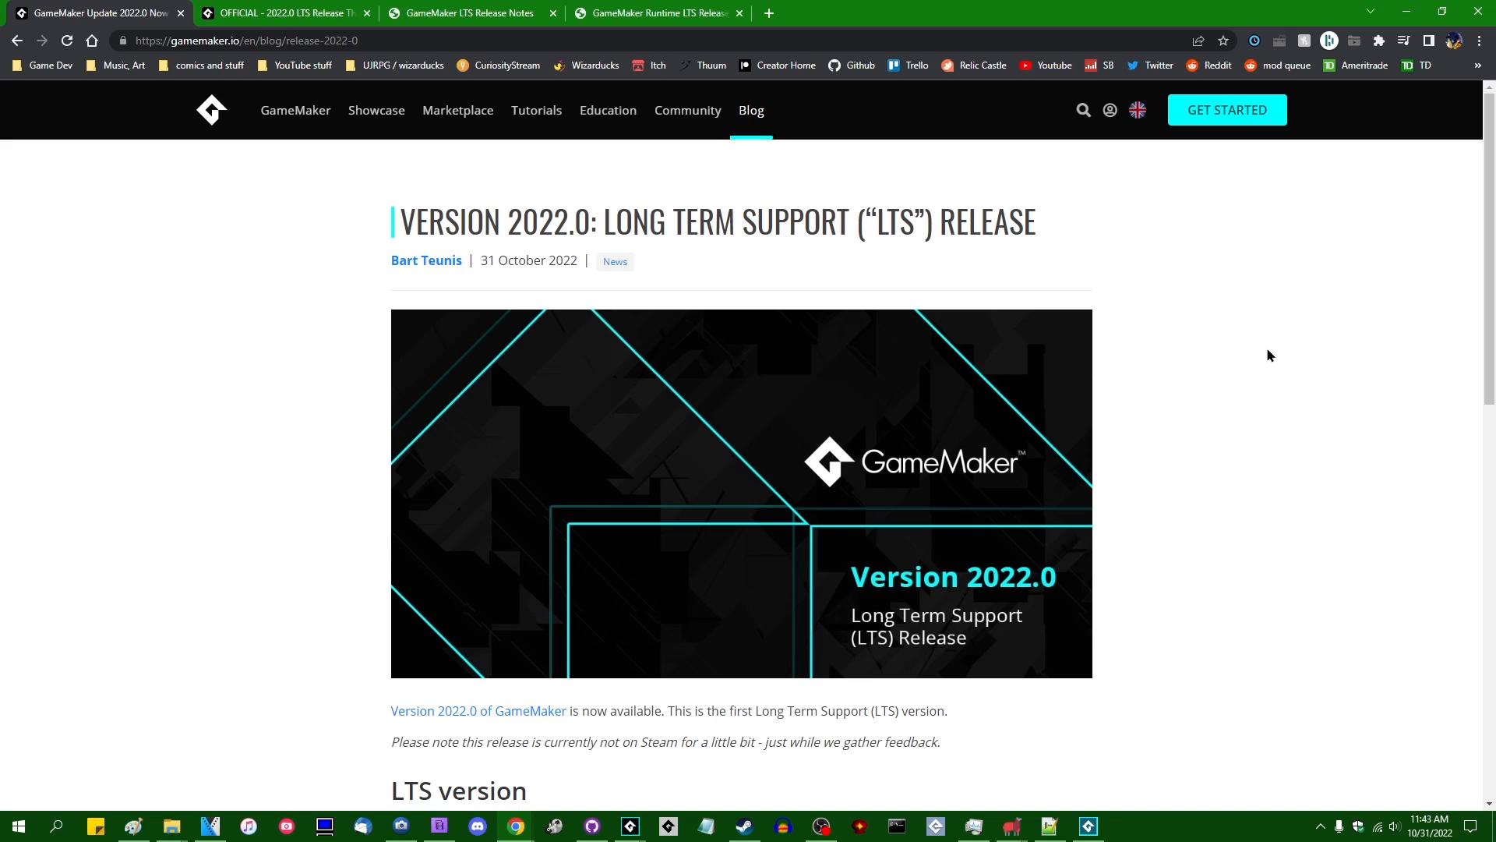
mouse_move(1274, 439)
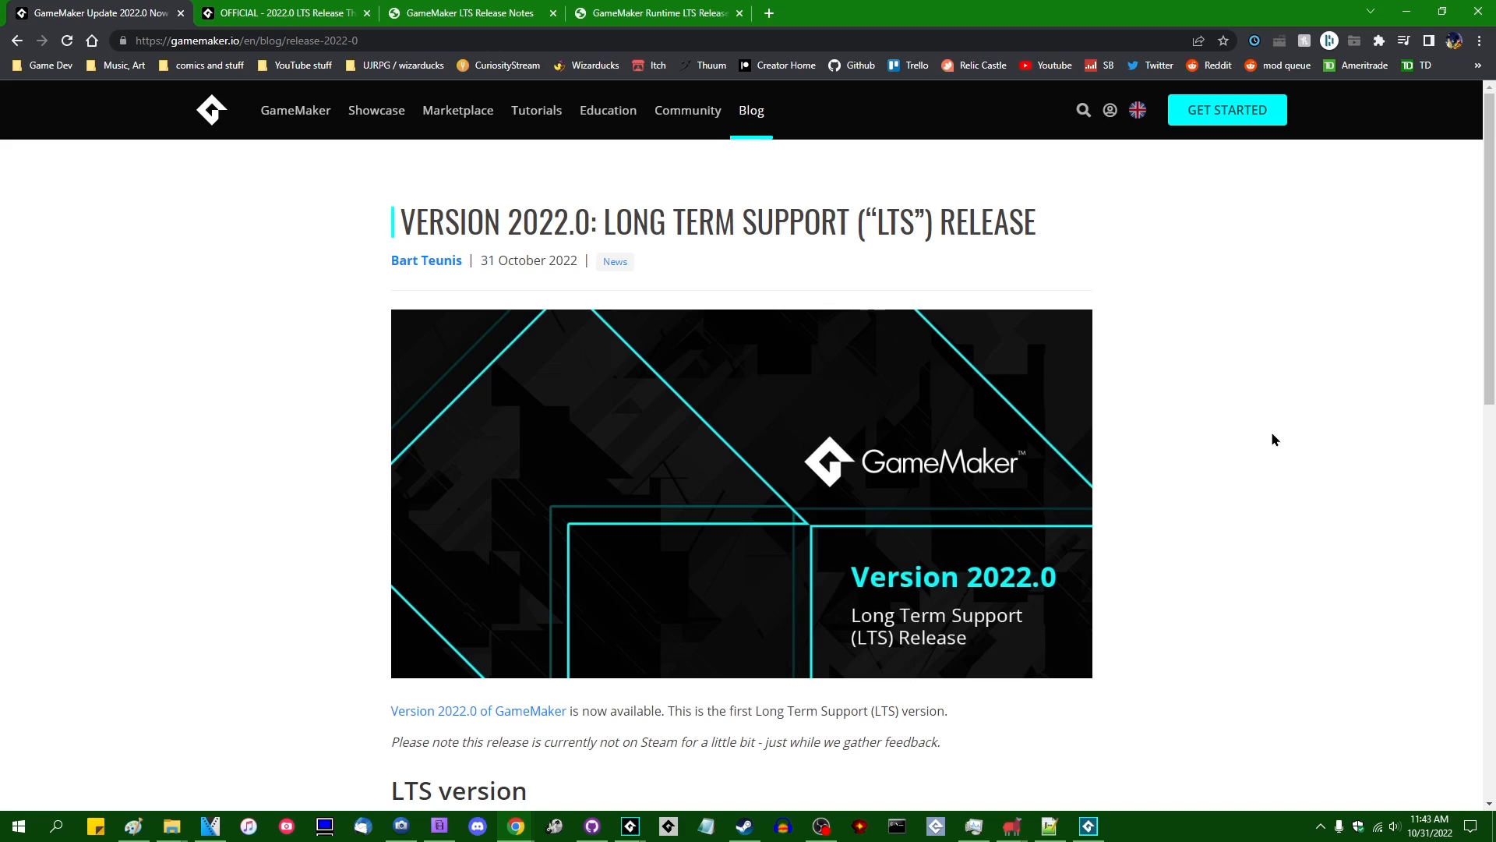
mouse_move(1326, 386)
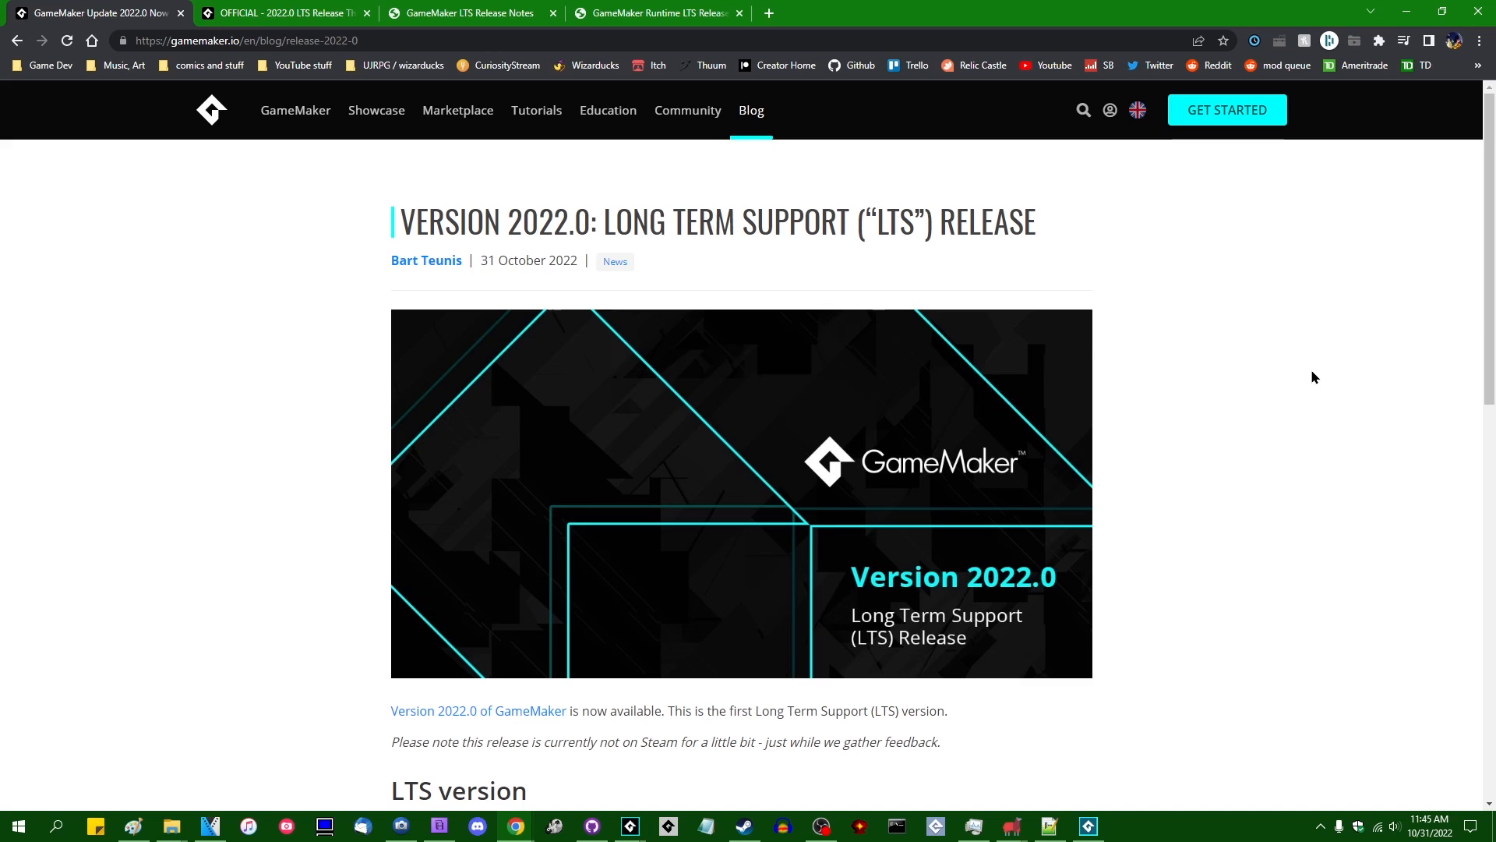
mouse_move(367, 247)
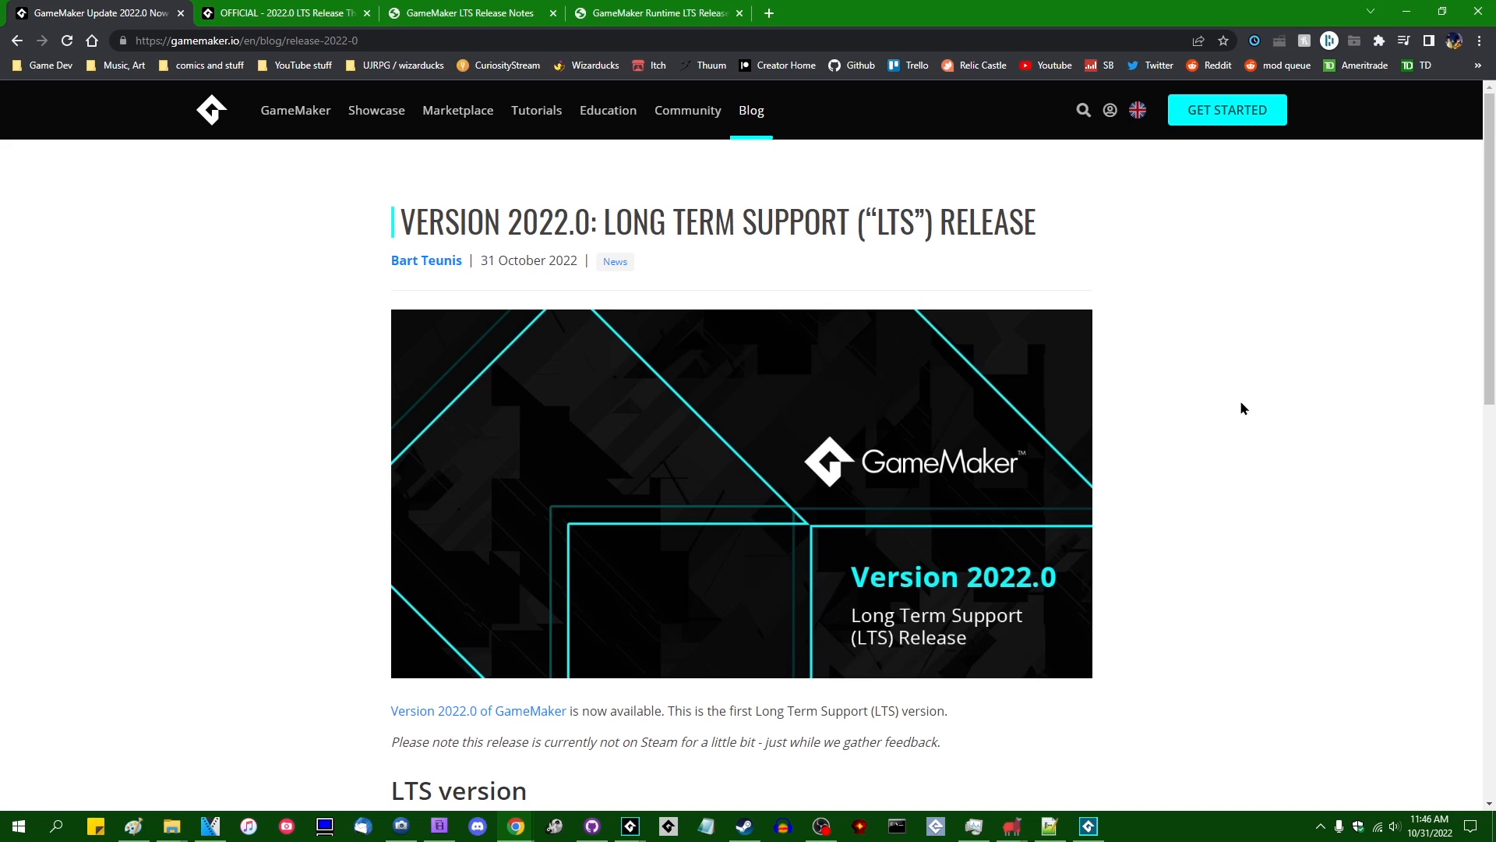
mouse_move(1312, 496)
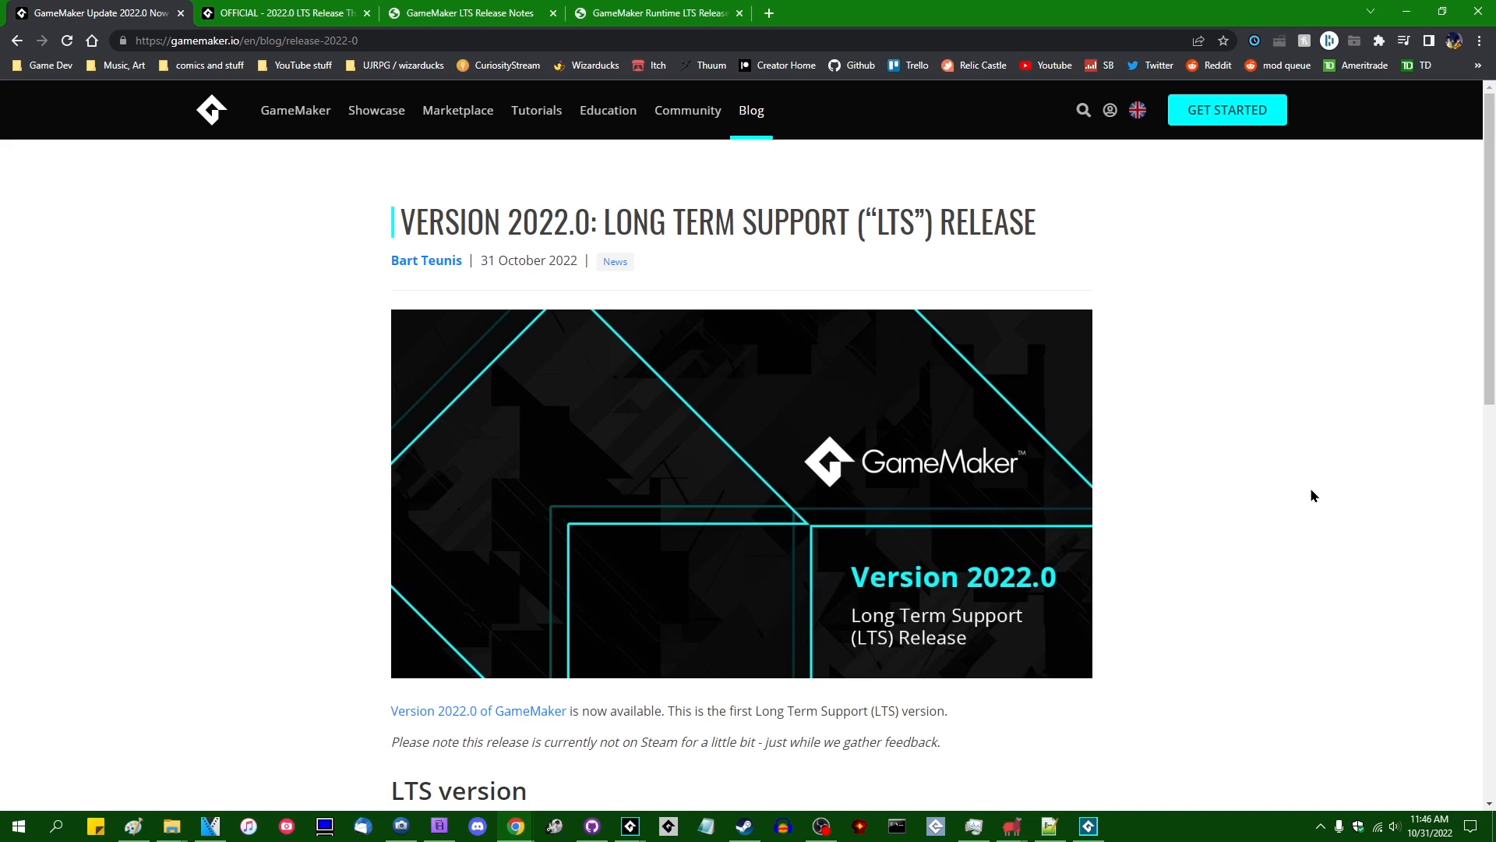
mouse_move(1325, 507)
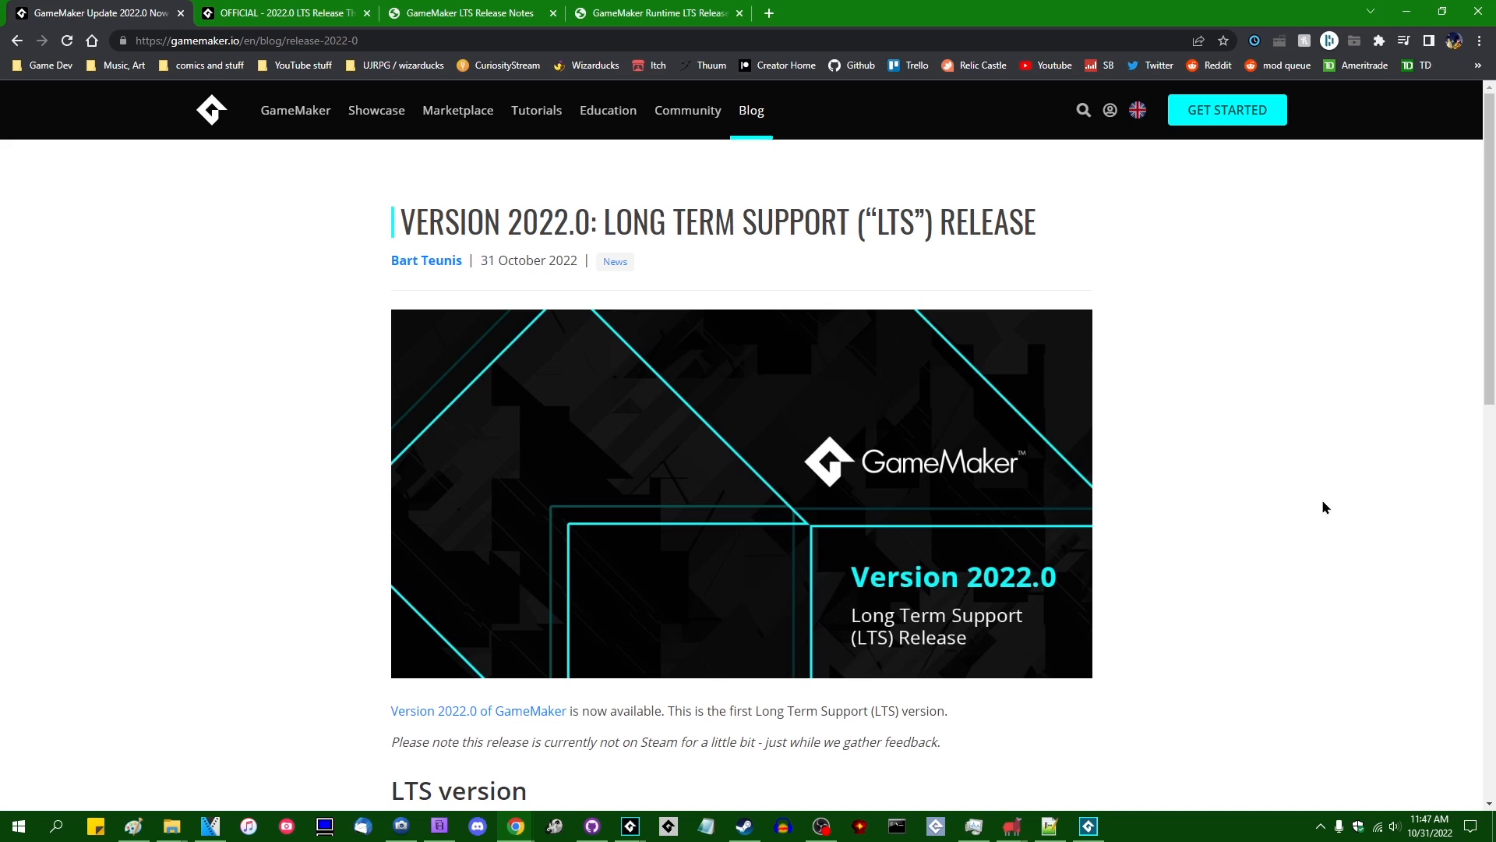
mouse_move(1321, 544)
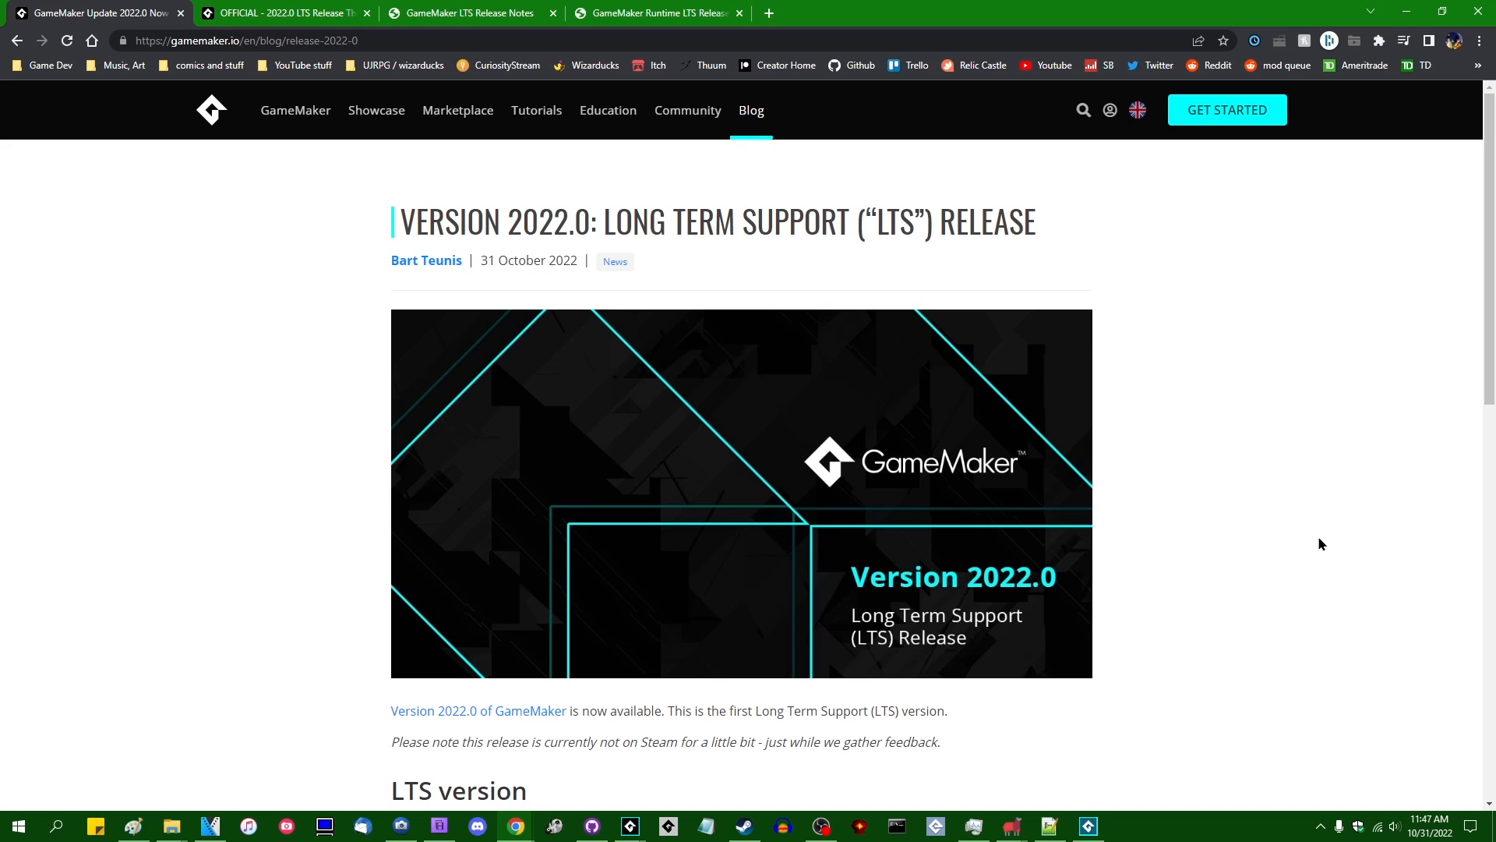
mouse_move(1309, 498)
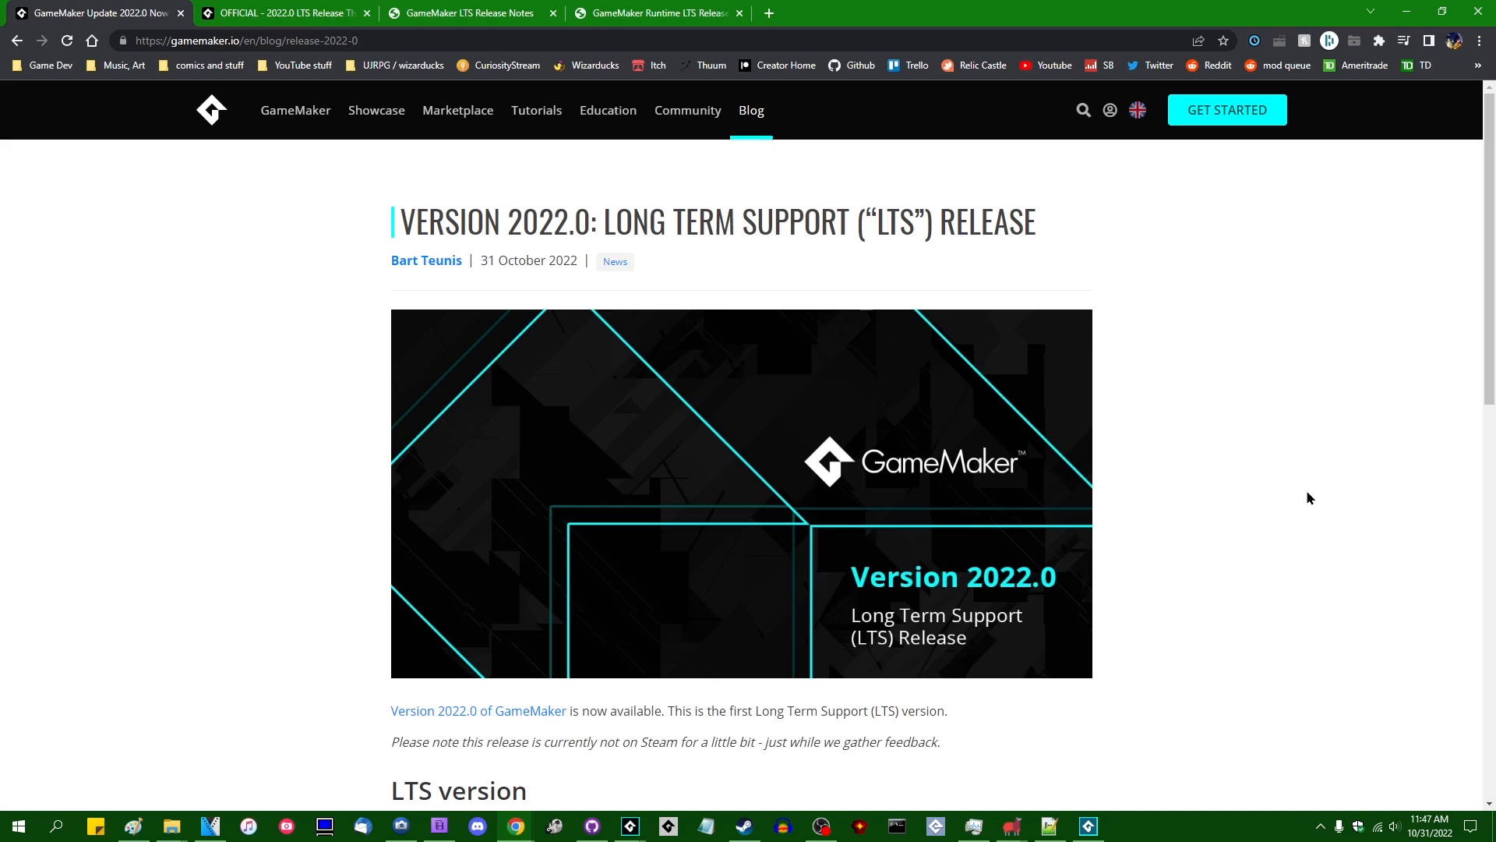
mouse_move(1291, 522)
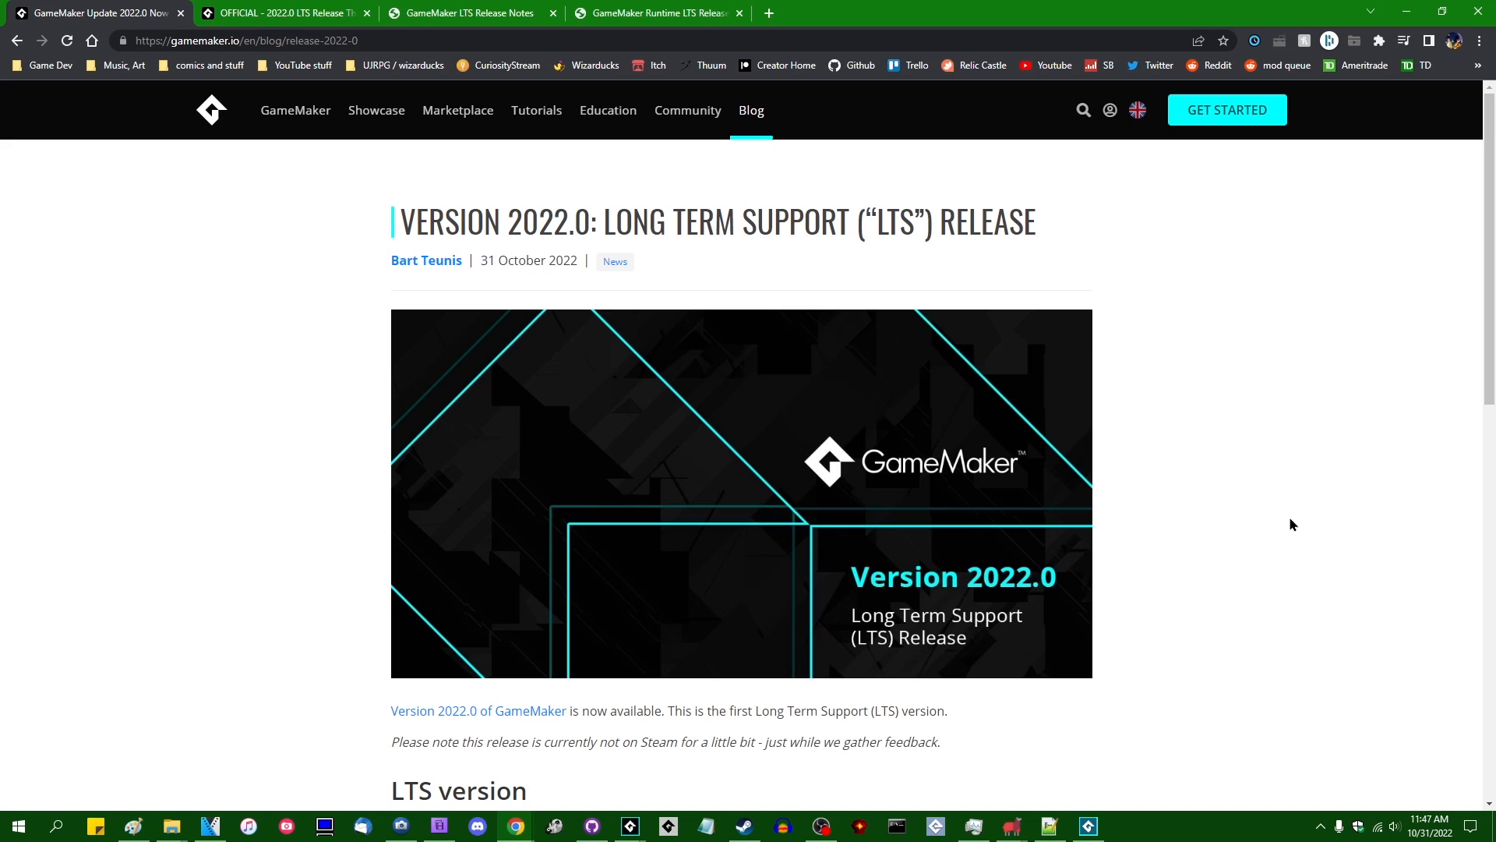
mouse_move(1303, 533)
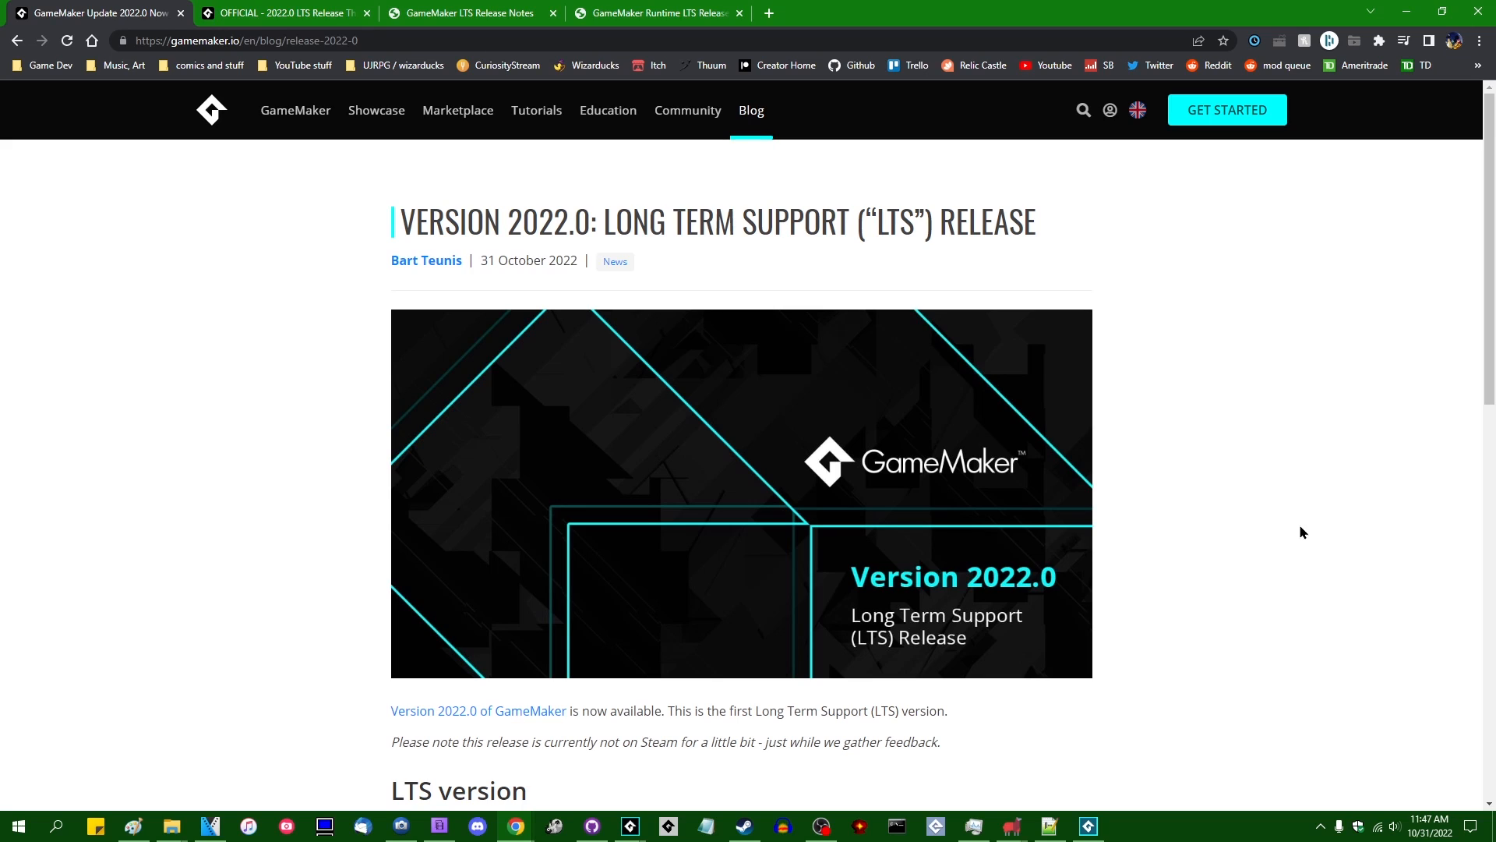
mouse_move(990, 423)
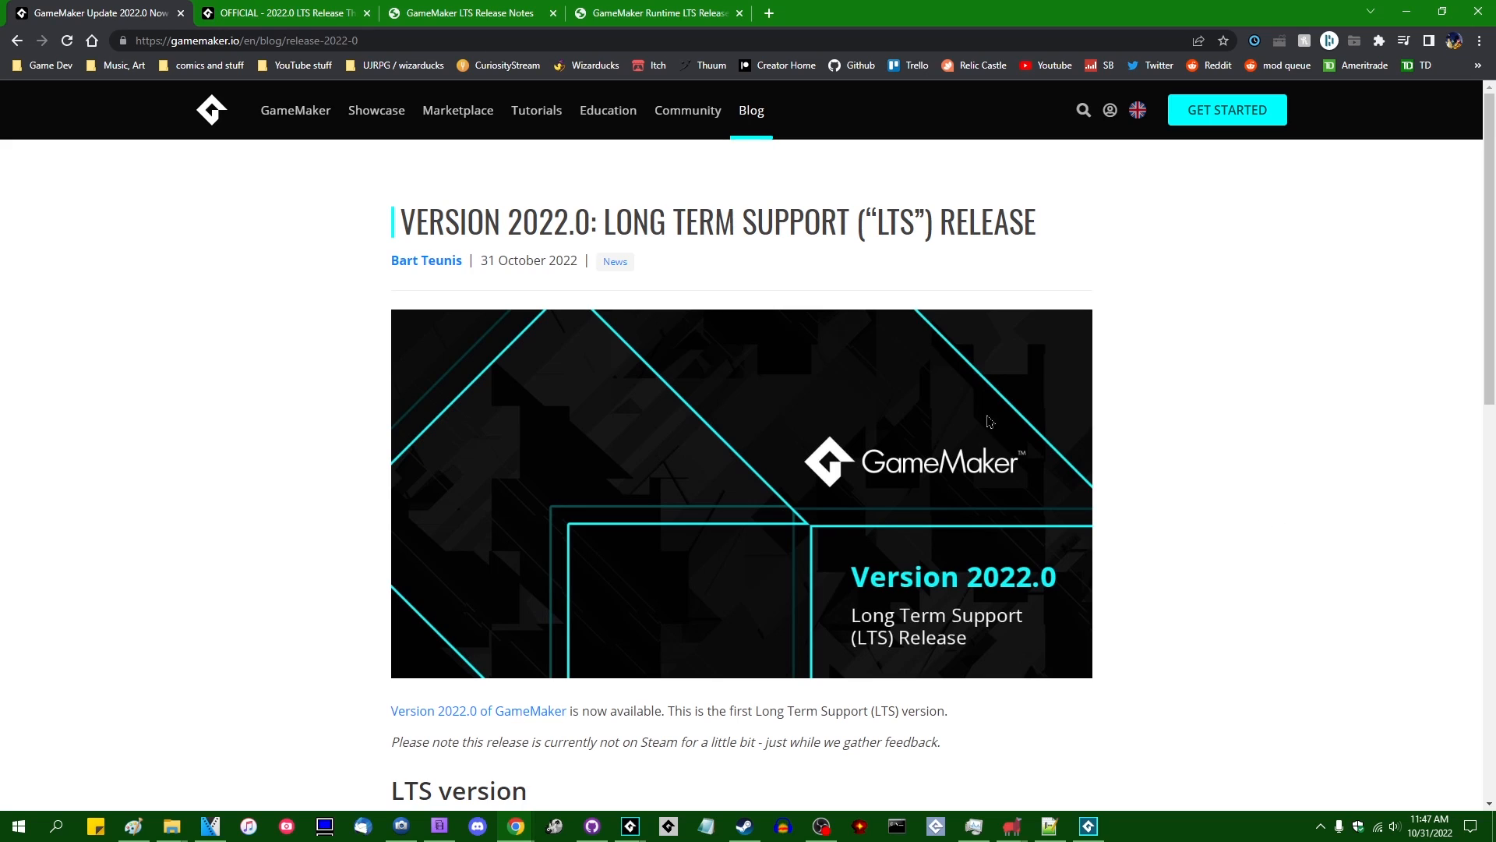
mouse_move(324, 605)
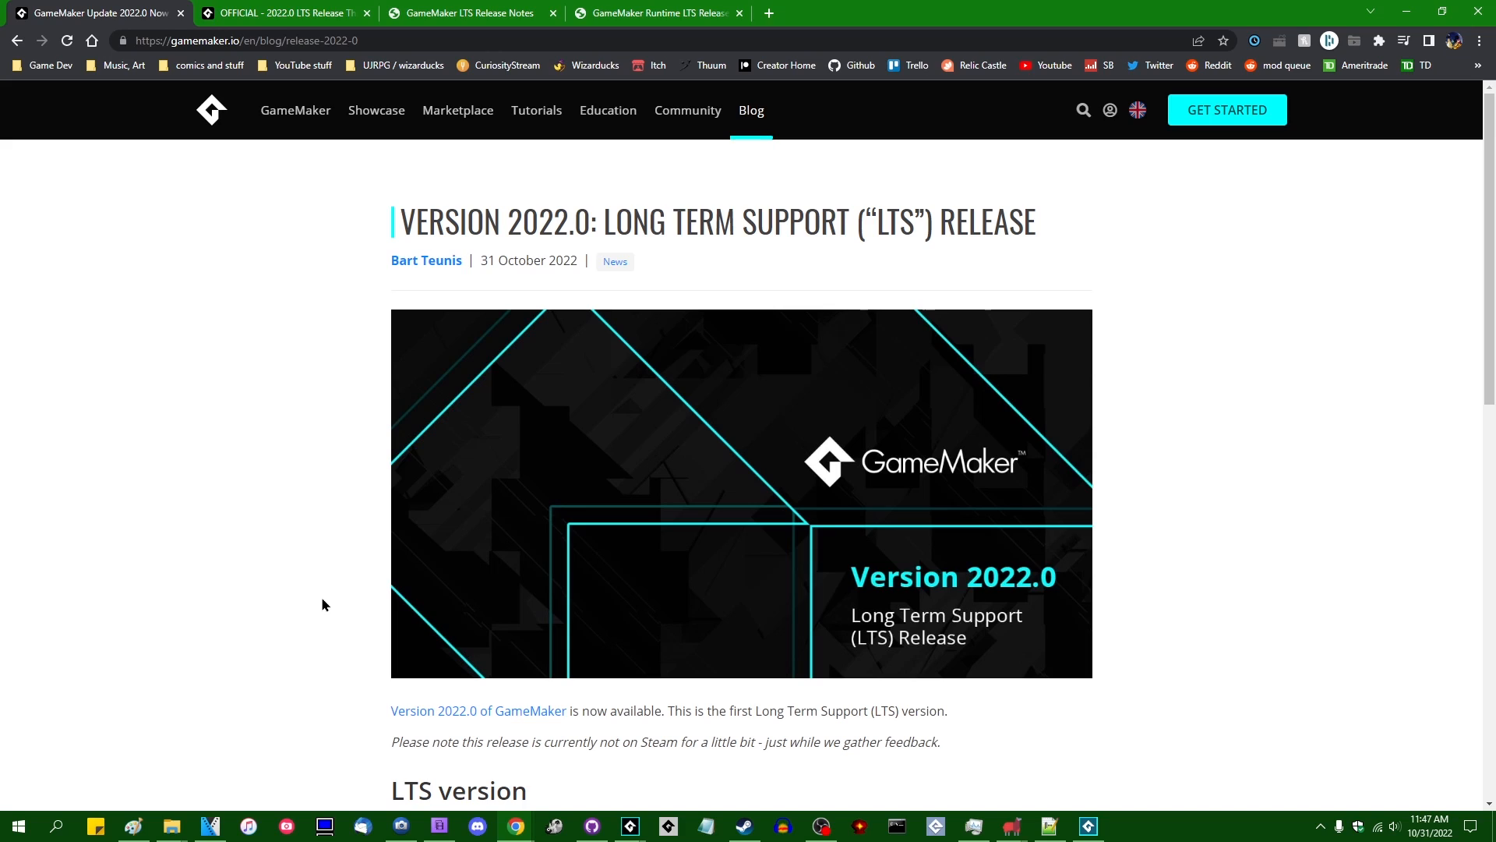
mouse_move(333, 602)
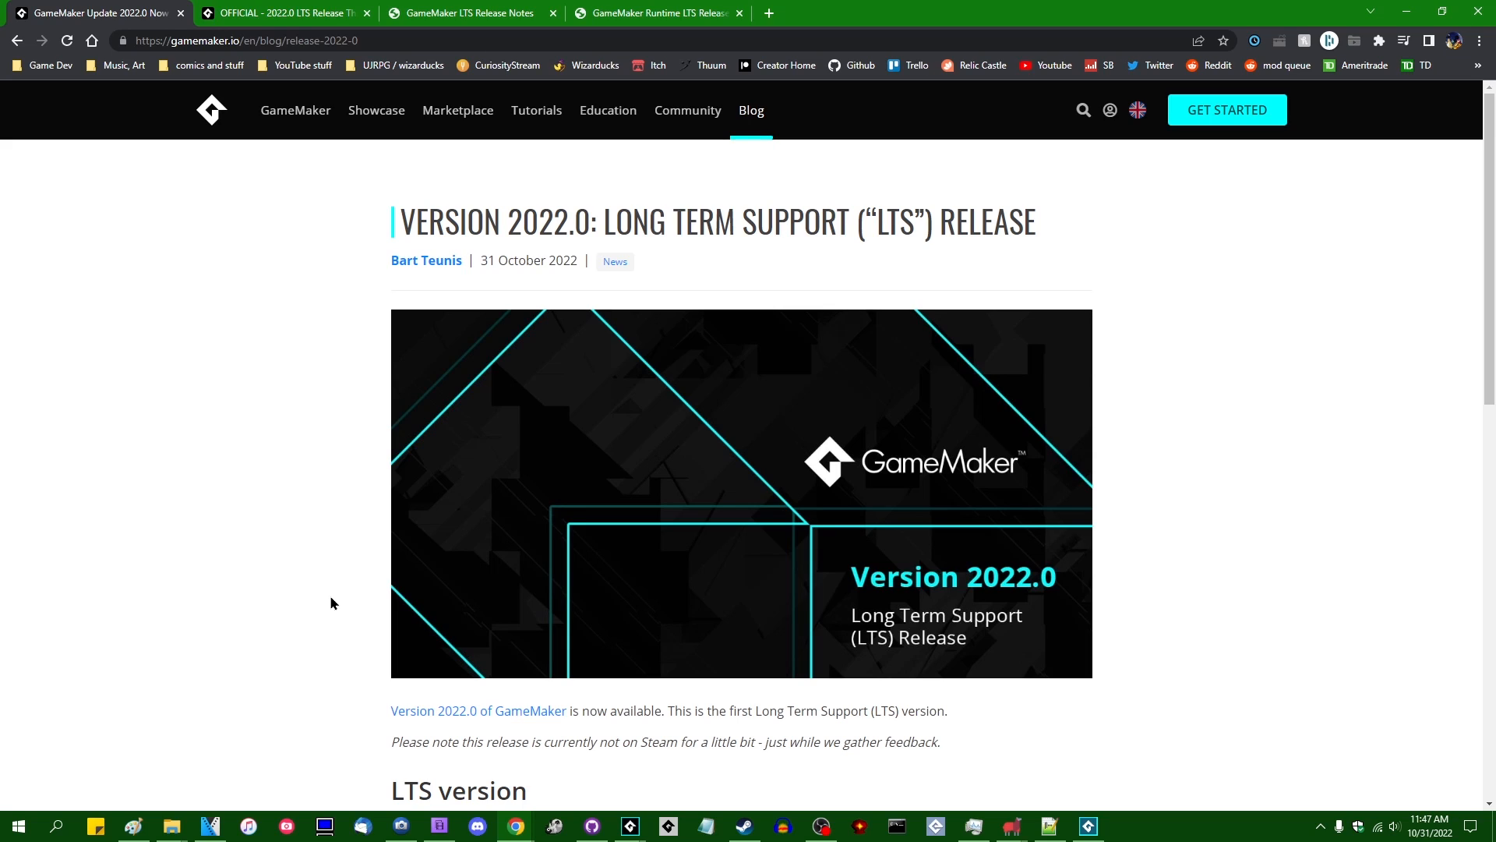
mouse_move(1266, 491)
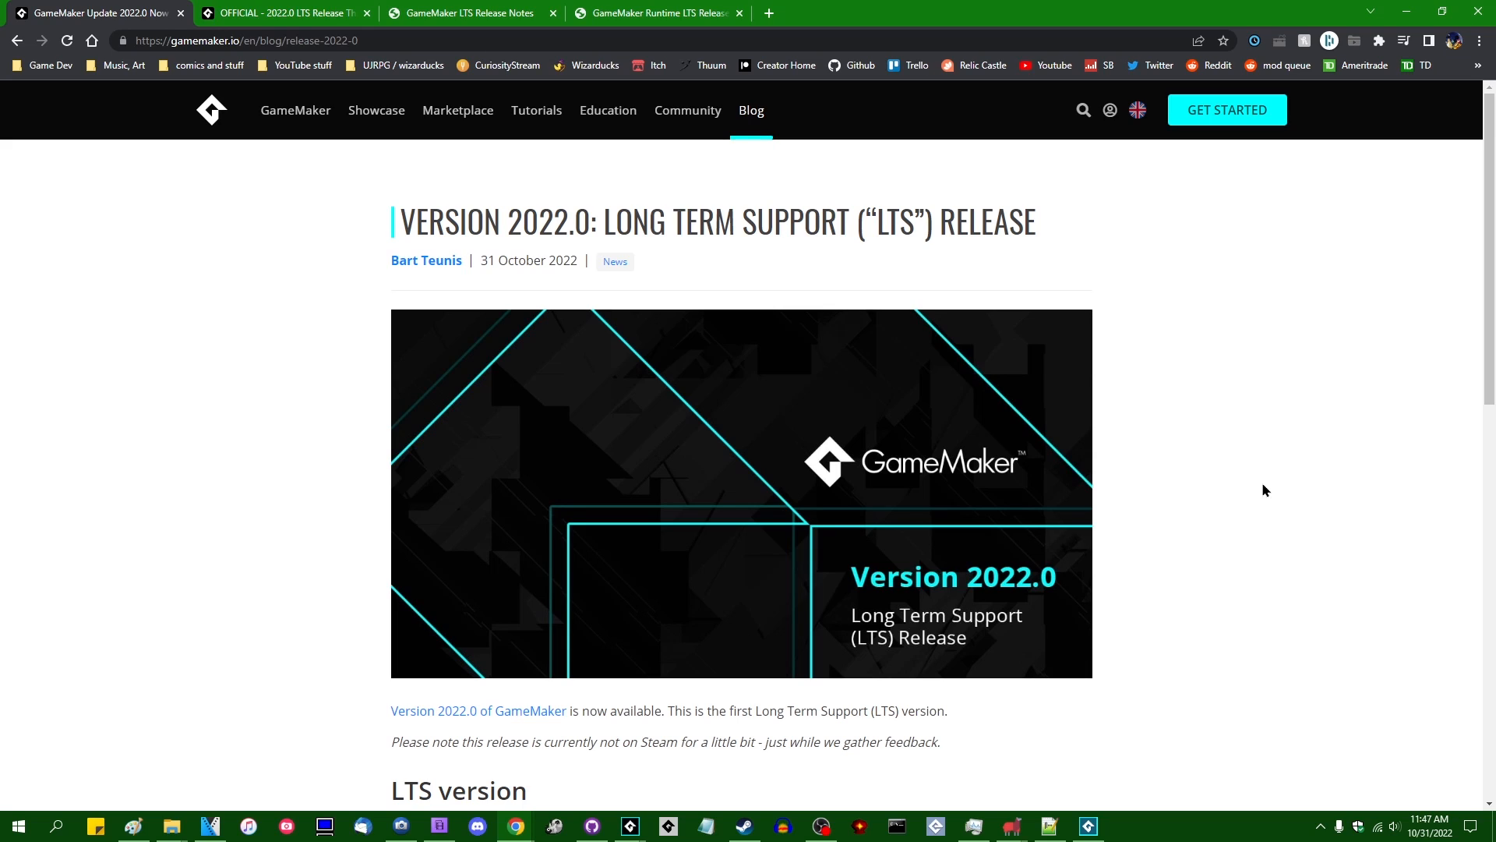
mouse_move(1106, 427)
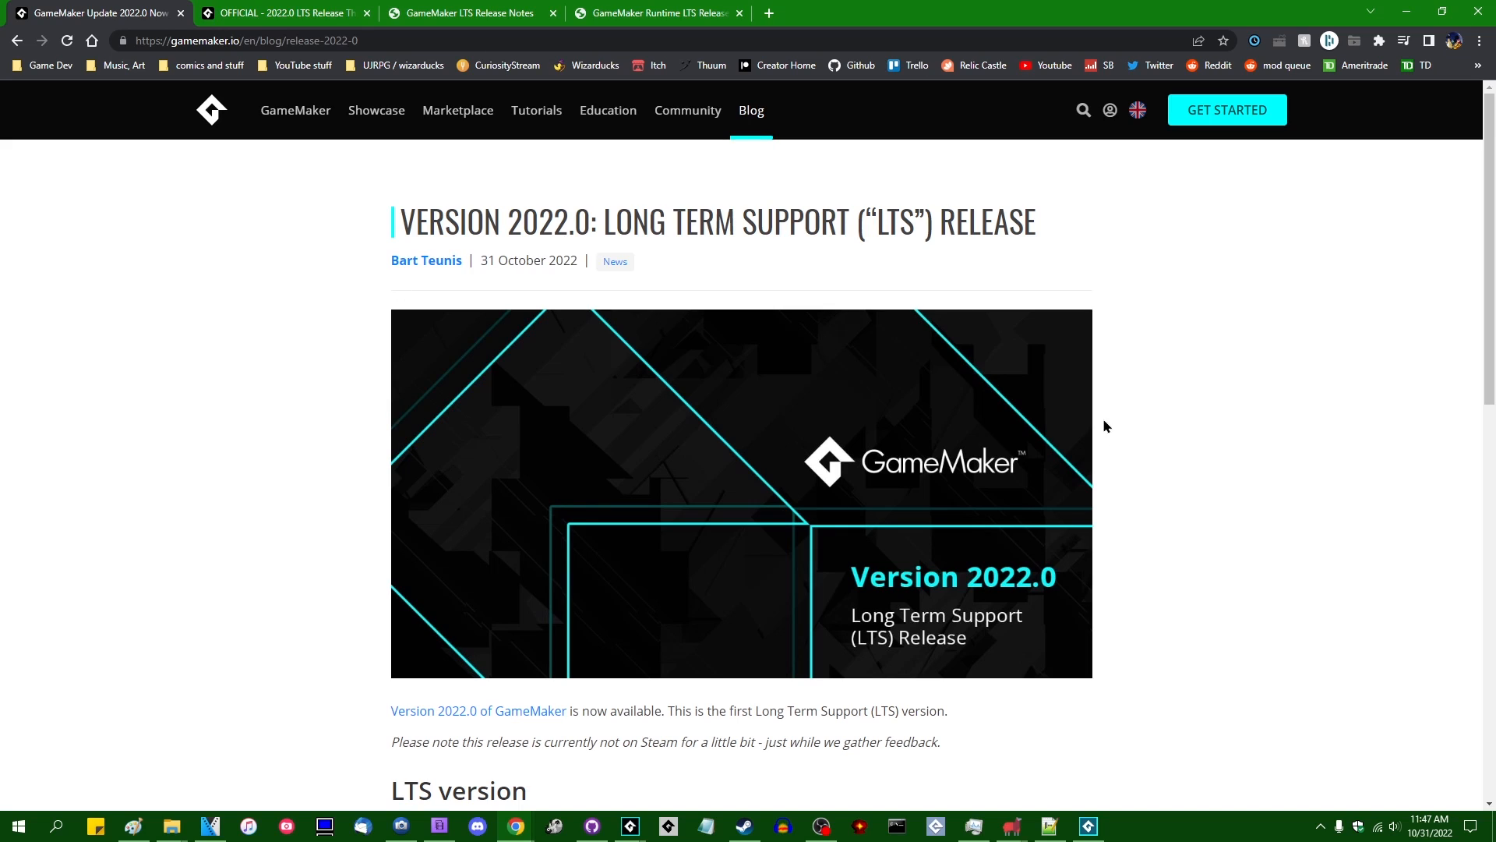
mouse_move(1187, 390)
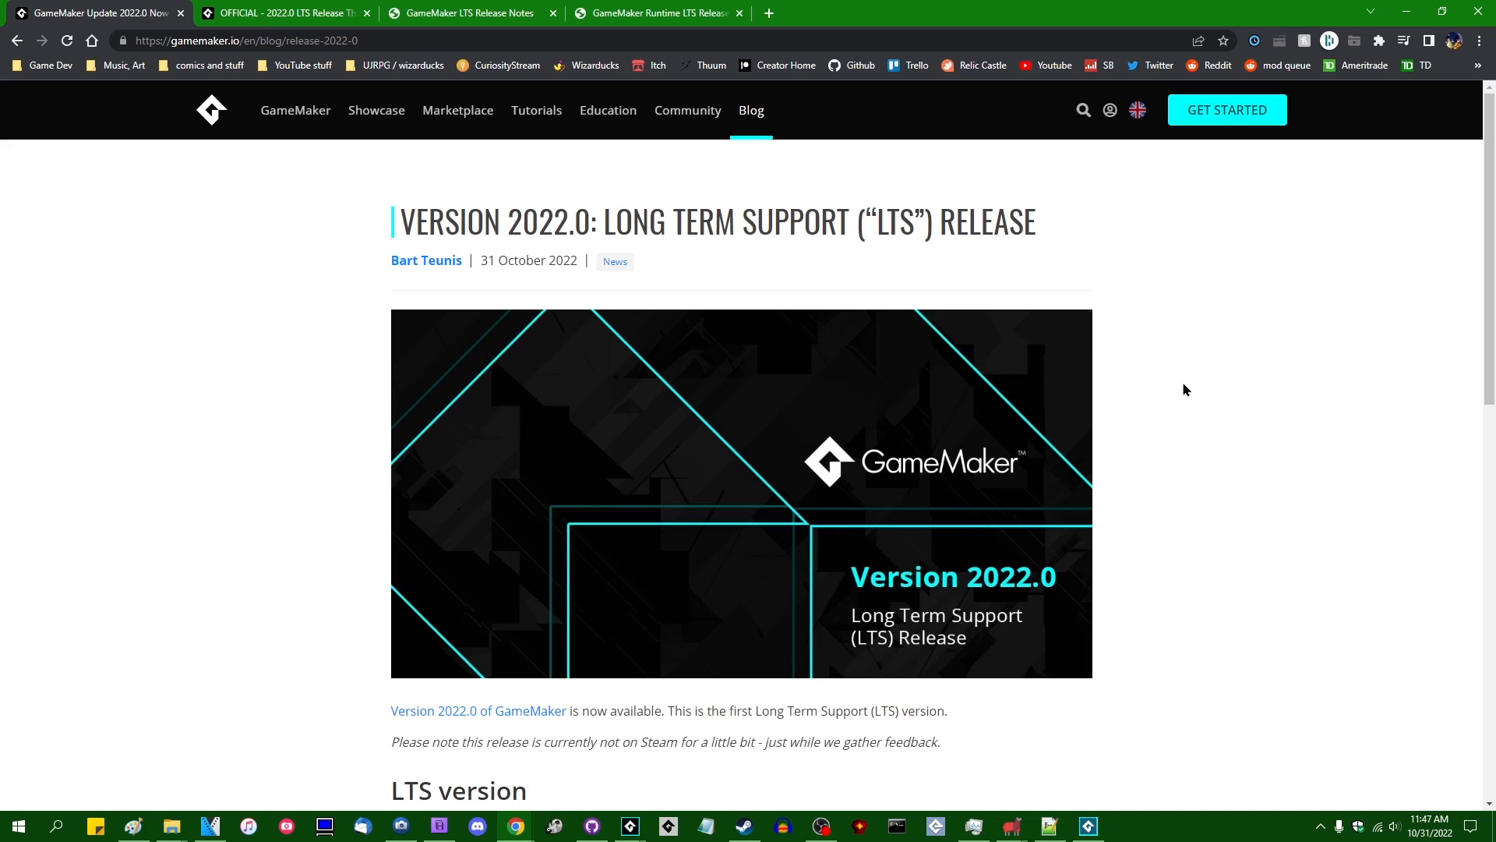
View the Runtime LTS 2022.0.0.12 release notes, then return to the IDE LTS 2022.0.0.19 notes.
left_click(282, 13)
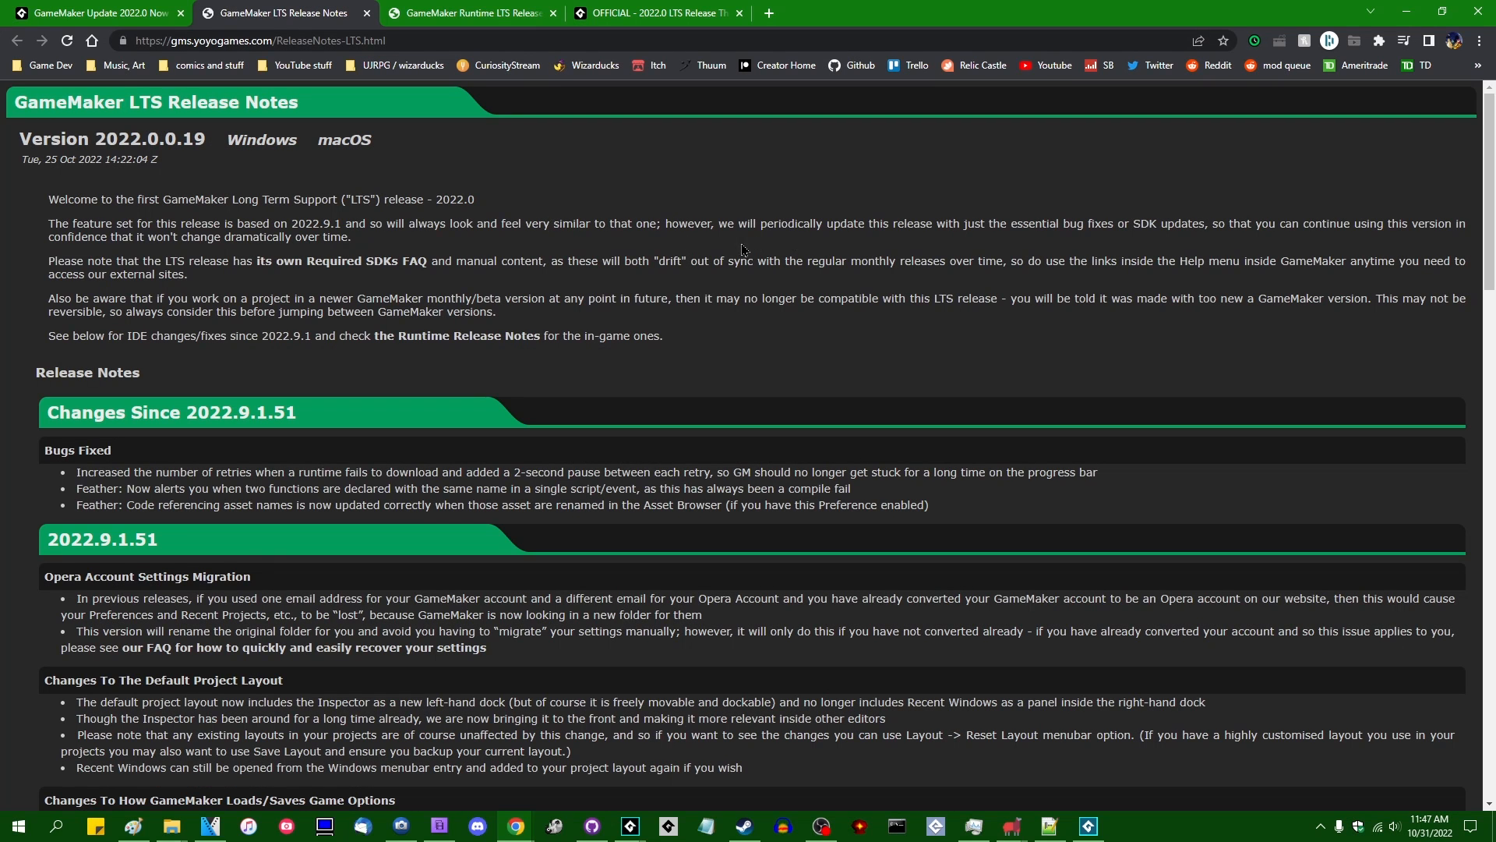
mouse_move(557, 355)
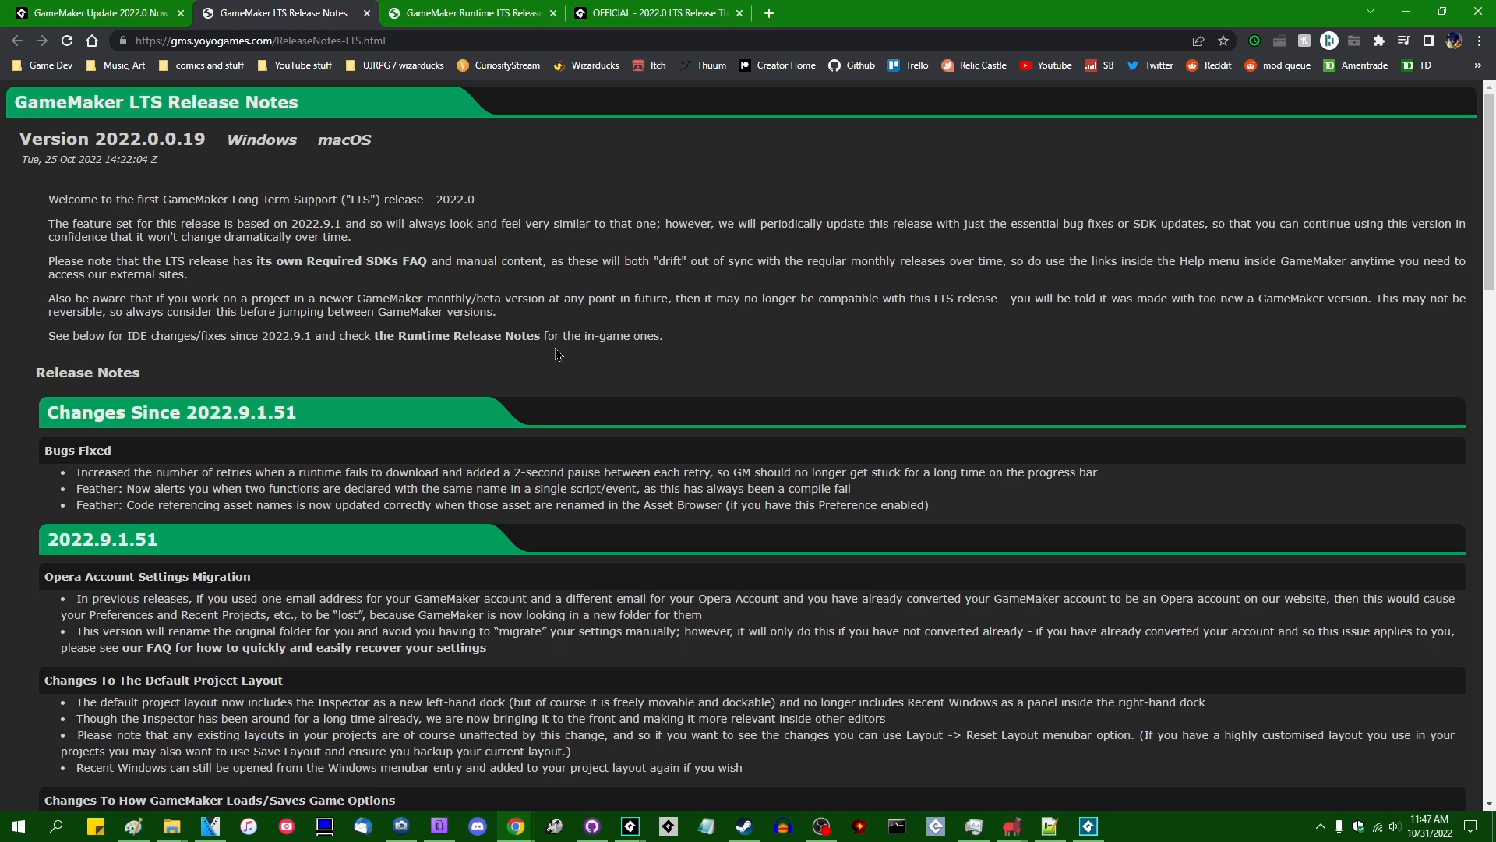
mouse_move(648, 334)
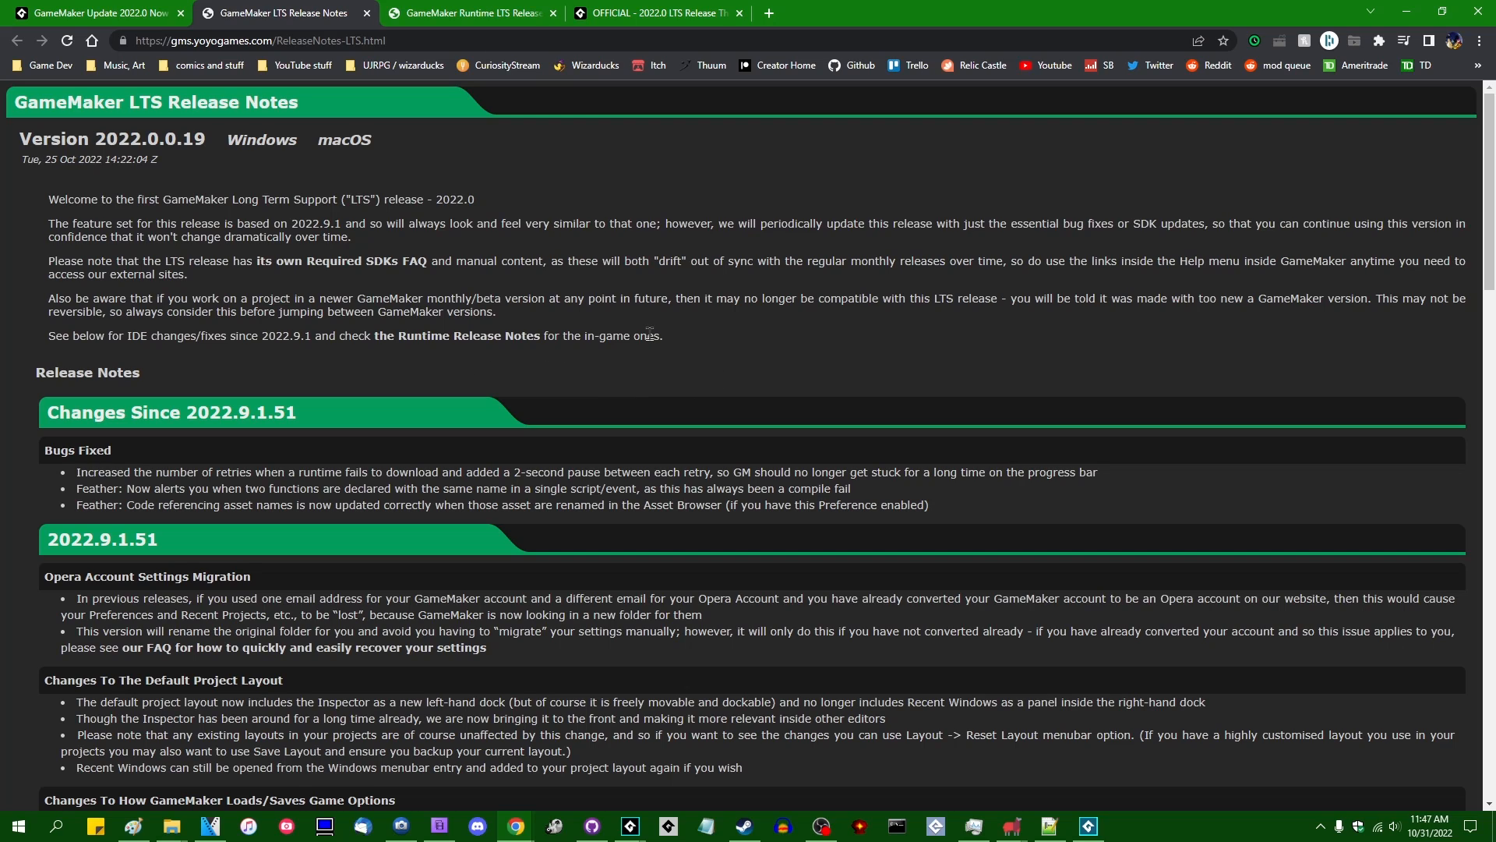
mouse_move(701, 372)
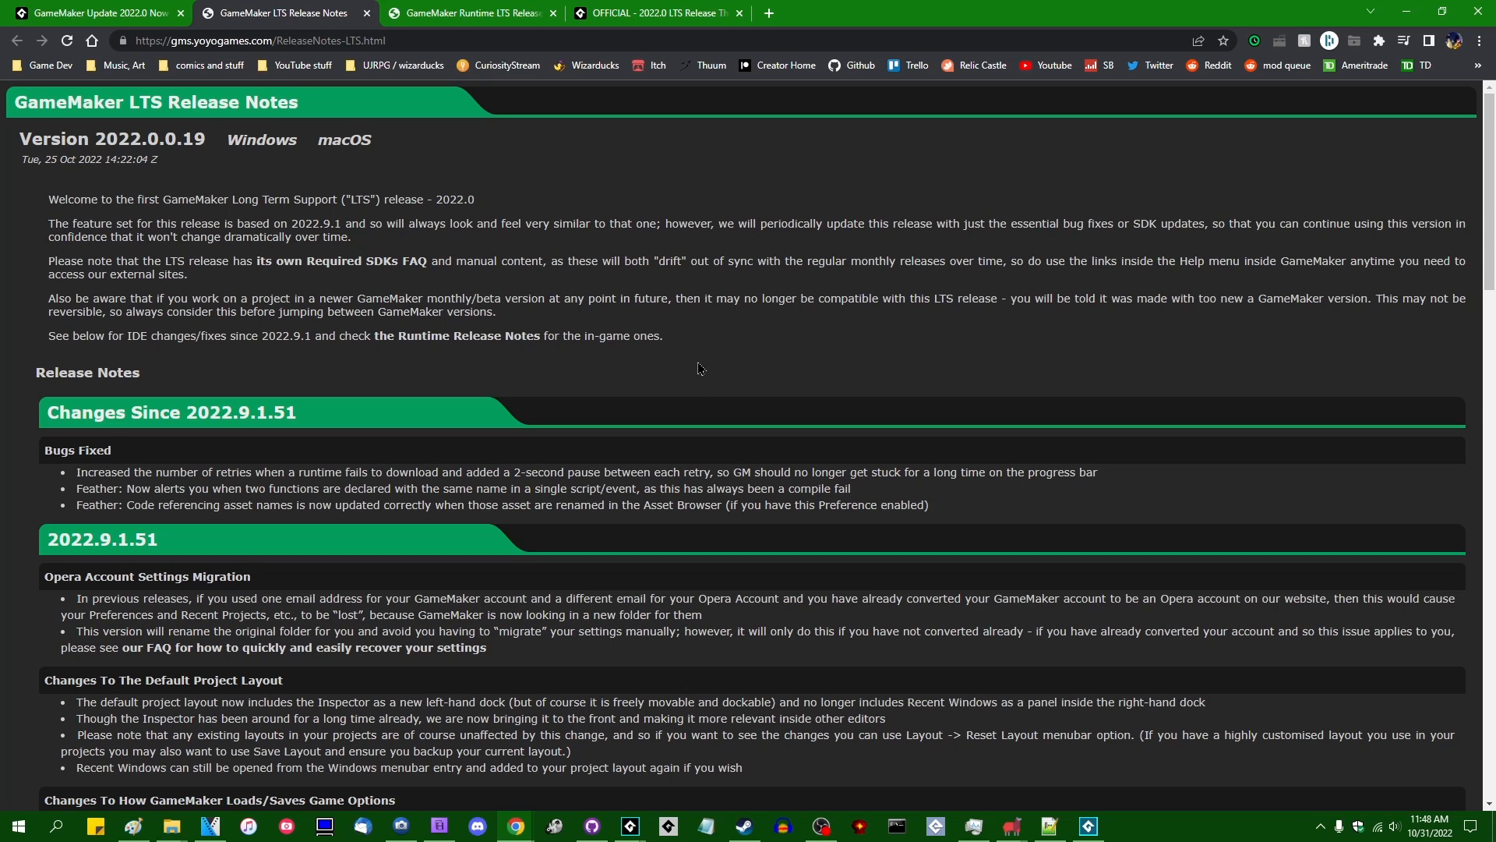
mouse_move(641, 330)
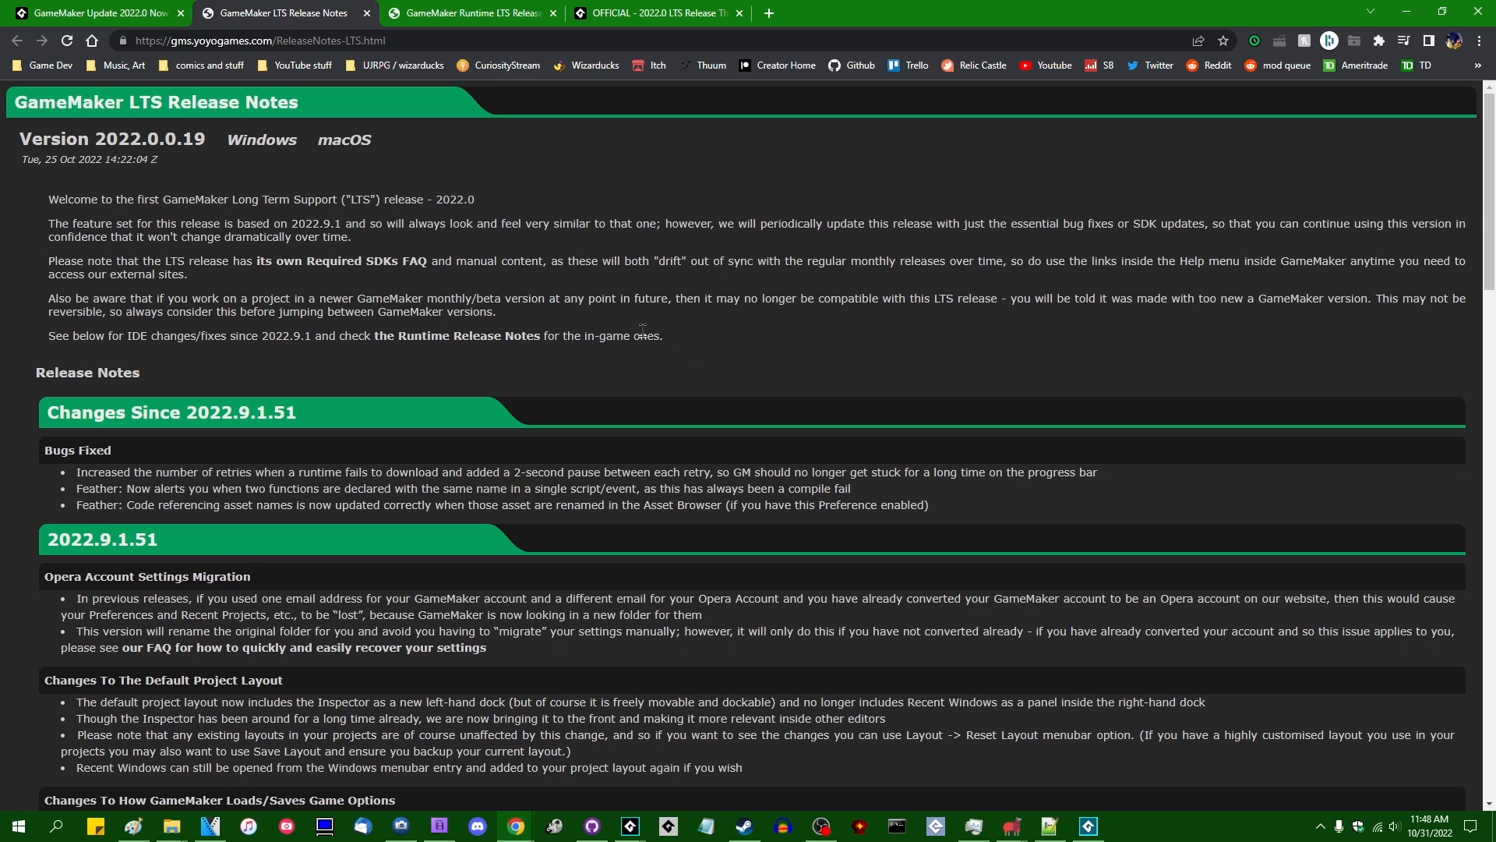
mouse_move(444, 257)
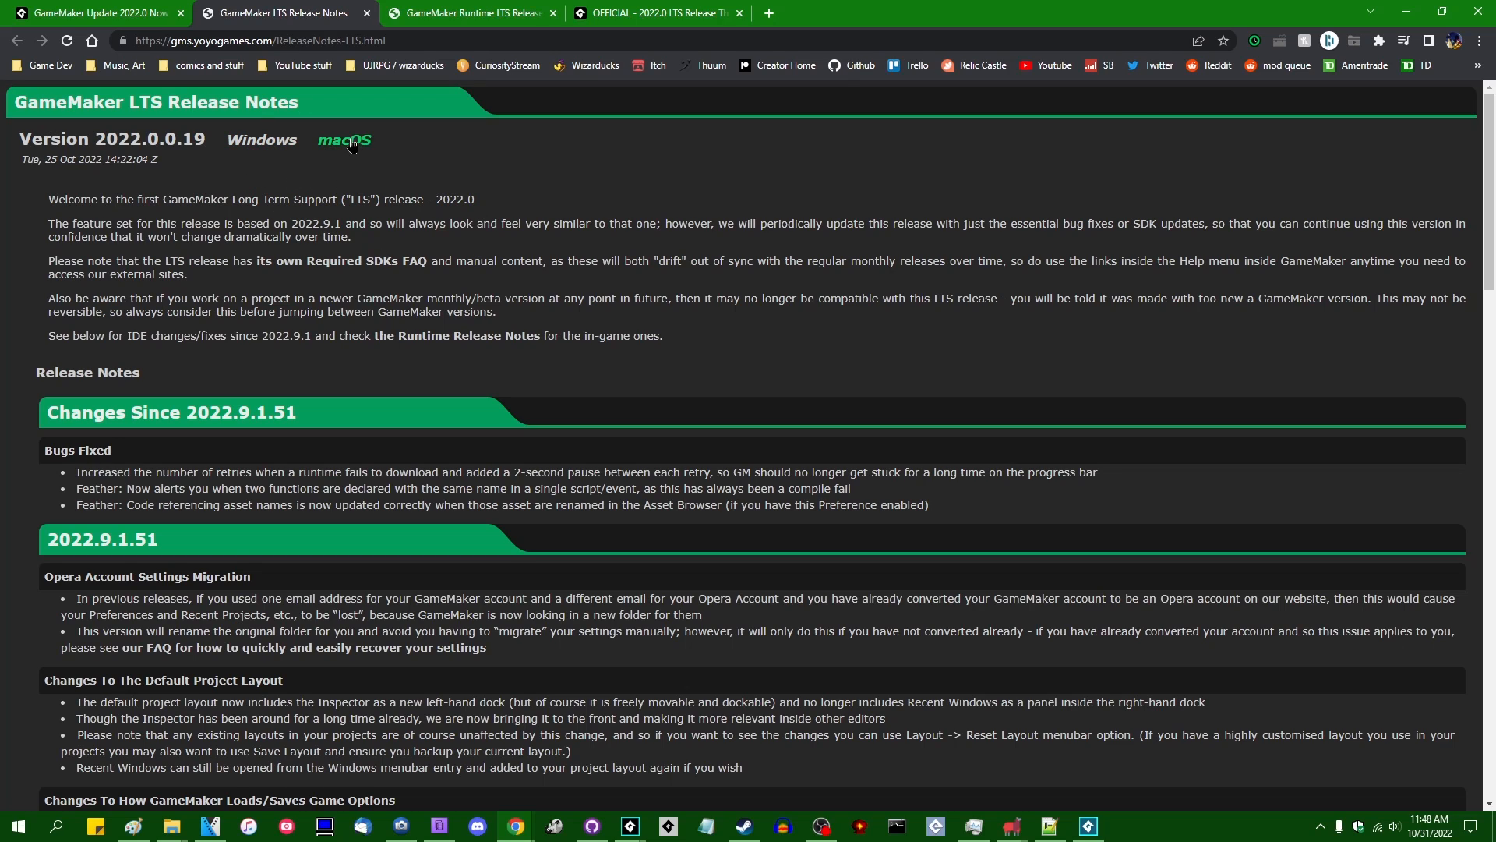
mouse_move(563, 196)
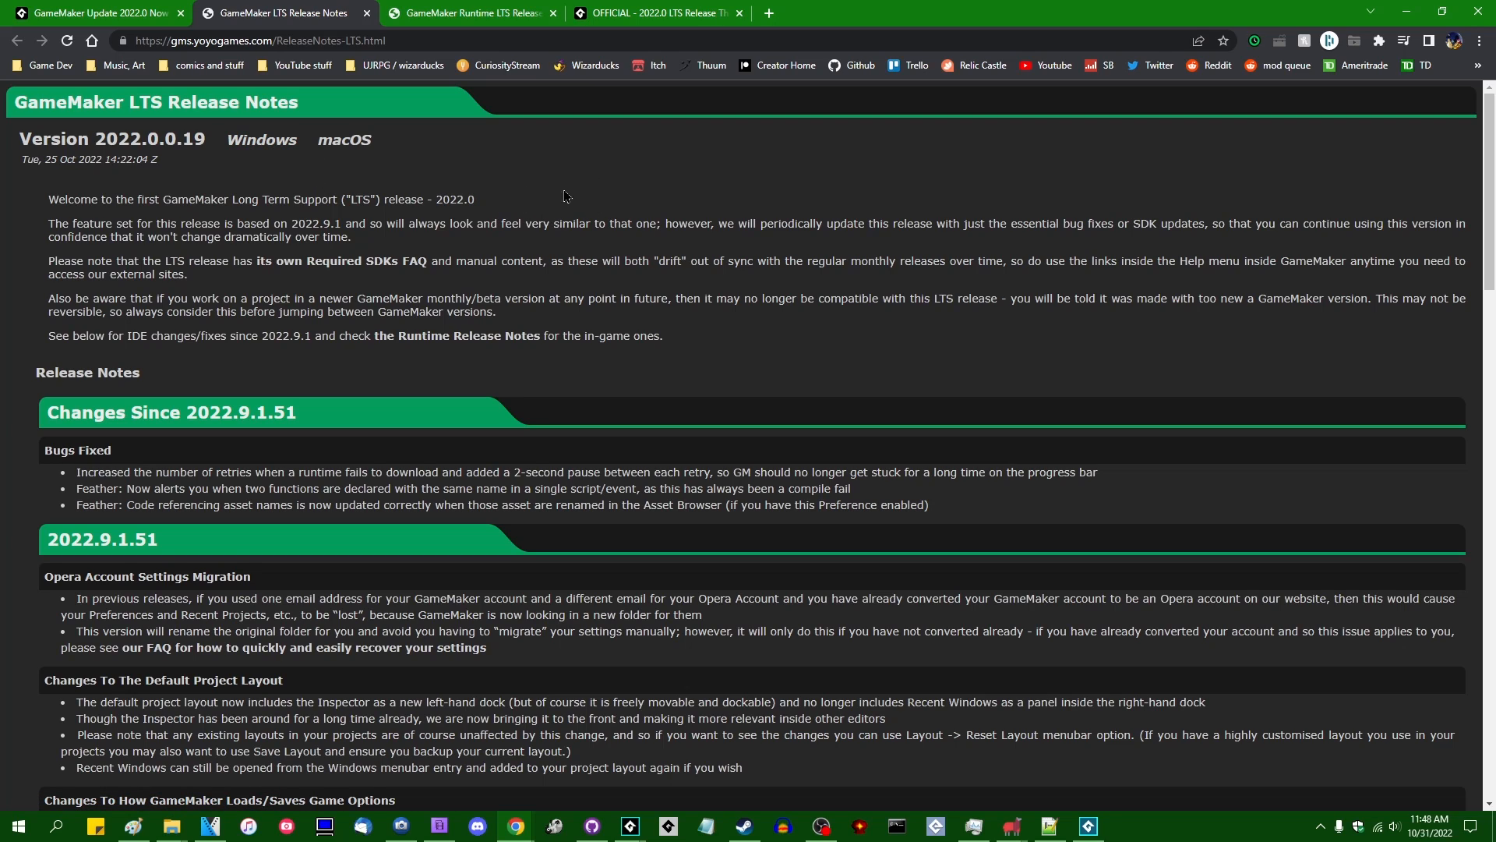
mouse_move(548, 229)
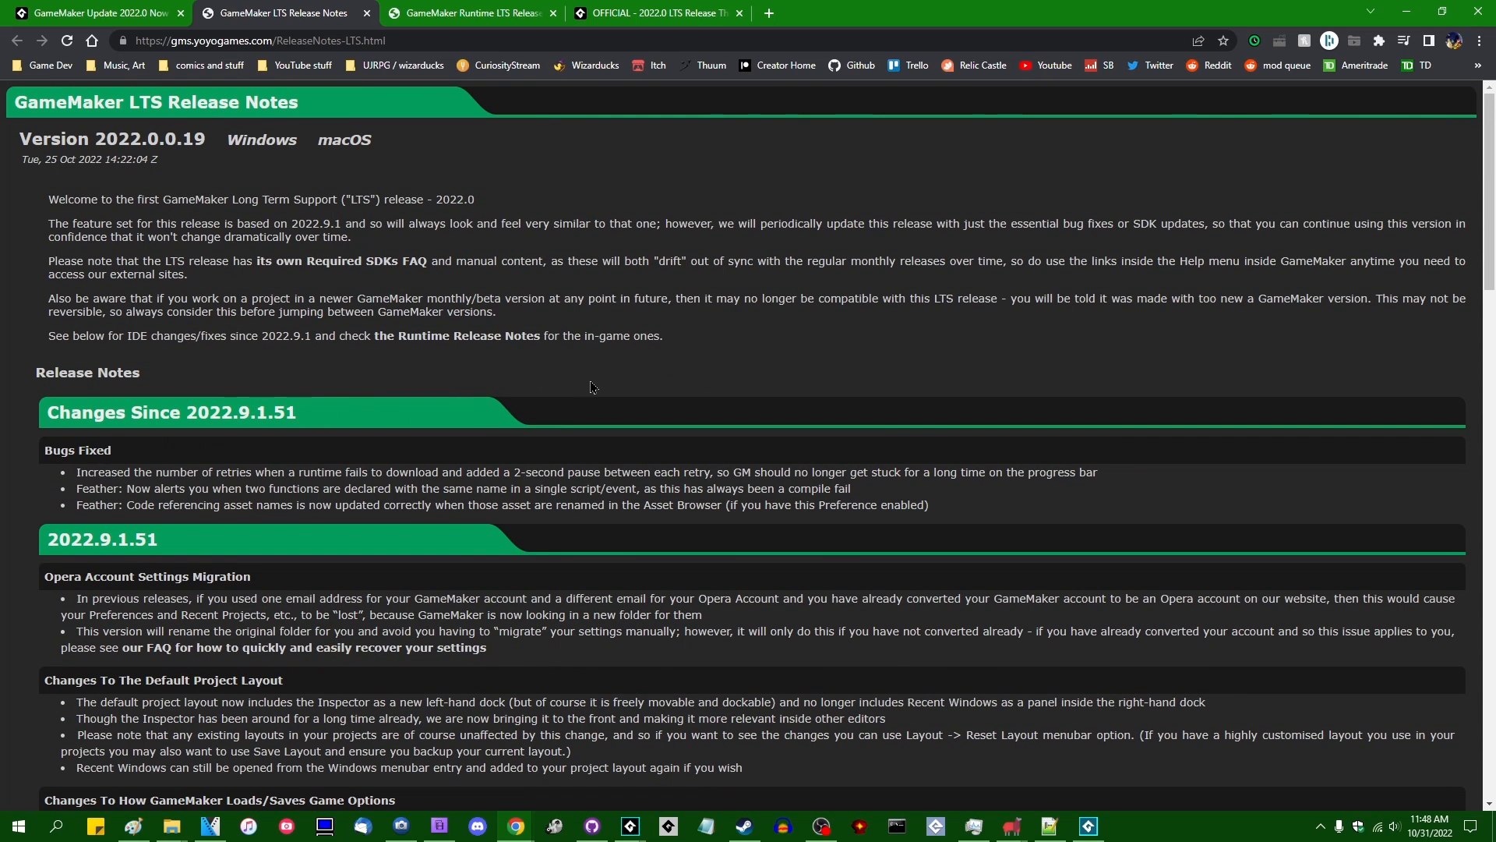
mouse_move(950, 505)
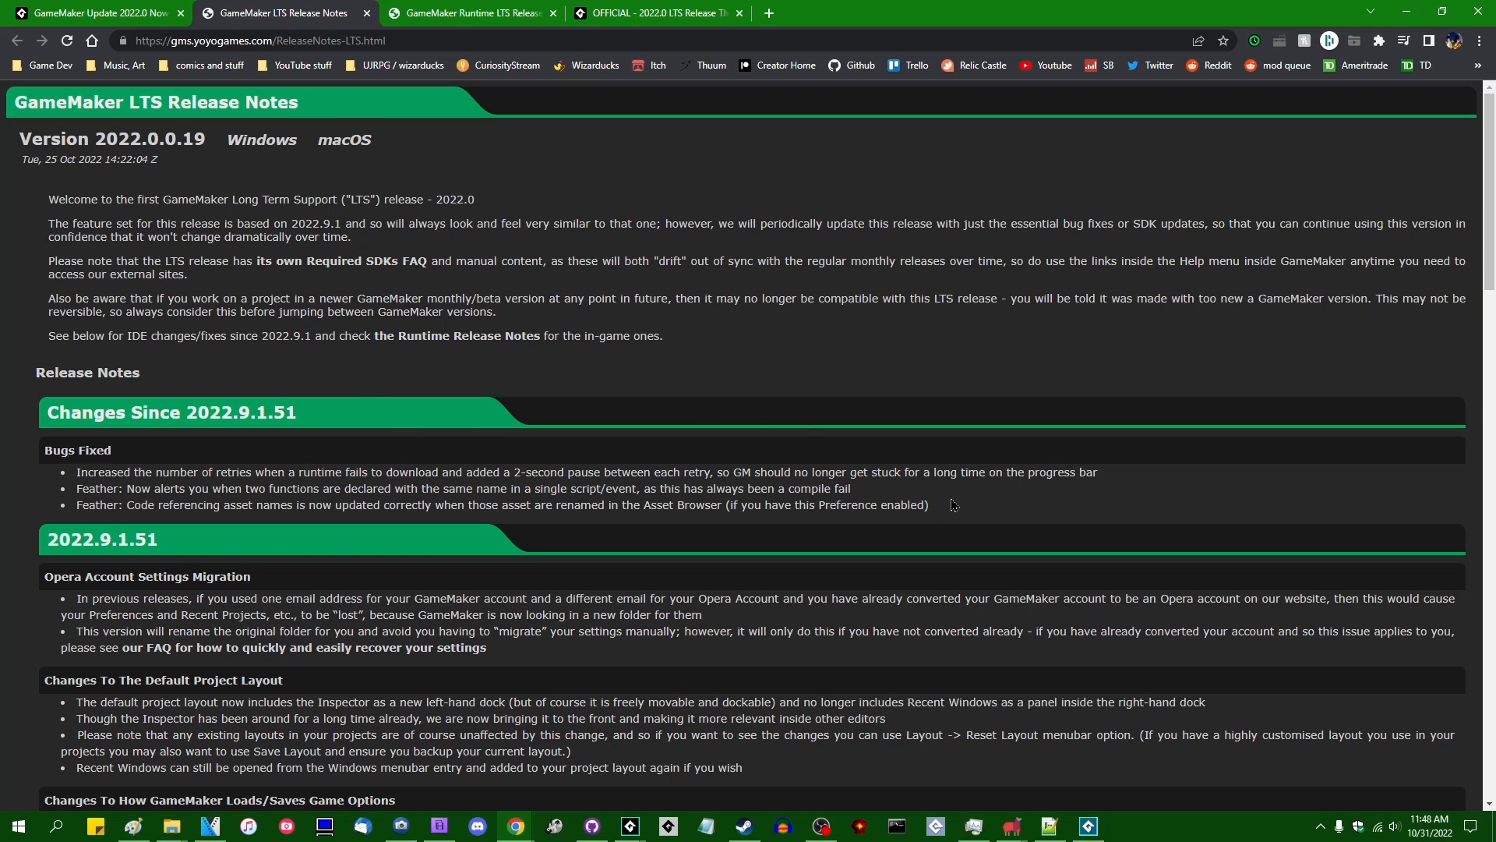
mouse_move(594, 372)
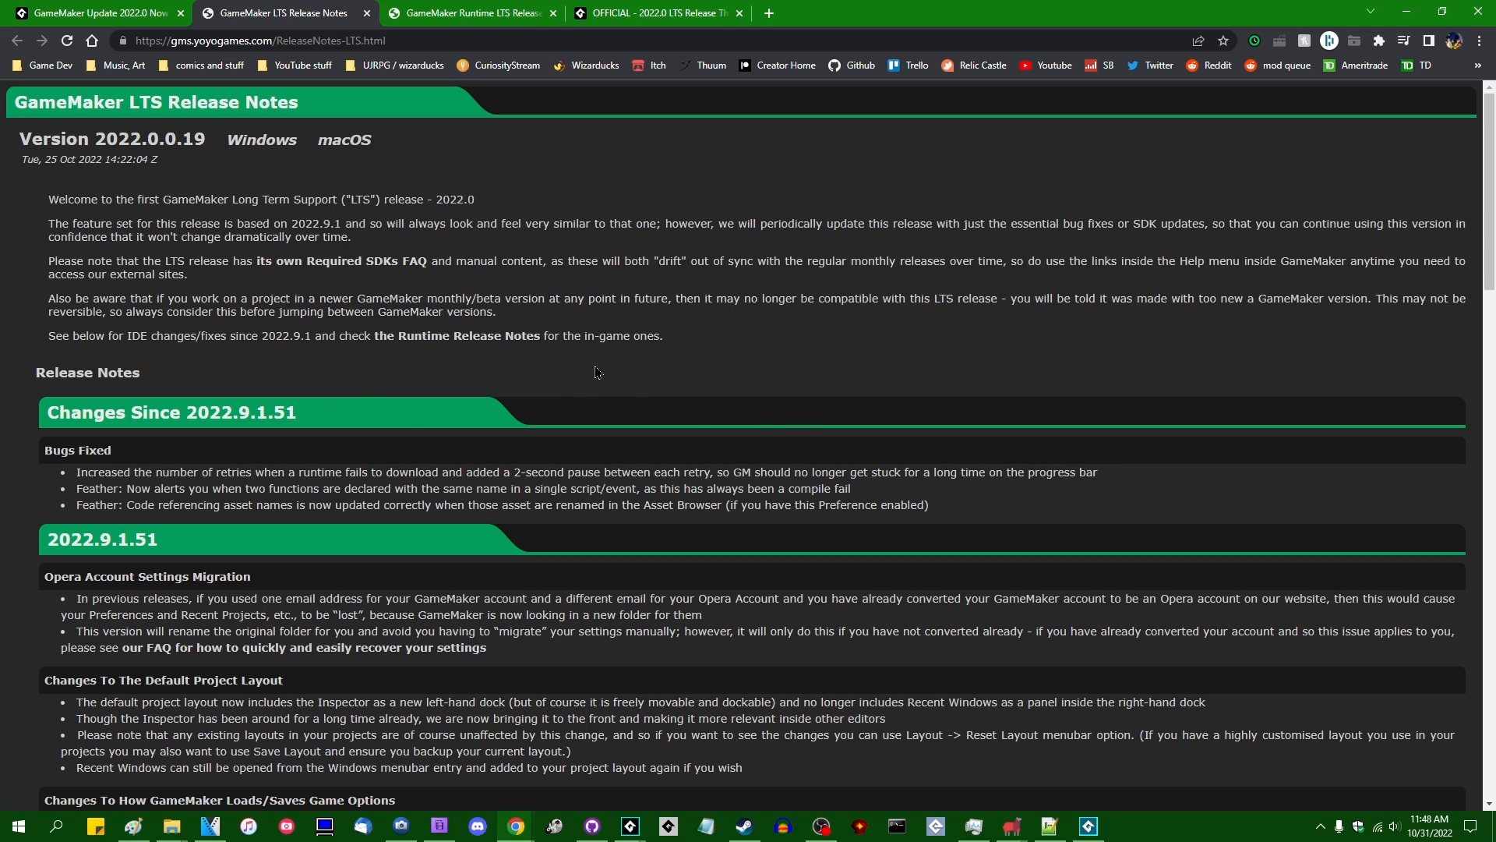
mouse_move(449, 382)
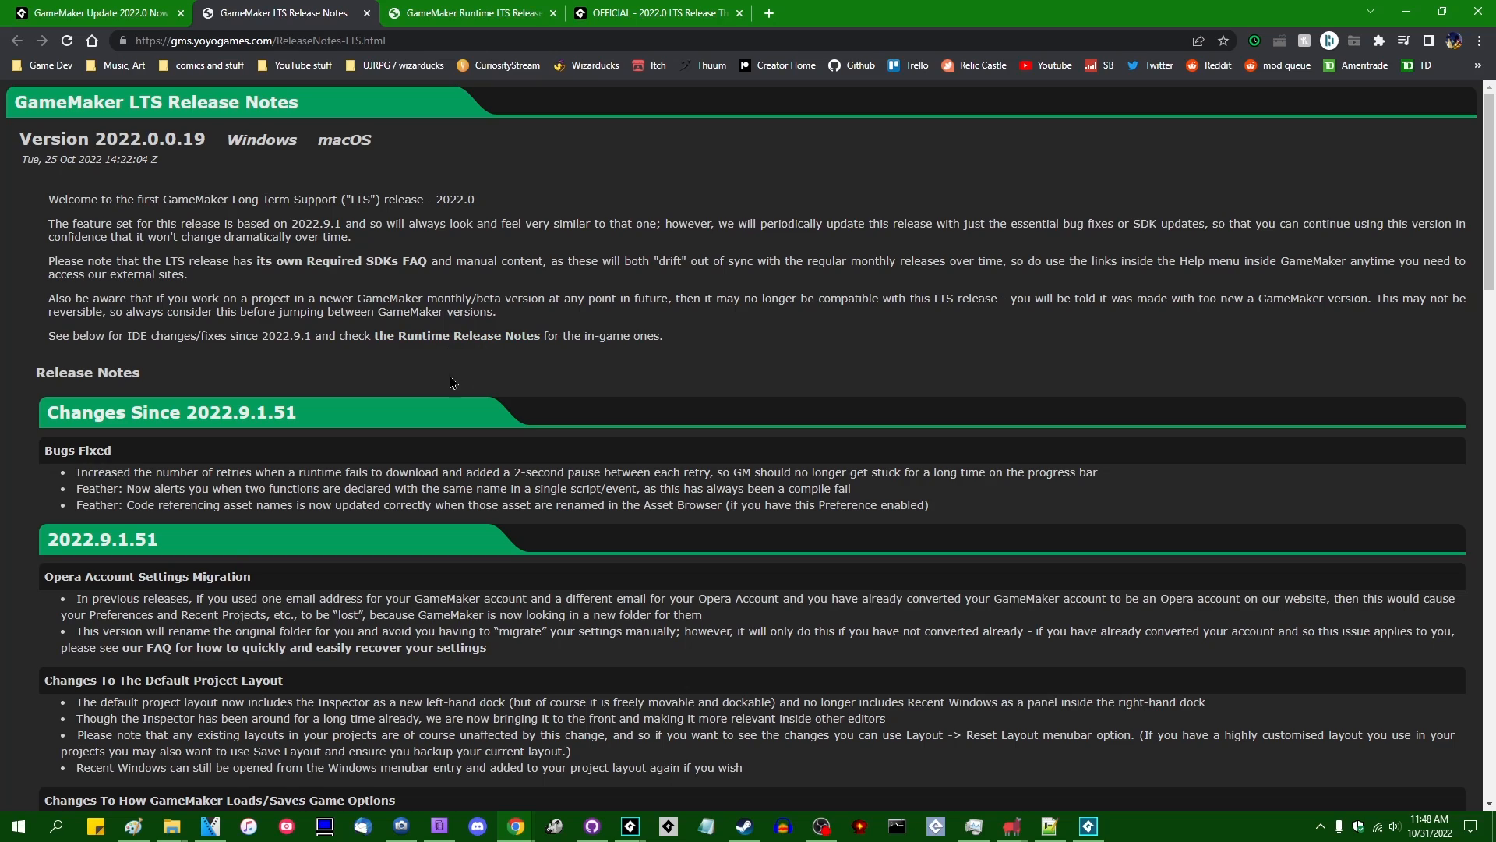
mouse_move(354, 290)
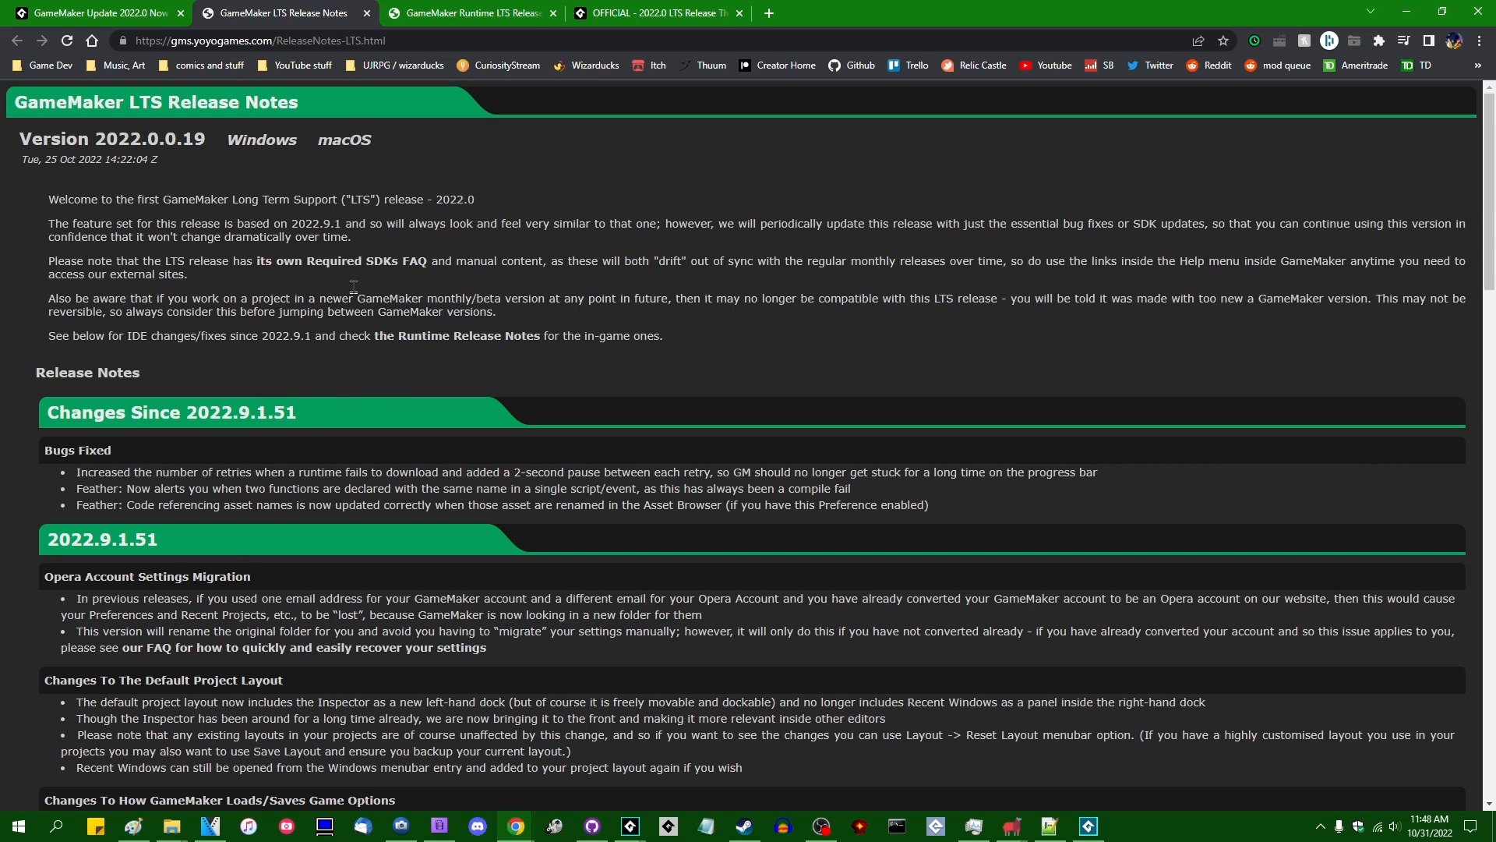
mouse_move(379, 482)
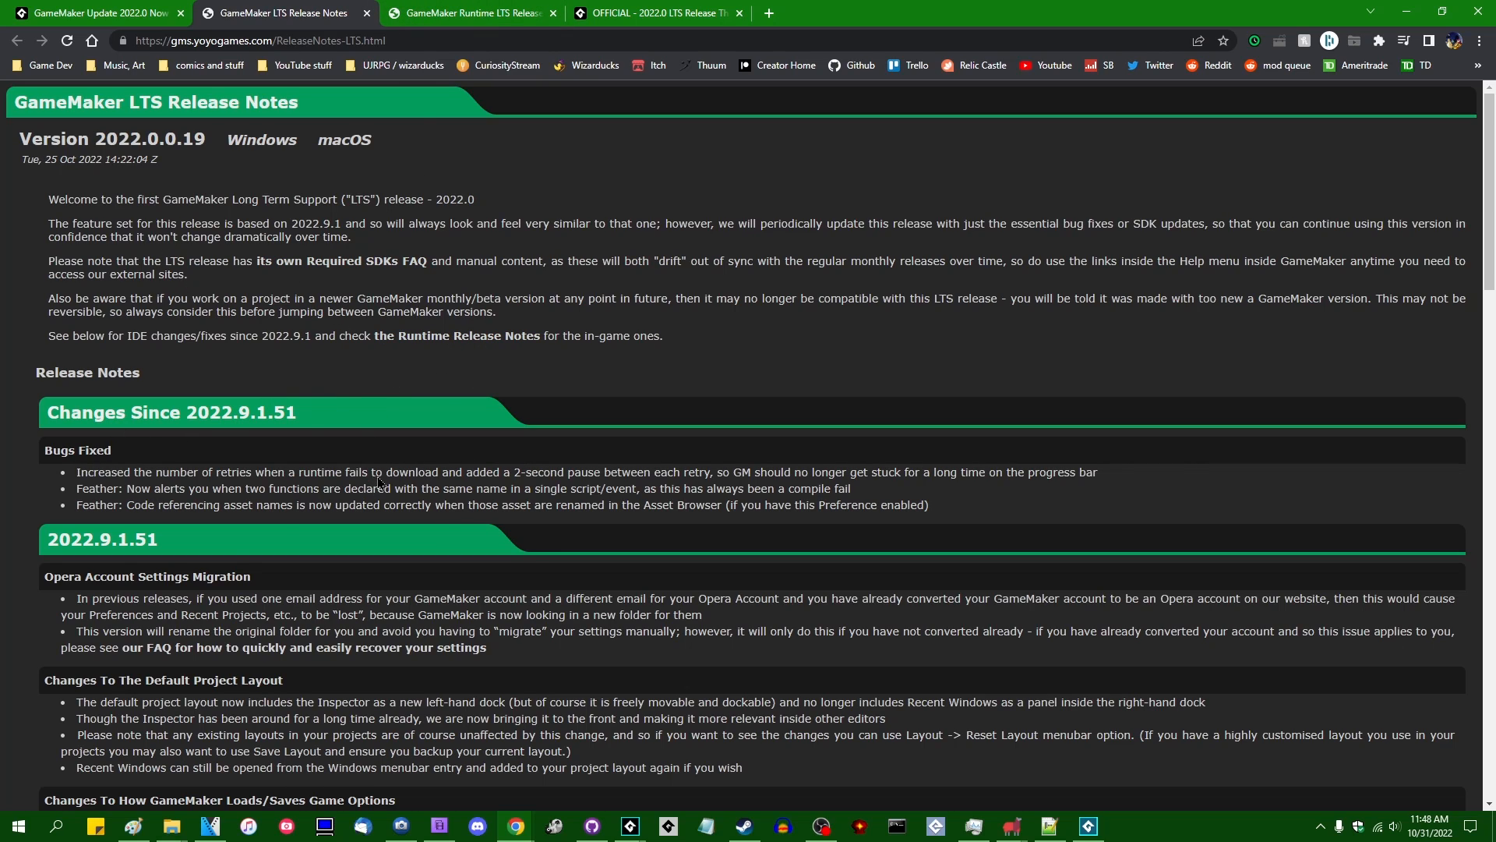
left_click(467, 13)
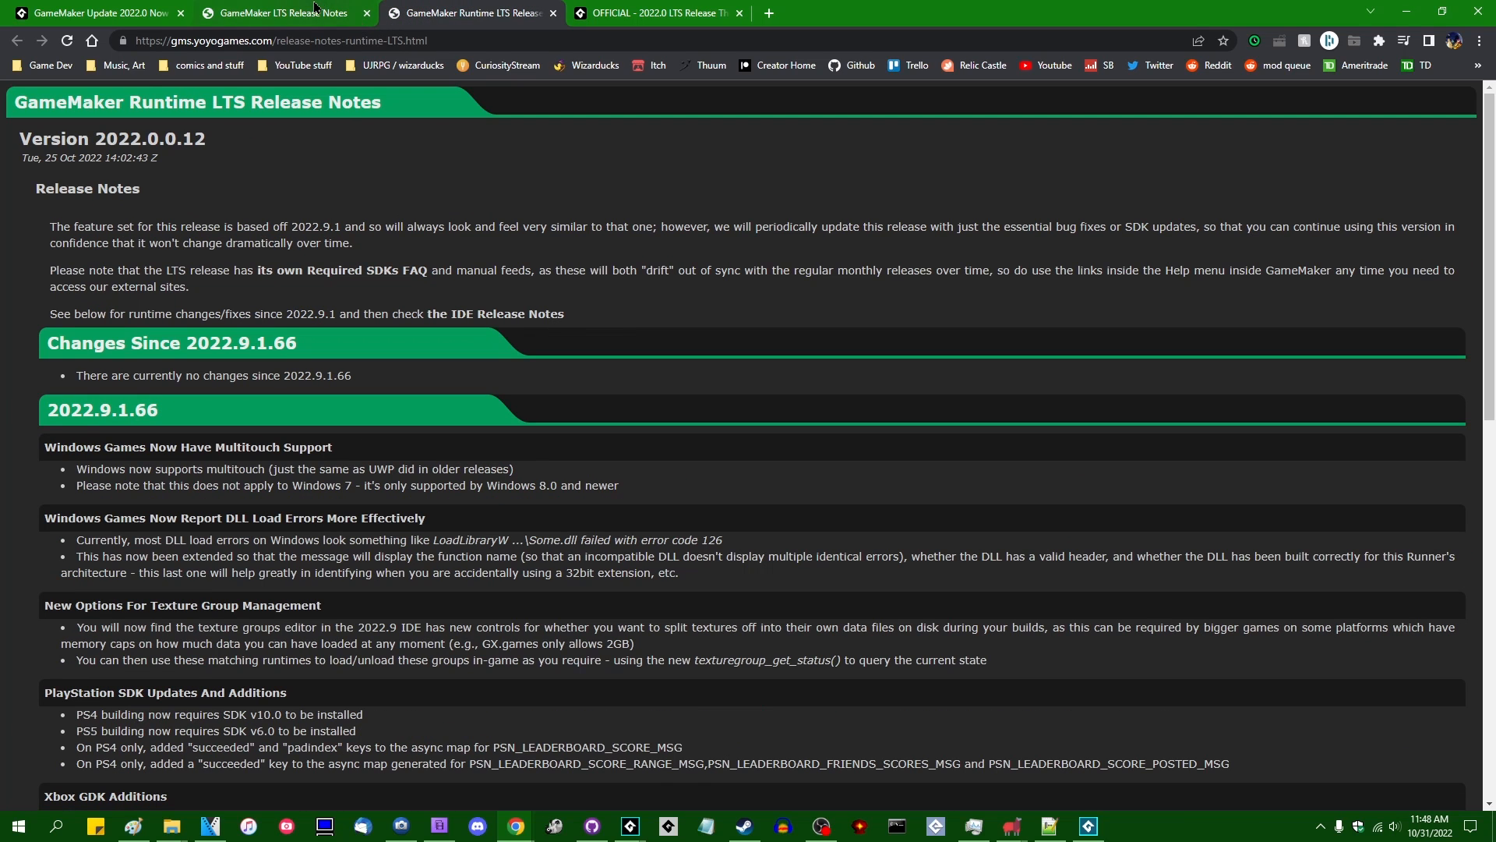
left_click(278, 12)
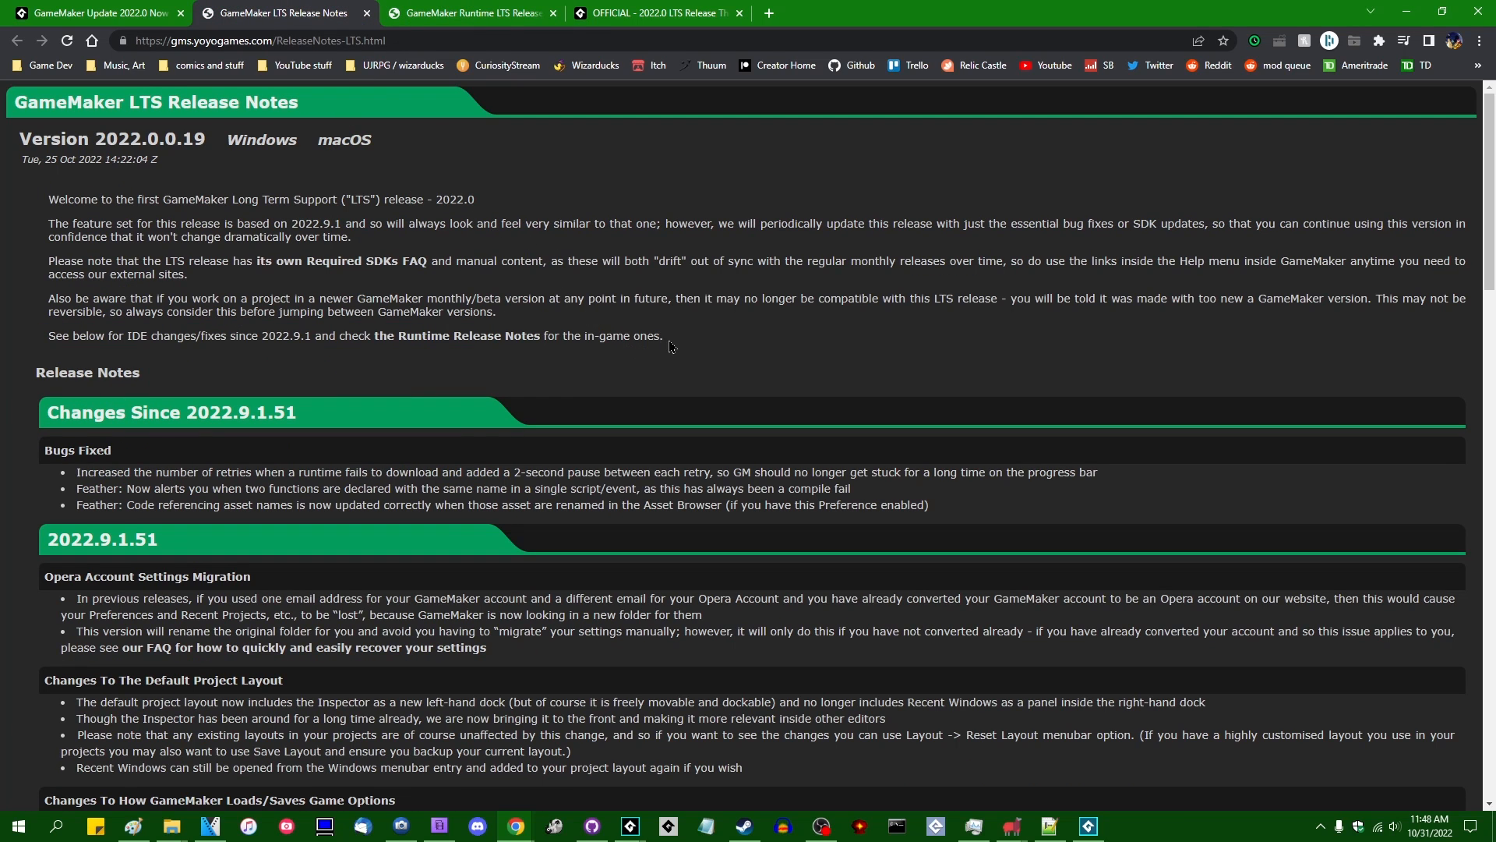
mouse_move(551, 299)
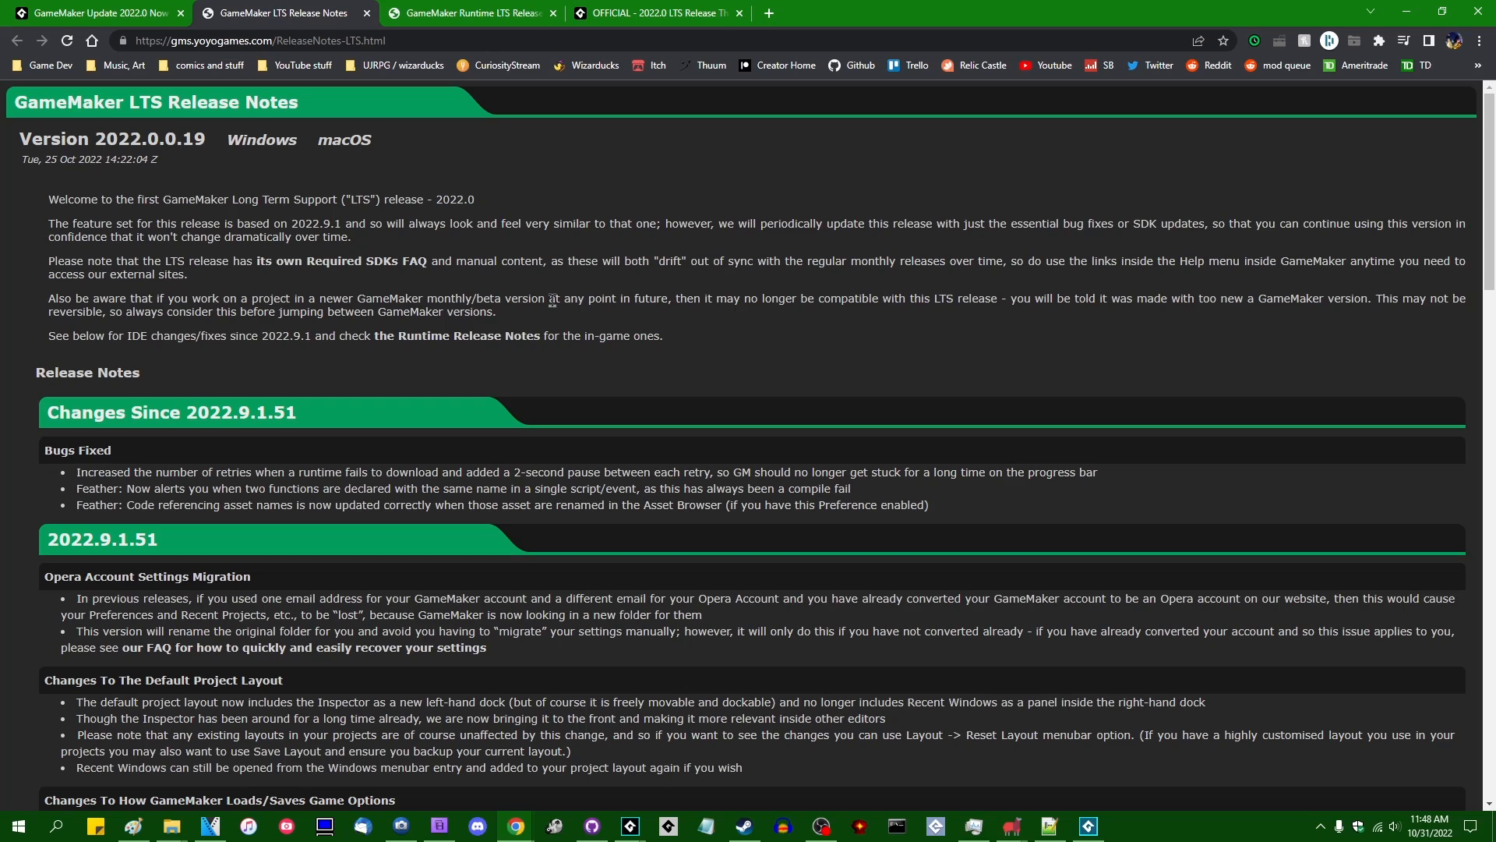
mouse_move(686, 335)
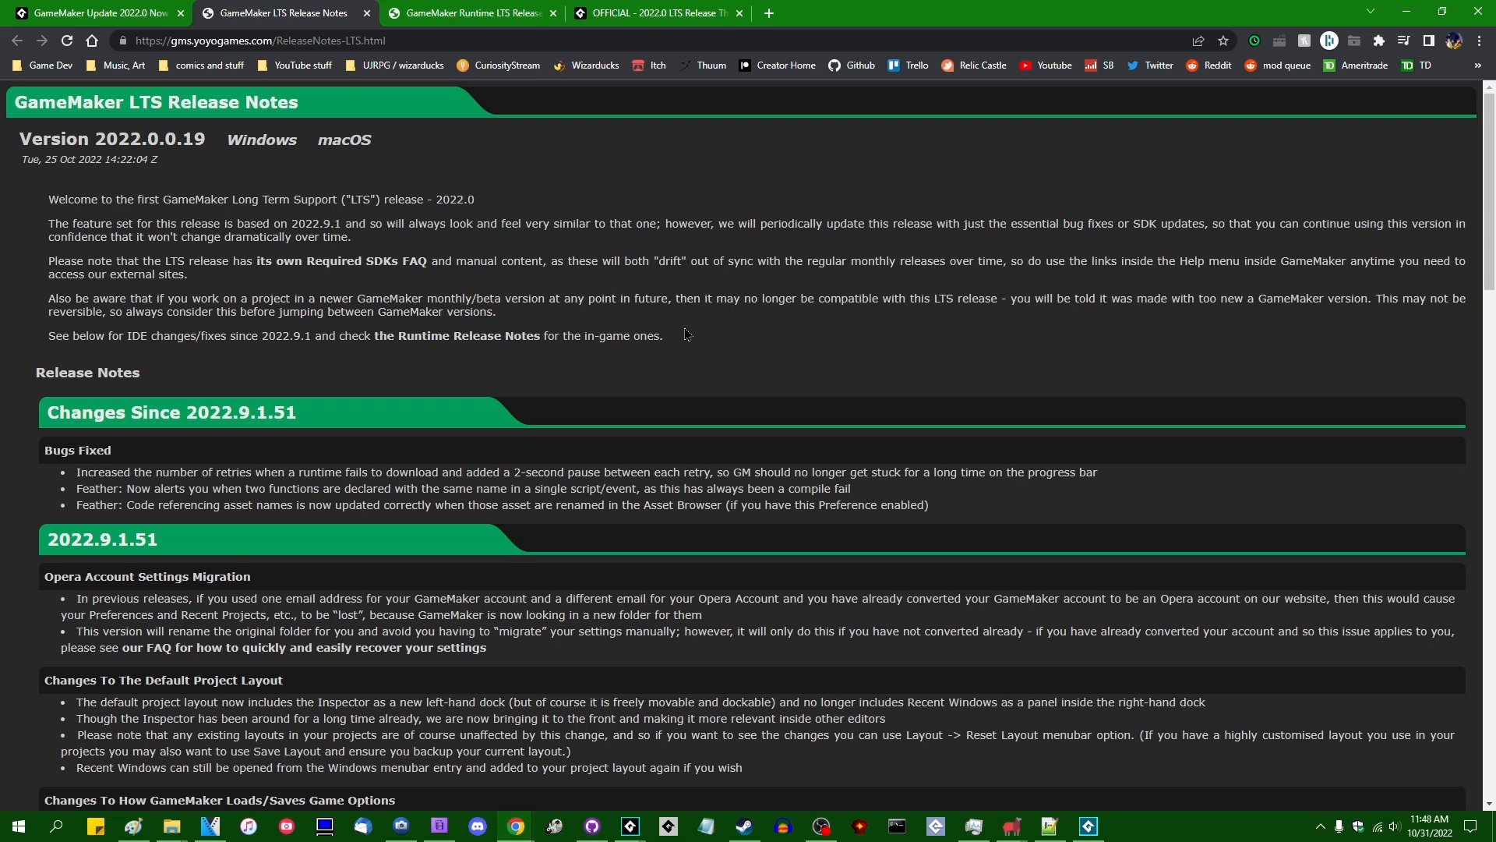
mouse_move(813, 368)
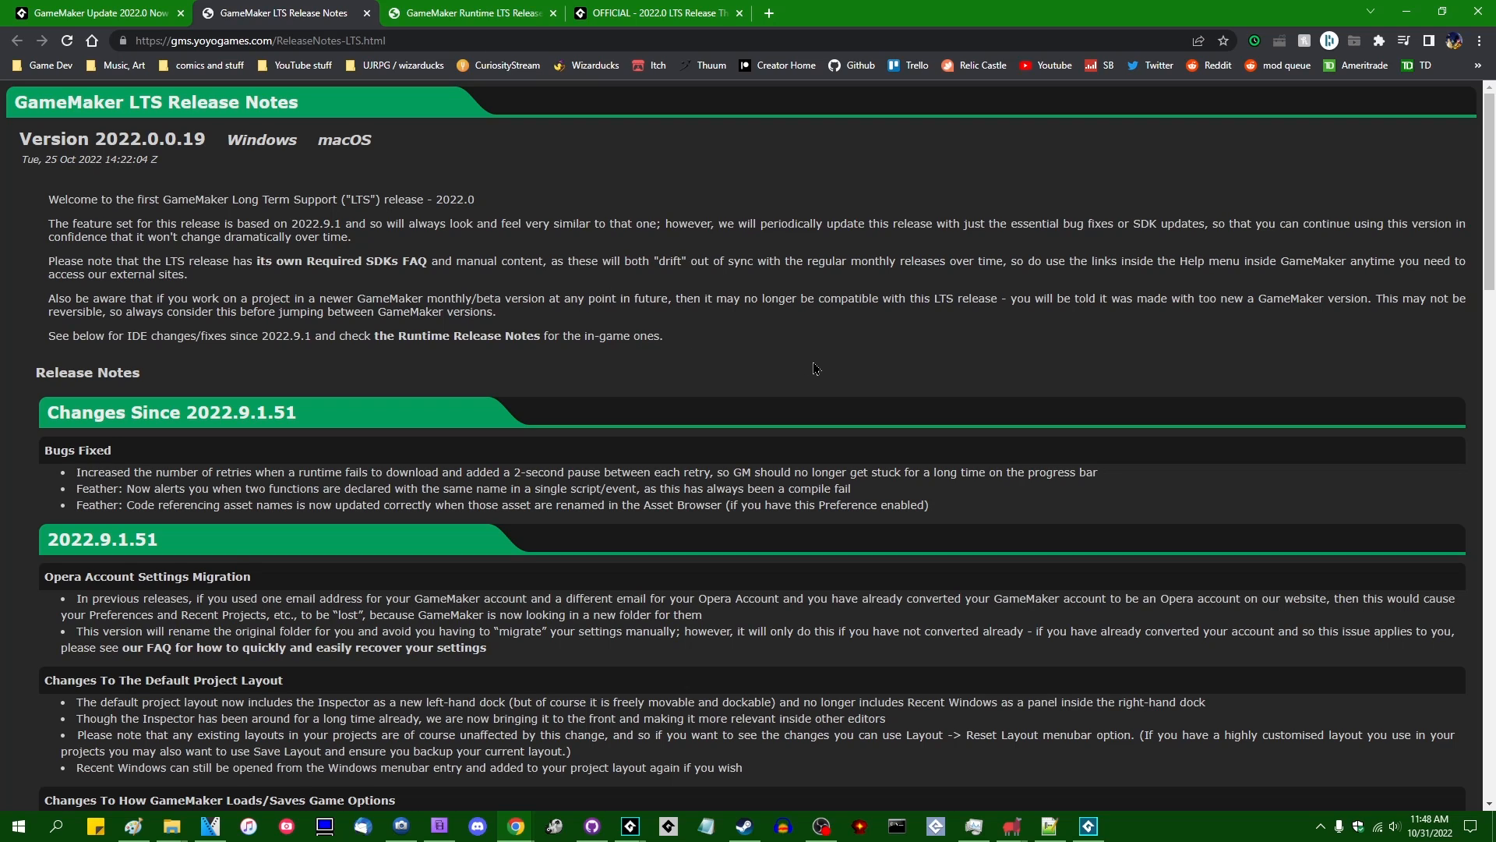
mouse_move(670, 28)
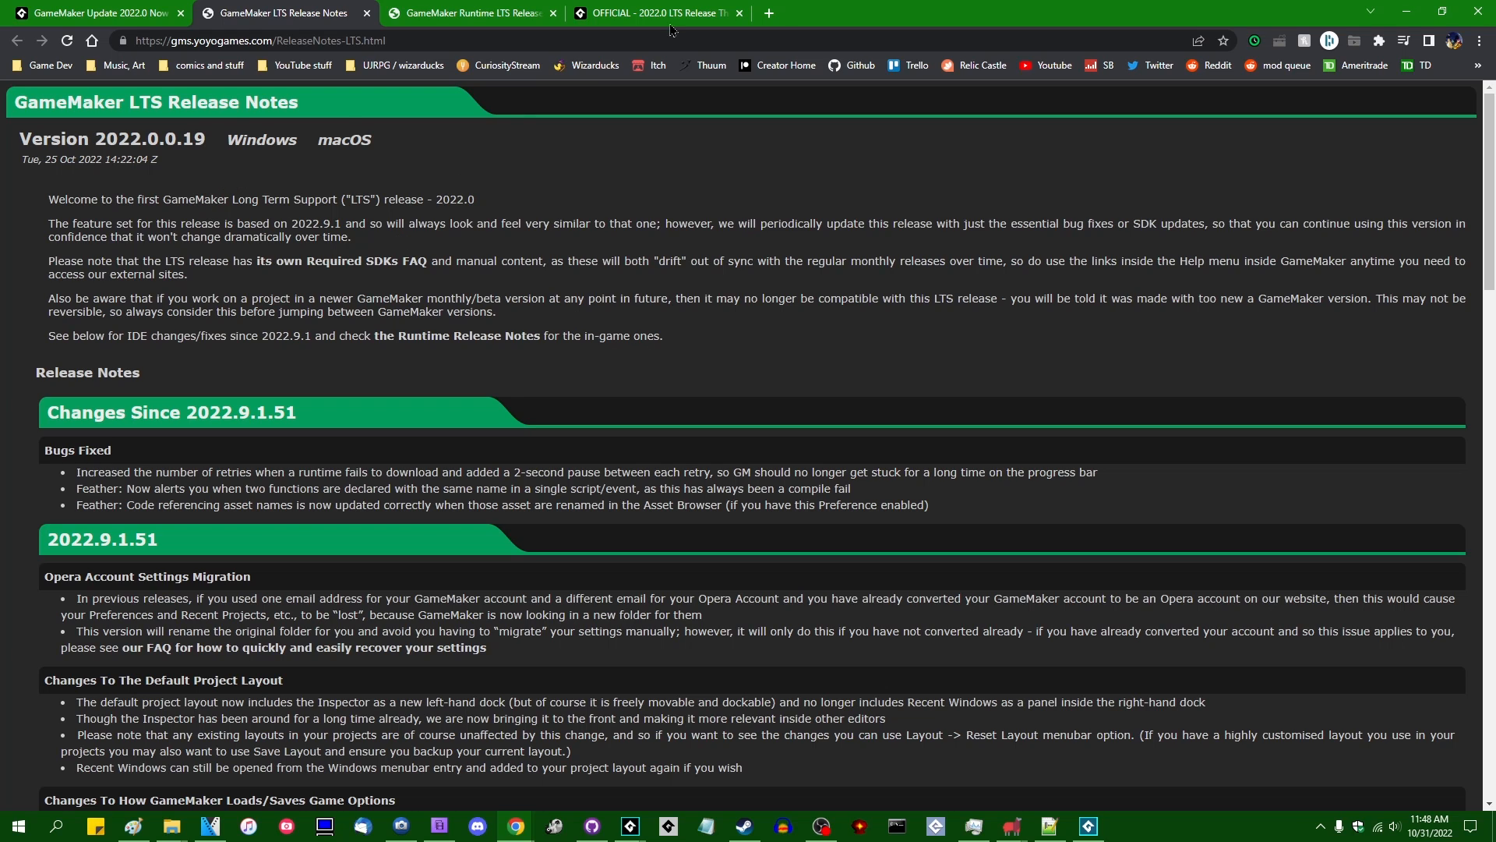
Show the official 2022.0 LTS Release Thread and scroll down to the staff post on reporting issues.
left_click(658, 13)
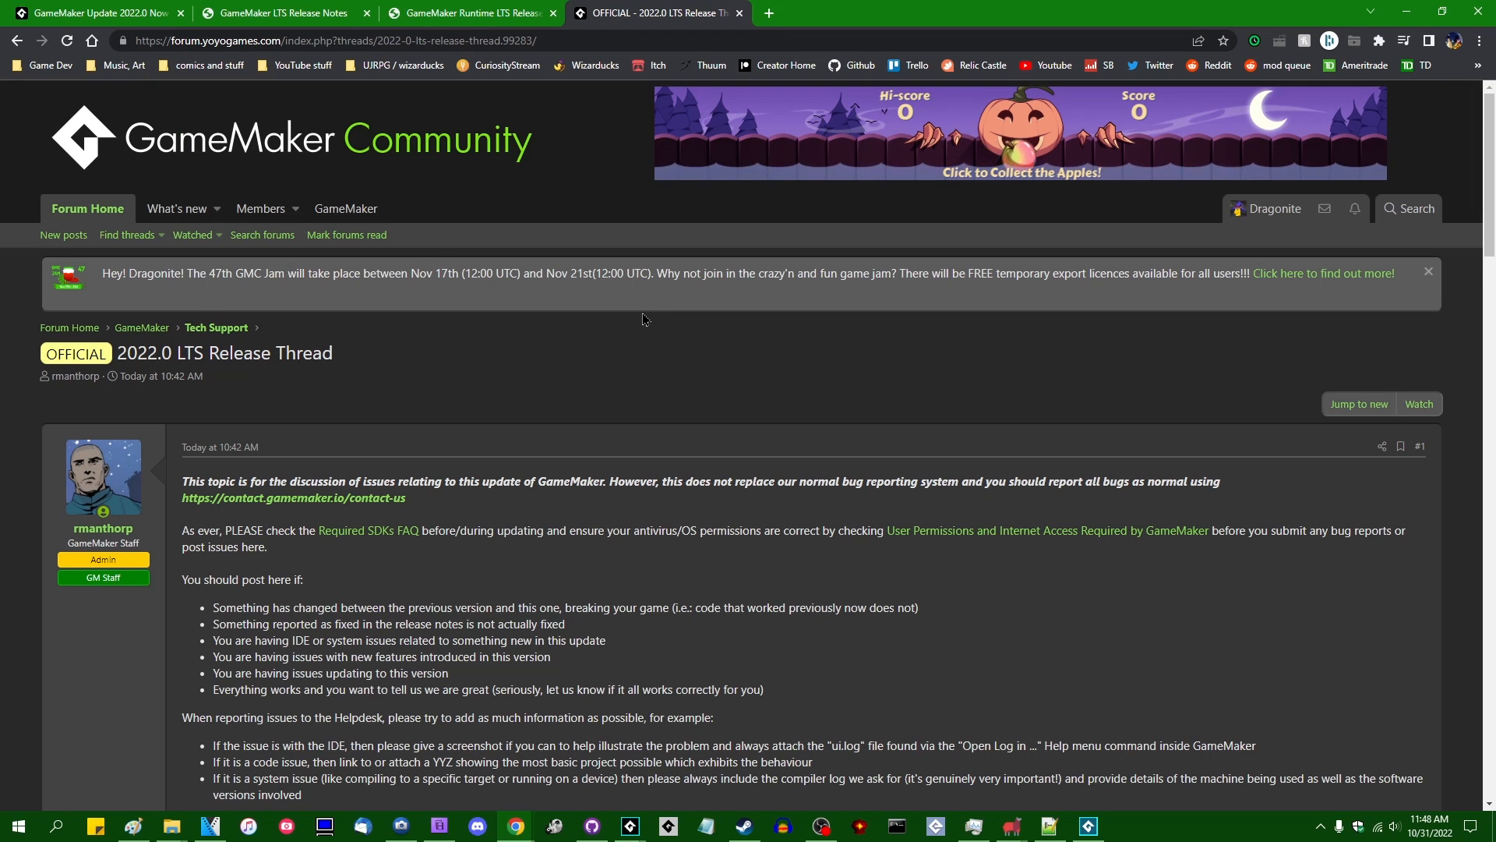
scroll("down", 3)
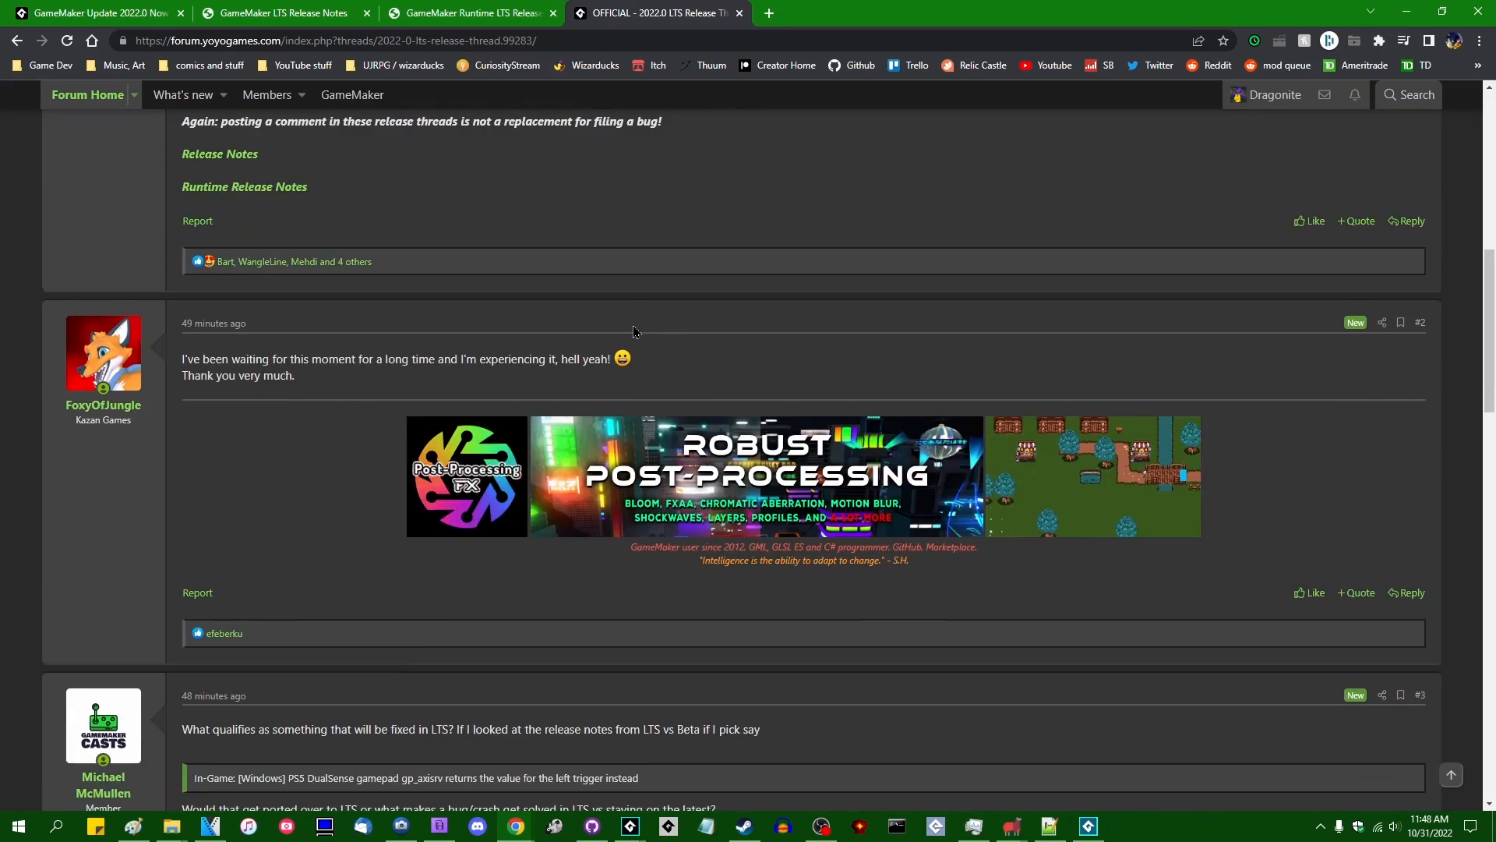
scroll("down", 3)
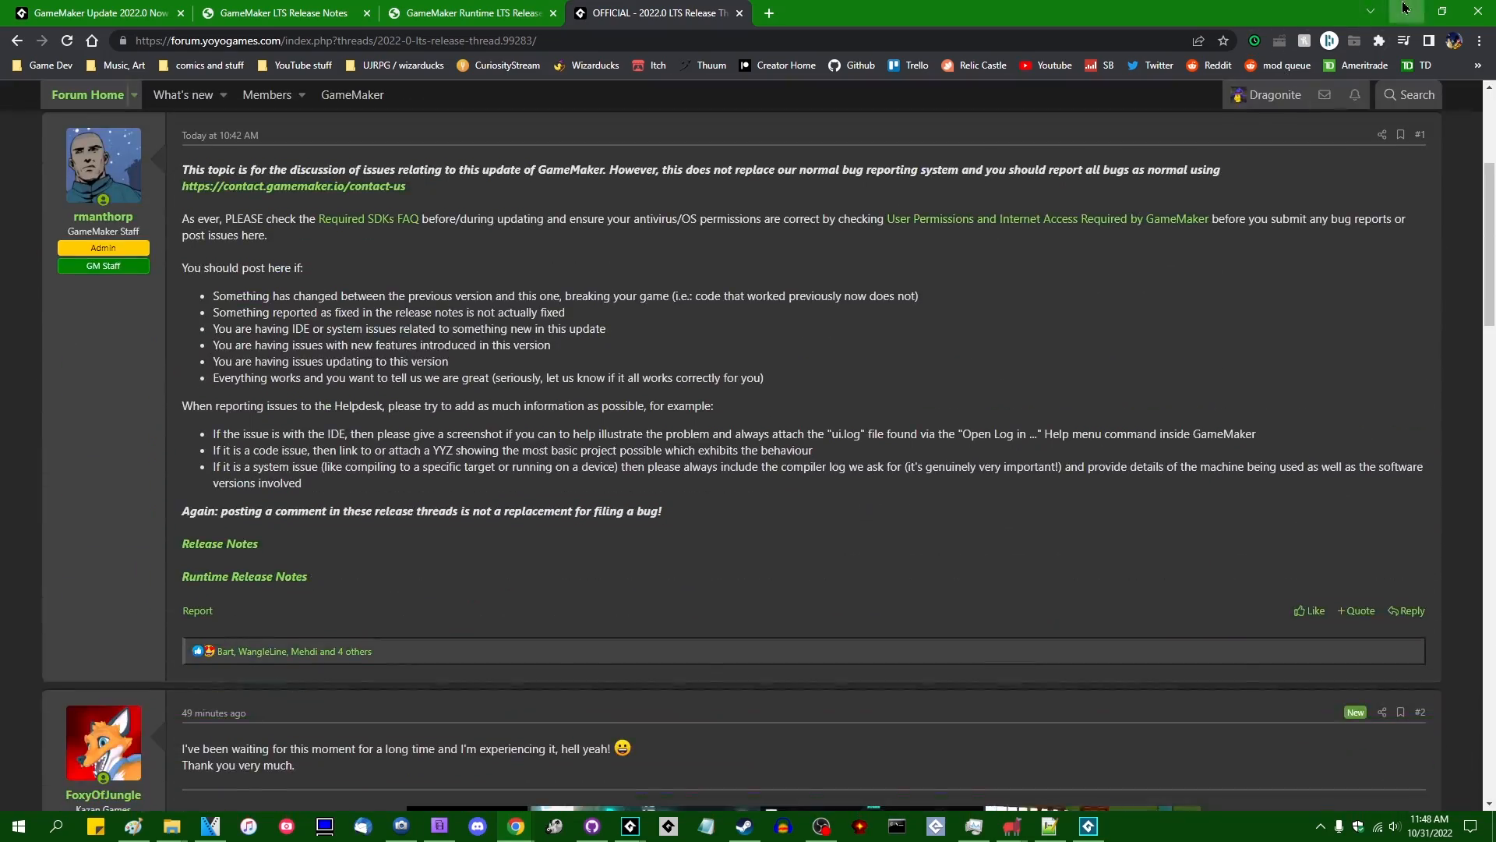
Bring up the GameMaker LTS IDE Start Page and dismiss the setup wizard prompt.
left_click(1087, 826)
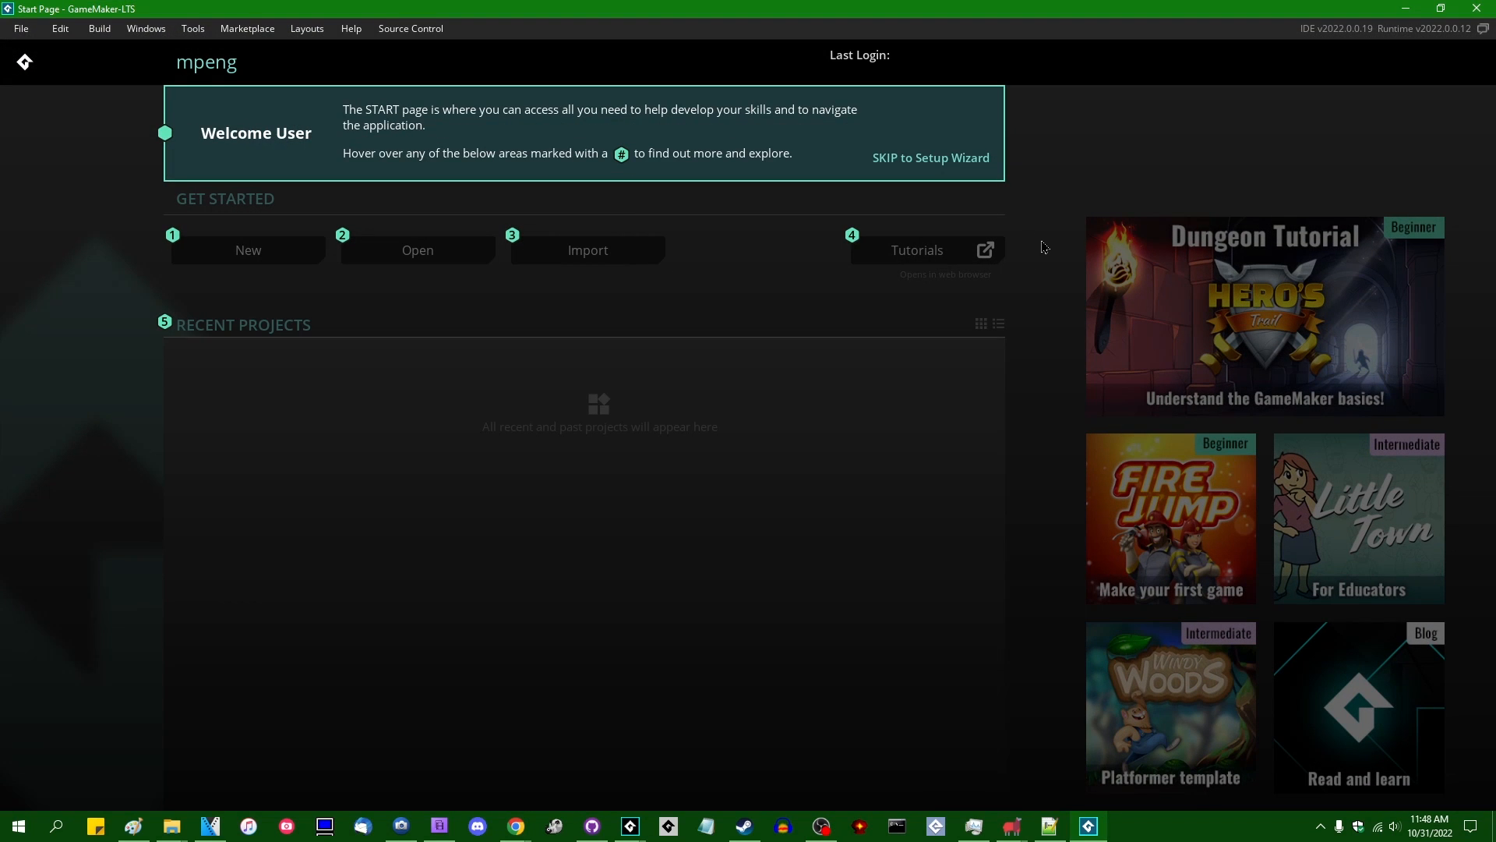
left_click(929, 157)
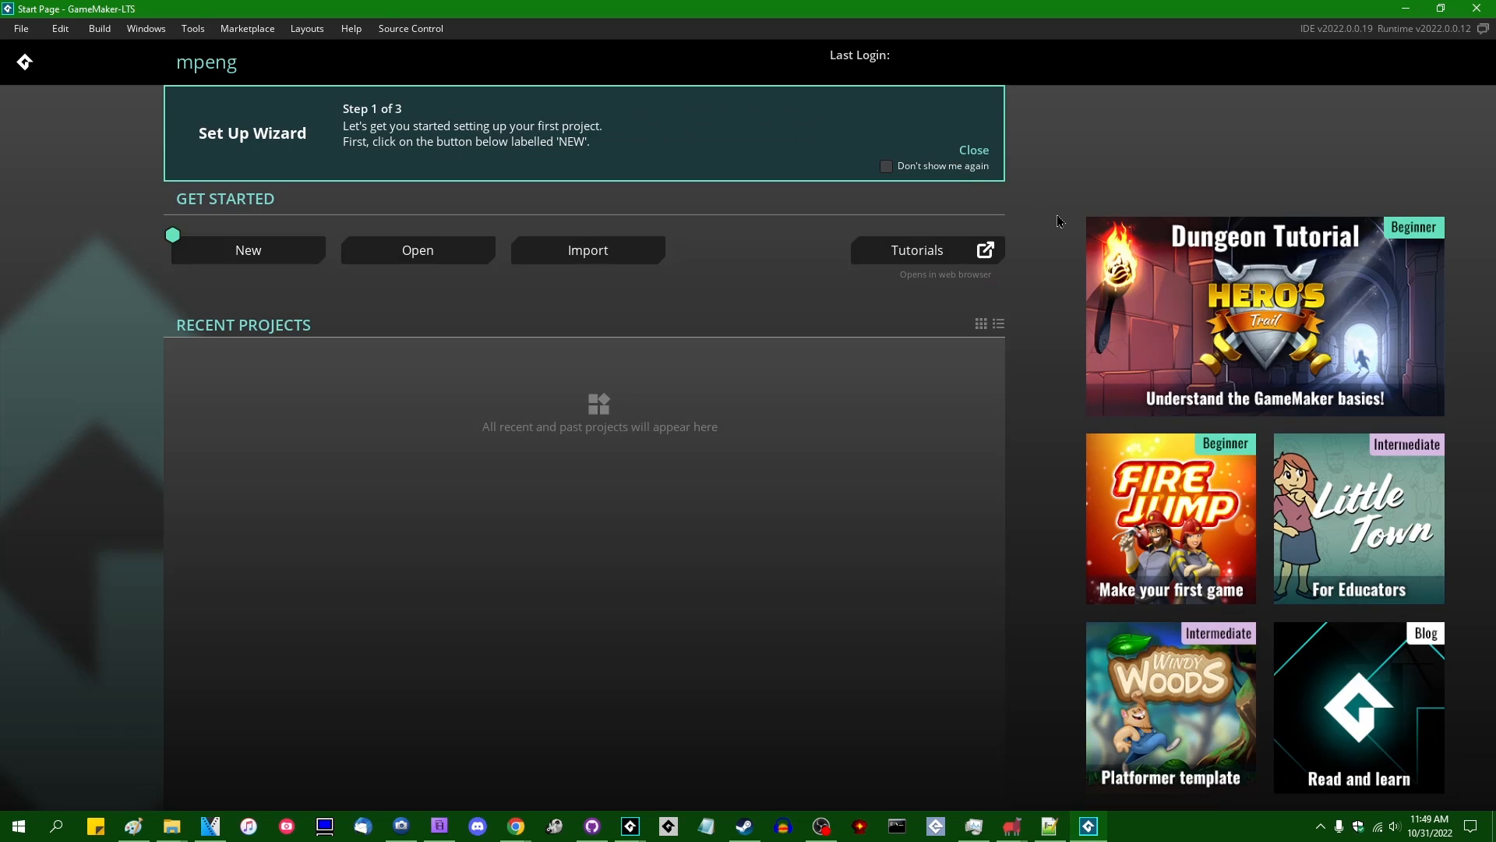
mouse_move(1061, 181)
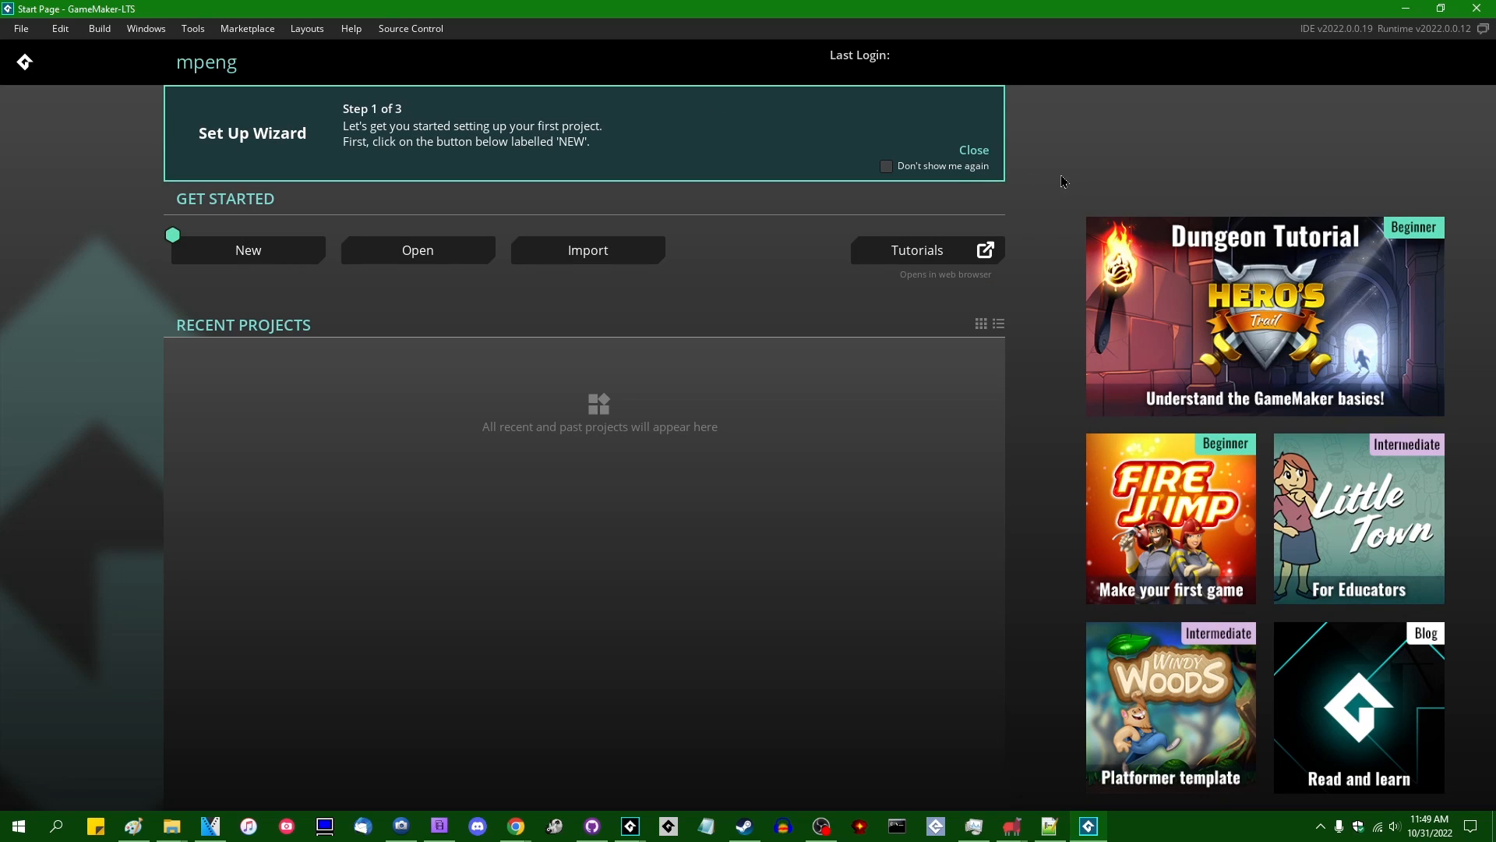
mouse_move(1036, 271)
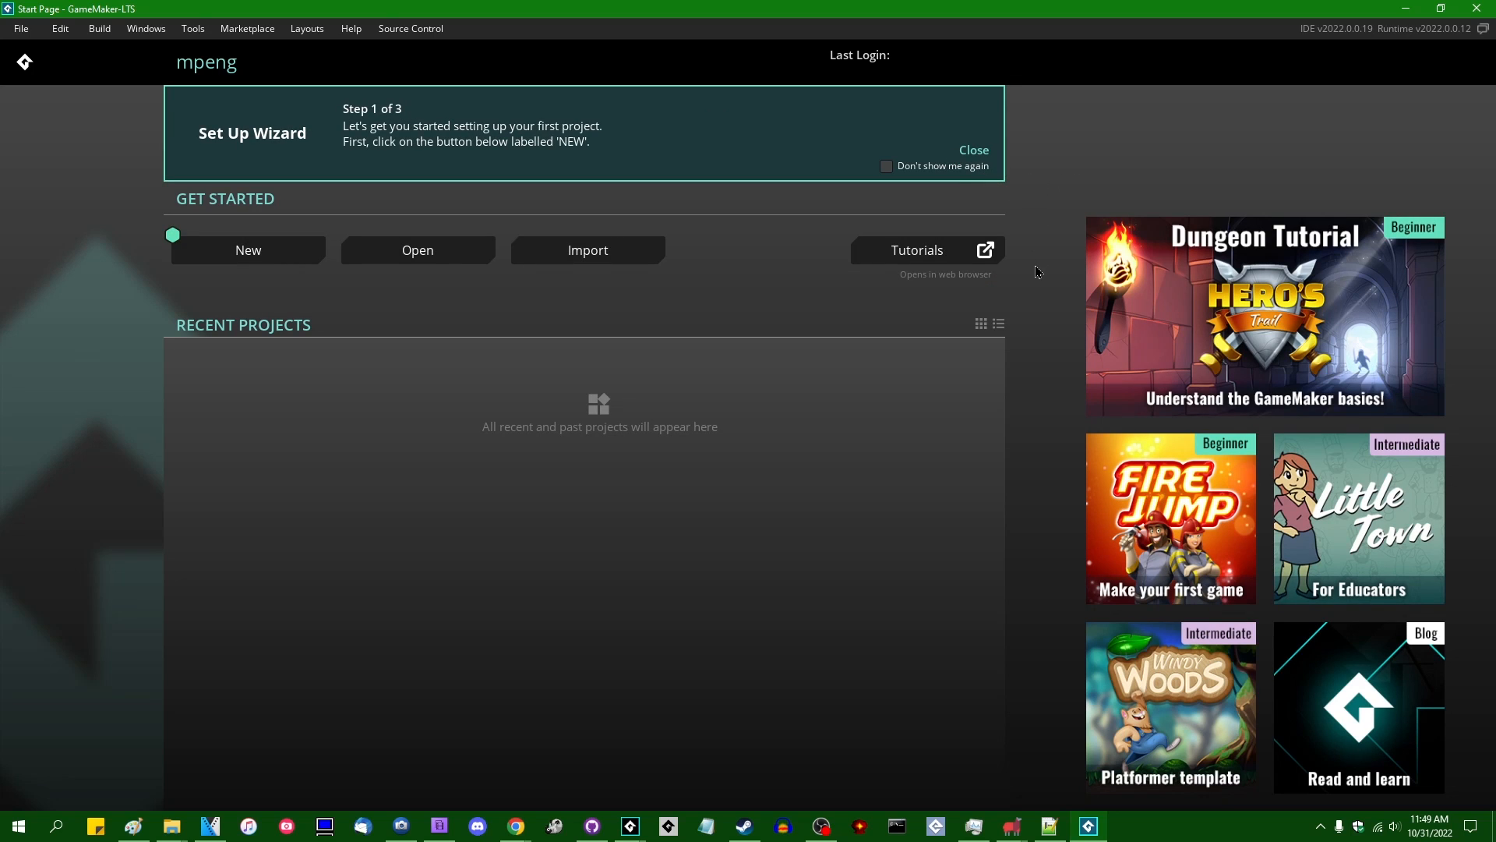
mouse_move(90, 339)
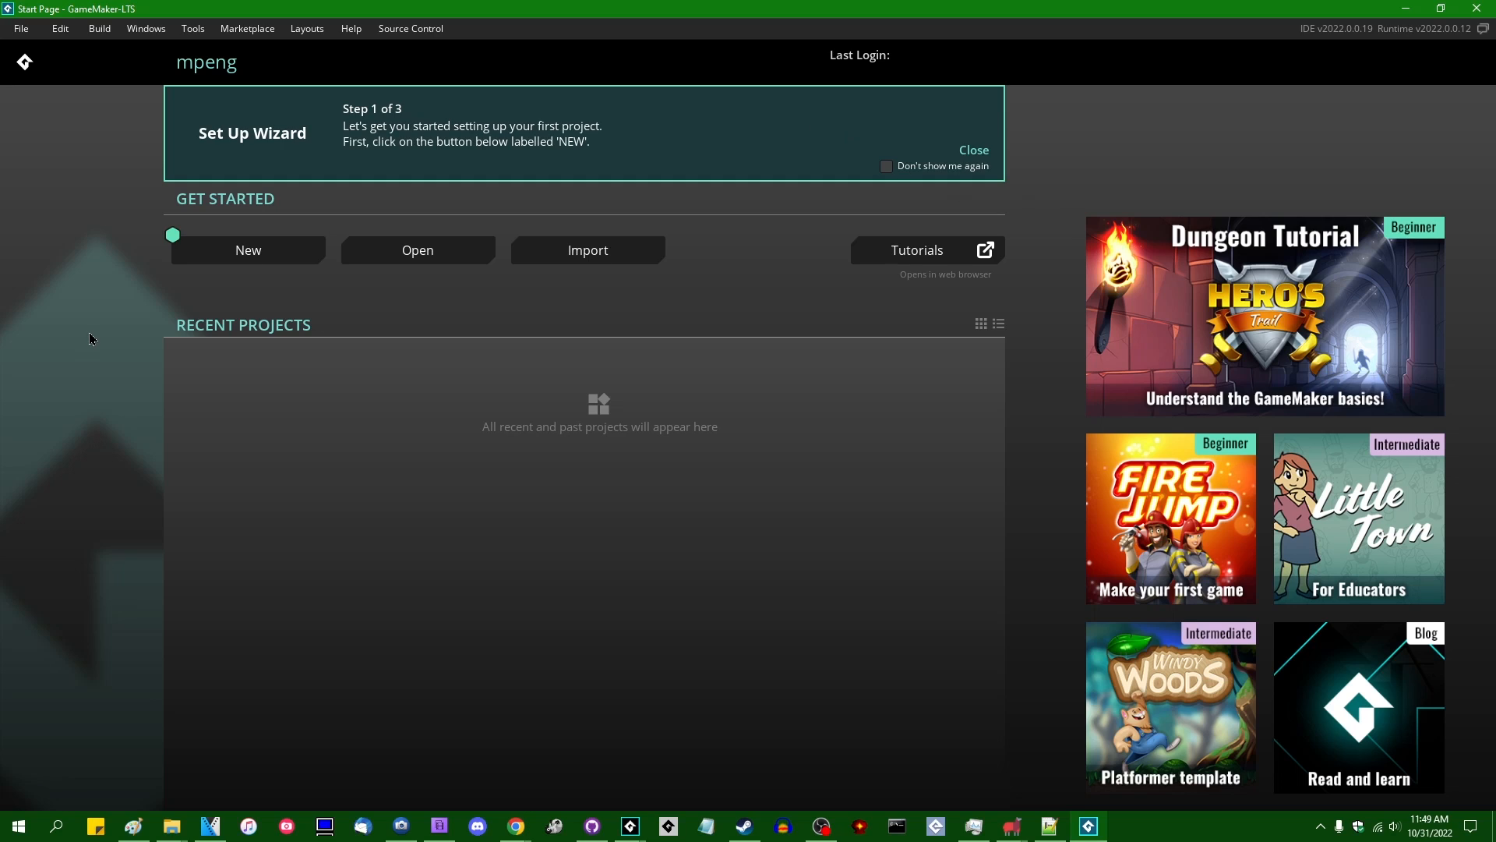
mouse_move(945, 538)
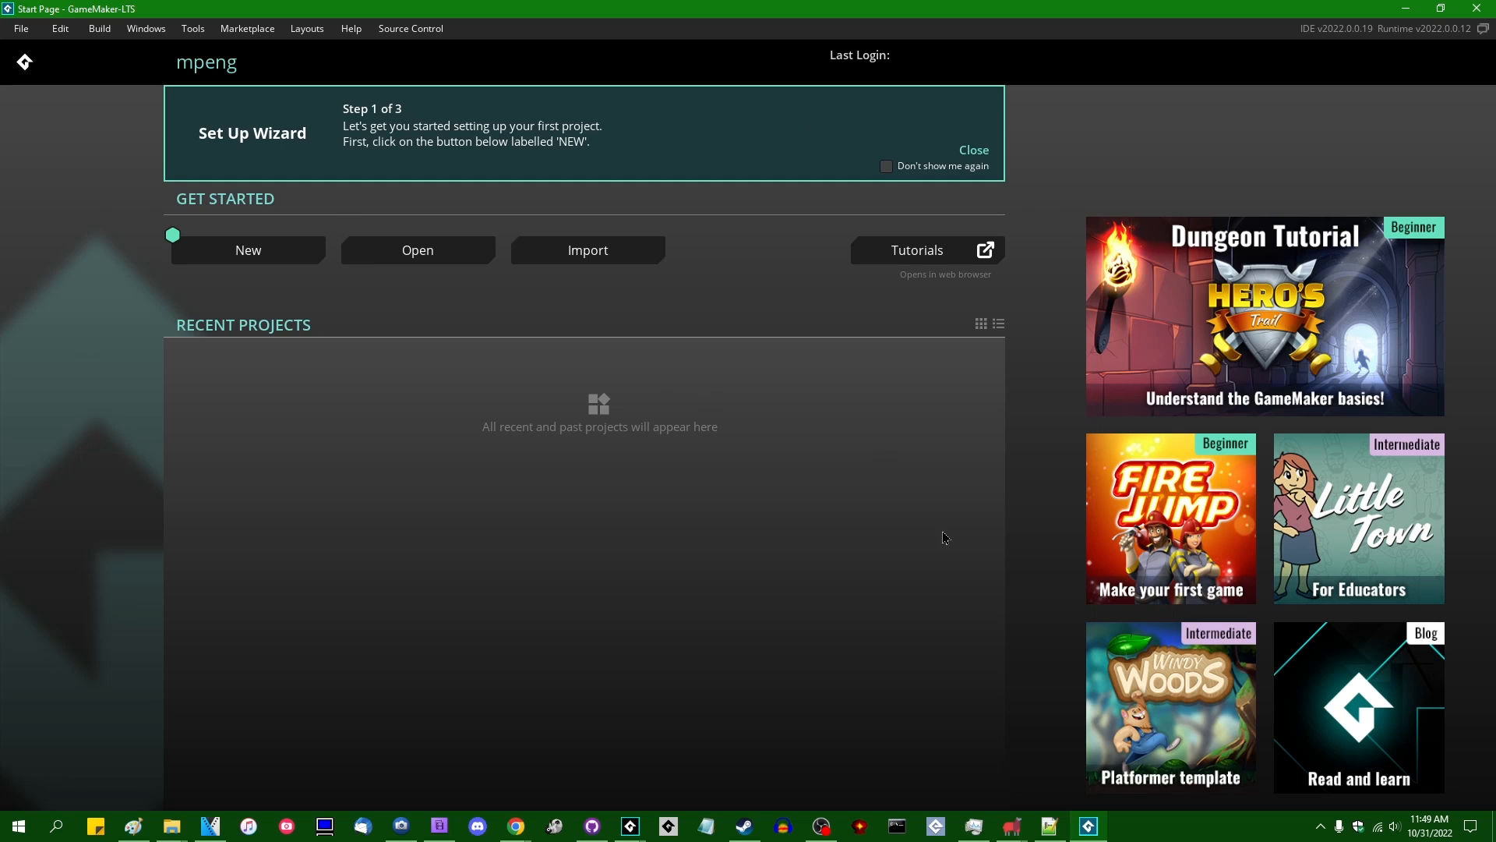
mouse_move(3, 262)
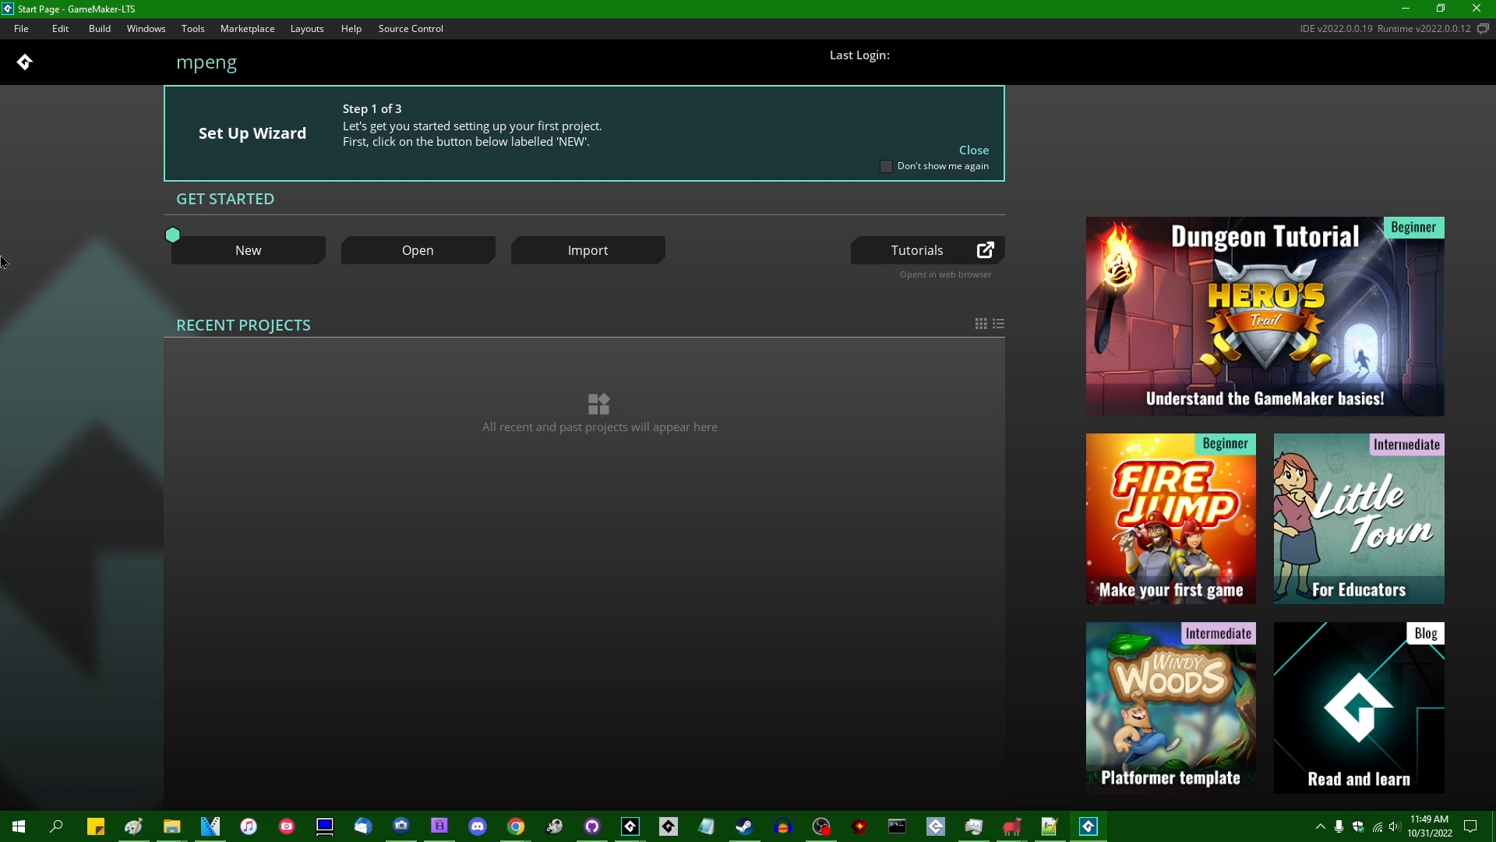
mouse_move(16, 210)
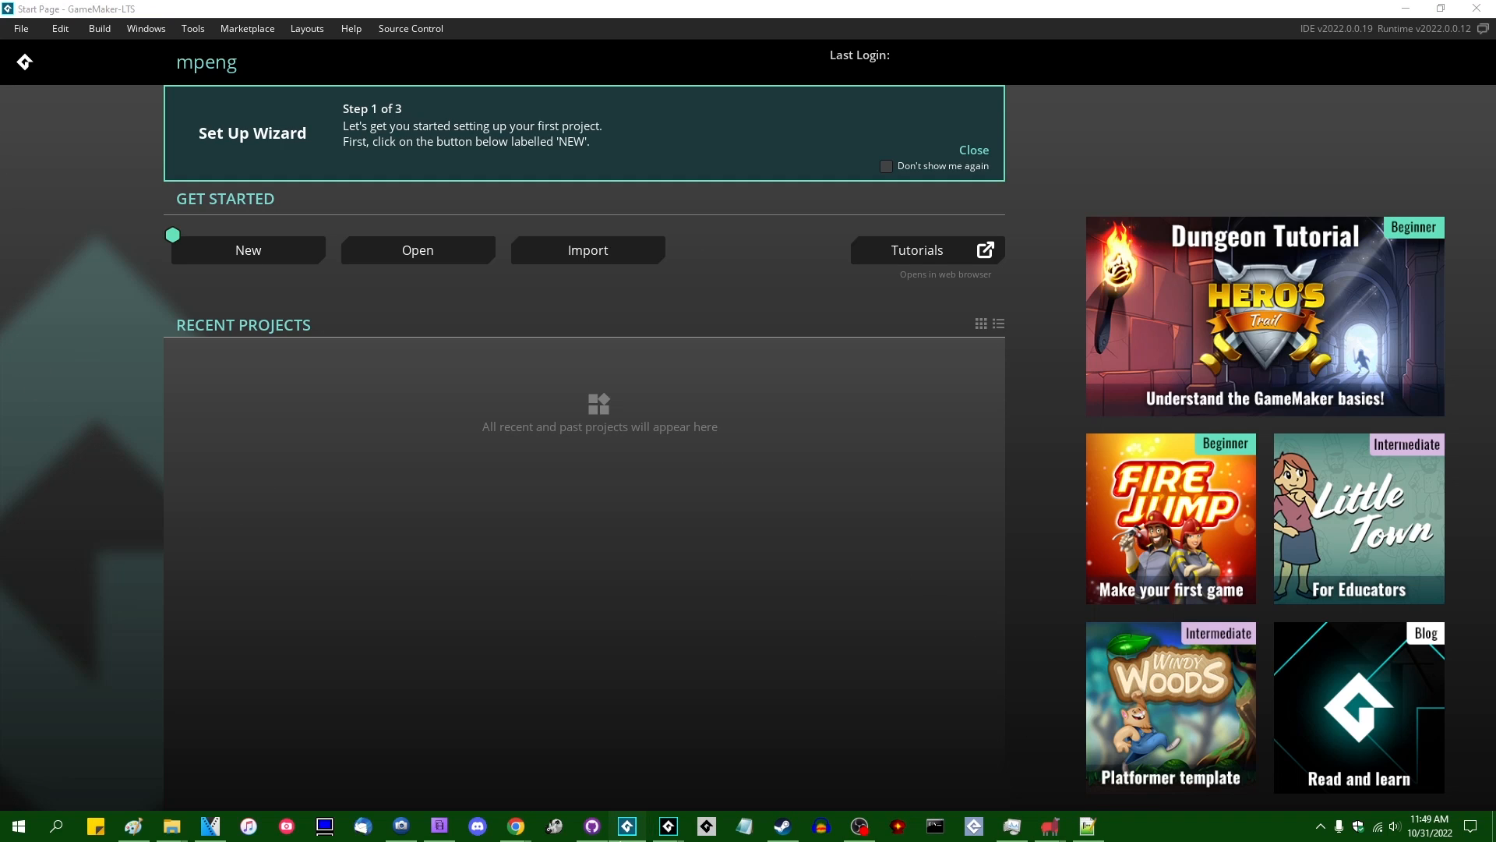
mouse_move(1066, 350)
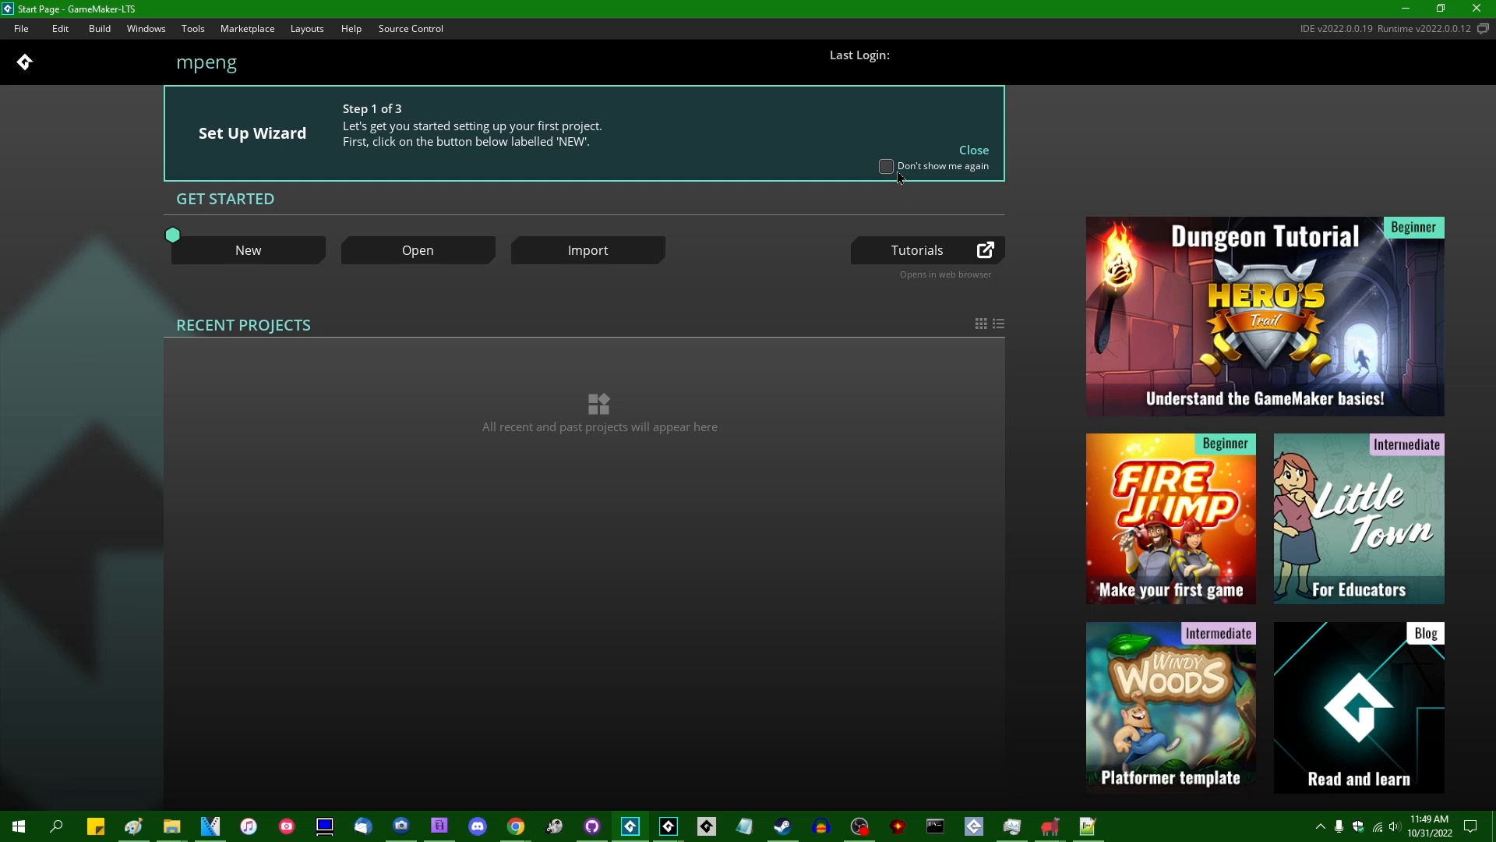
left_click(972, 149)
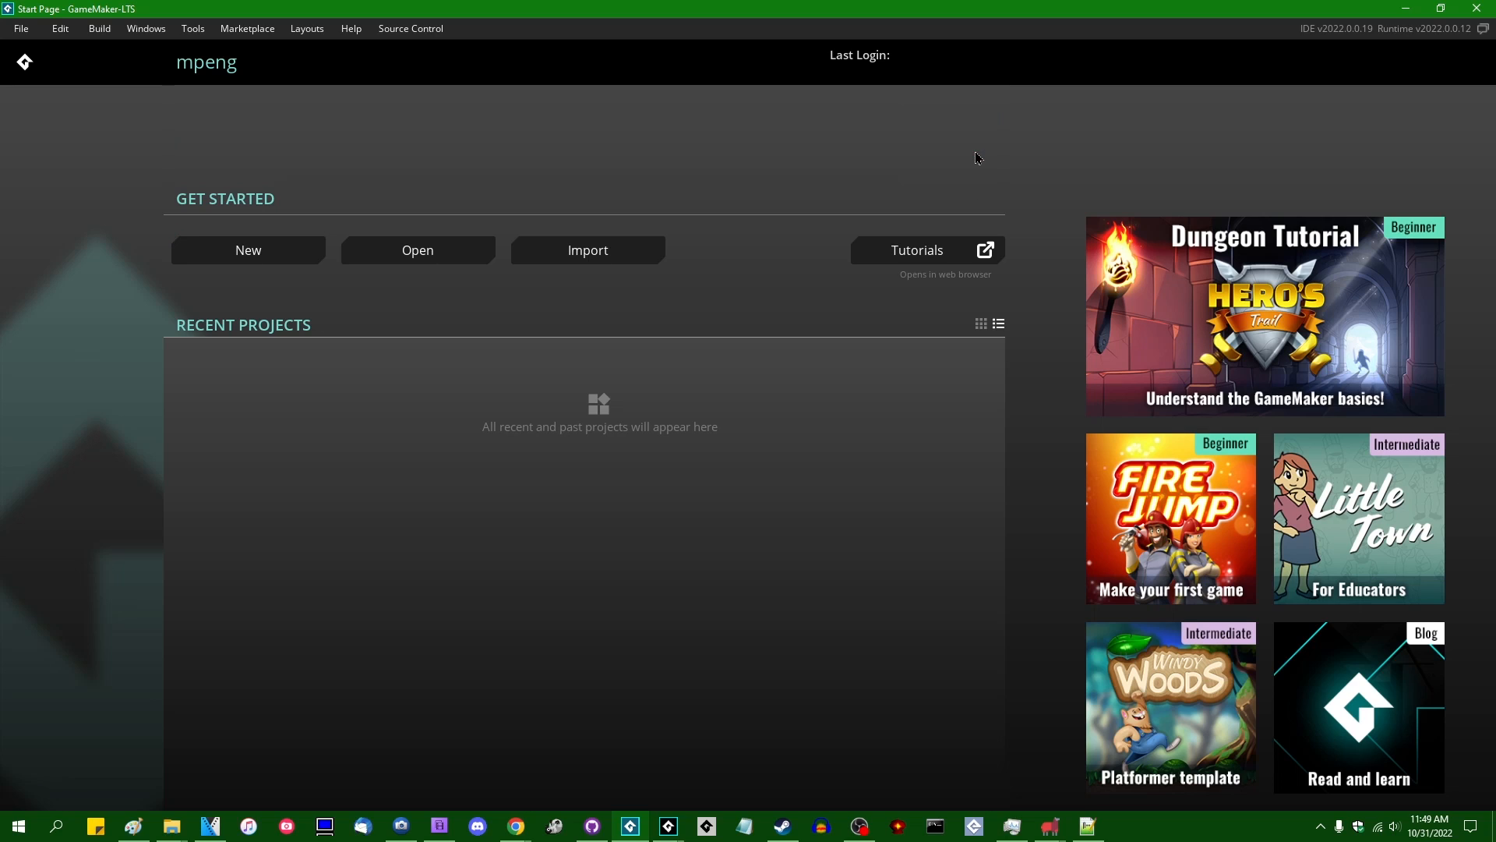
mouse_move(164, 474)
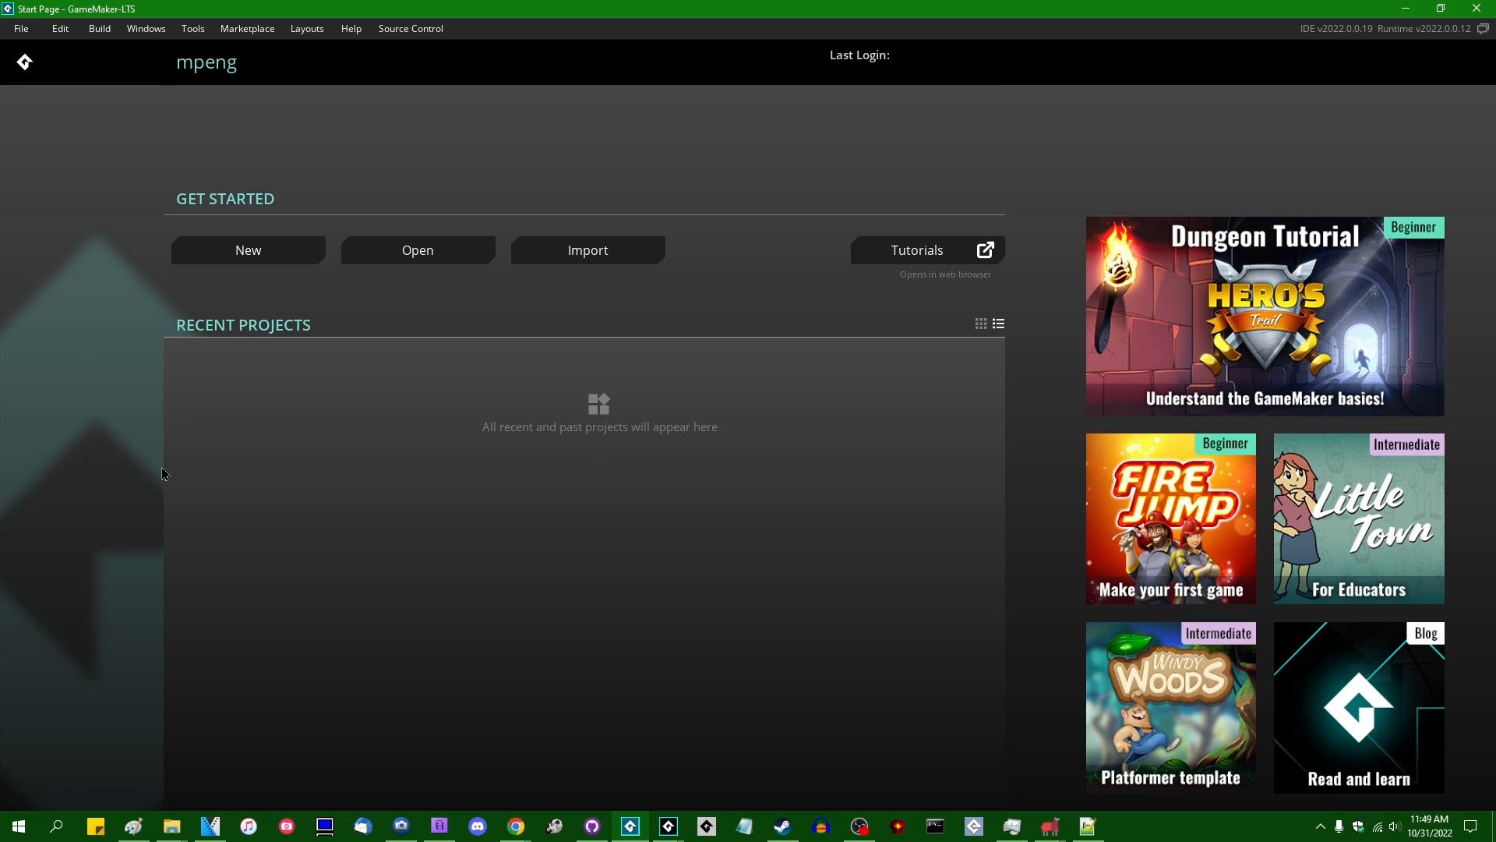
mouse_move(178, 318)
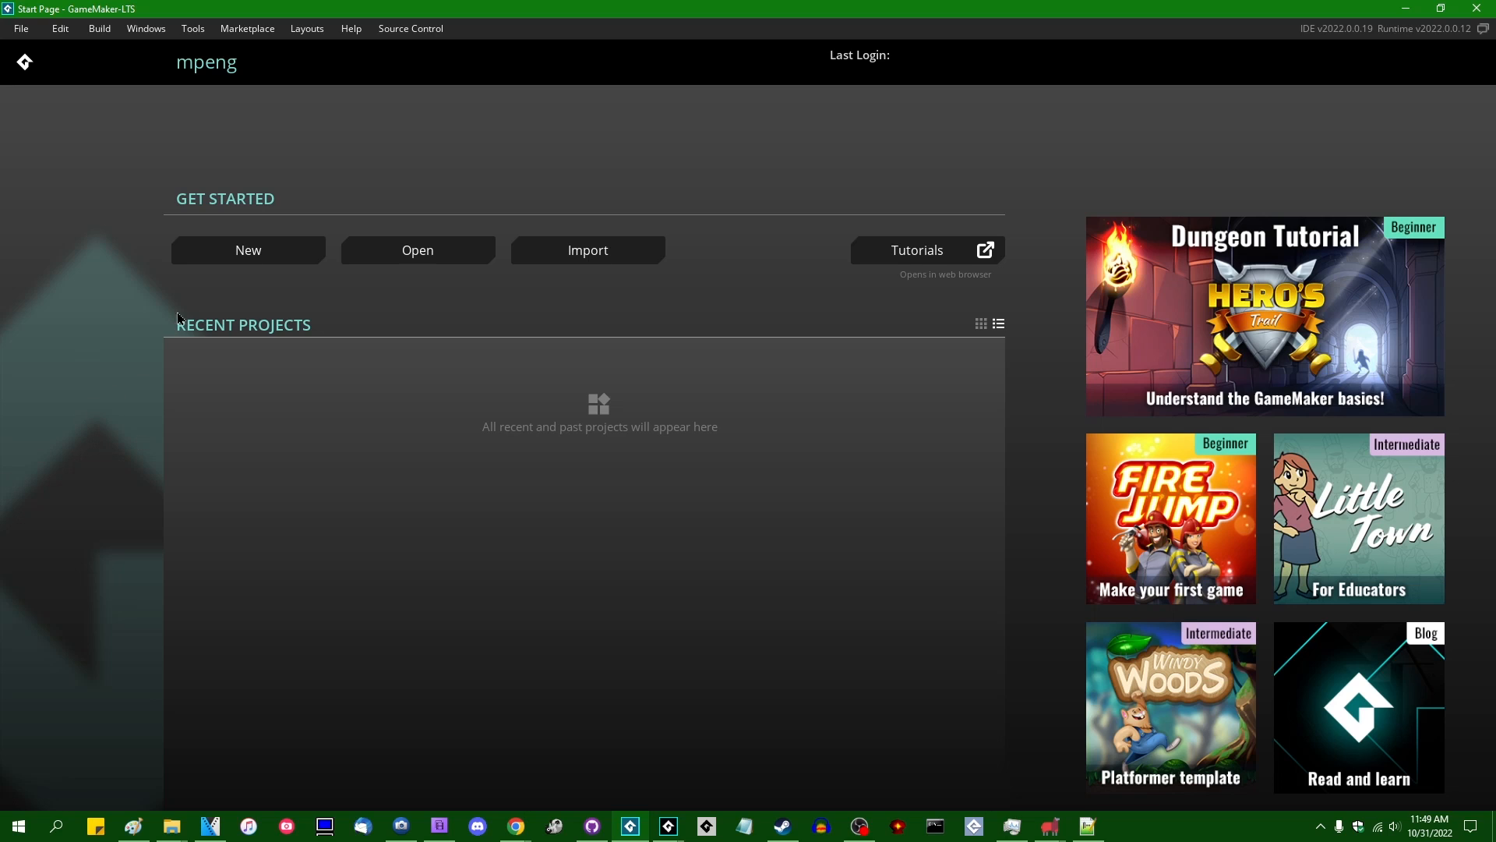
mouse_move(20, 355)
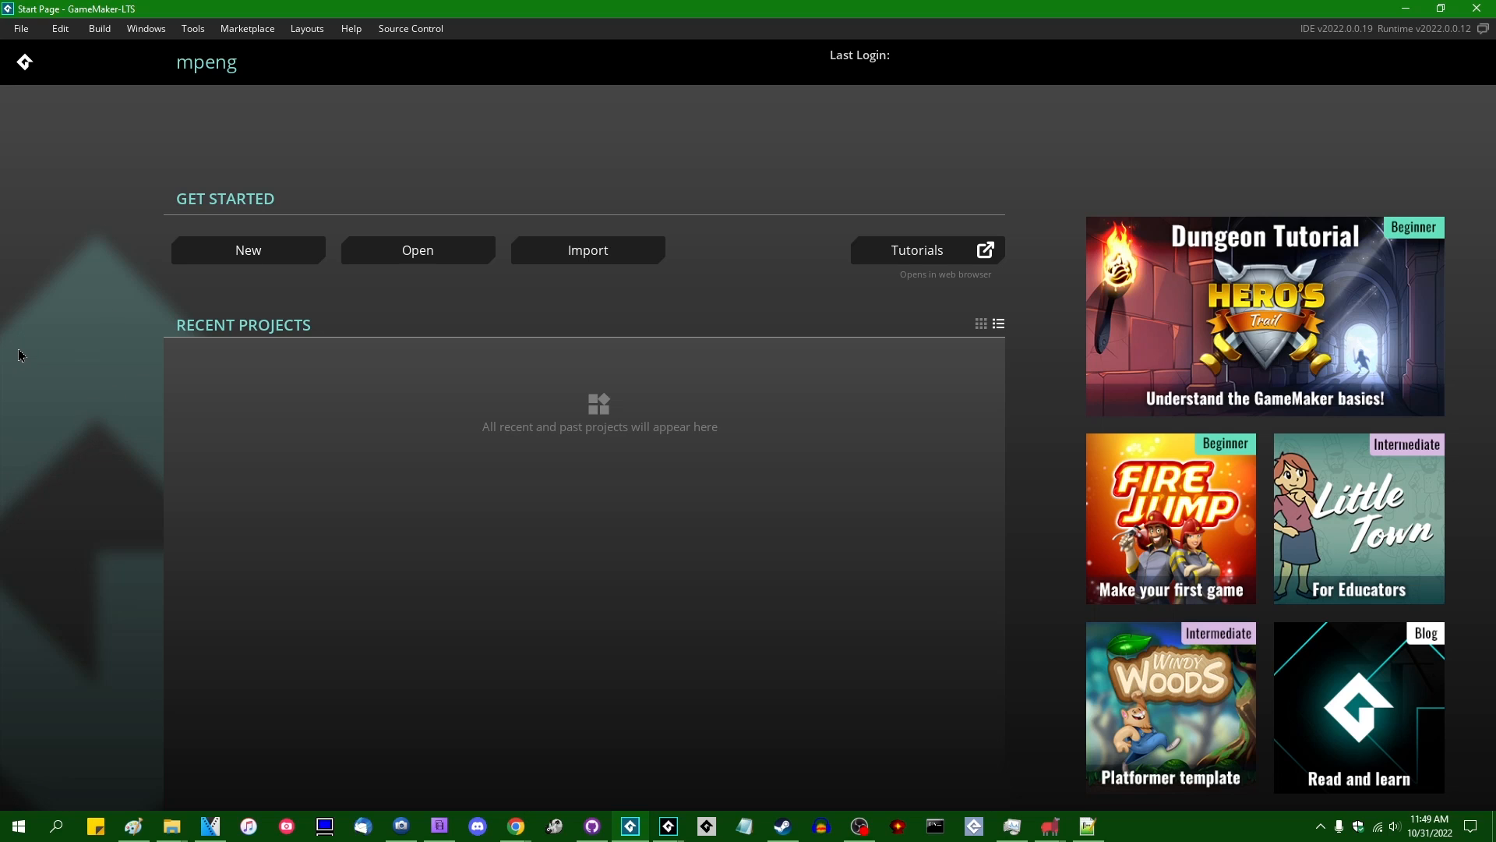
mouse_move(372, 388)
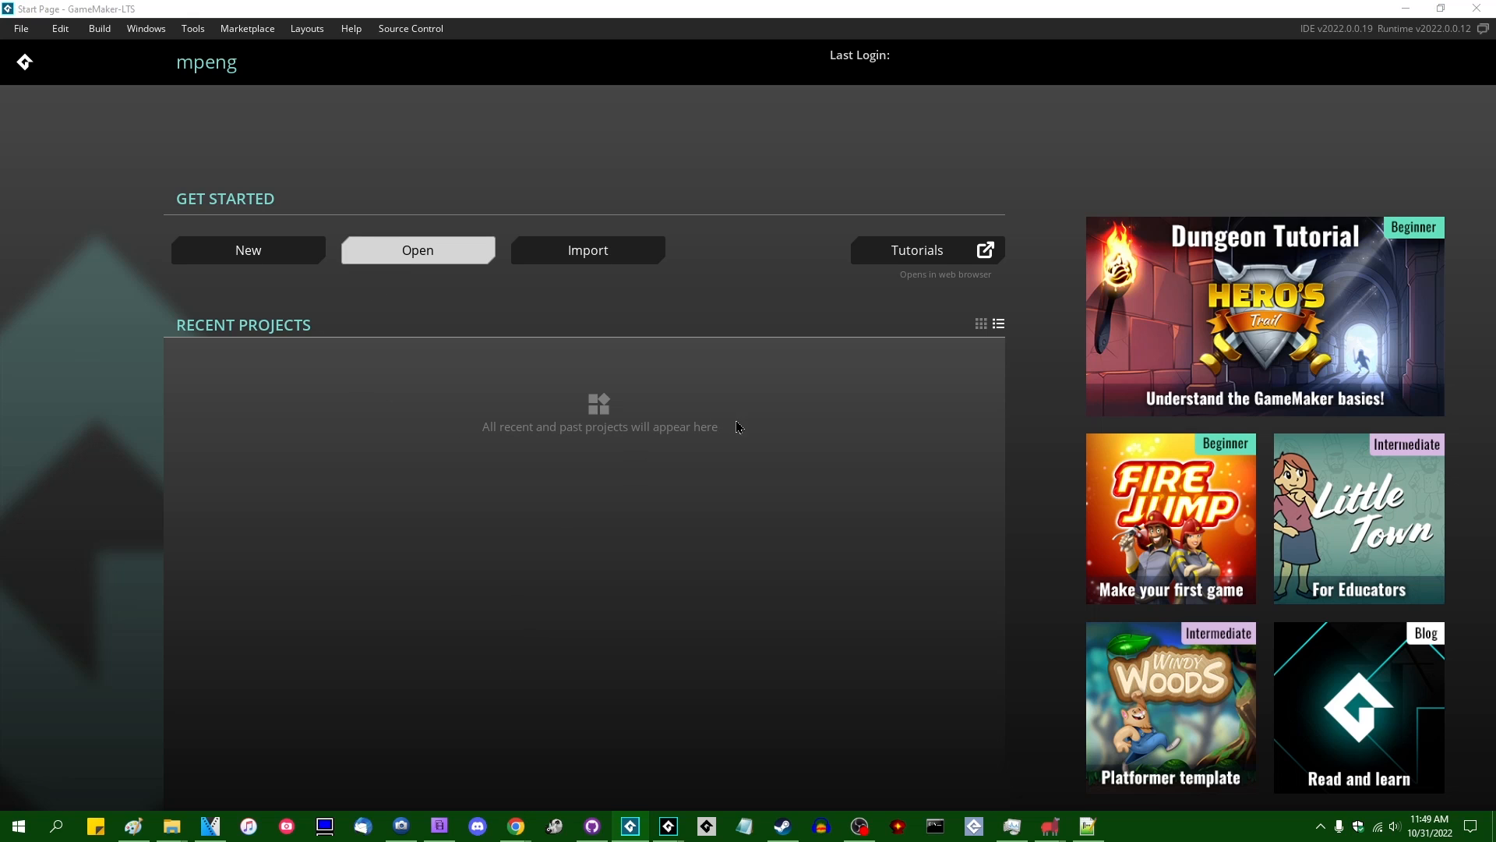
Open the WizarducksPuzzles project from Documents > GameMakerStudio2 into the LTS IDE.
left_click(417, 250)
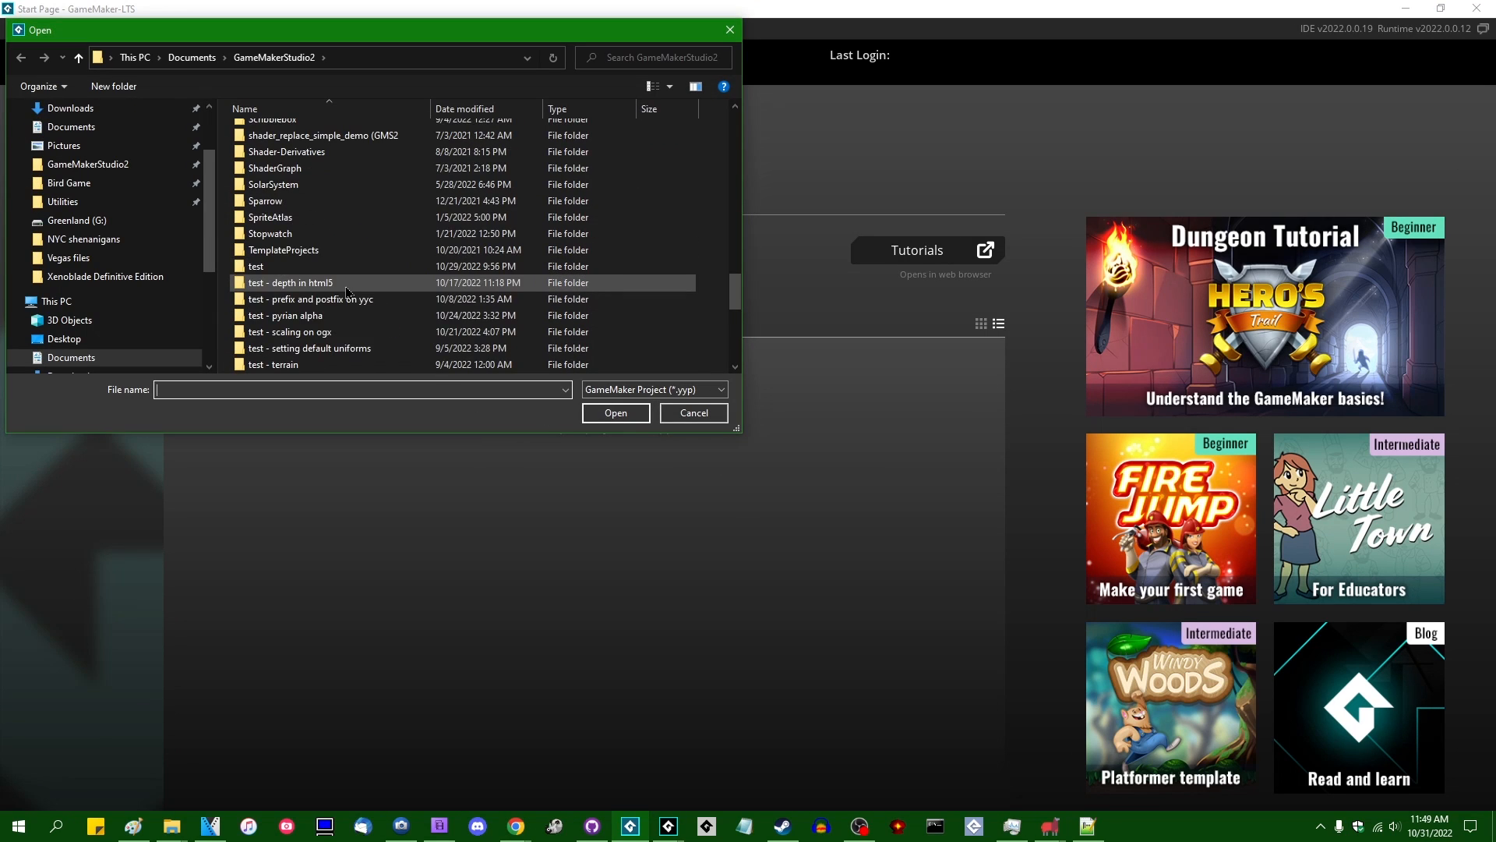
scroll("down", 3)
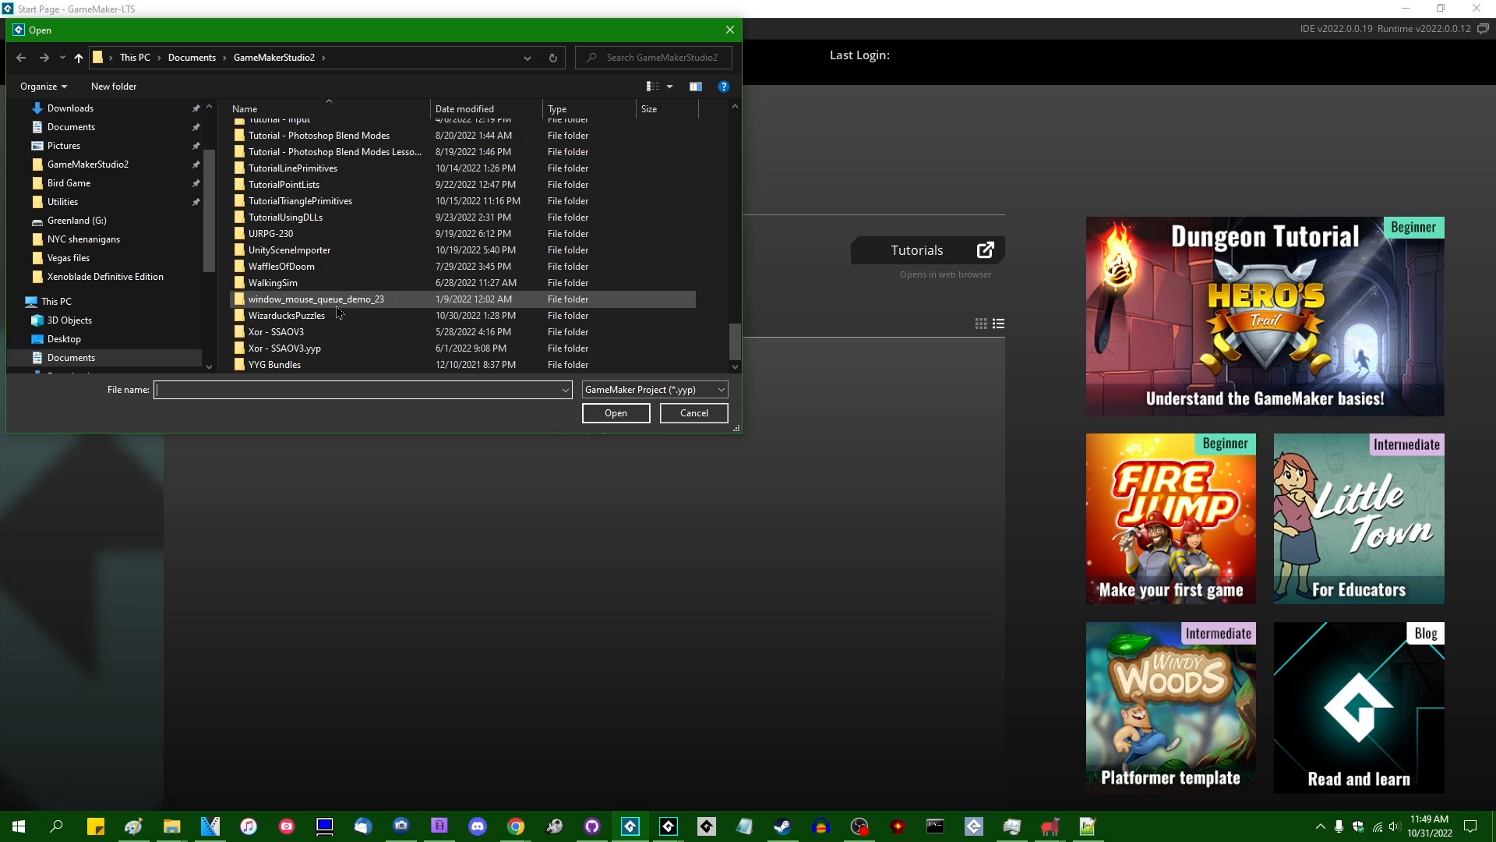
left_click(692, 411)
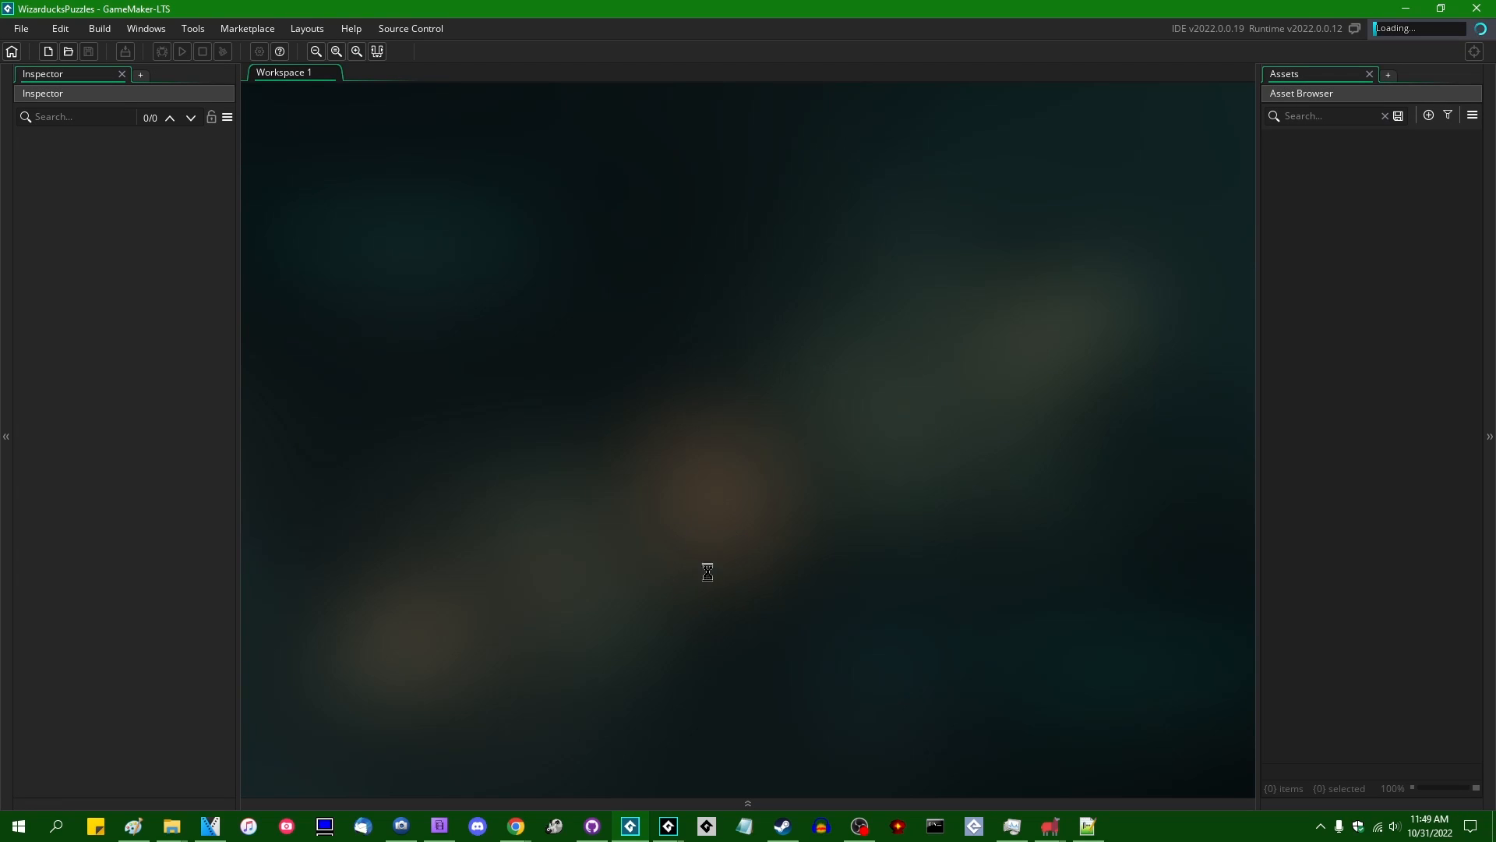
mouse_move(619, 424)
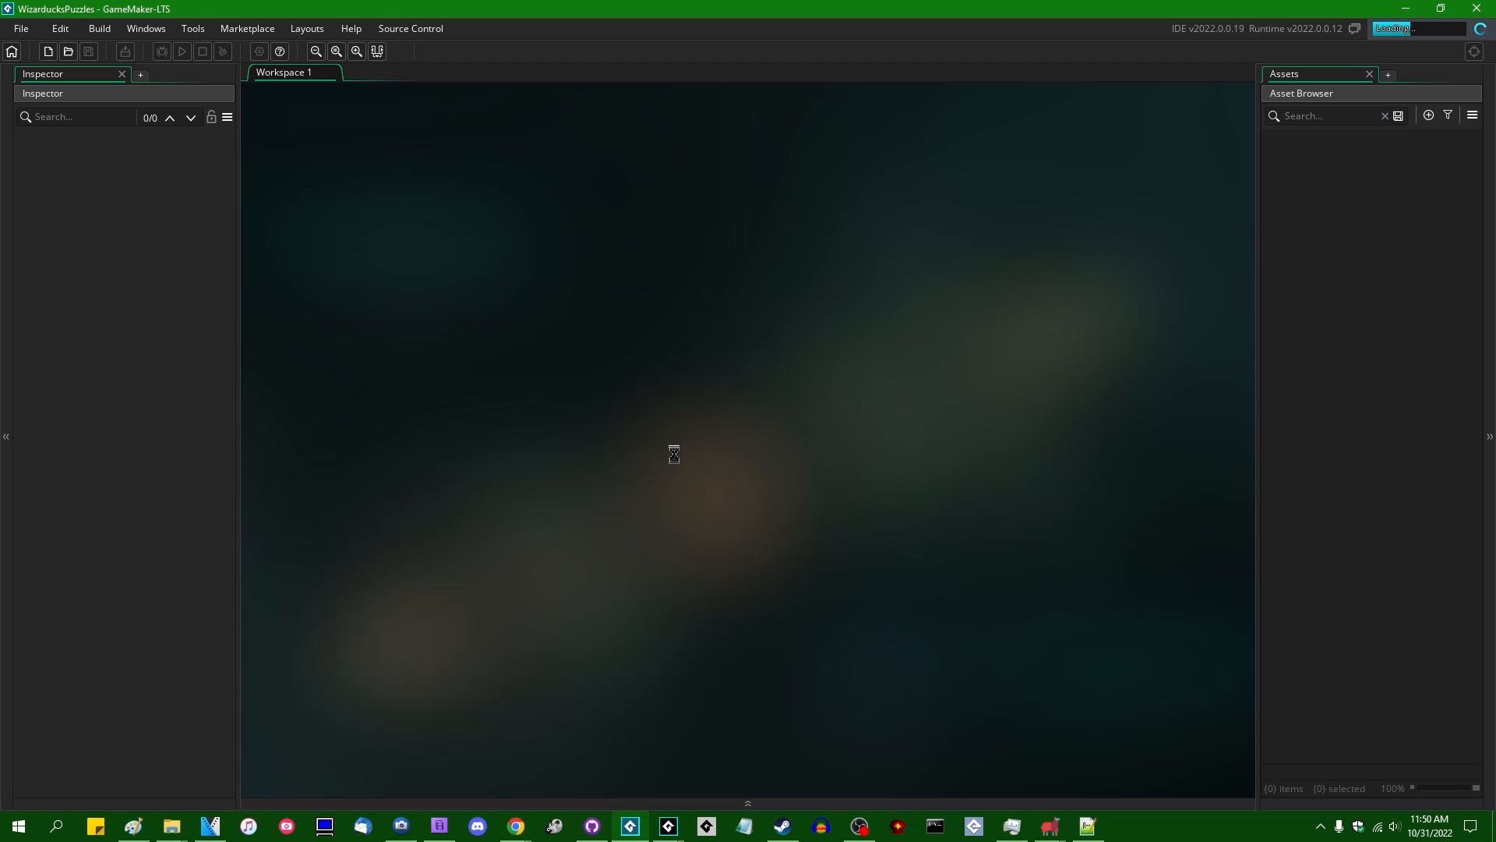
mouse_move(890, 479)
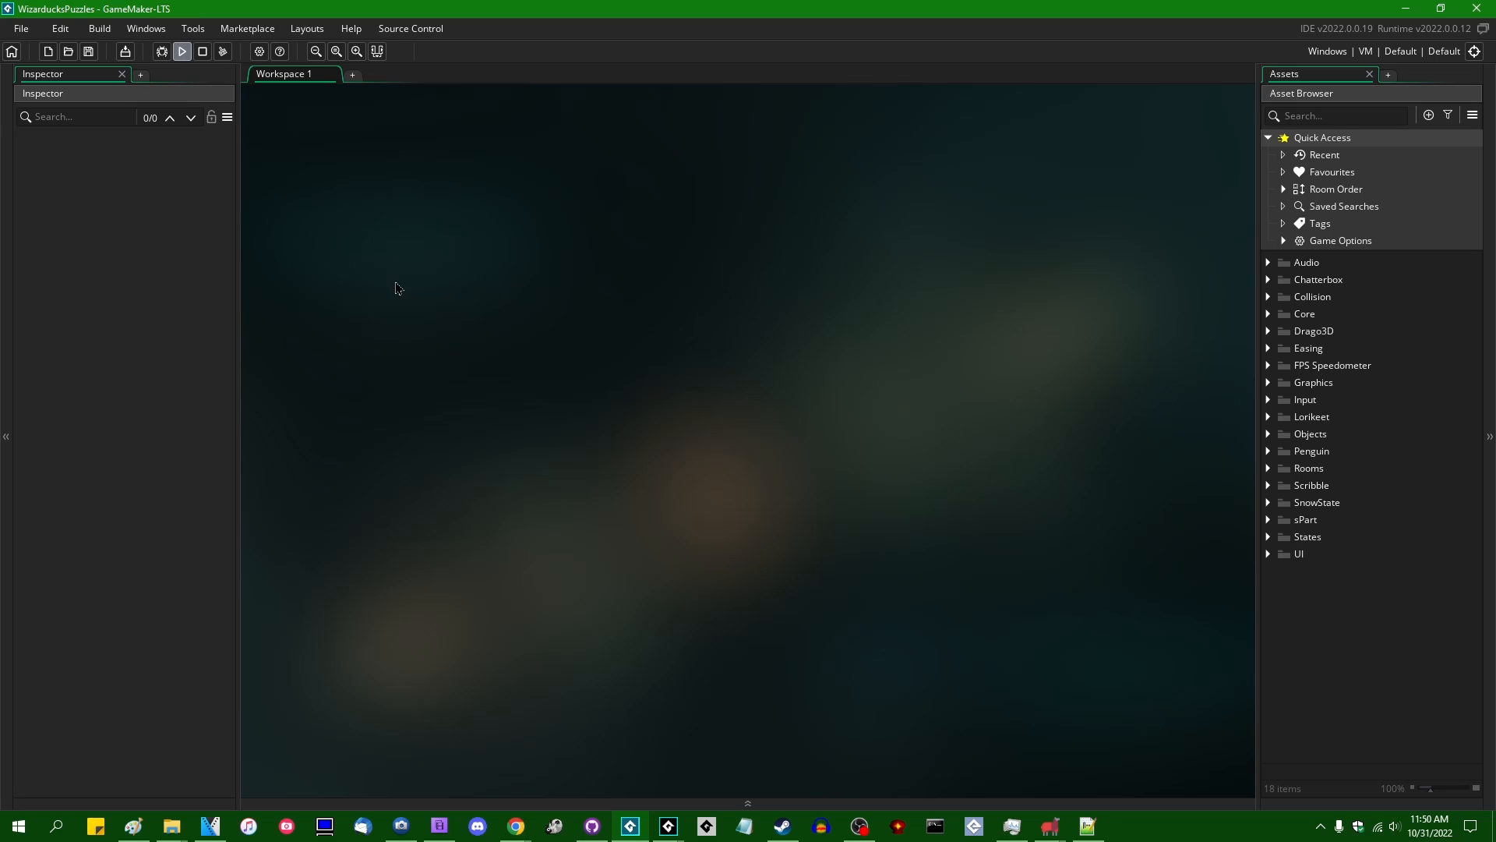
Run WizarDucks with F5, start a New Game, play briefly and close the game window.
left_click(181, 52)
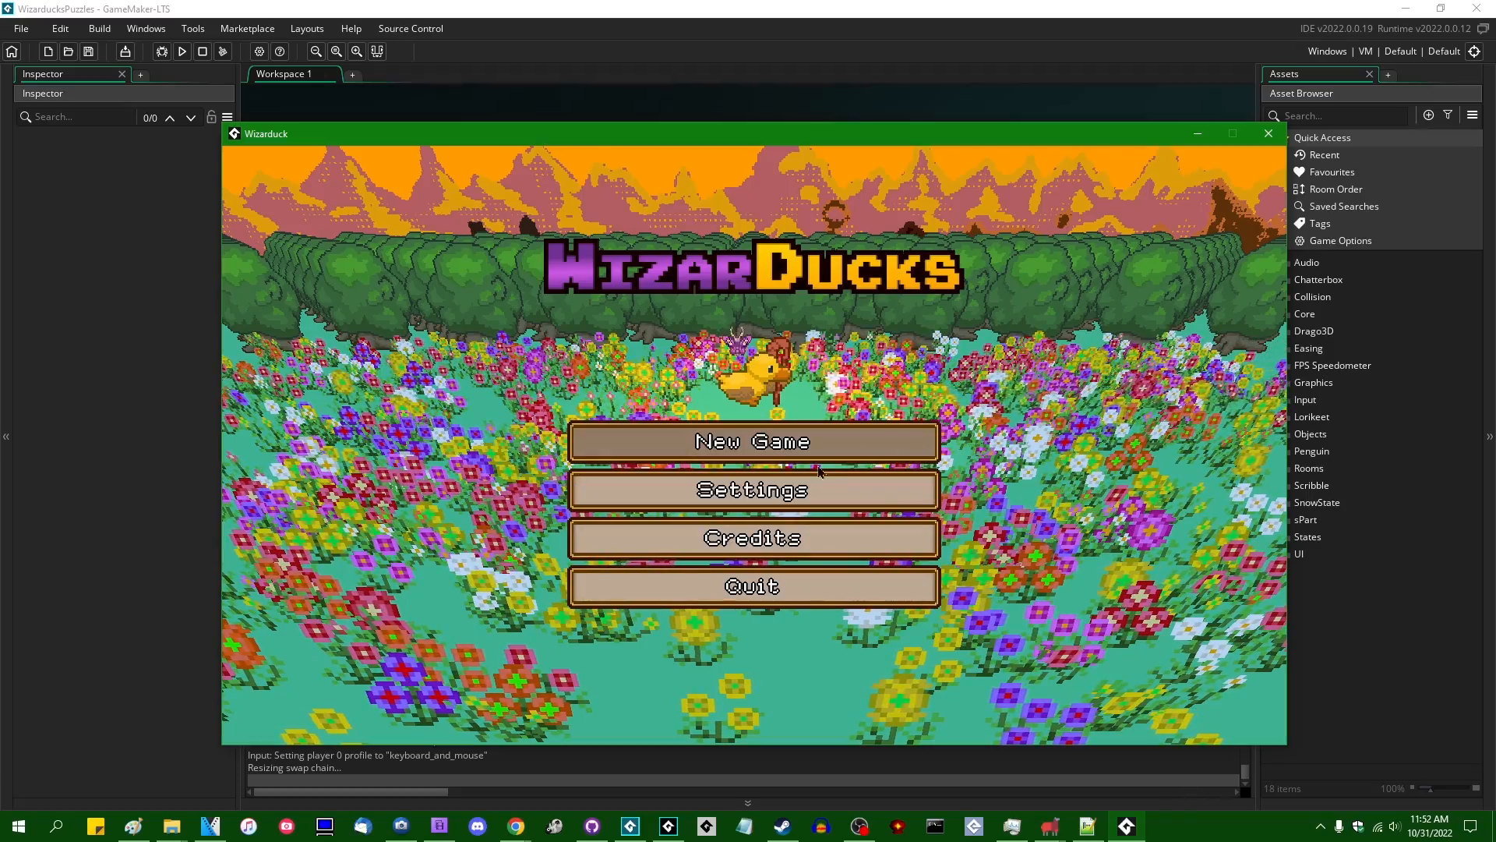
left_click(751, 441)
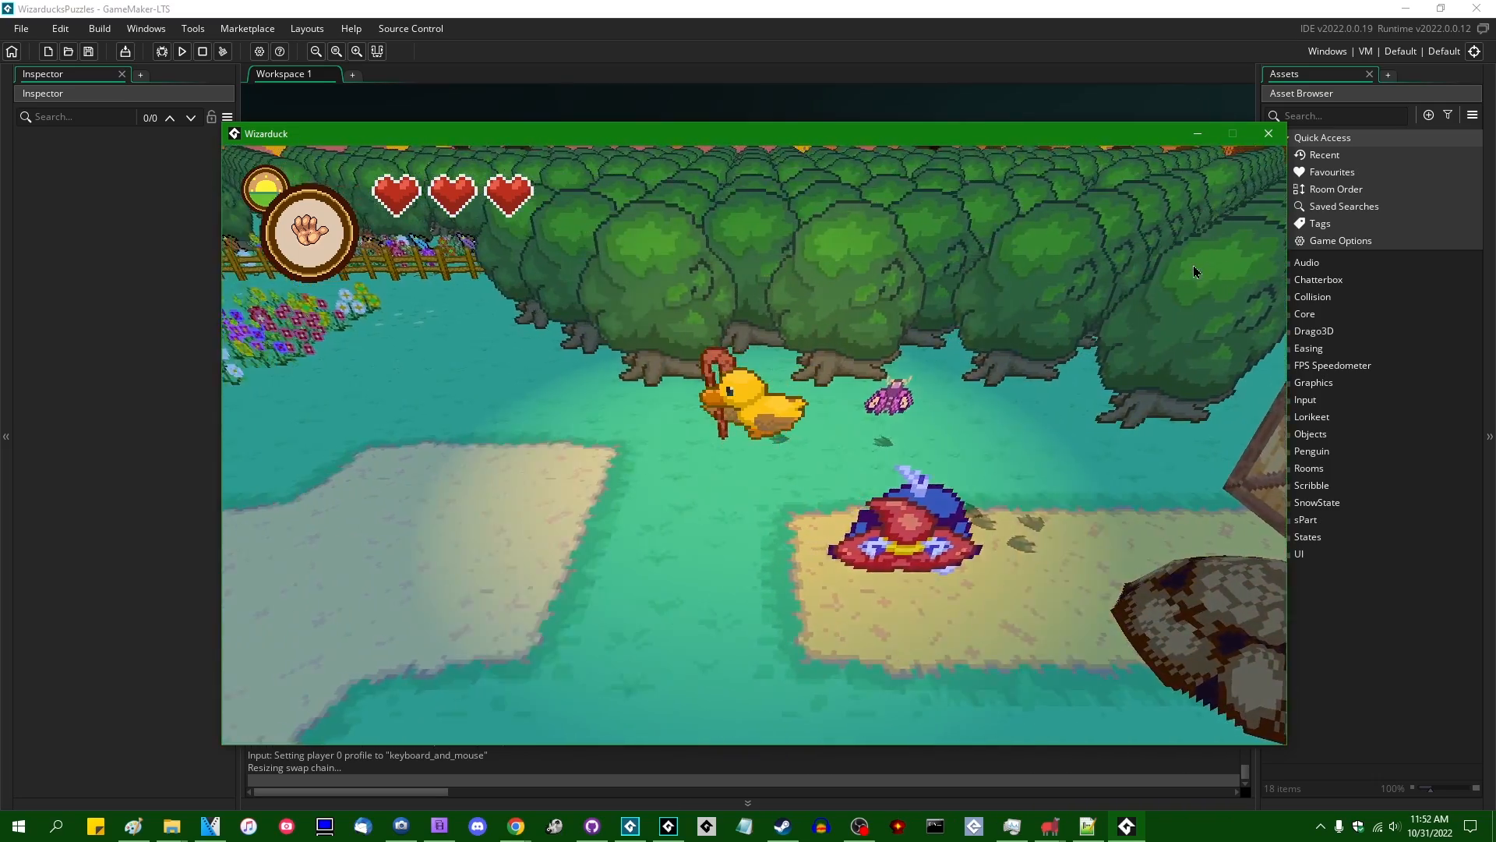
left_click(1267, 134)
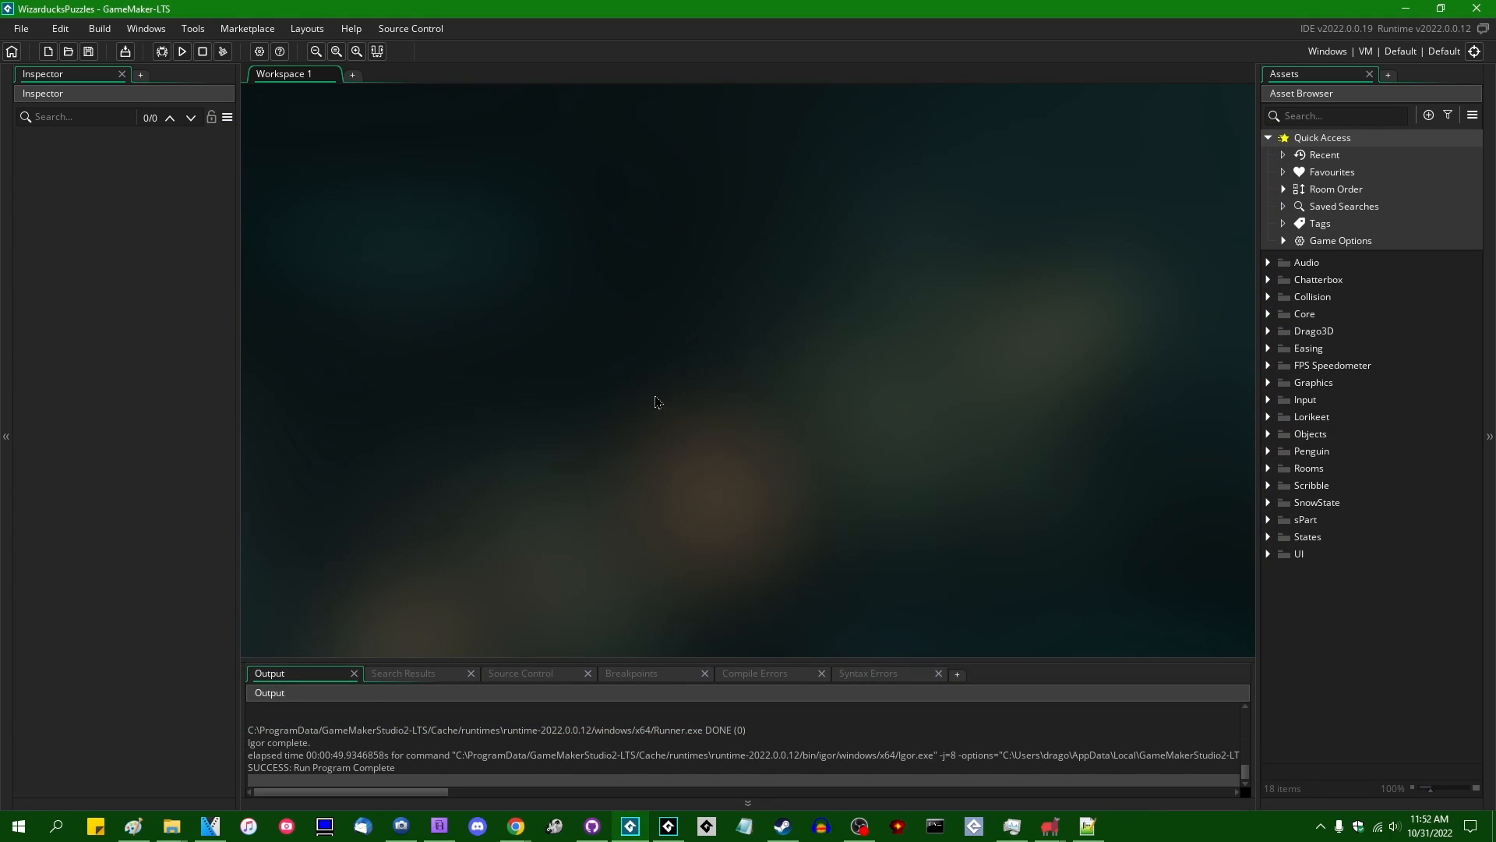
mouse_move(755, 370)
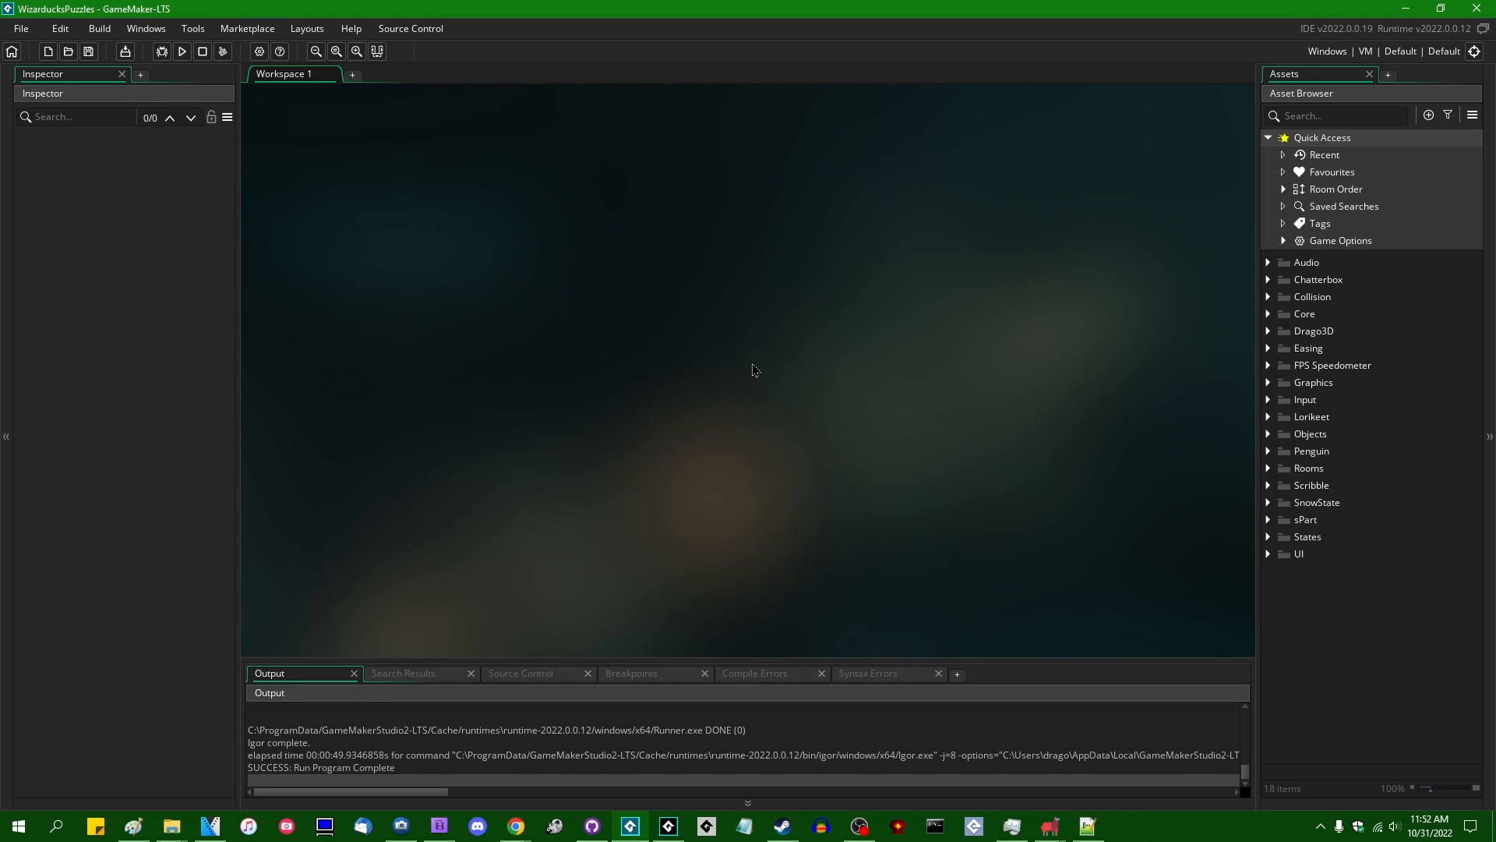
mouse_move(711, 532)
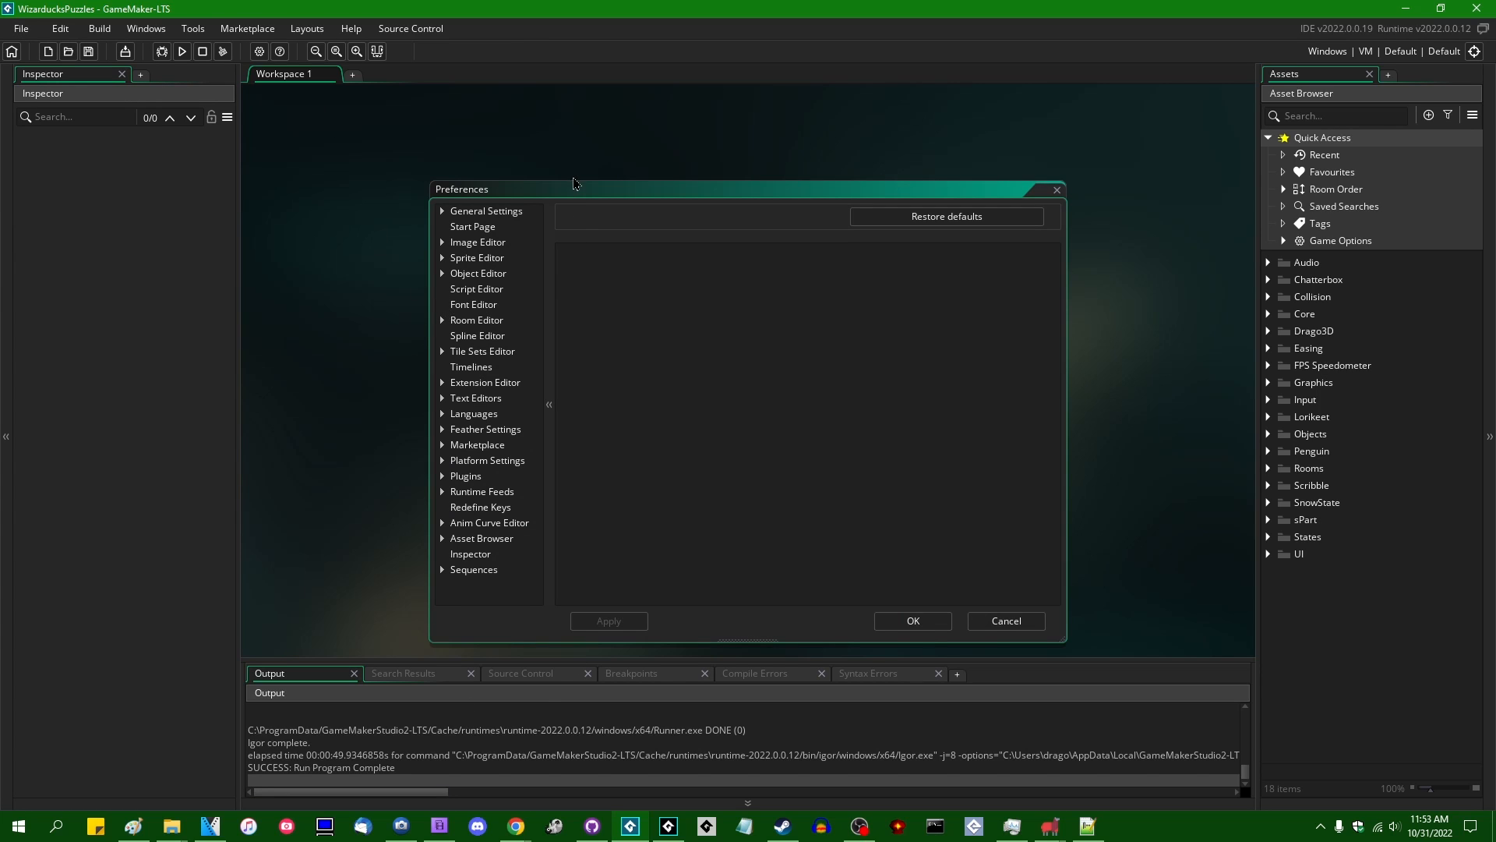
Position the Preferences window and show the General Settings page.
left_click_drag(572, 188, 402, 104)
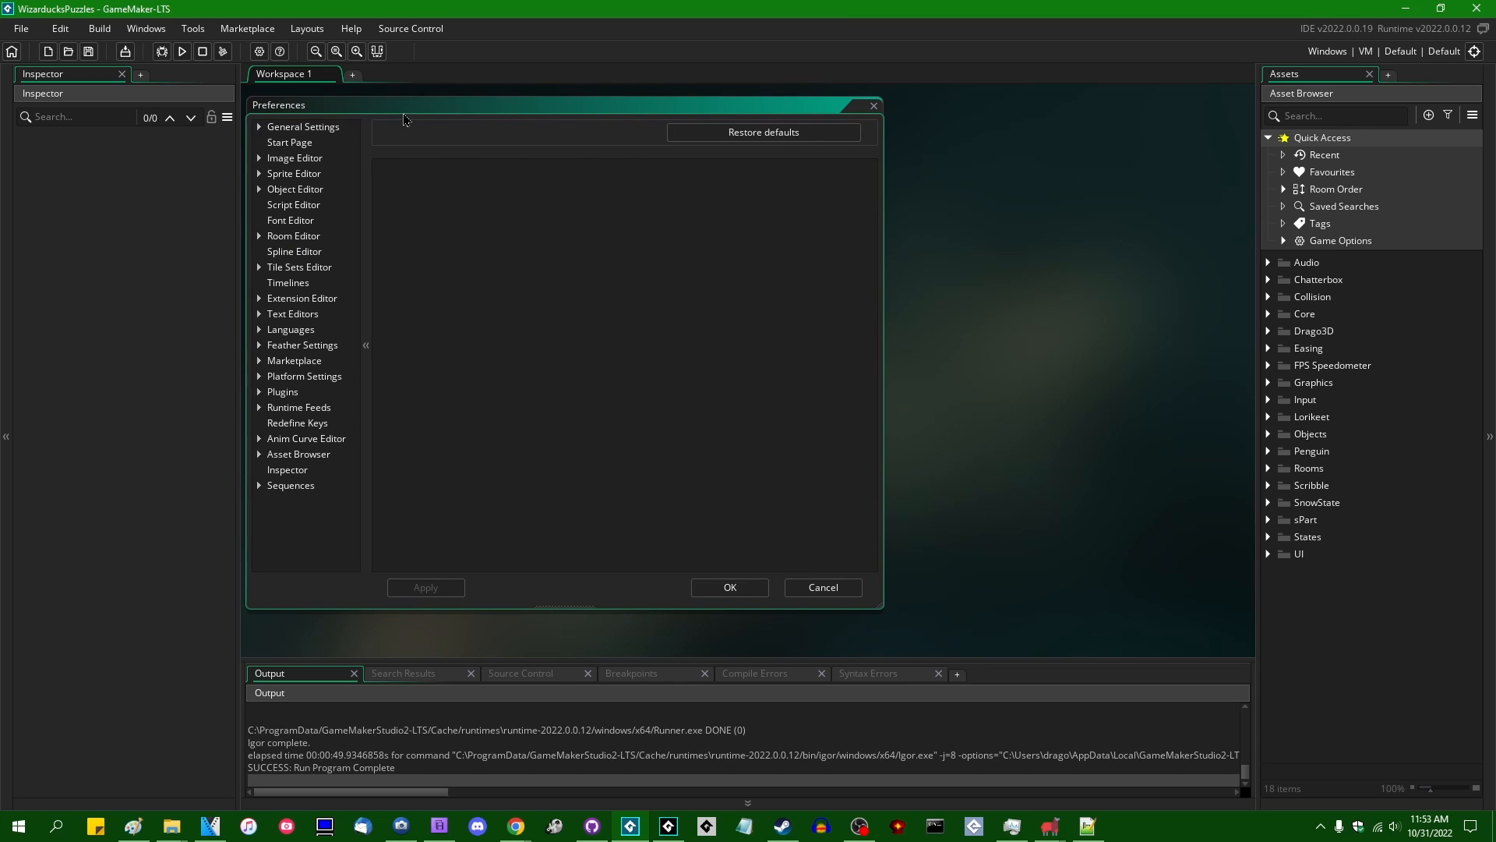
left_click_drag(402, 105, 452, 113)
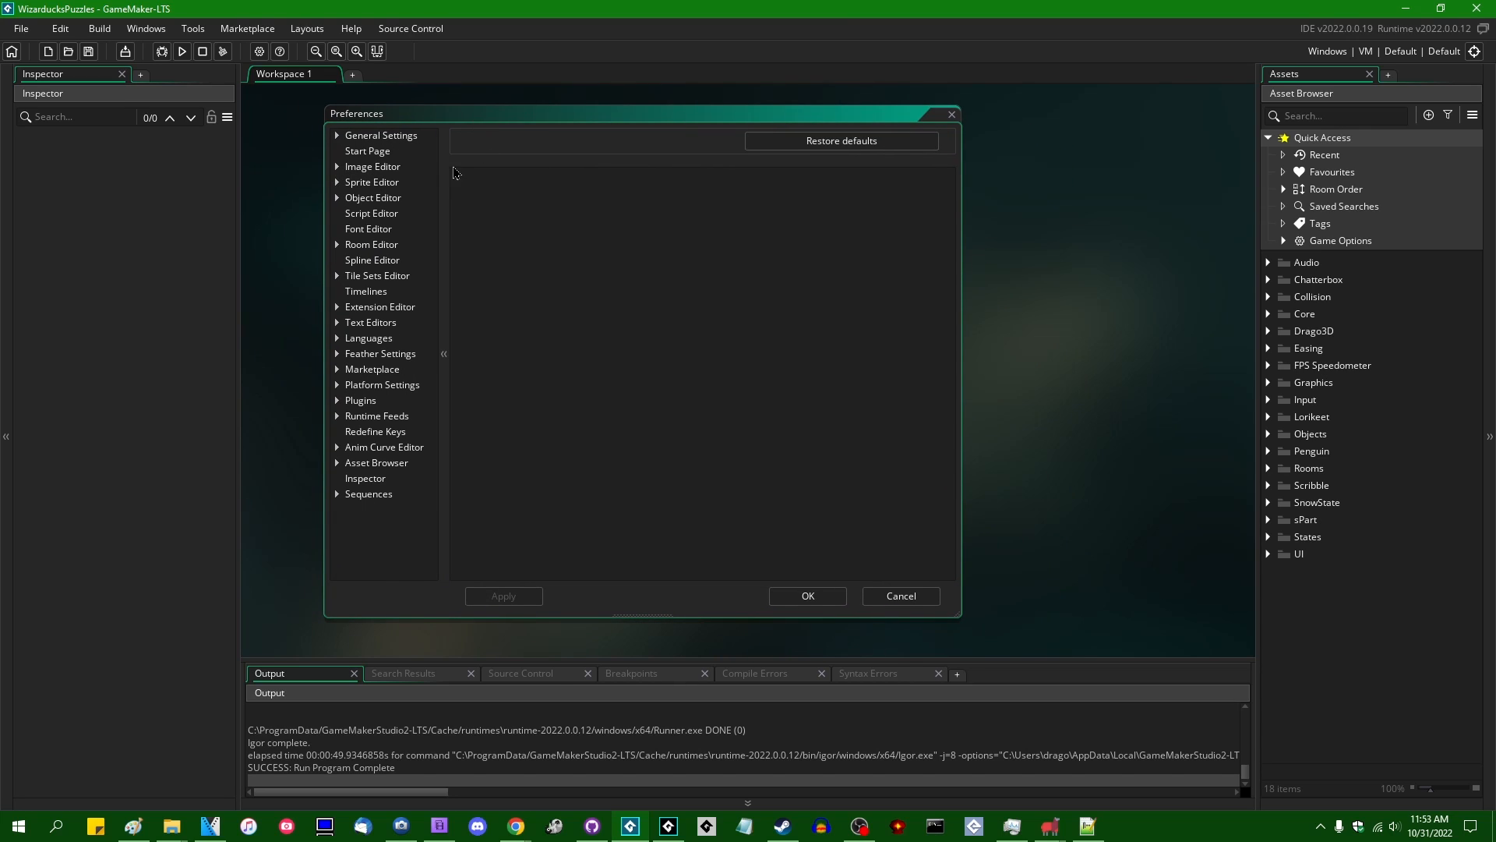
mouse_move(393, 150)
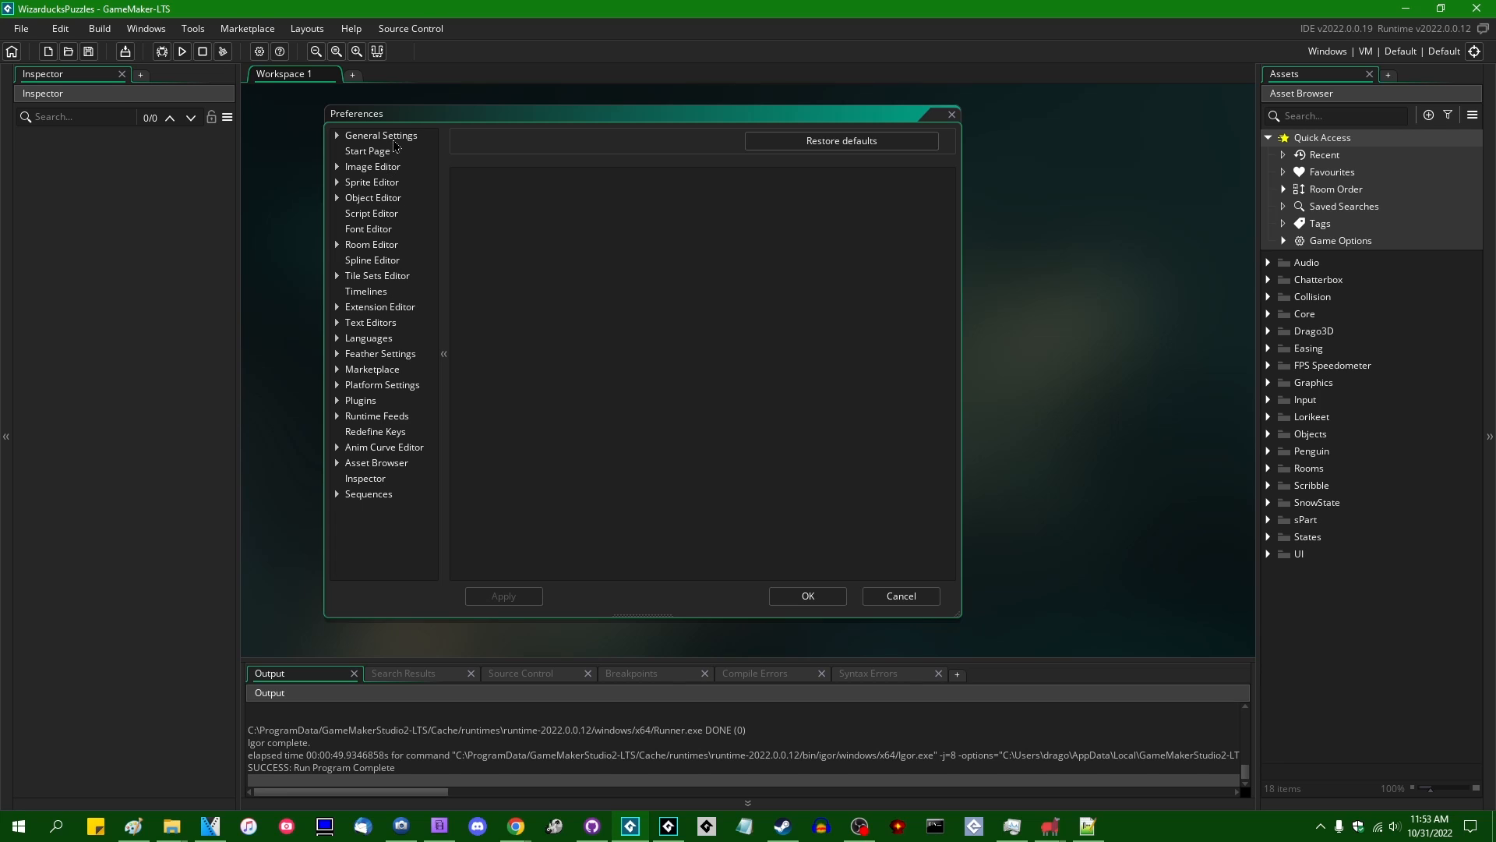
left_click(380, 134)
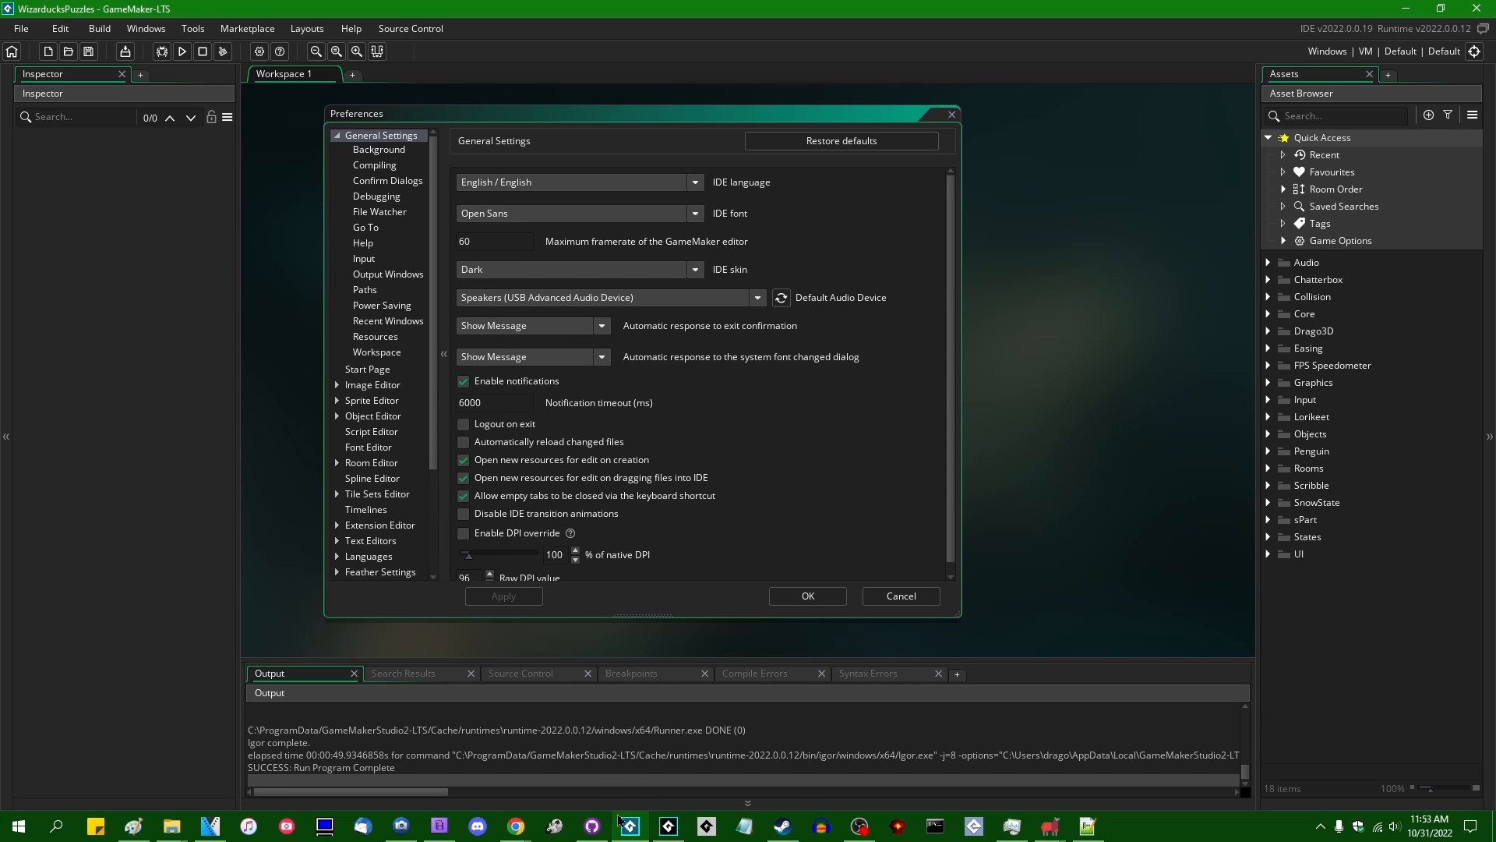
mouse_move(667, 826)
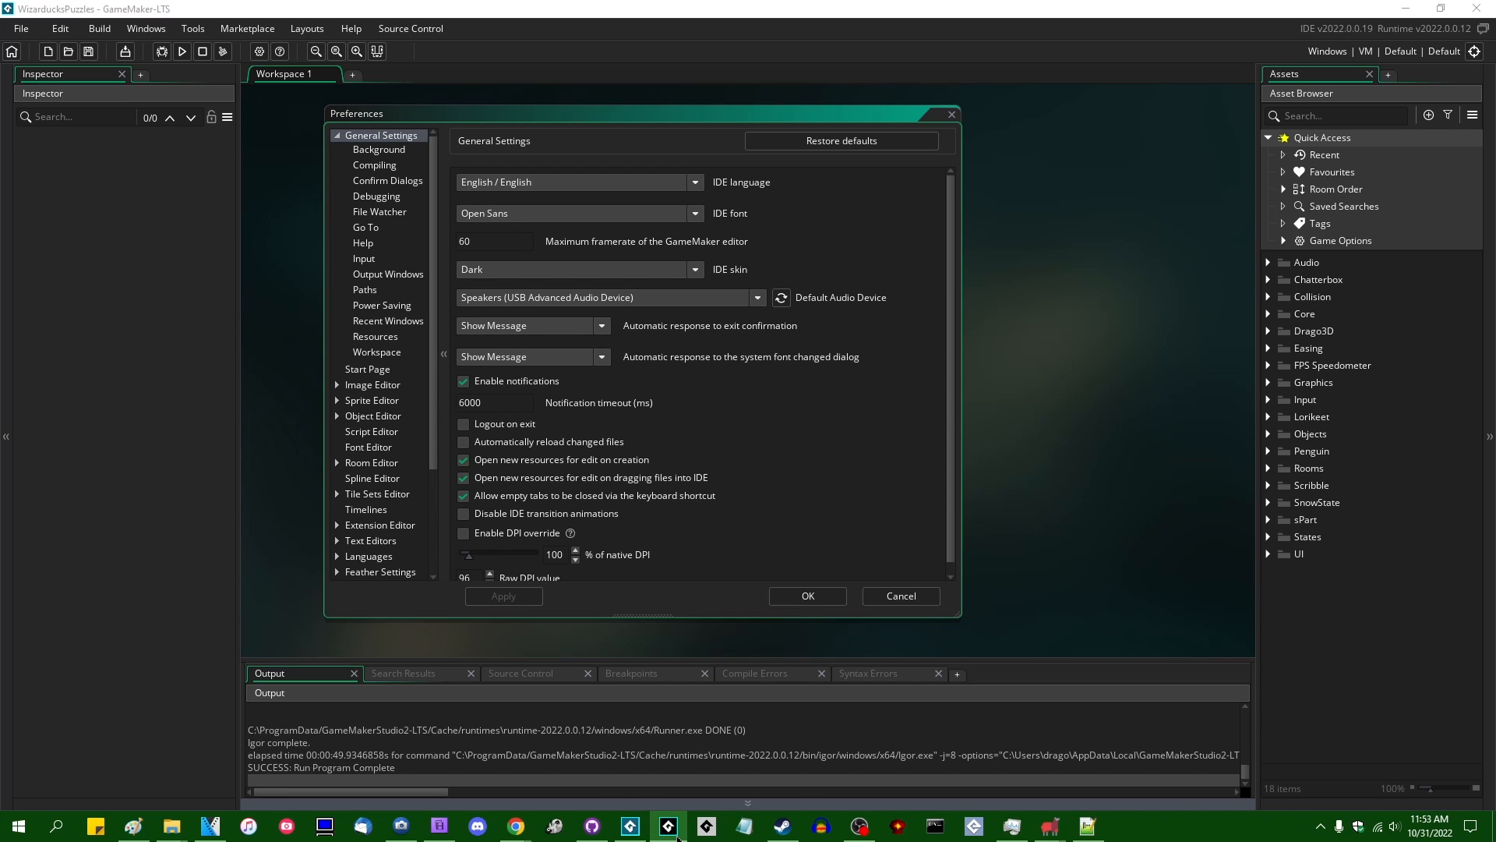
left_click(667, 826)
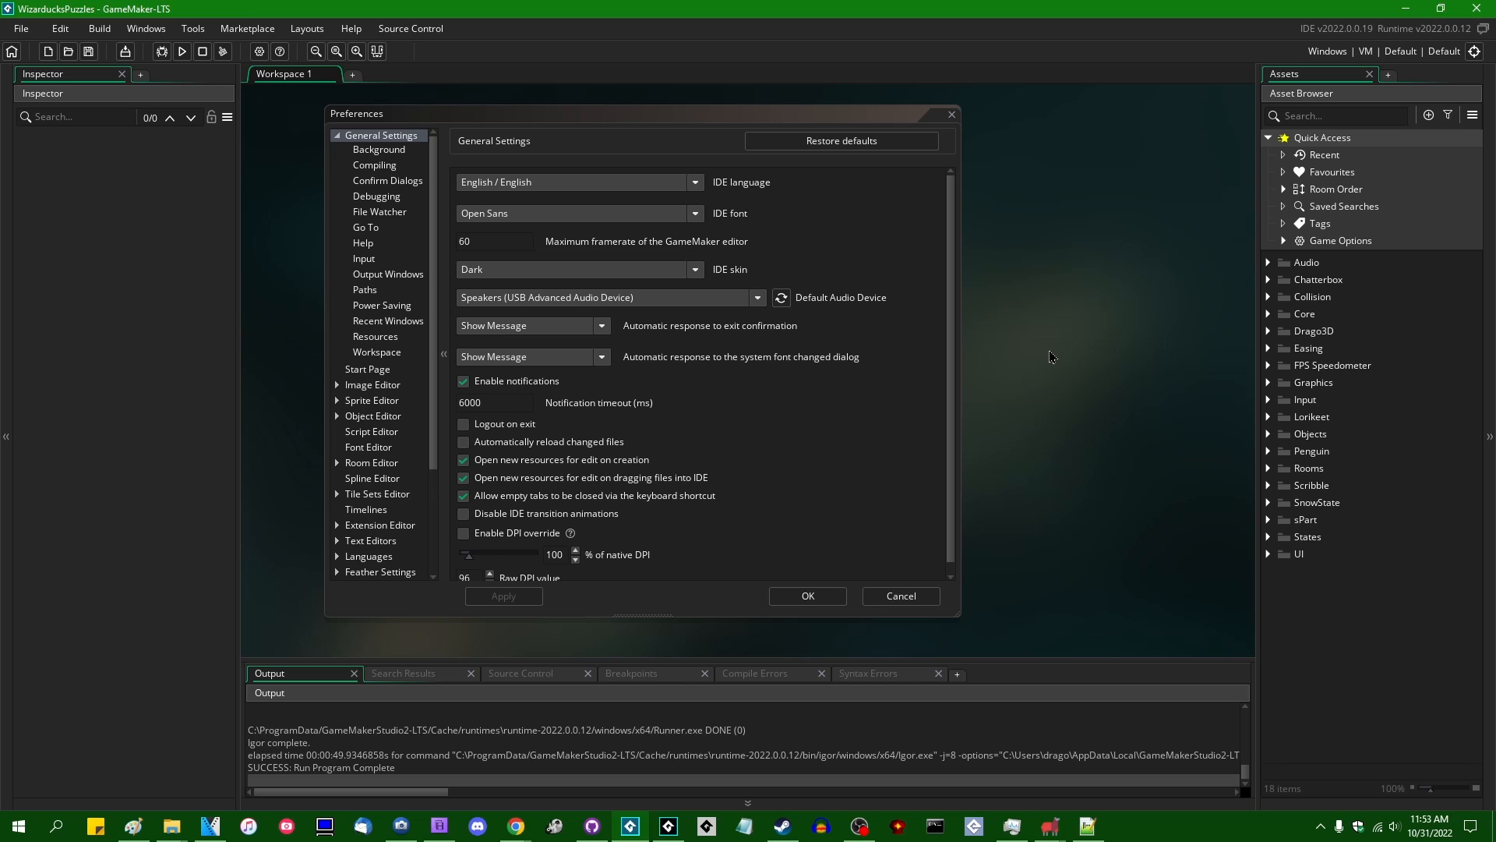
mouse_move(1015, 614)
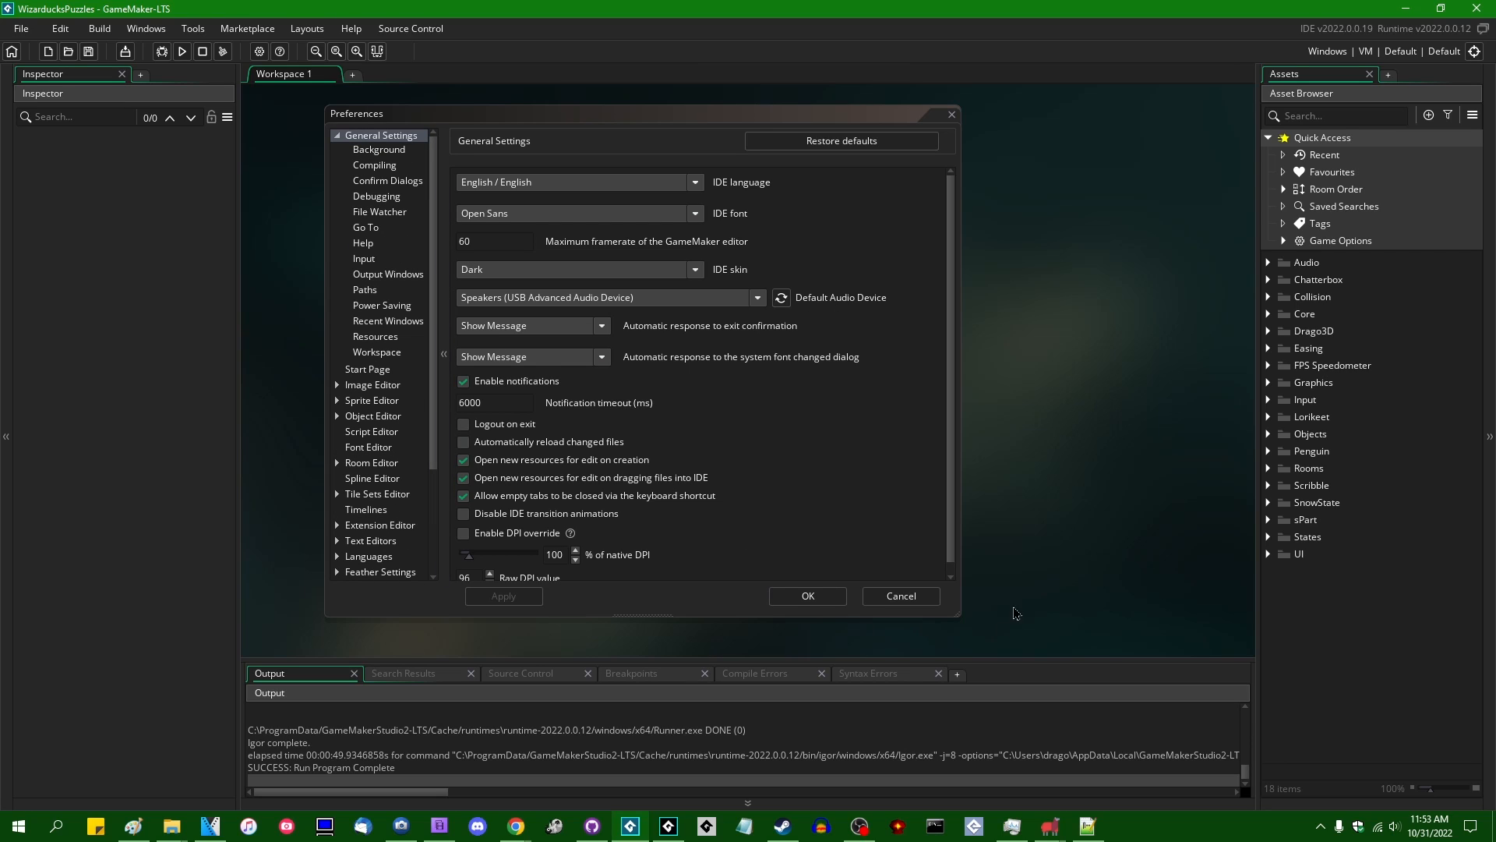
mouse_move(1061, 408)
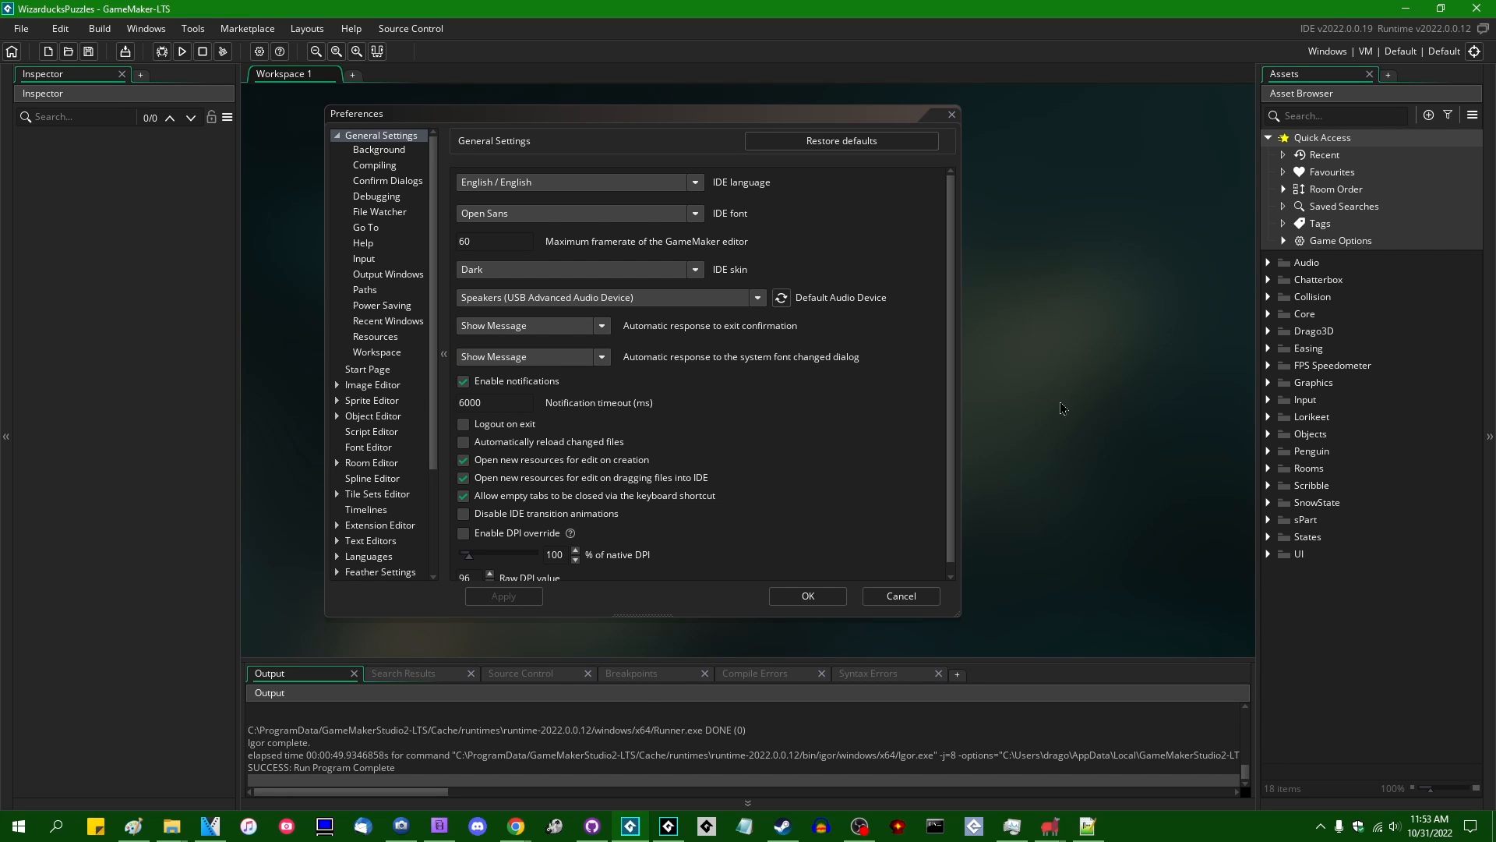
mouse_move(286, 290)
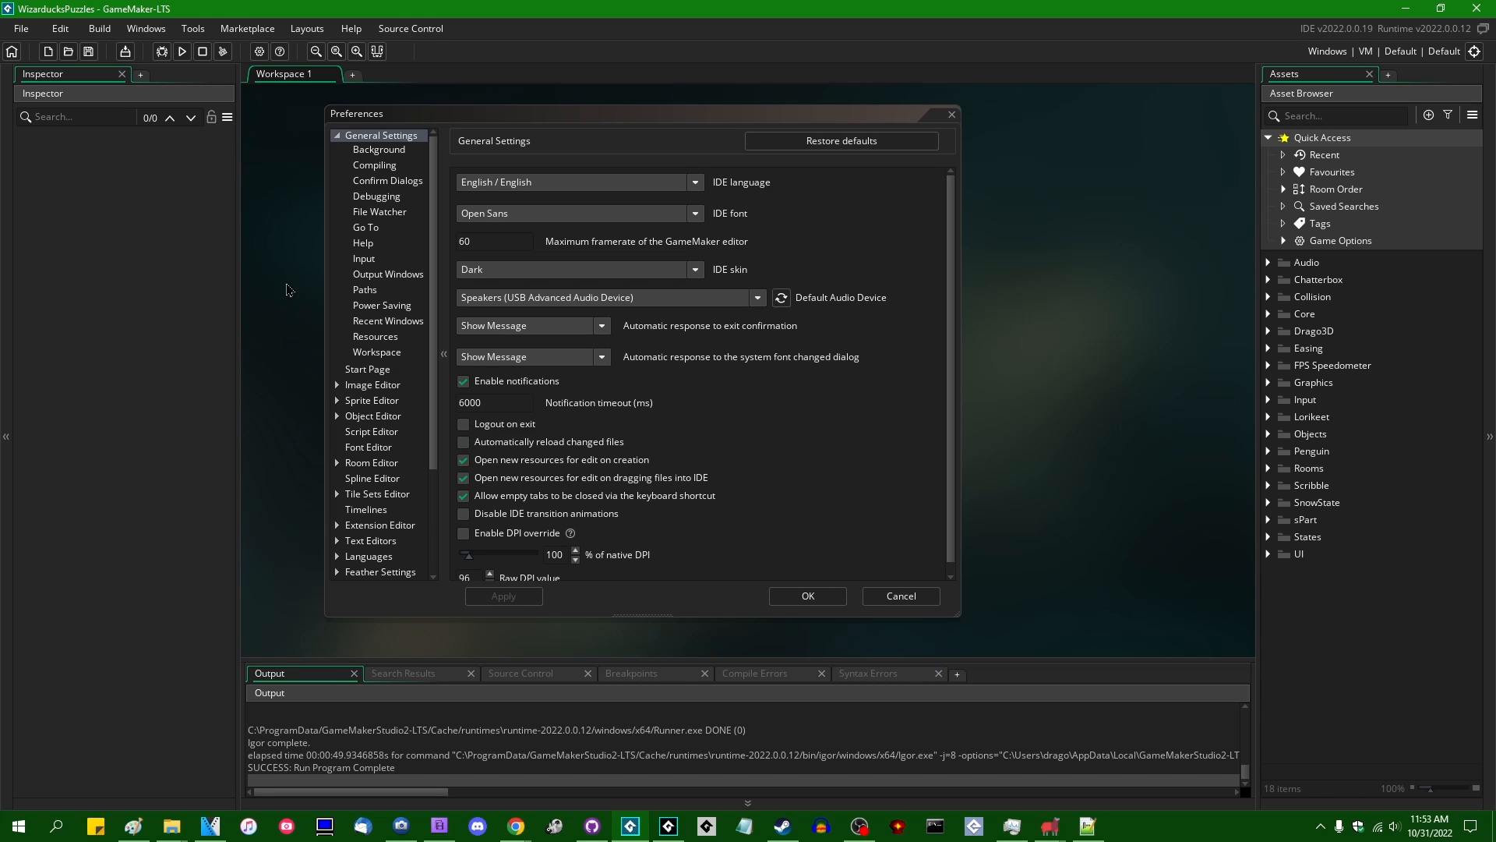
mouse_move(316, 309)
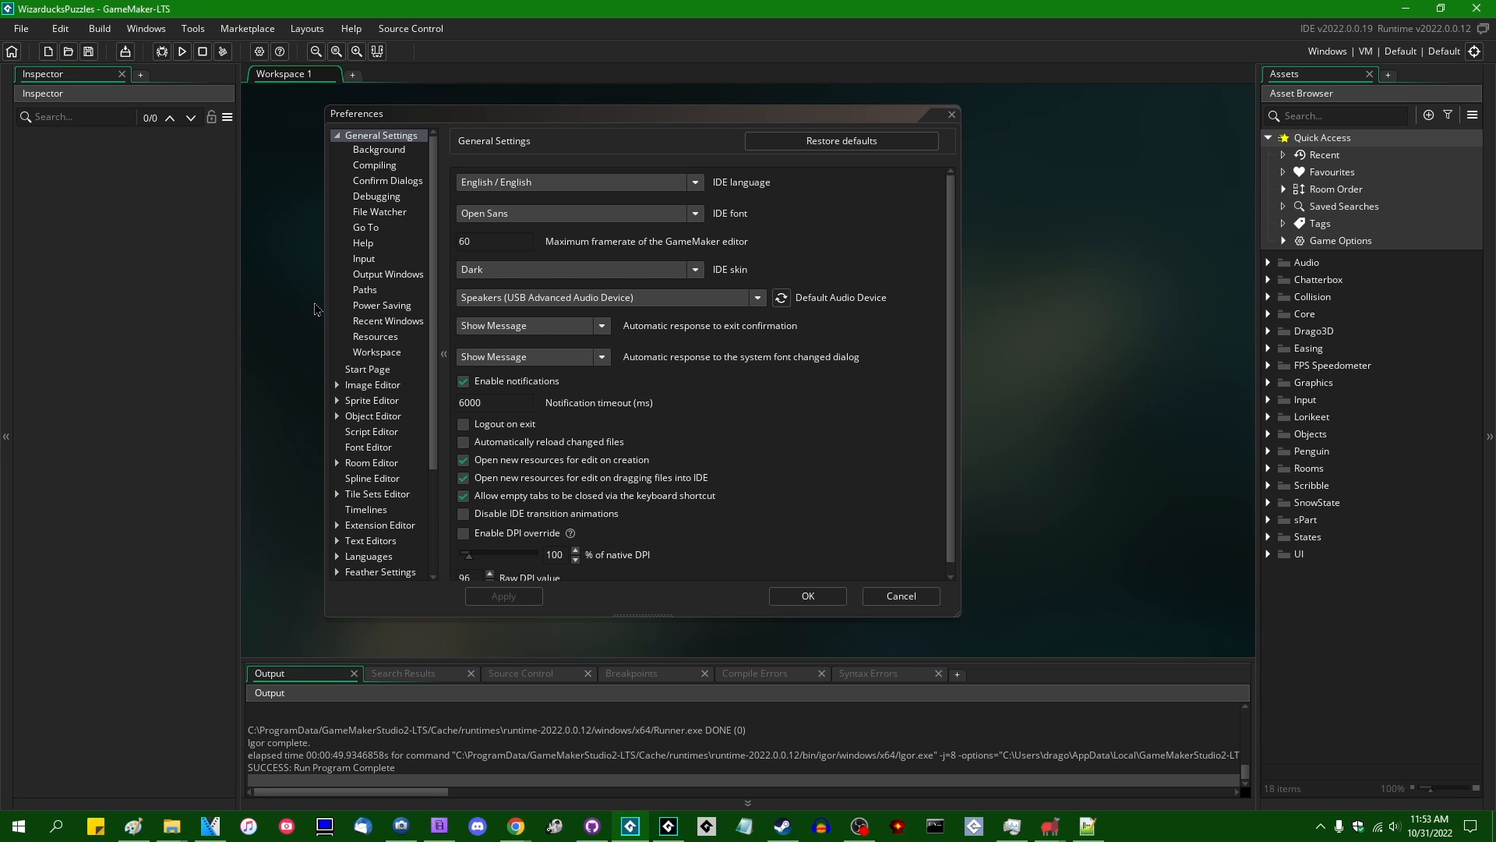
mouse_move(795, 389)
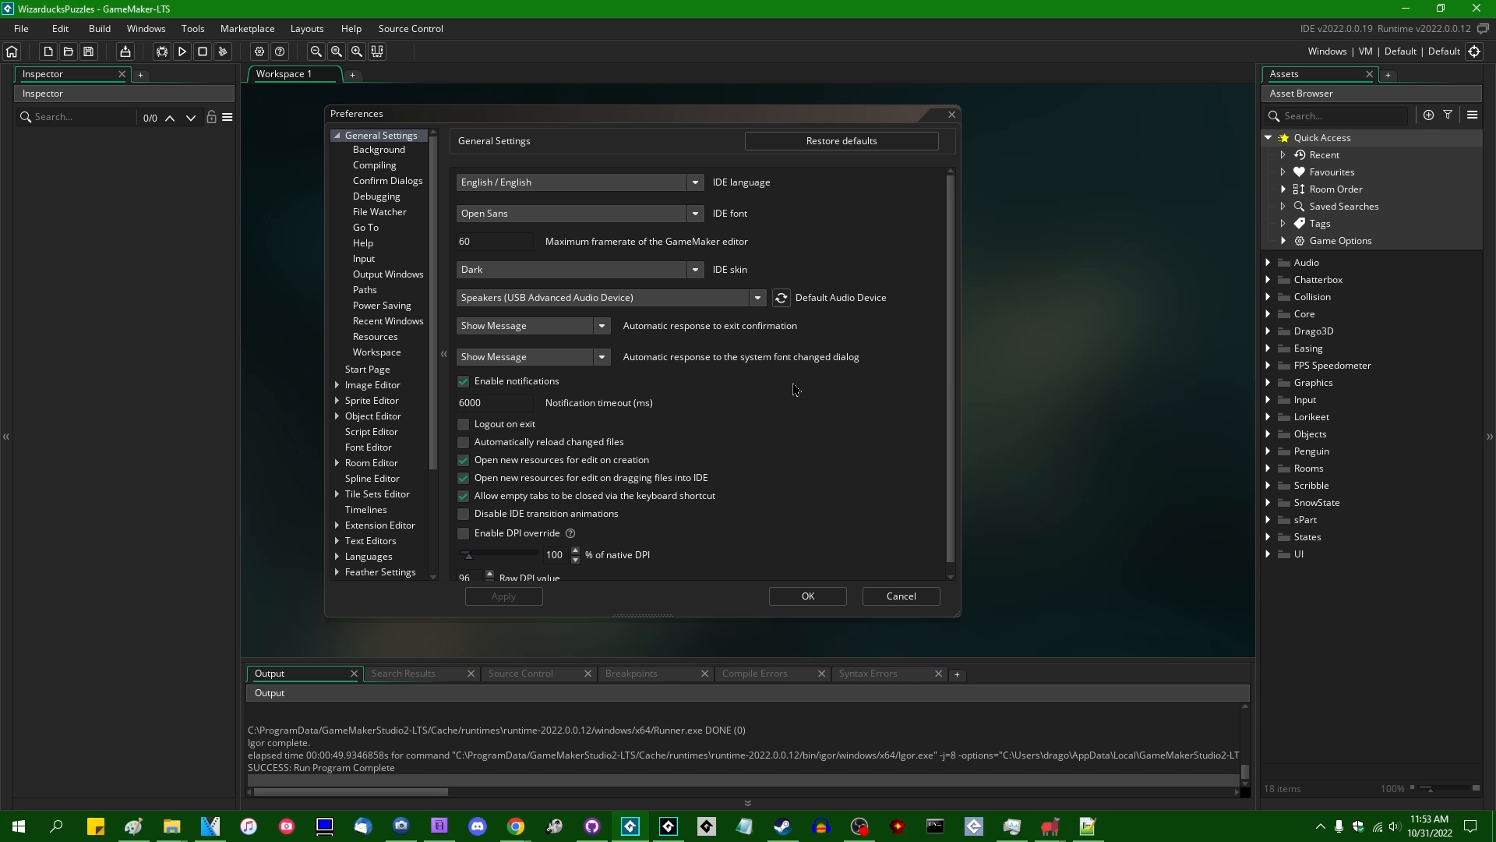
In Feather Settings, enable Feather and apply so the project starts being analyzed.
scroll("down", 3)
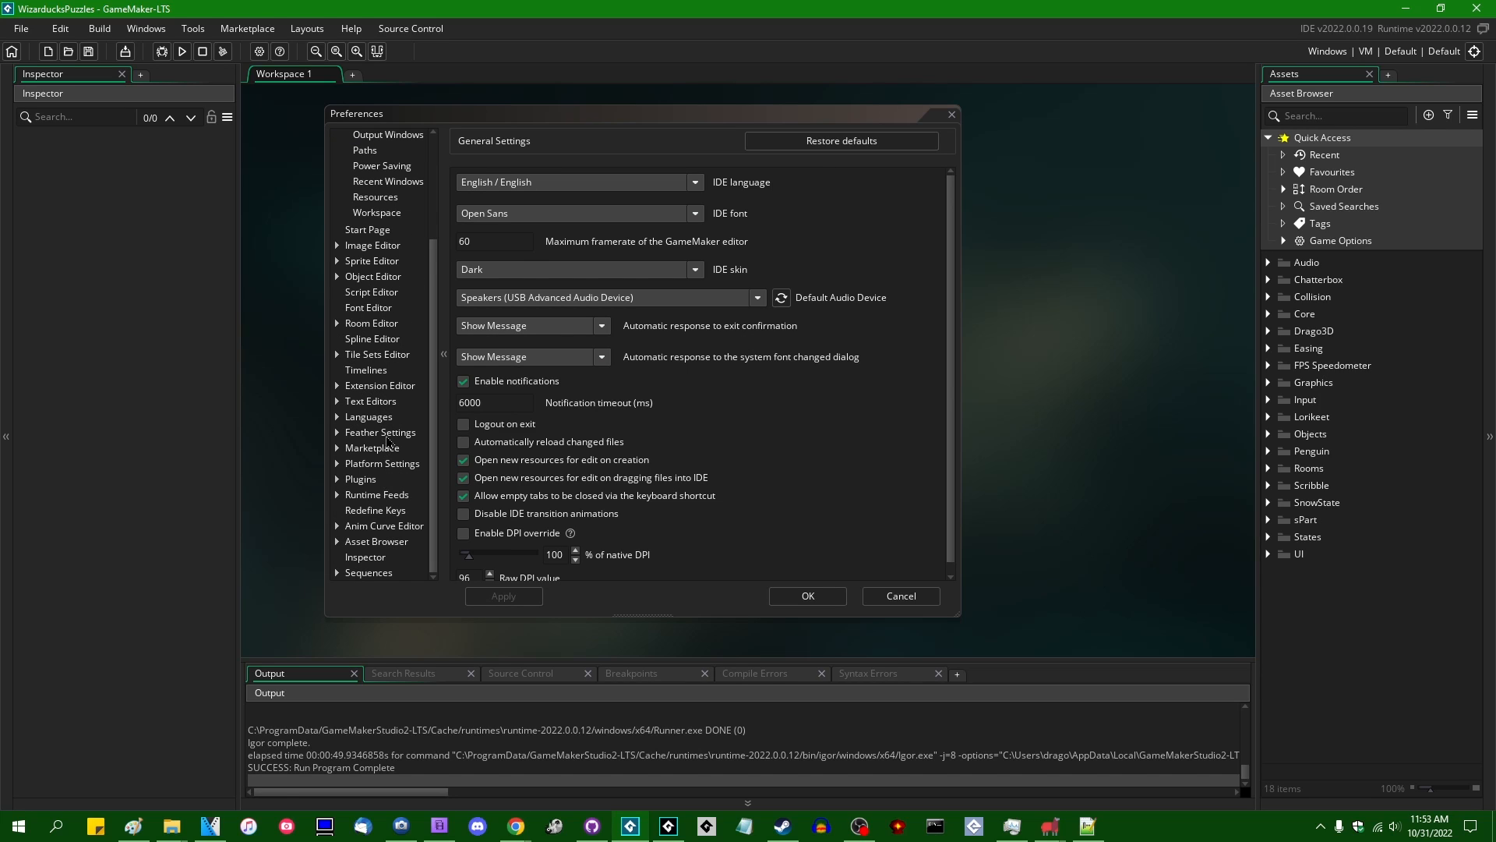
left_click(380, 432)
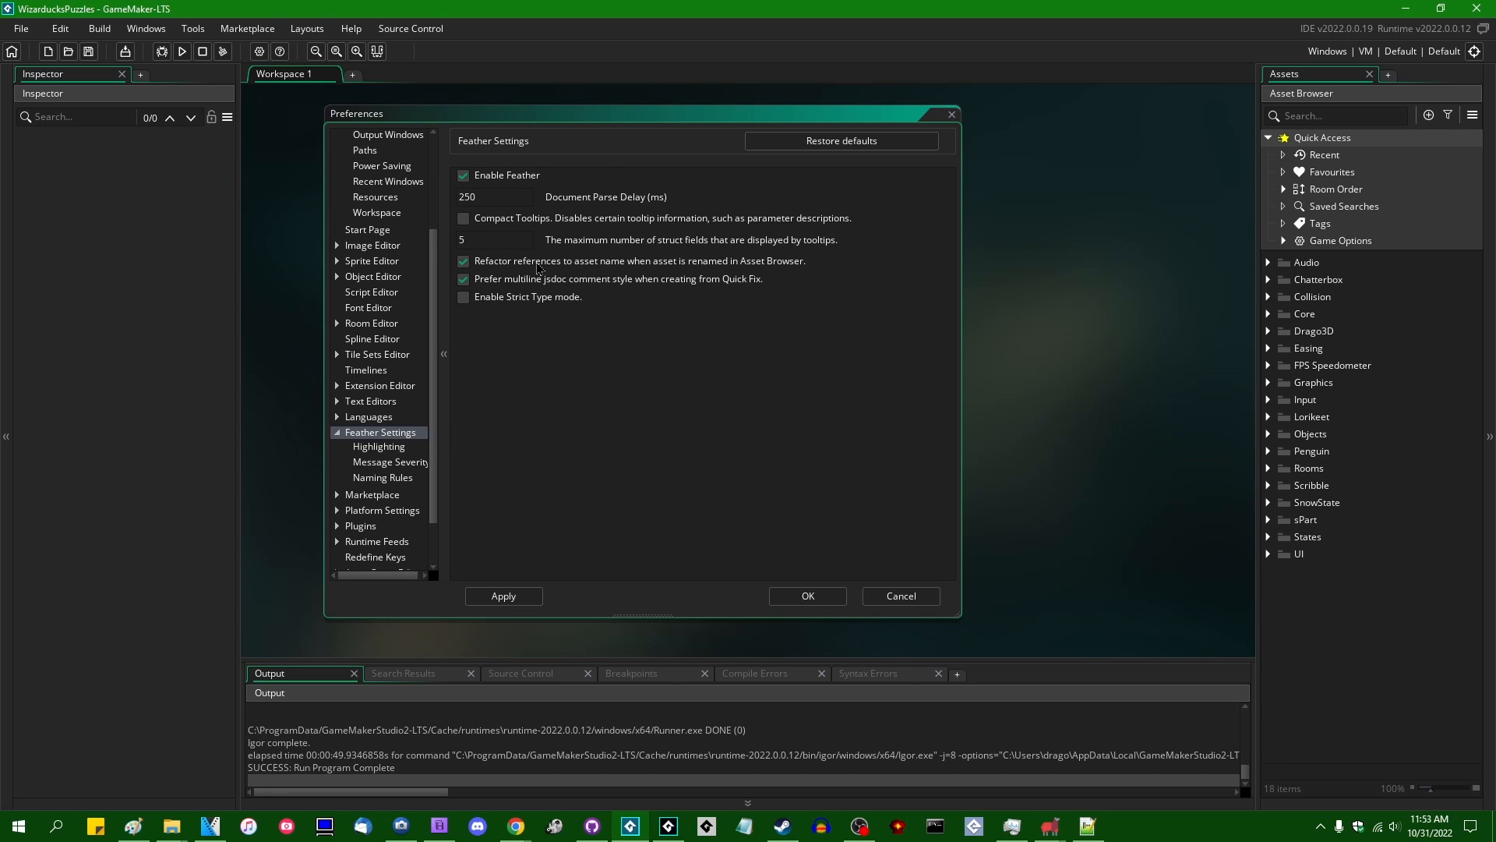
left_click(805, 596)
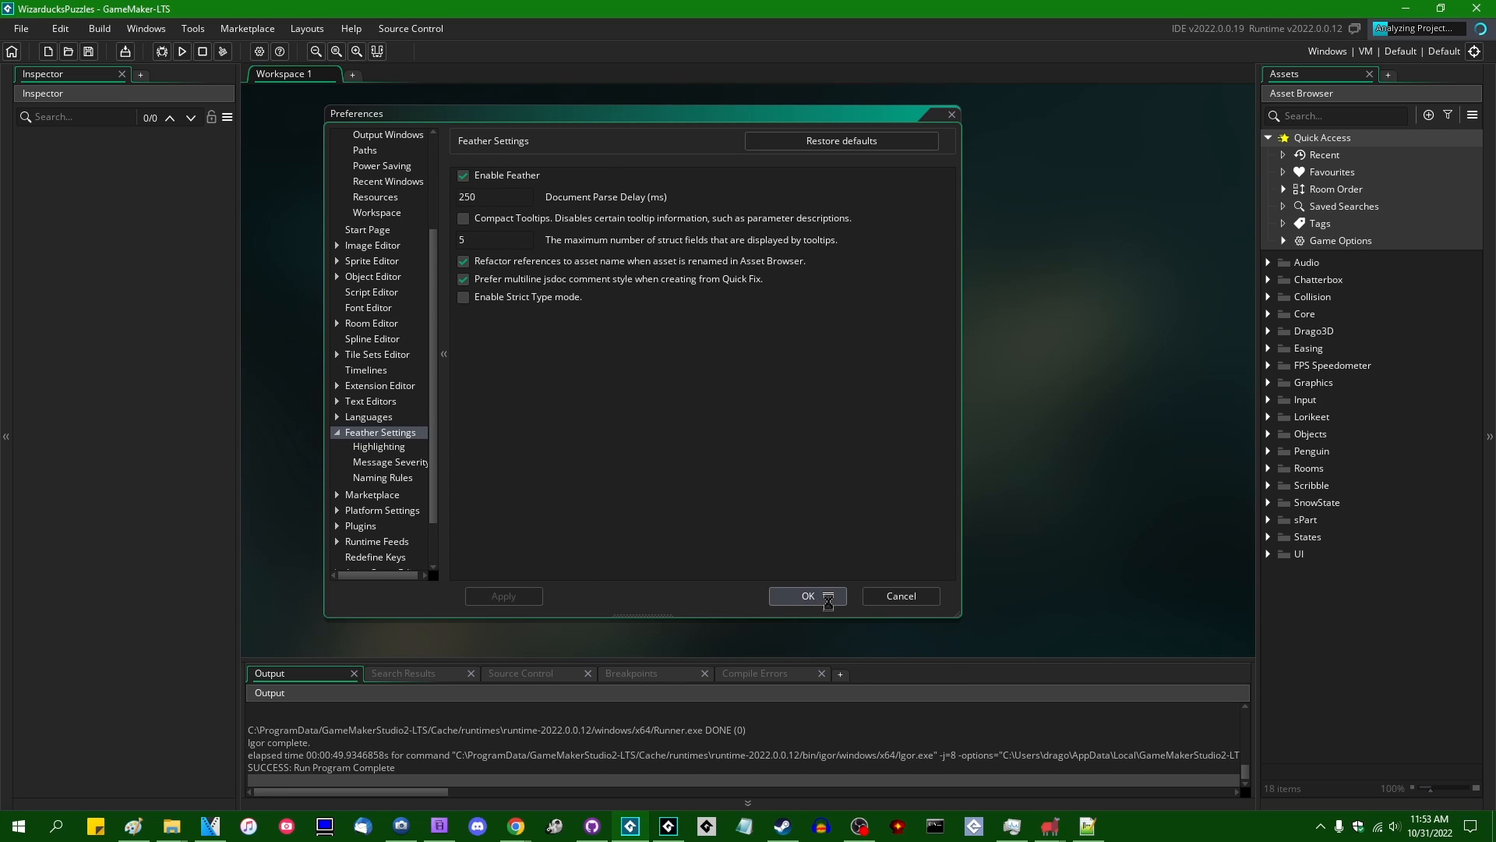
Close Preferences and review the Feather messages, opening Group_Menu_Main from a GM1041 type error.
left_click(807, 595)
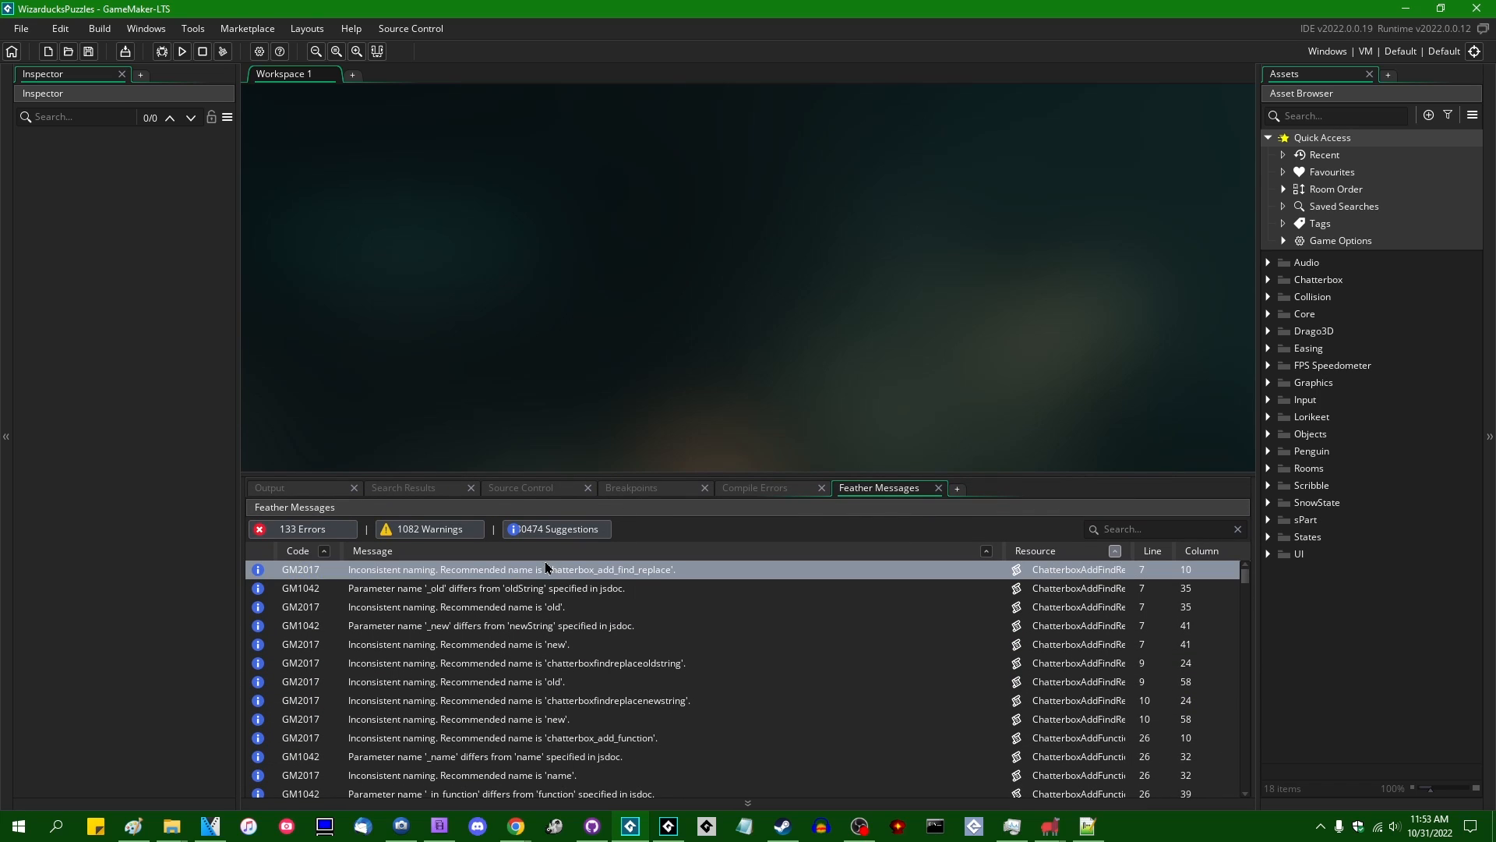
left_click(486, 588)
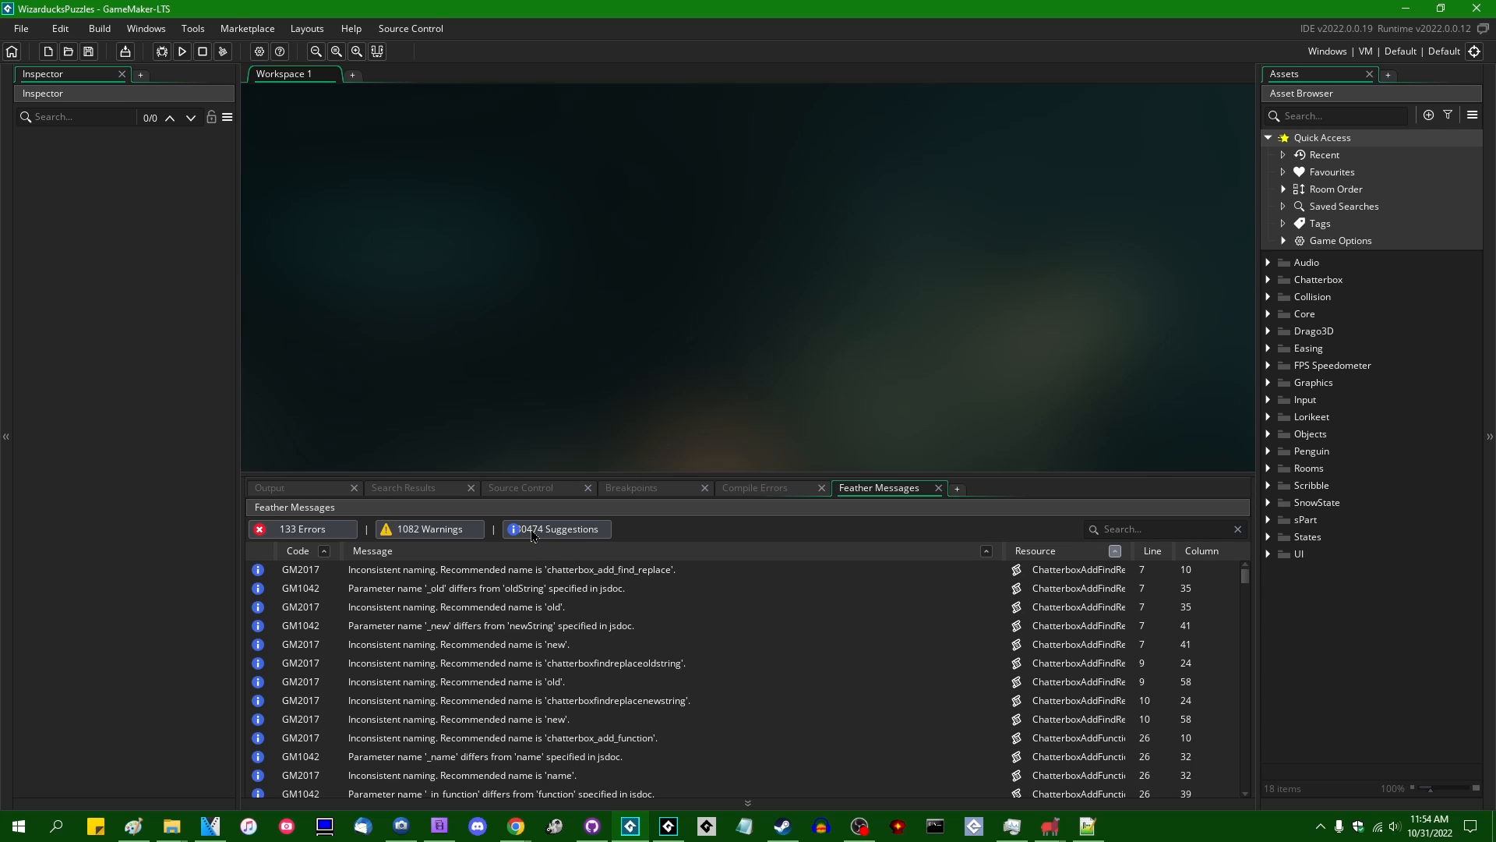
left_click(300, 528)
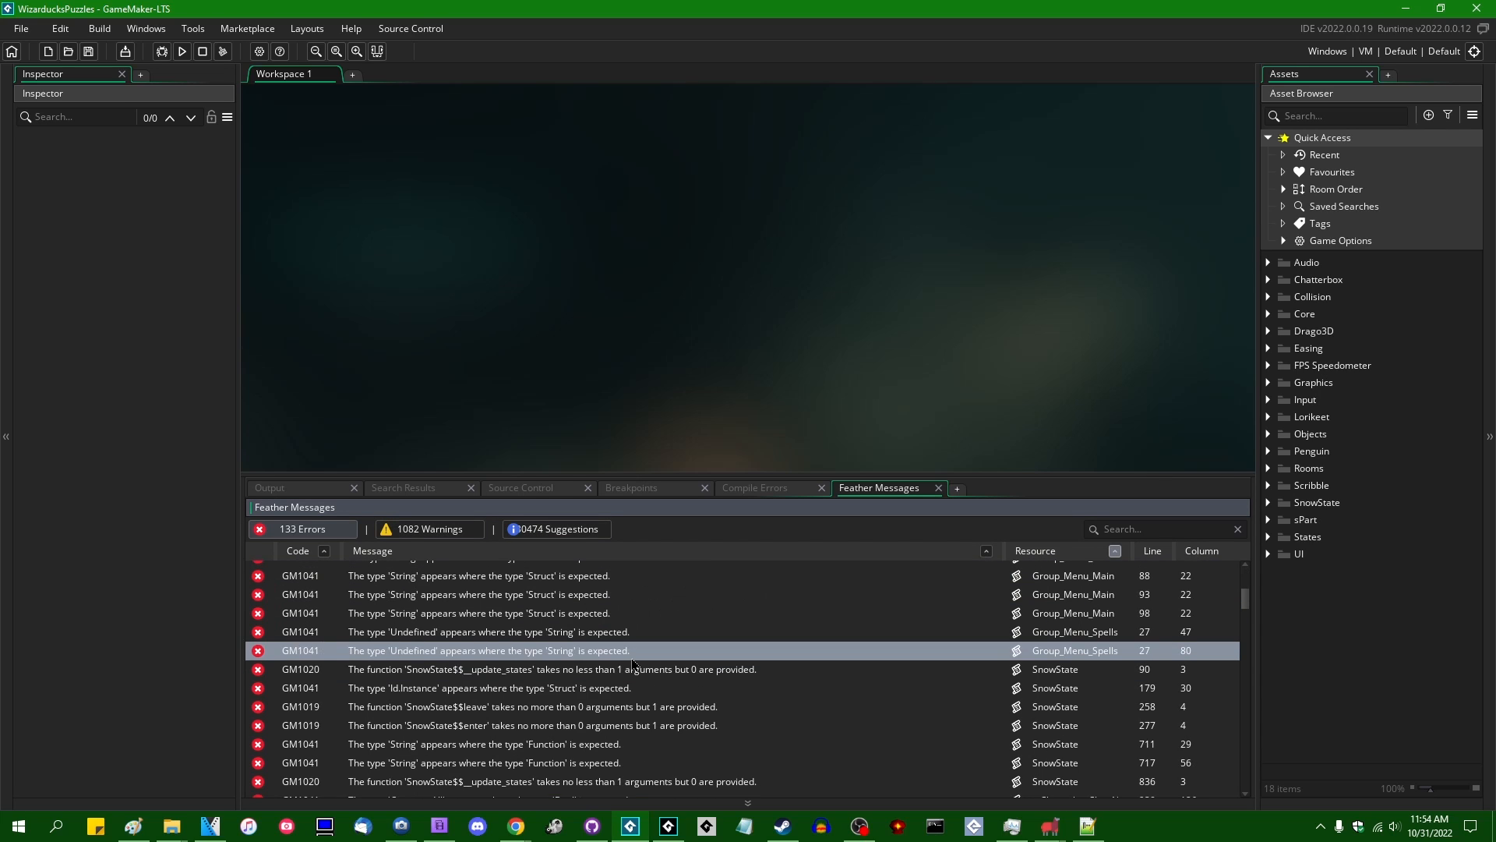
left_click(477, 594)
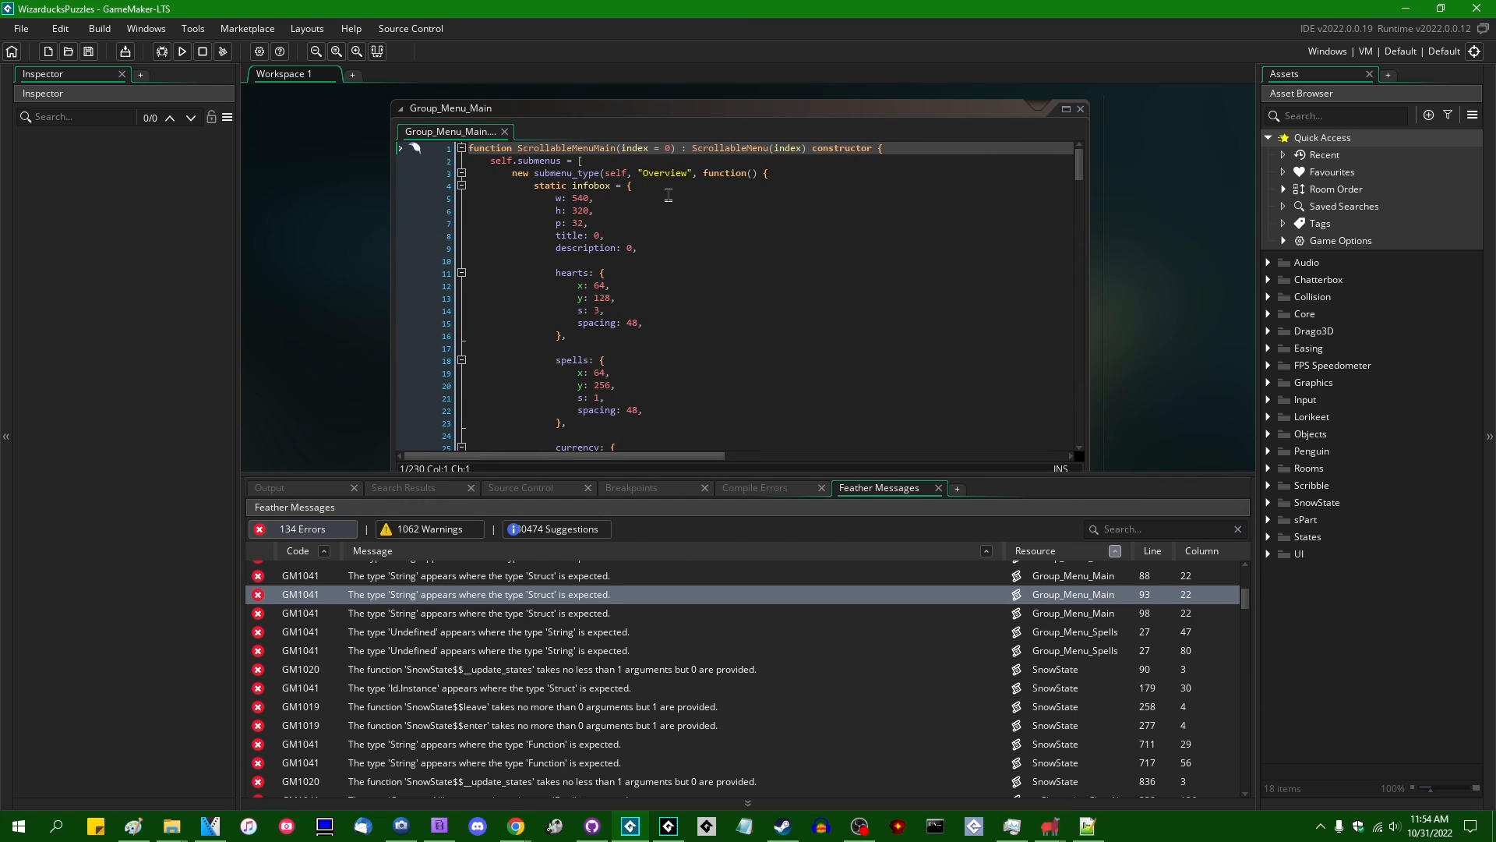
mouse_move(695, 373)
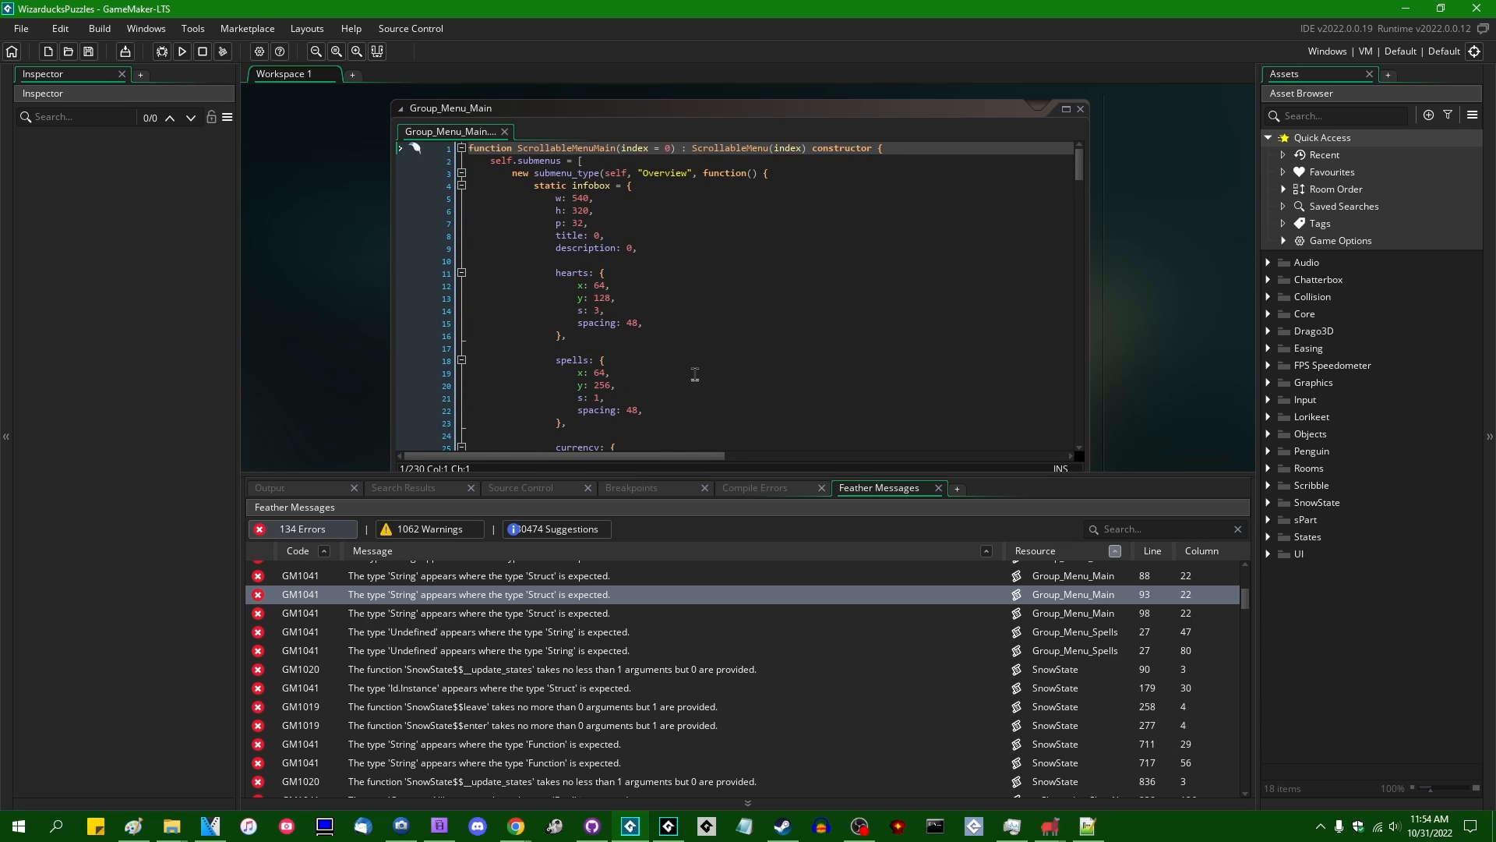
Scroll Group_Menu_Main, open the scribble function's source and select its parameter names.
scroll("down", 3)
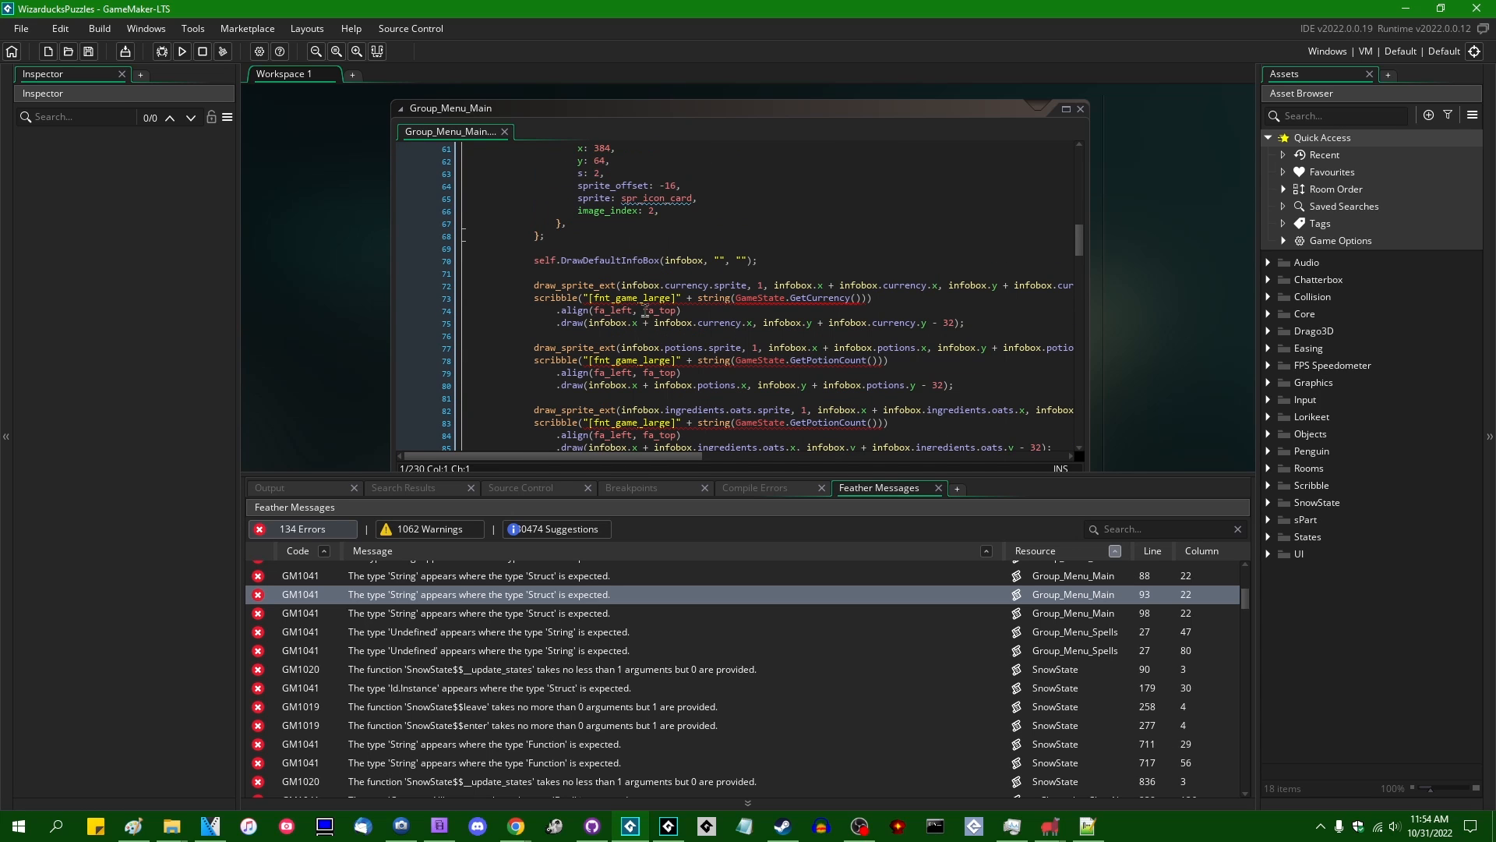
left_click(561, 297)
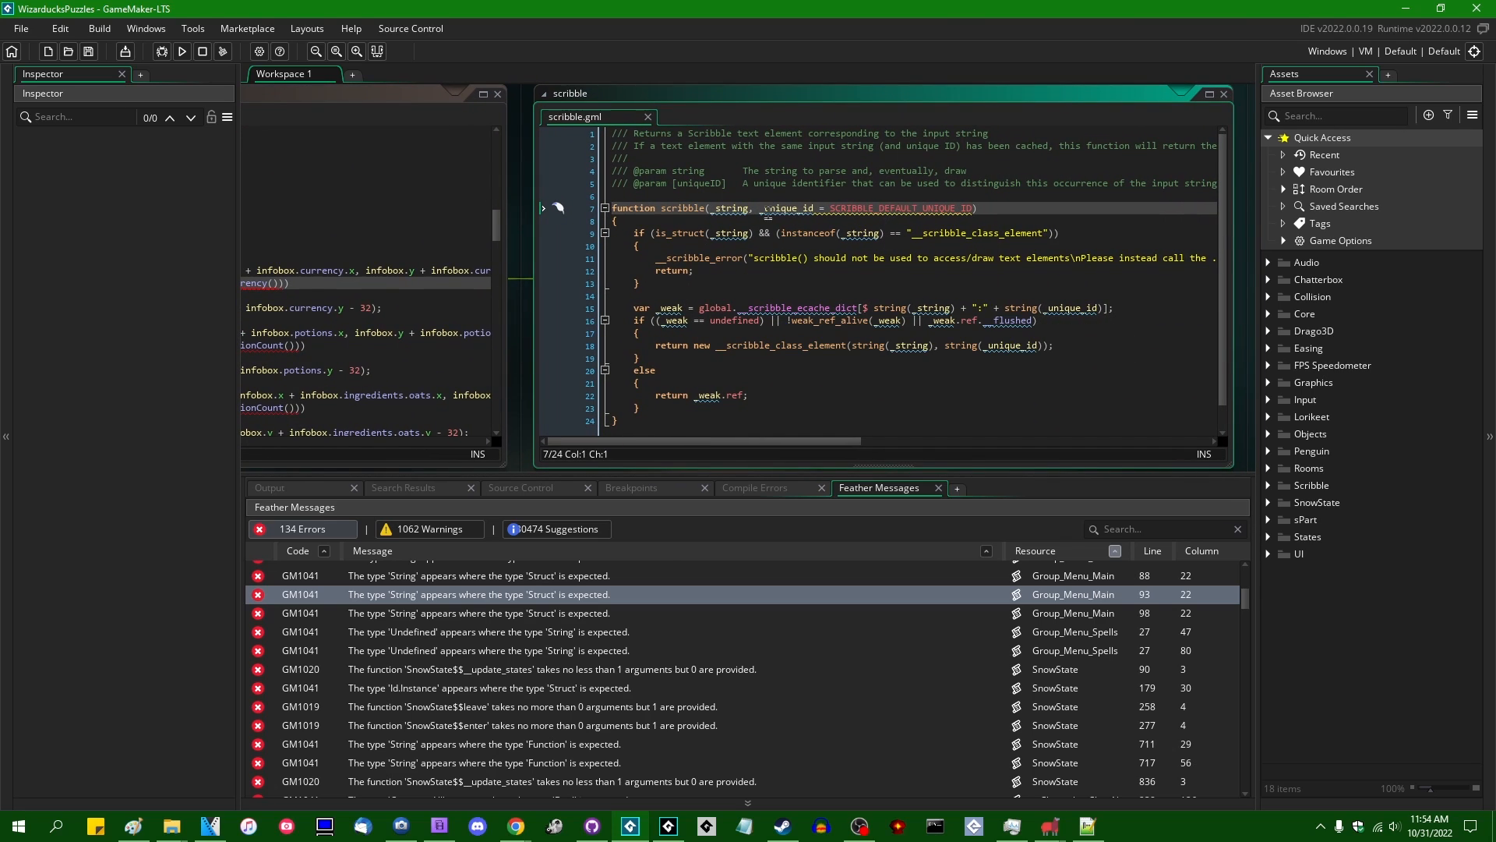
double_click(688, 171)
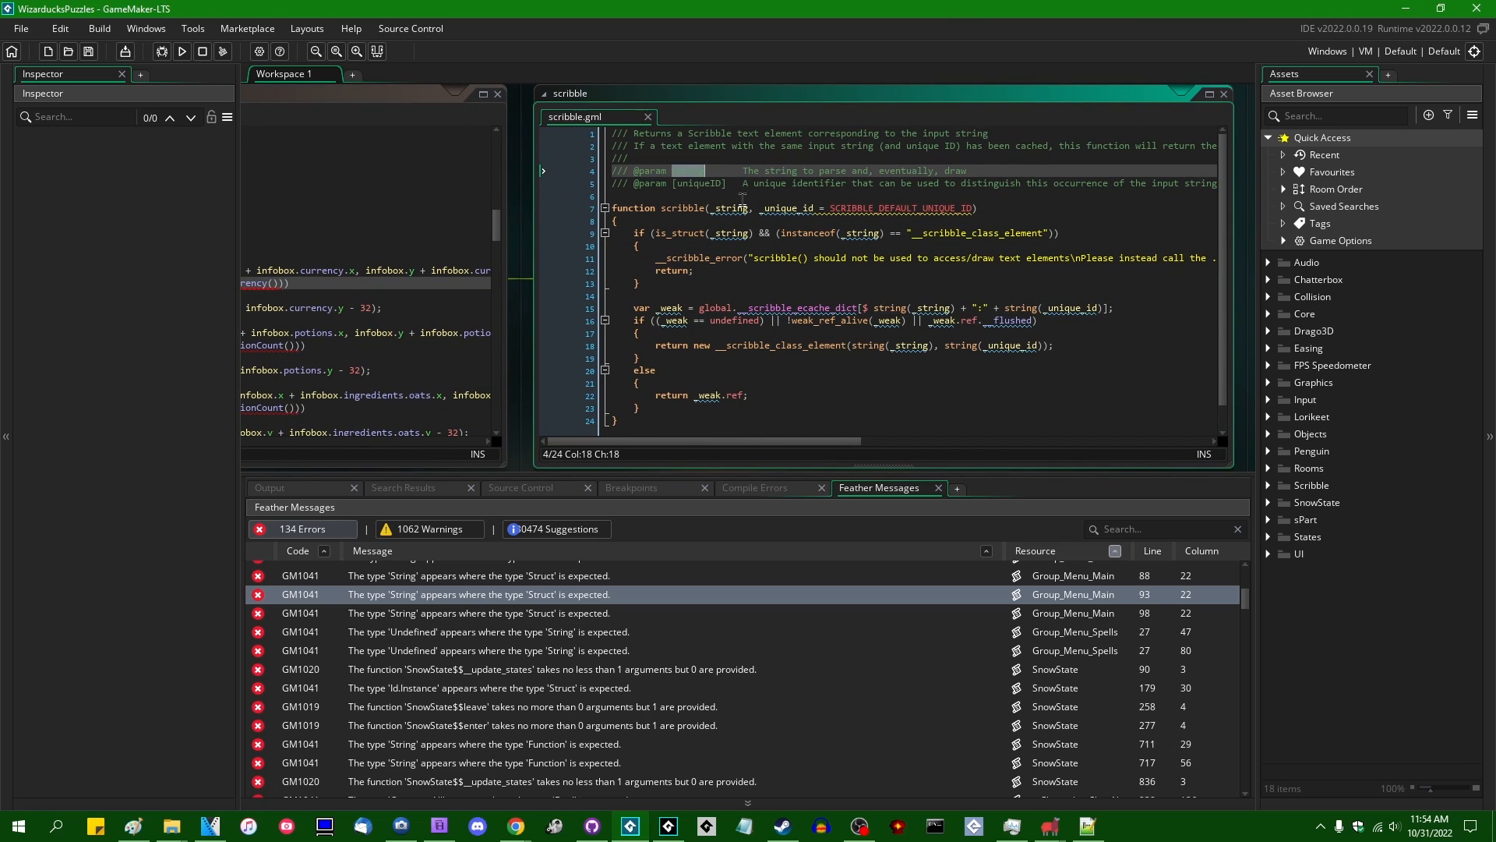
double_click(686, 170)
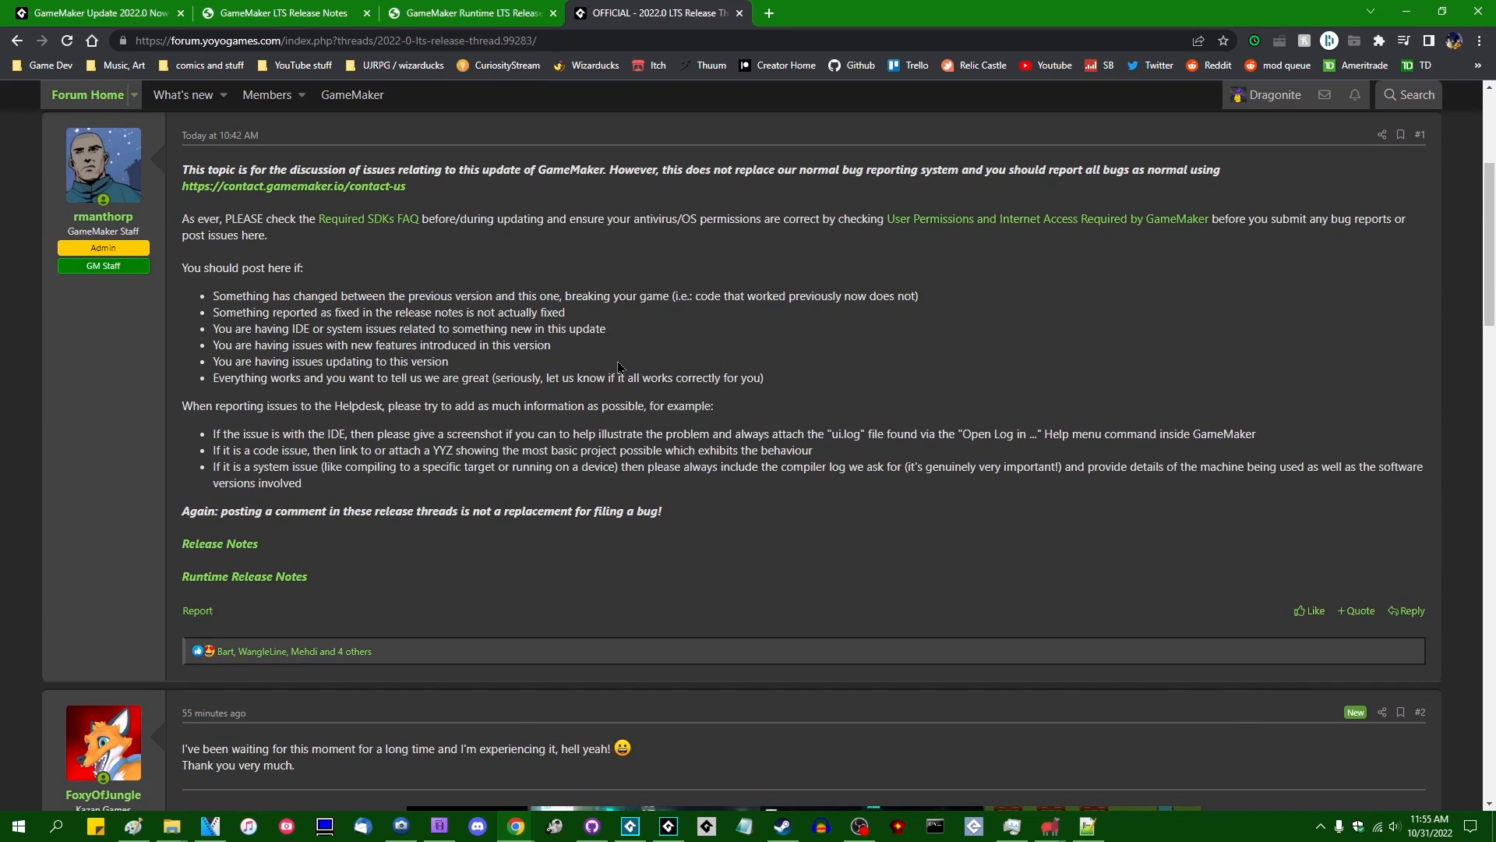
Scroll the LTS Release Thread and return to the WizarducksPuzzles project with its Feather messages.
scroll("down", 3)
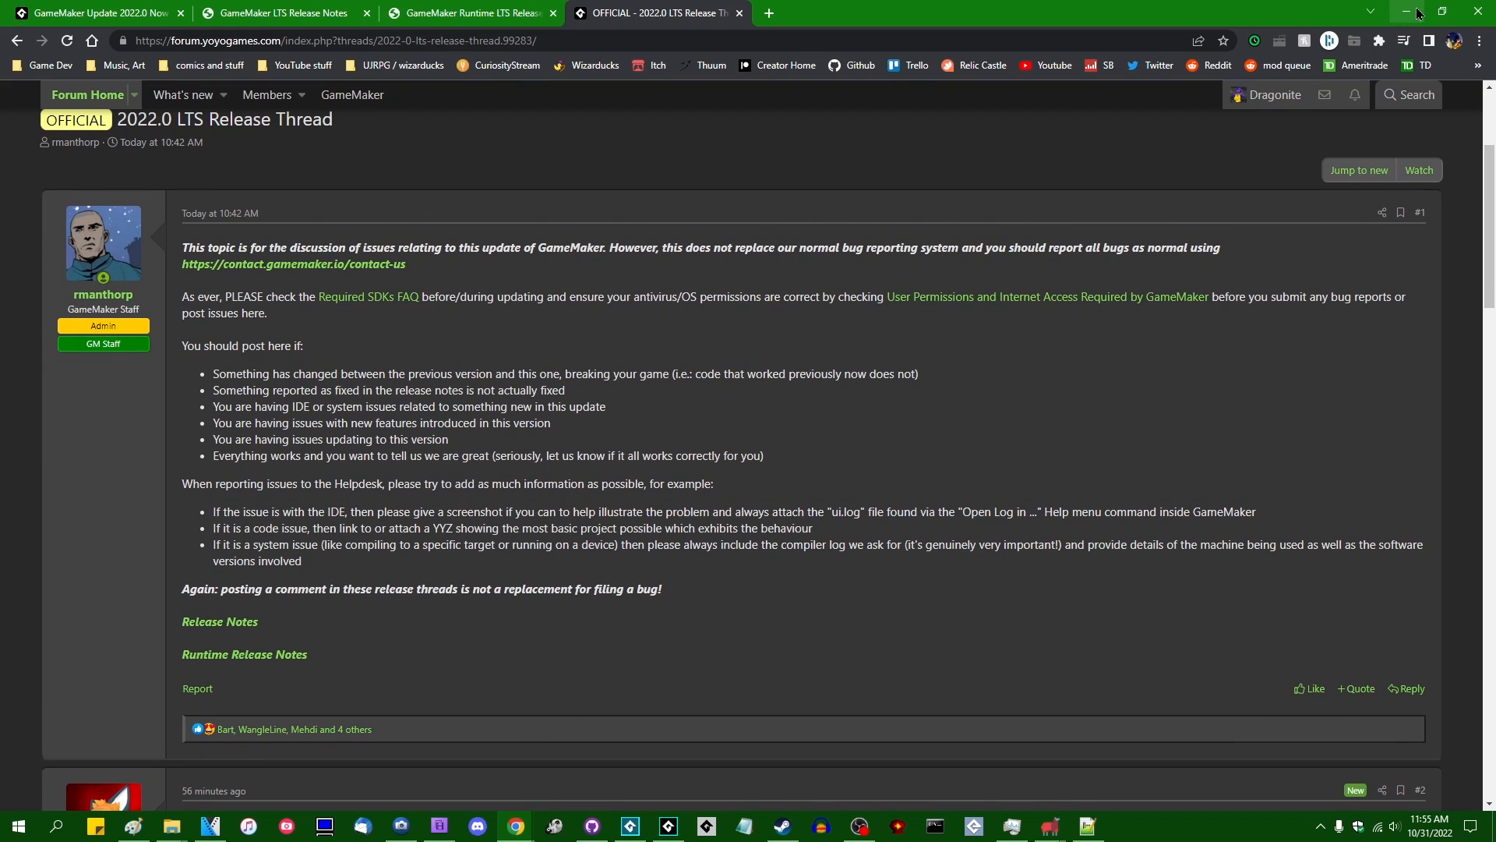
left_click(628, 826)
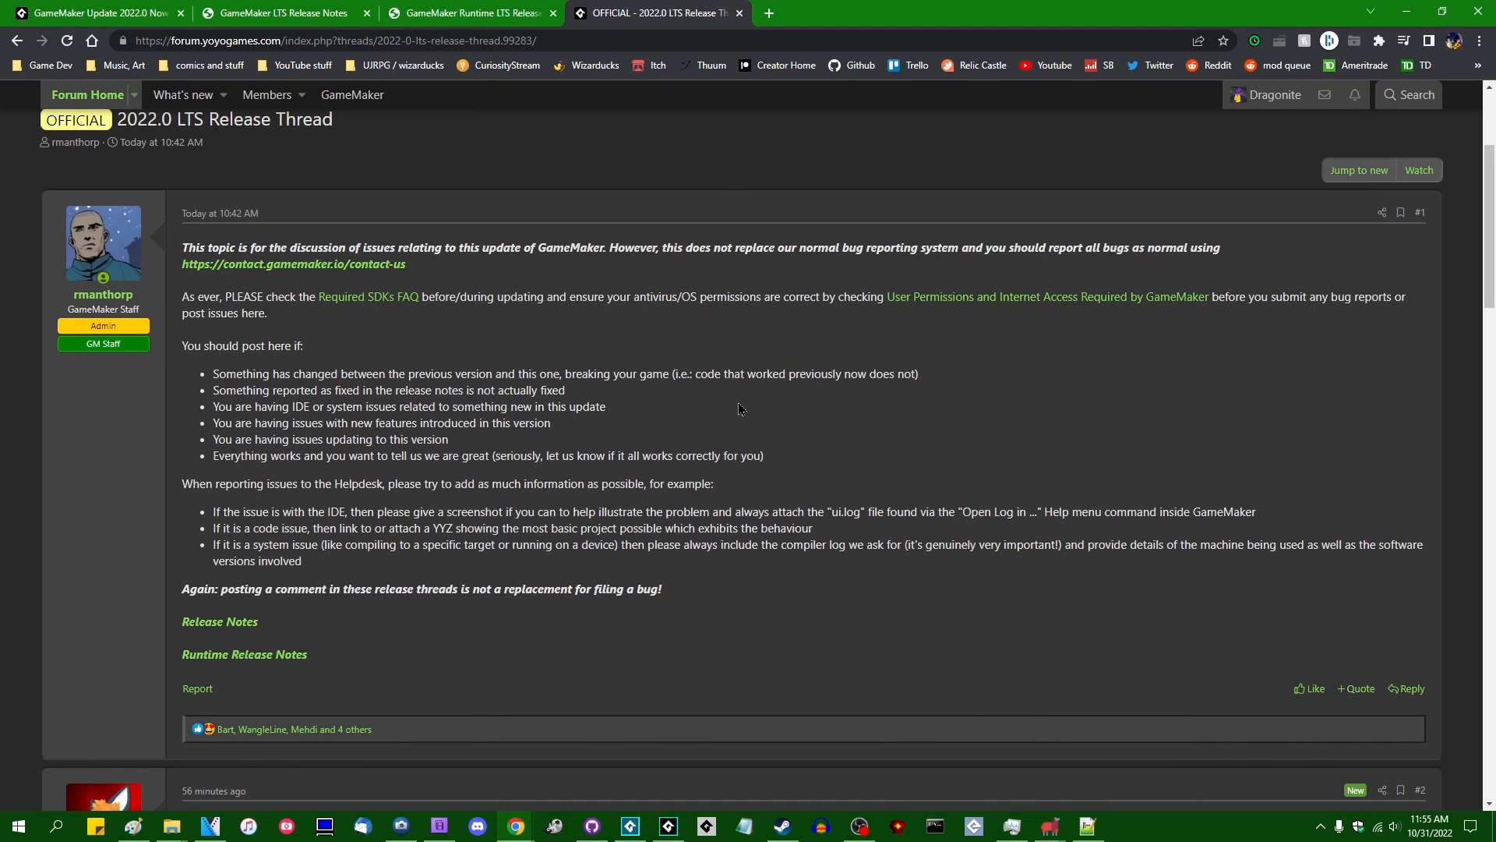
mouse_move(756, 455)
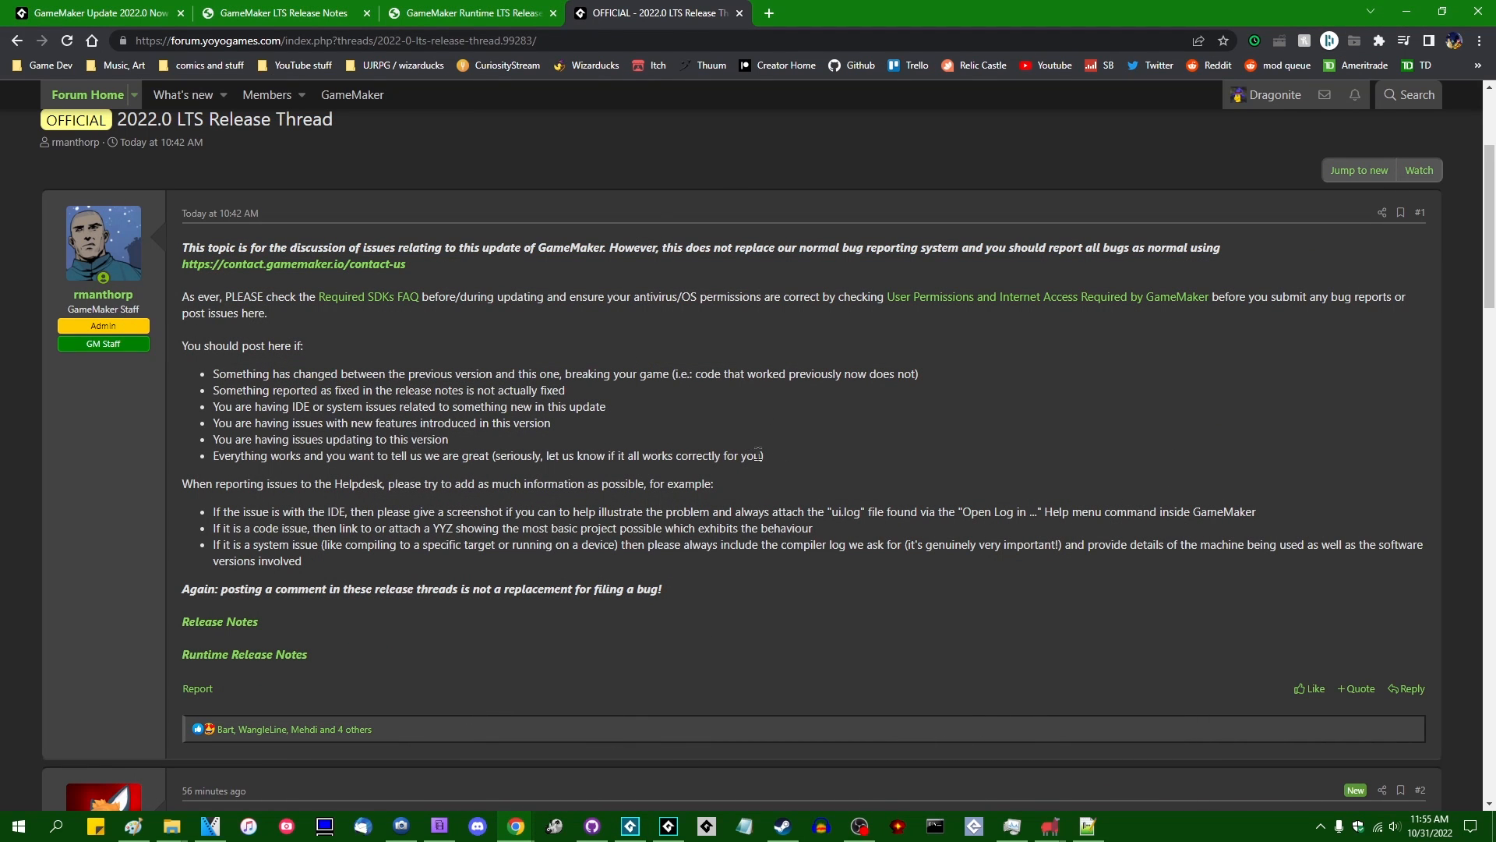
mouse_move(754, 494)
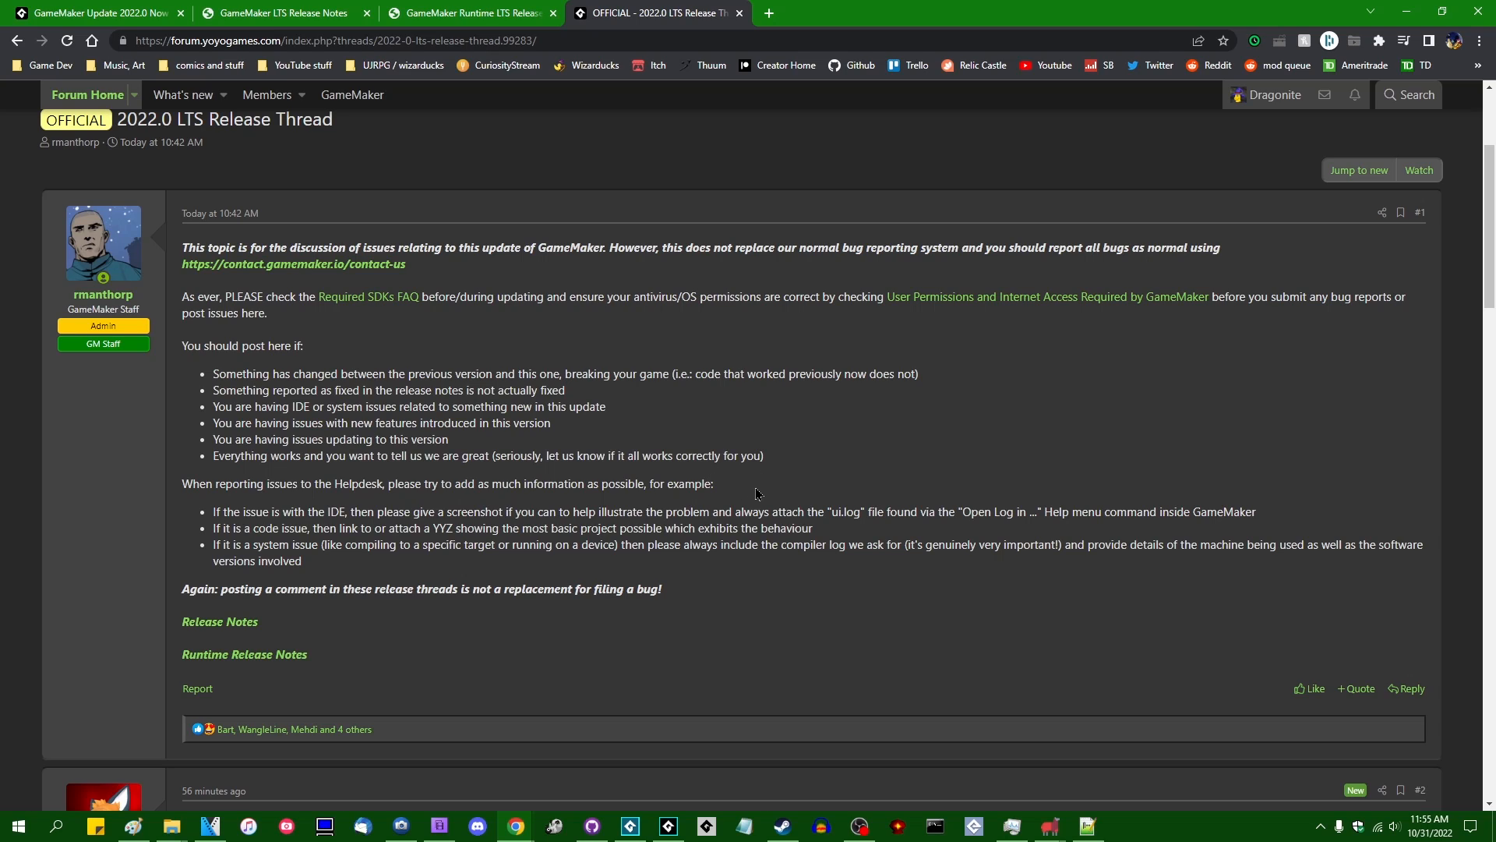
mouse_move(873, 464)
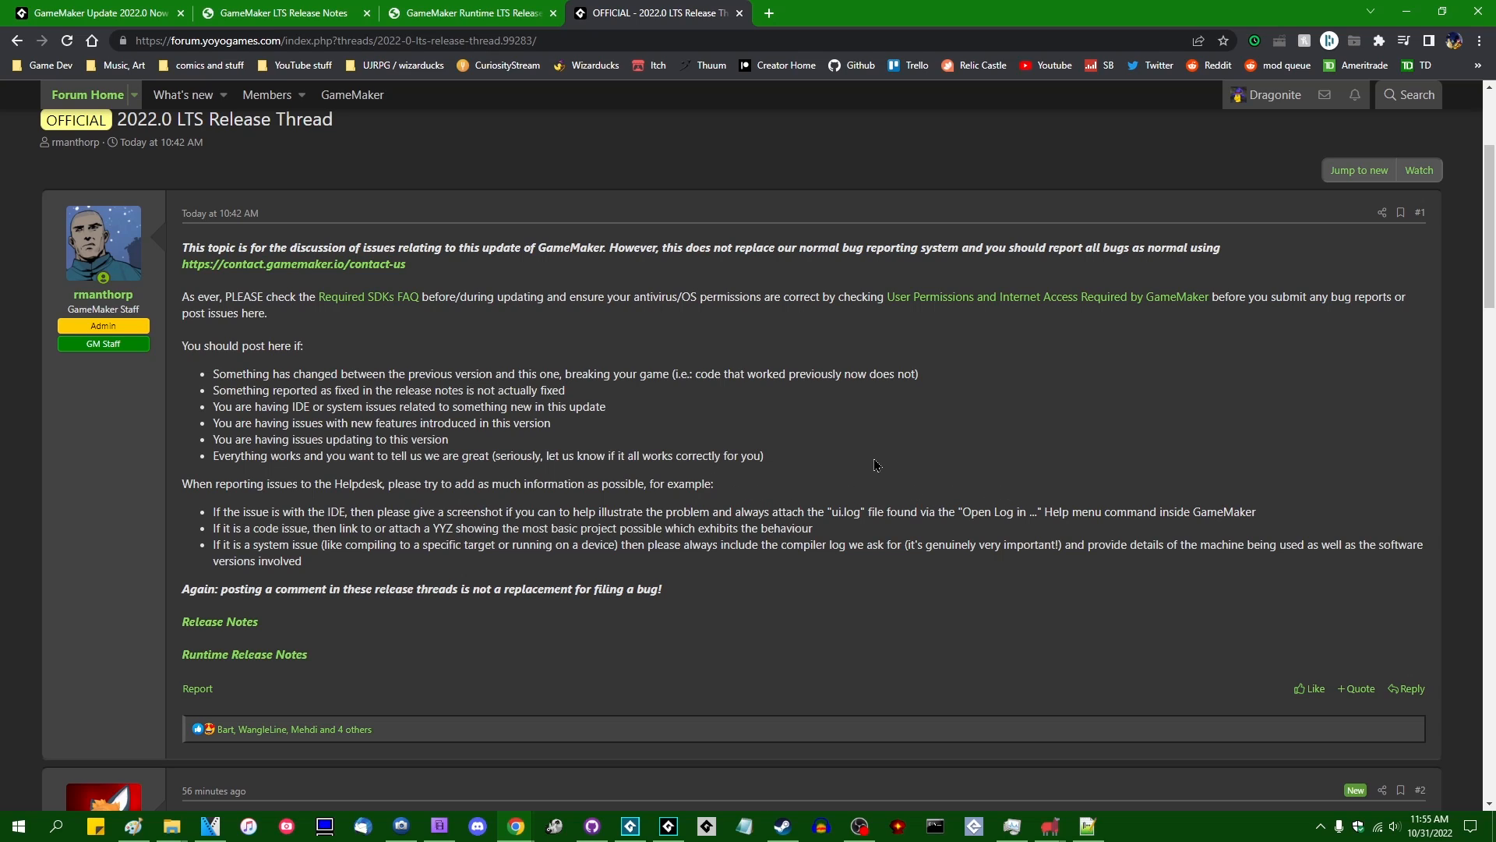
mouse_move(1104, 496)
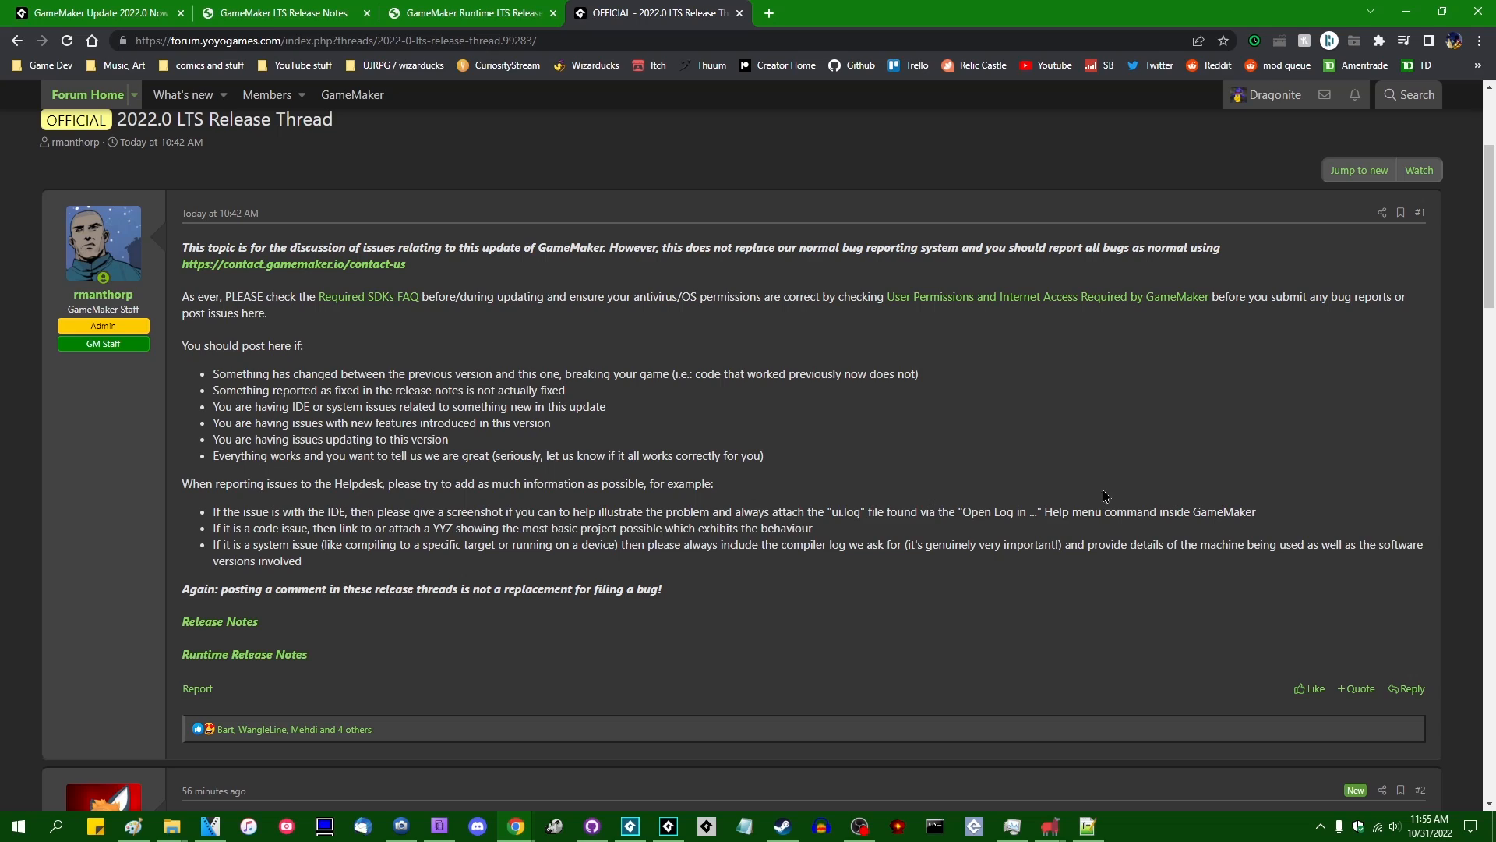
mouse_move(770, 489)
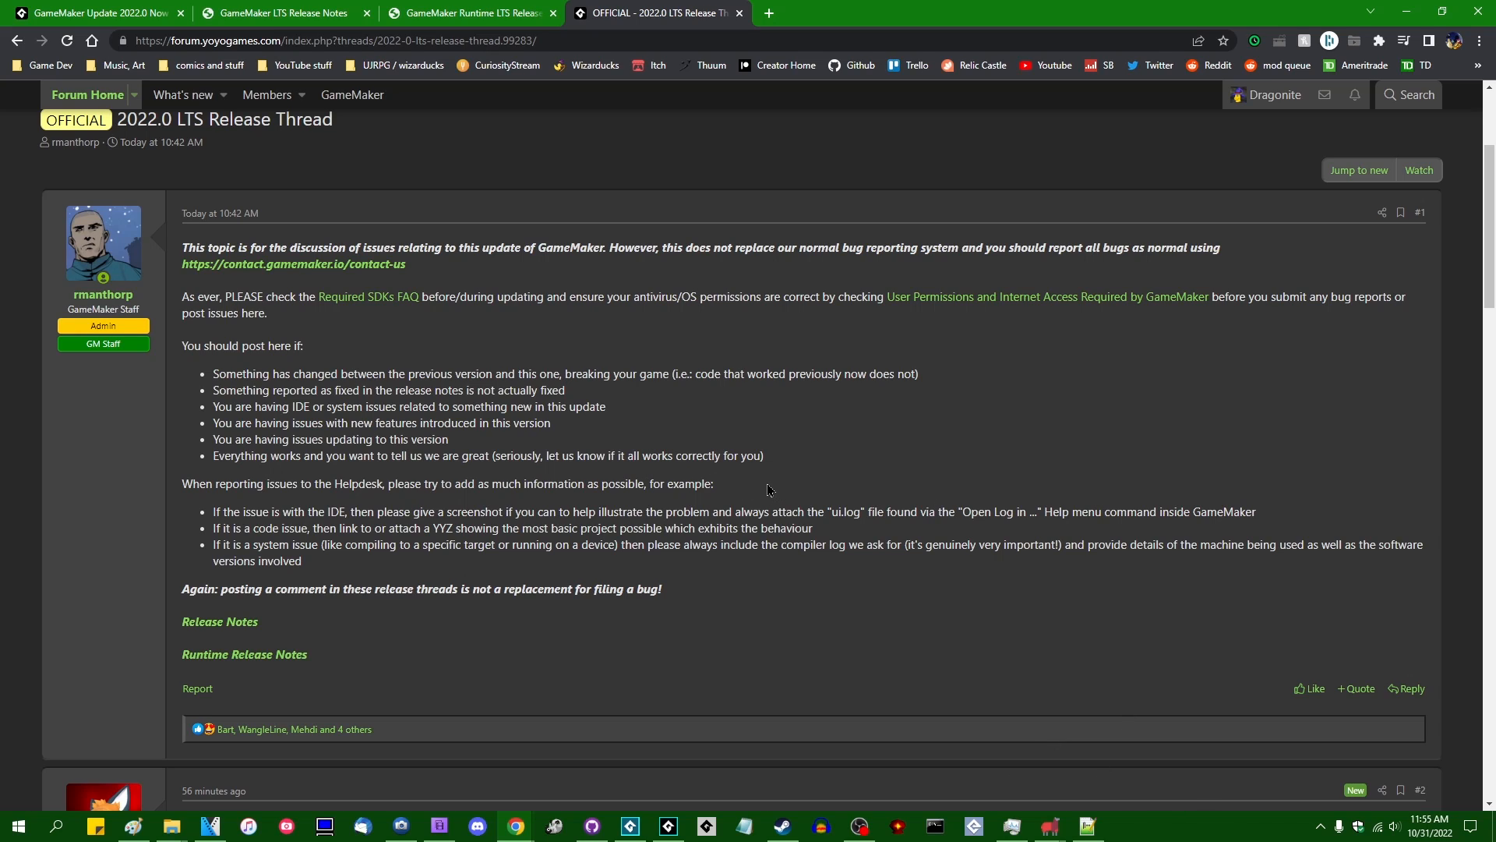
double_click(701, 483)
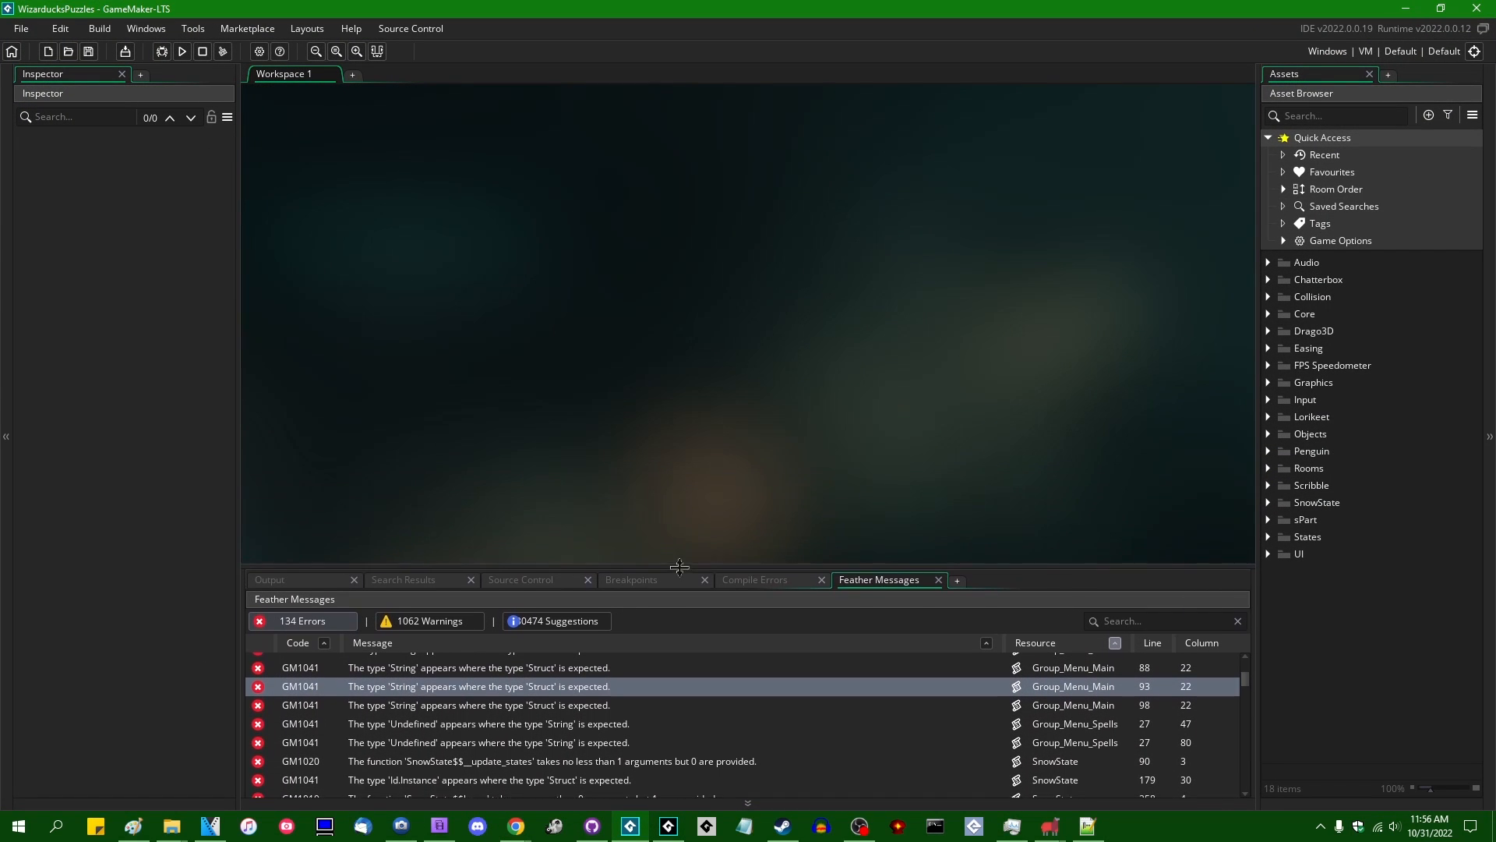
mouse_move(1364, 6)
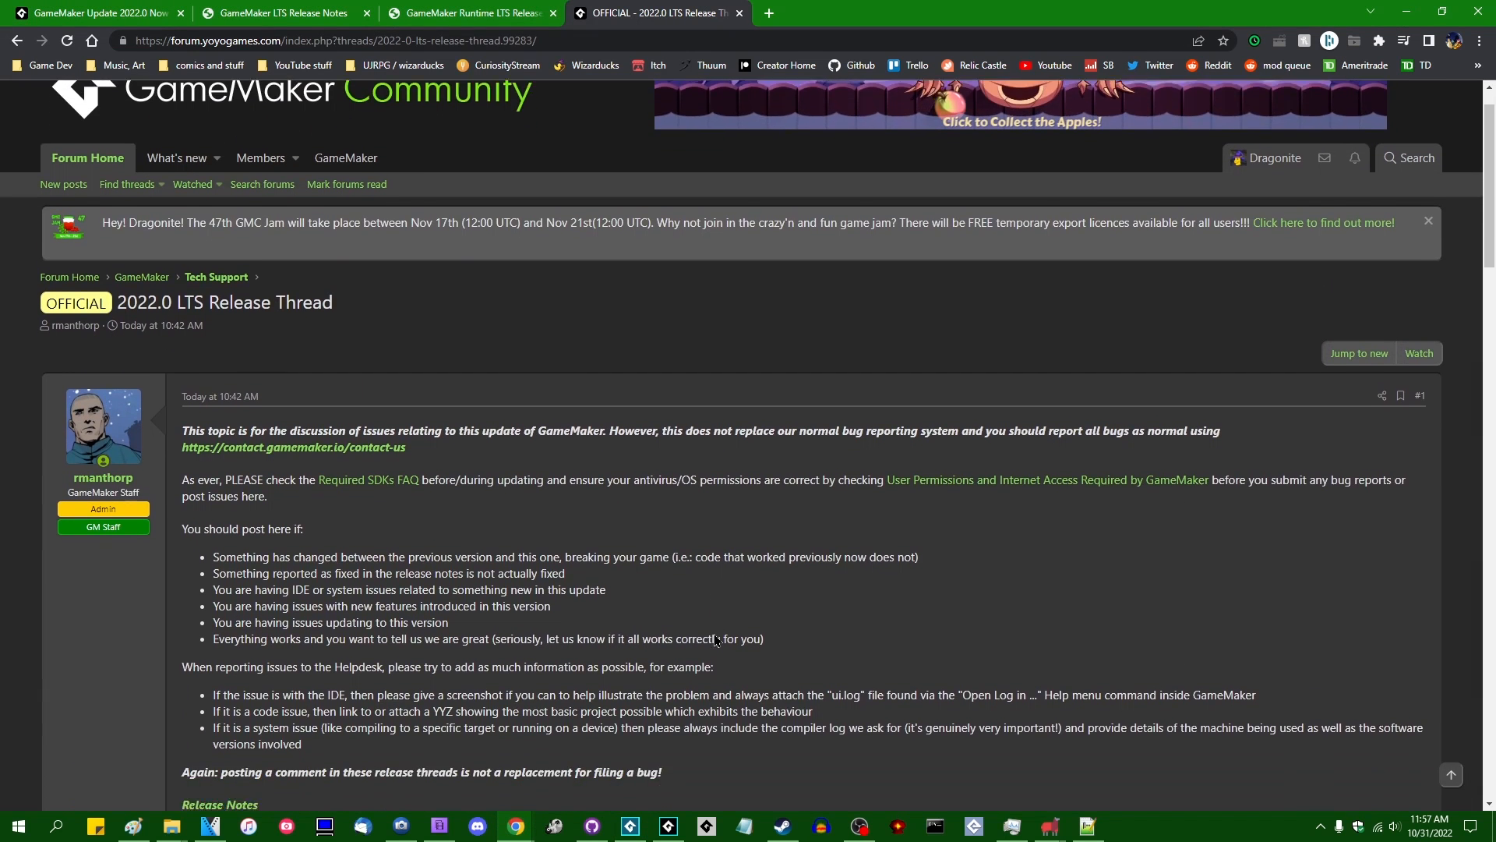
scroll("down", 3)
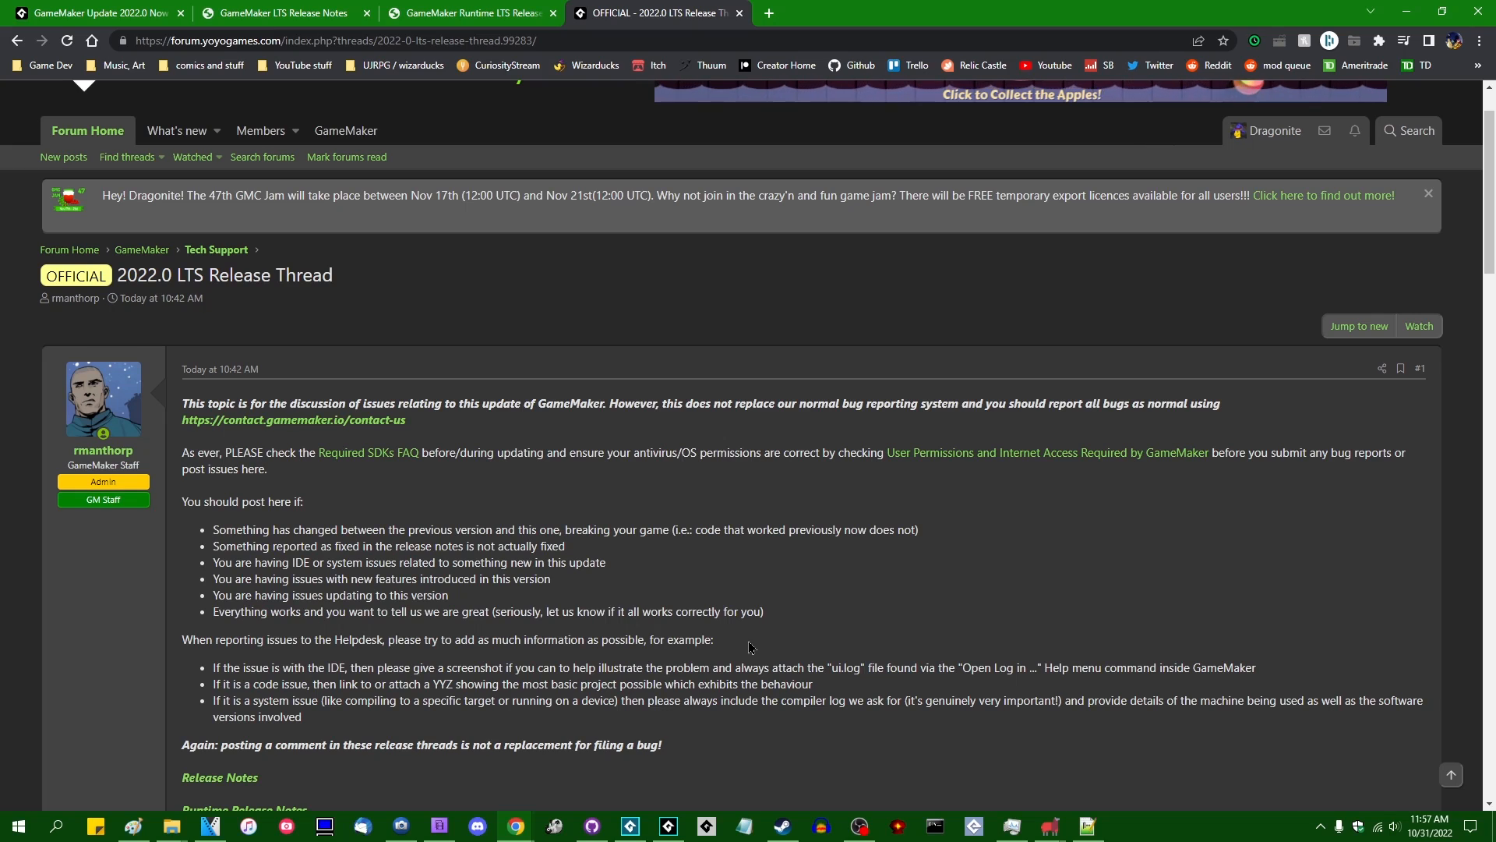
scroll("down", 3)
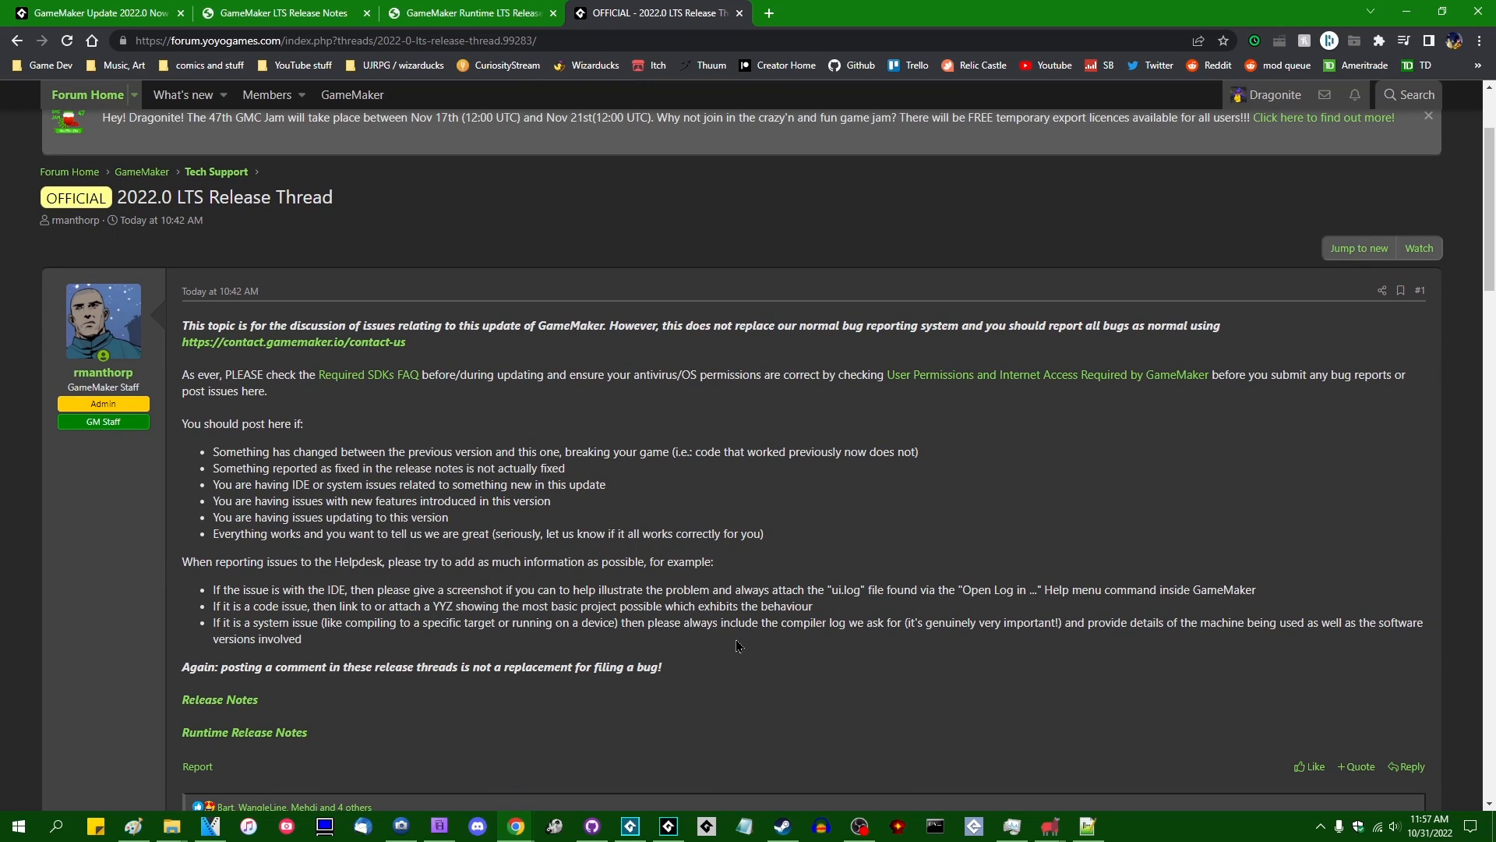
mouse_move(415, 651)
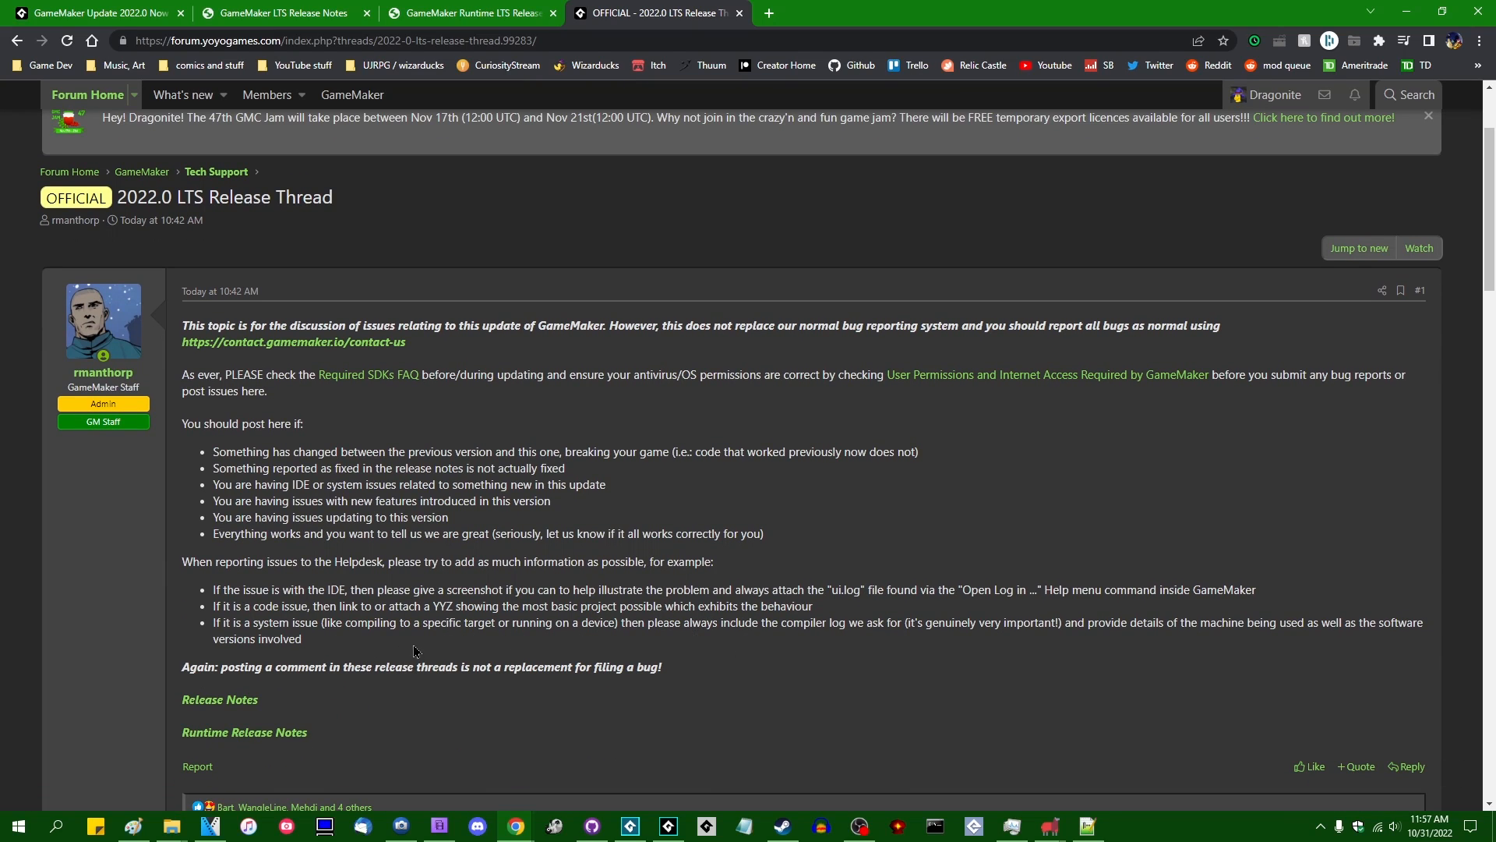
left_click_drag(214, 589, 300, 639)
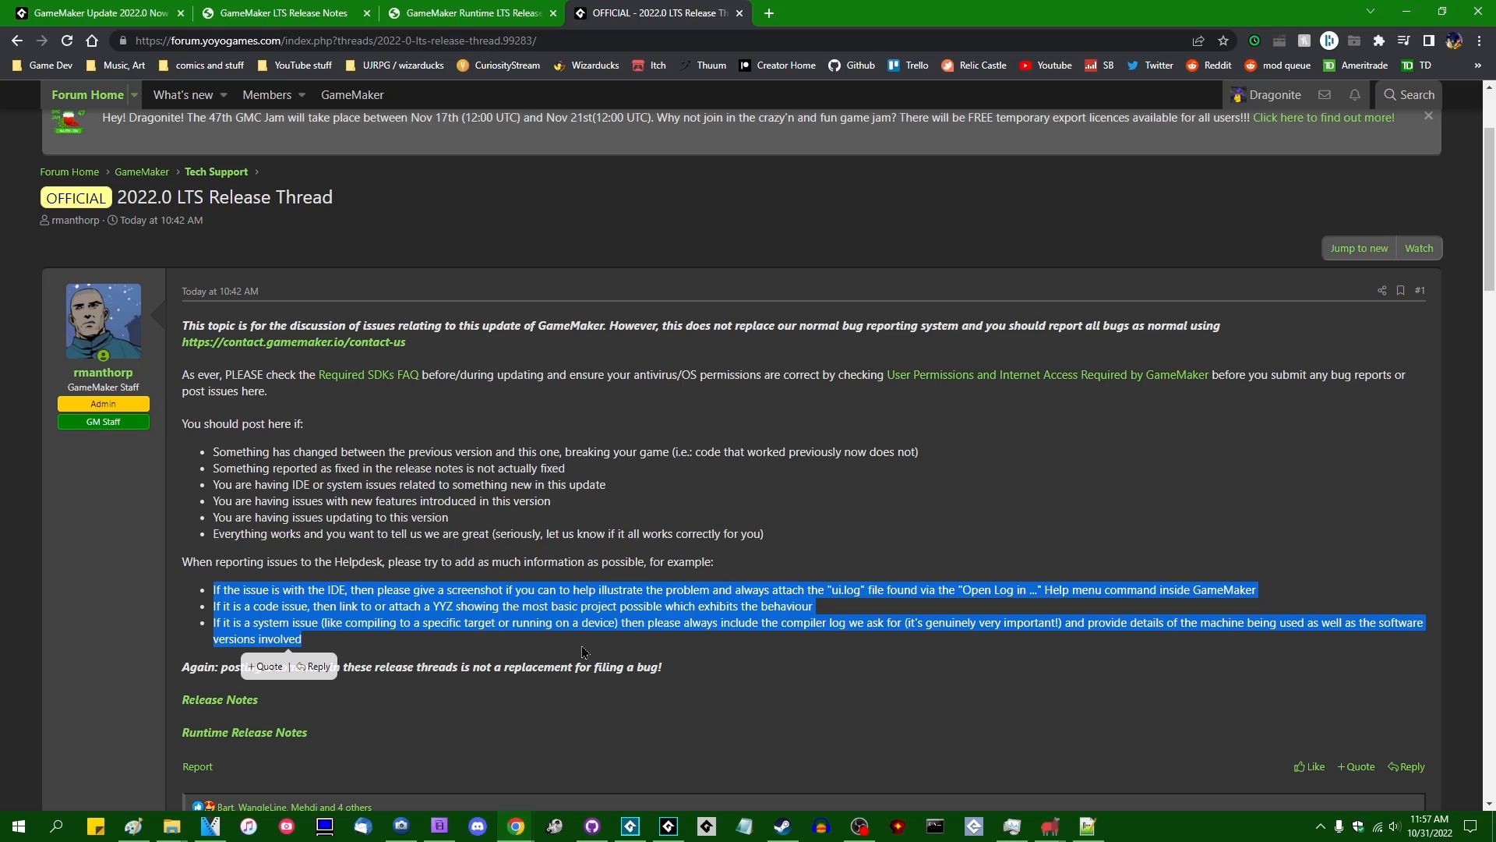
mouse_move(631, 663)
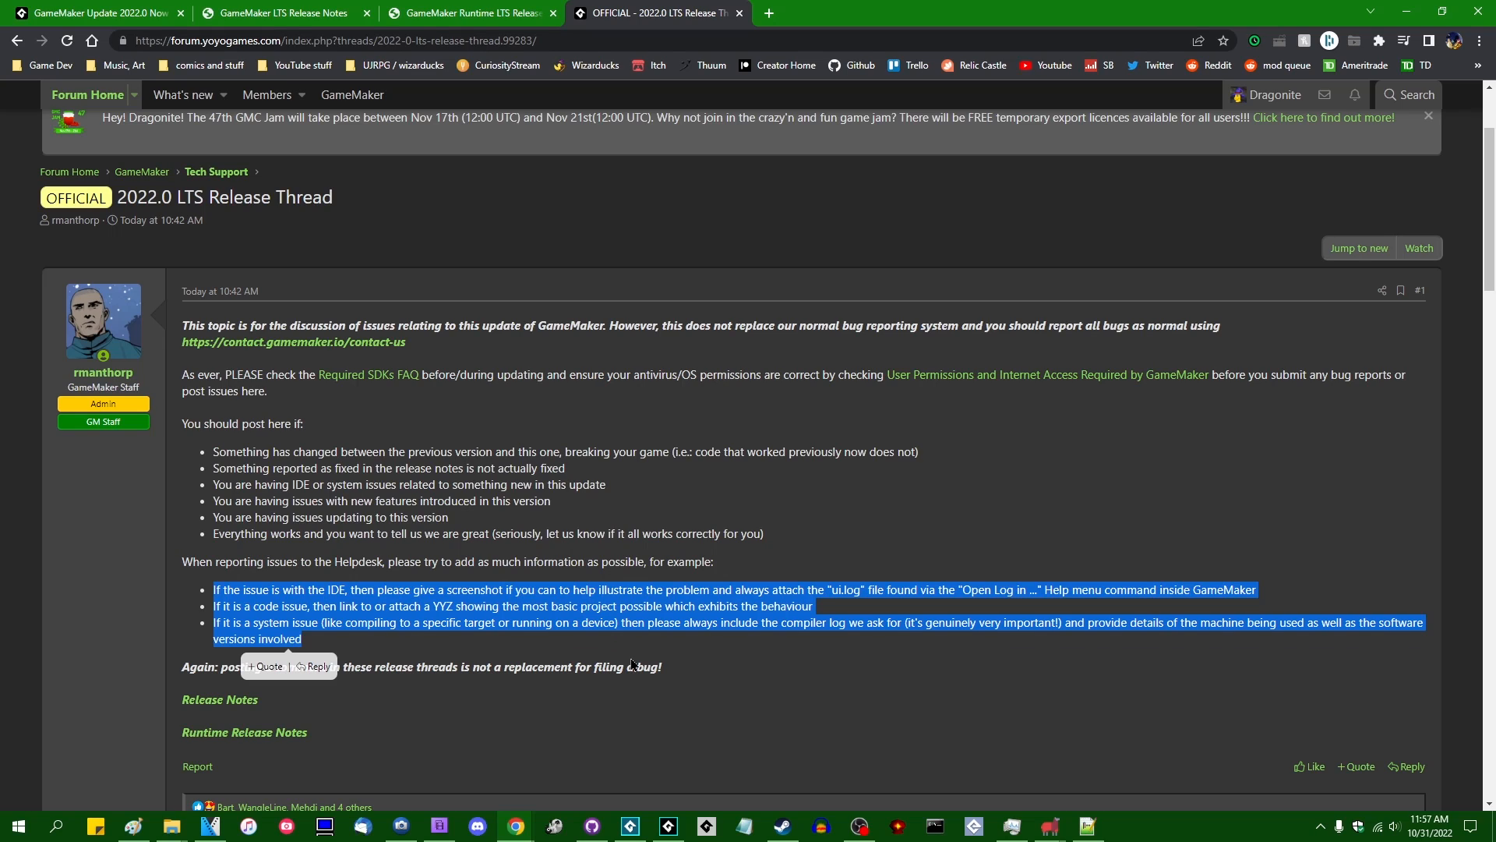
mouse_move(625, 655)
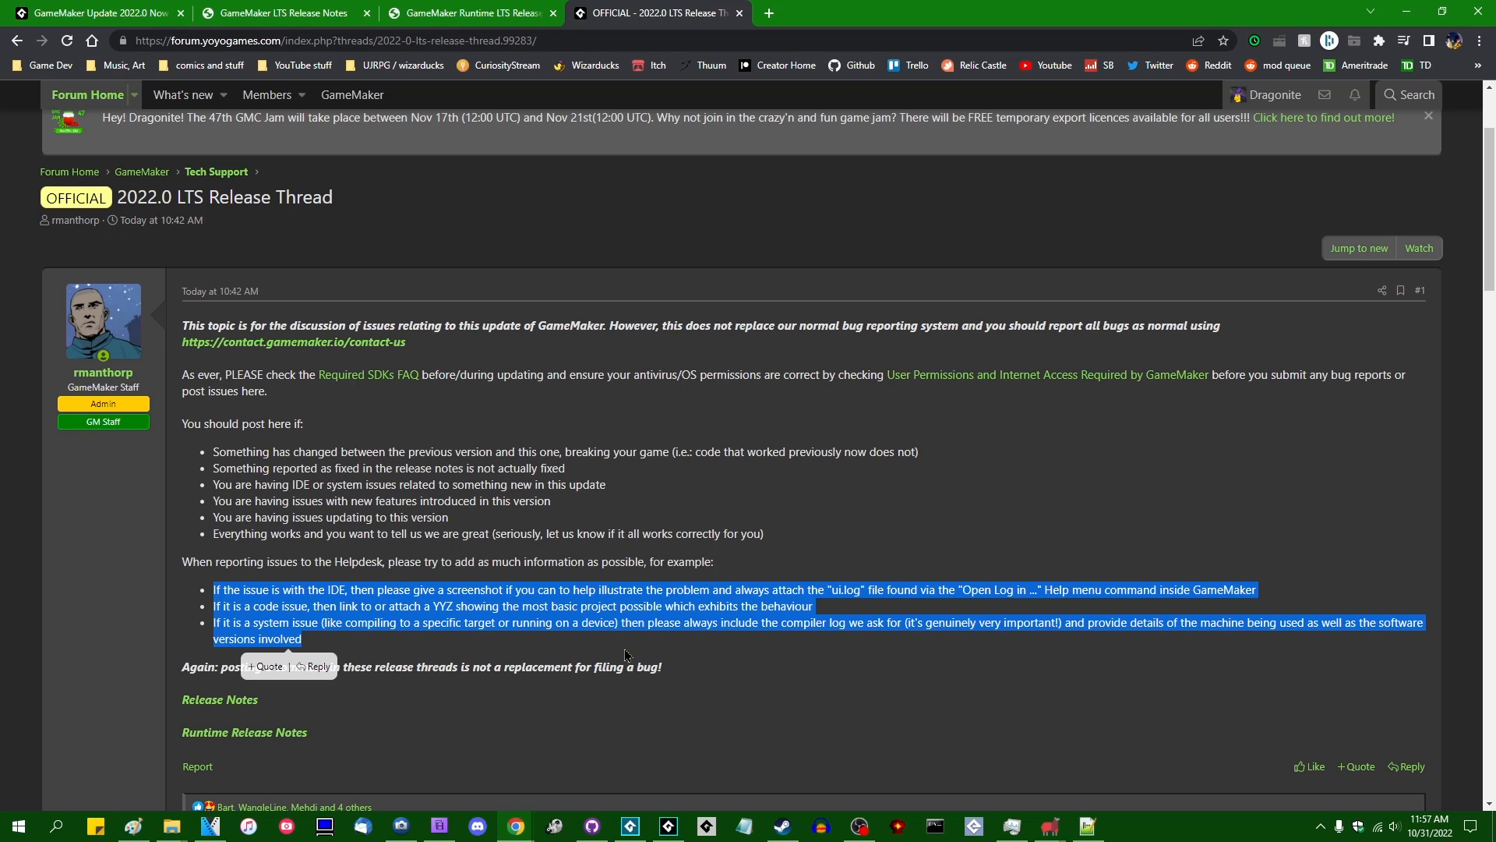
mouse_move(627, 653)
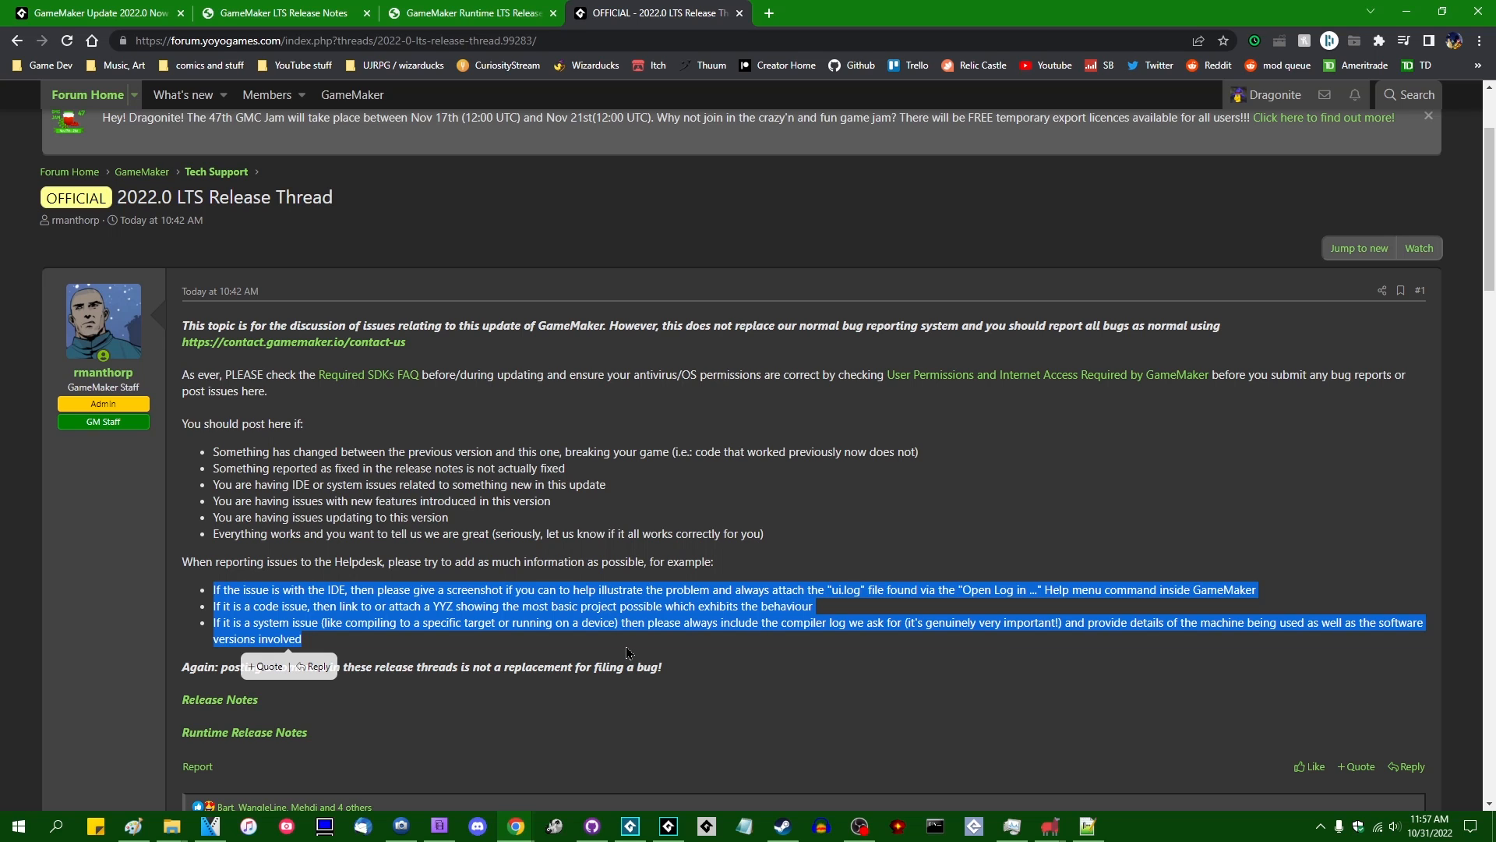
scroll("down", 3)
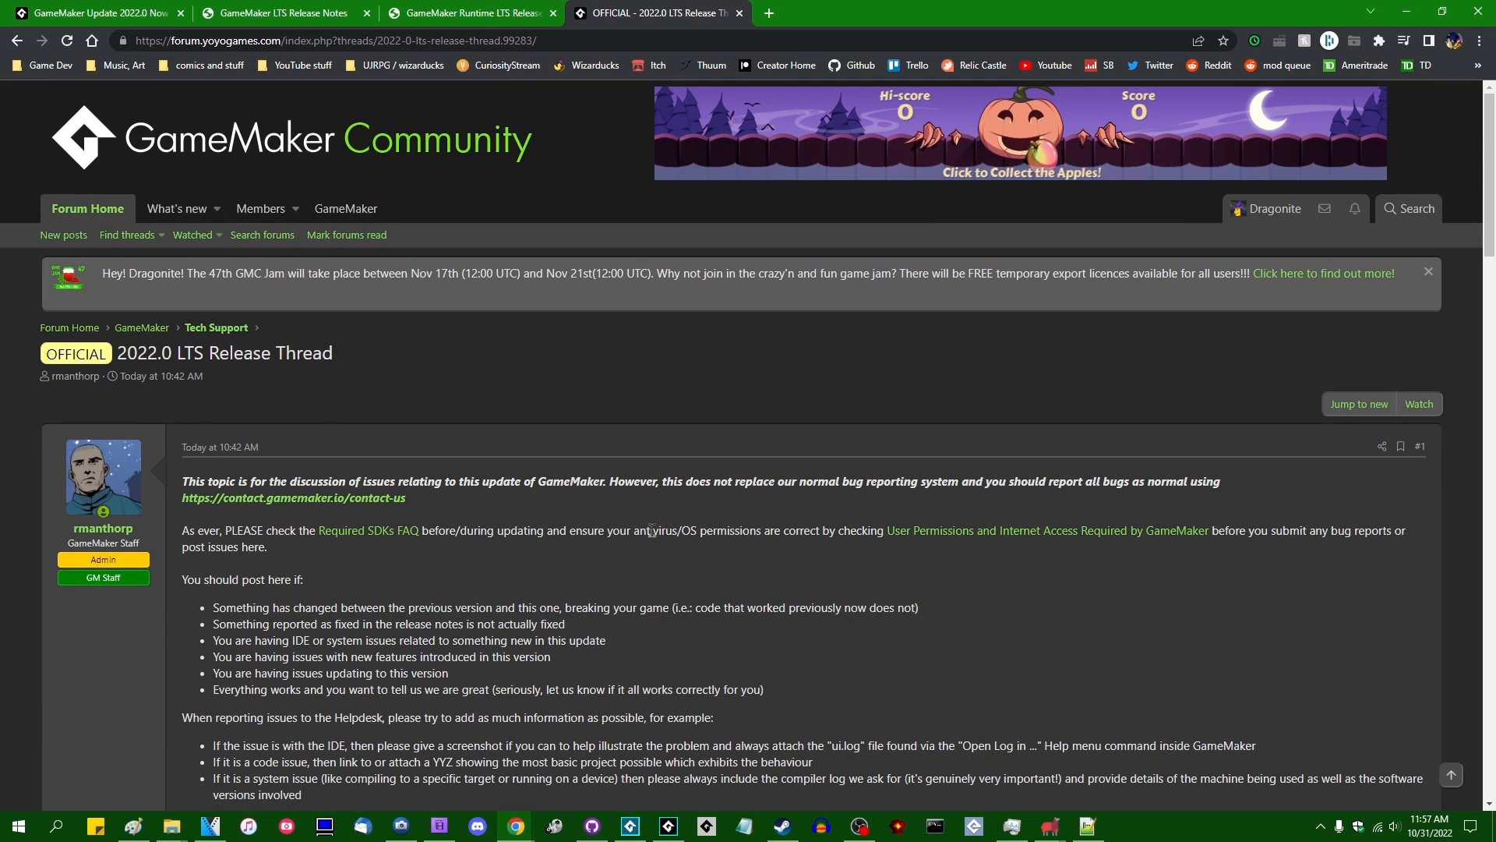
scroll("down", 3)
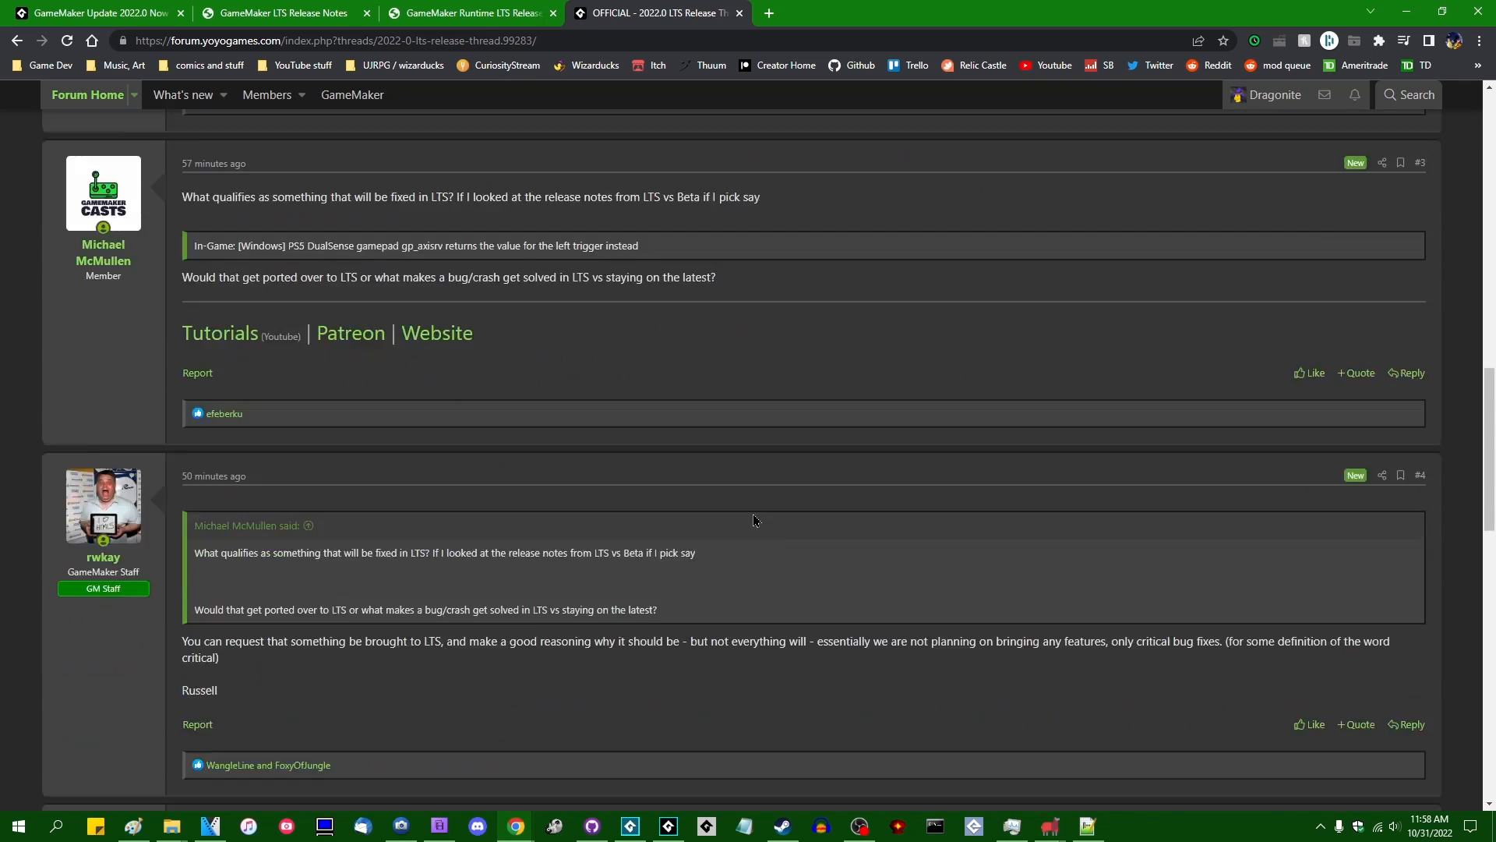
scroll("down", 3)
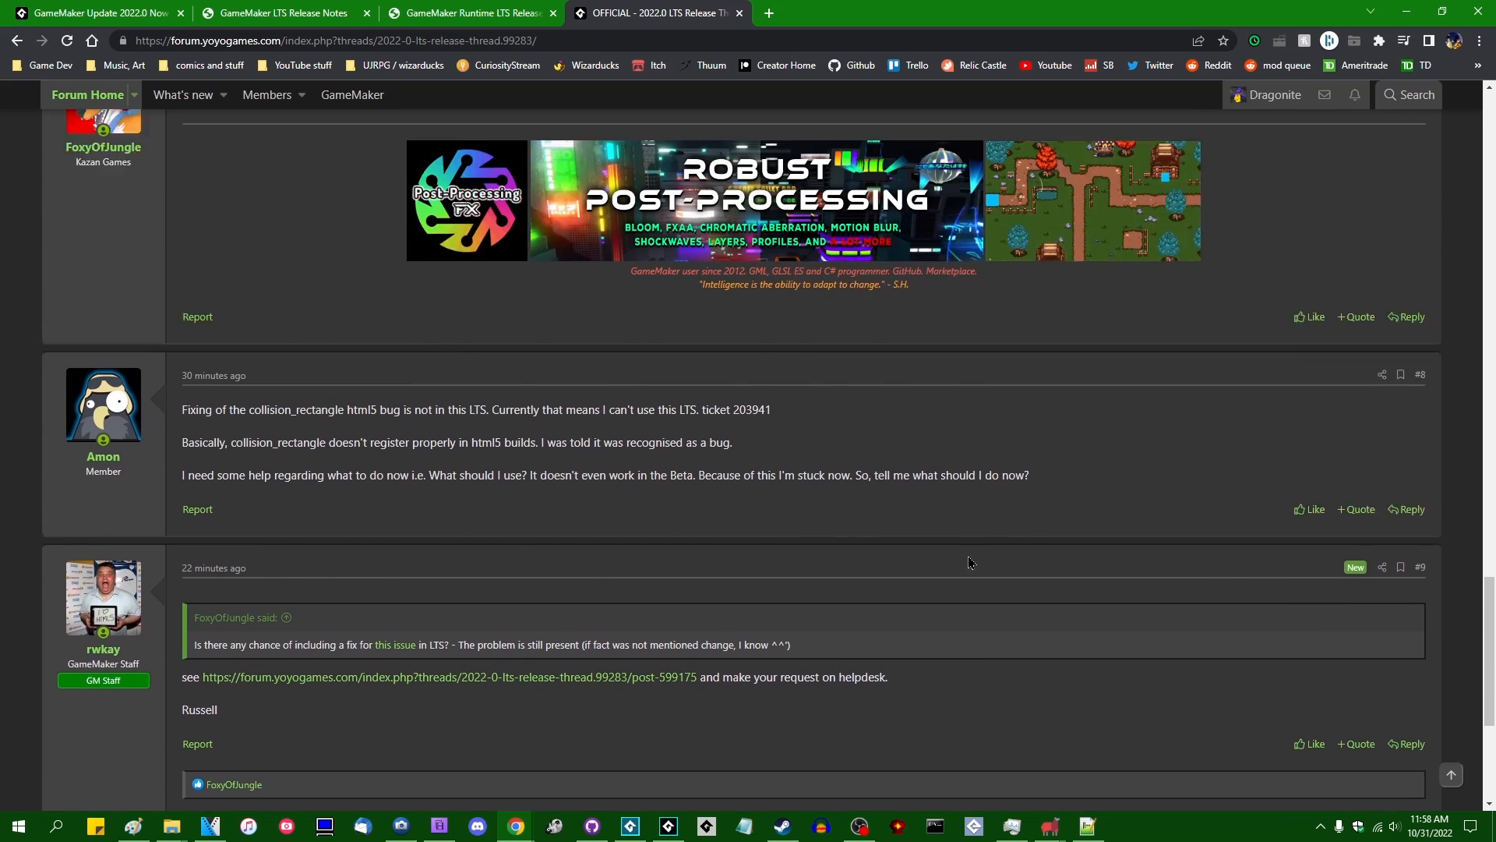
scroll("down", 3)
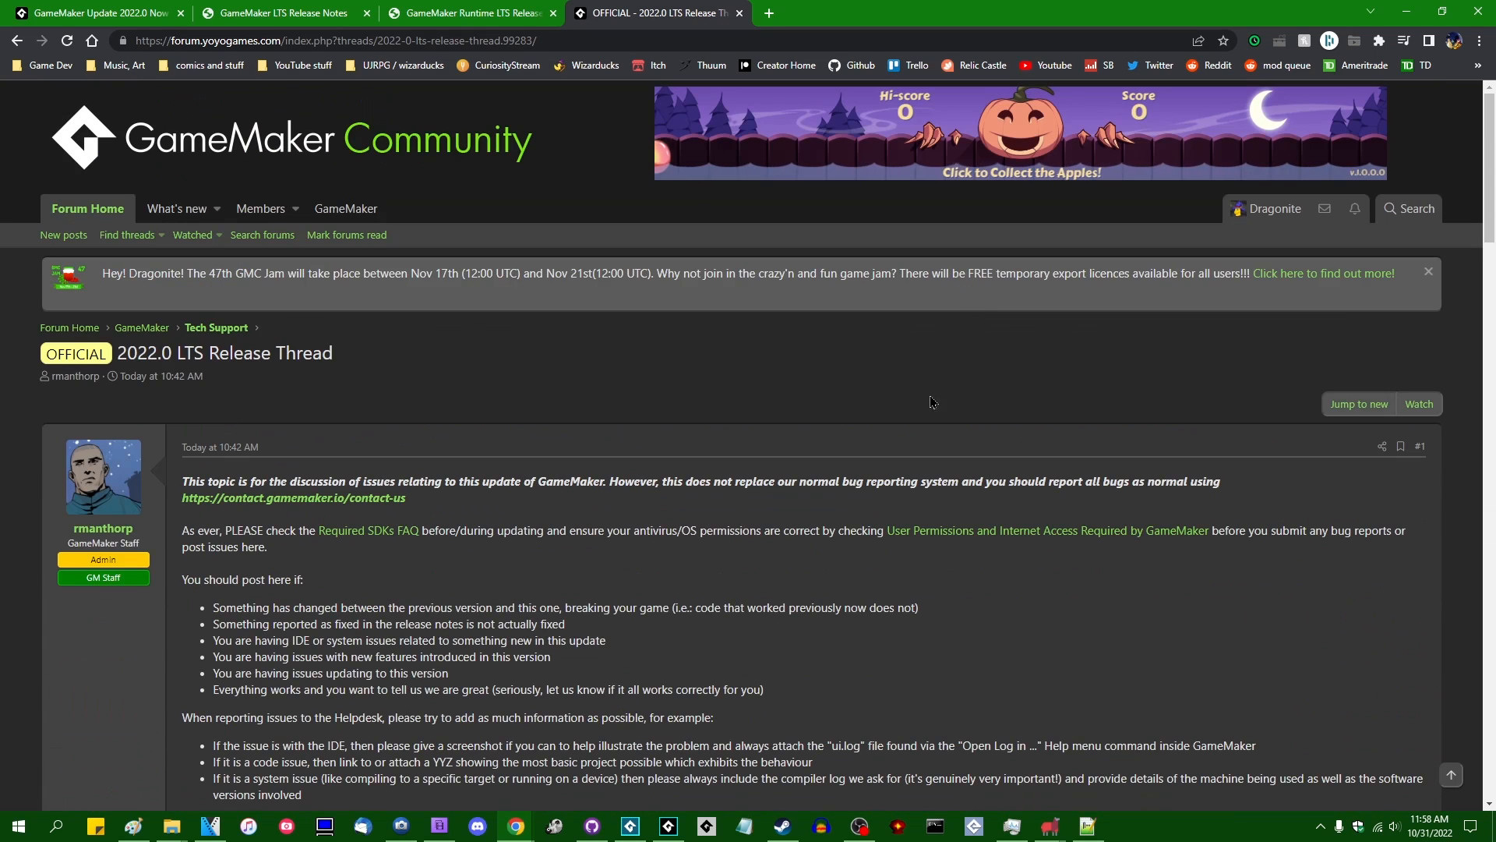
mouse_move(756, 424)
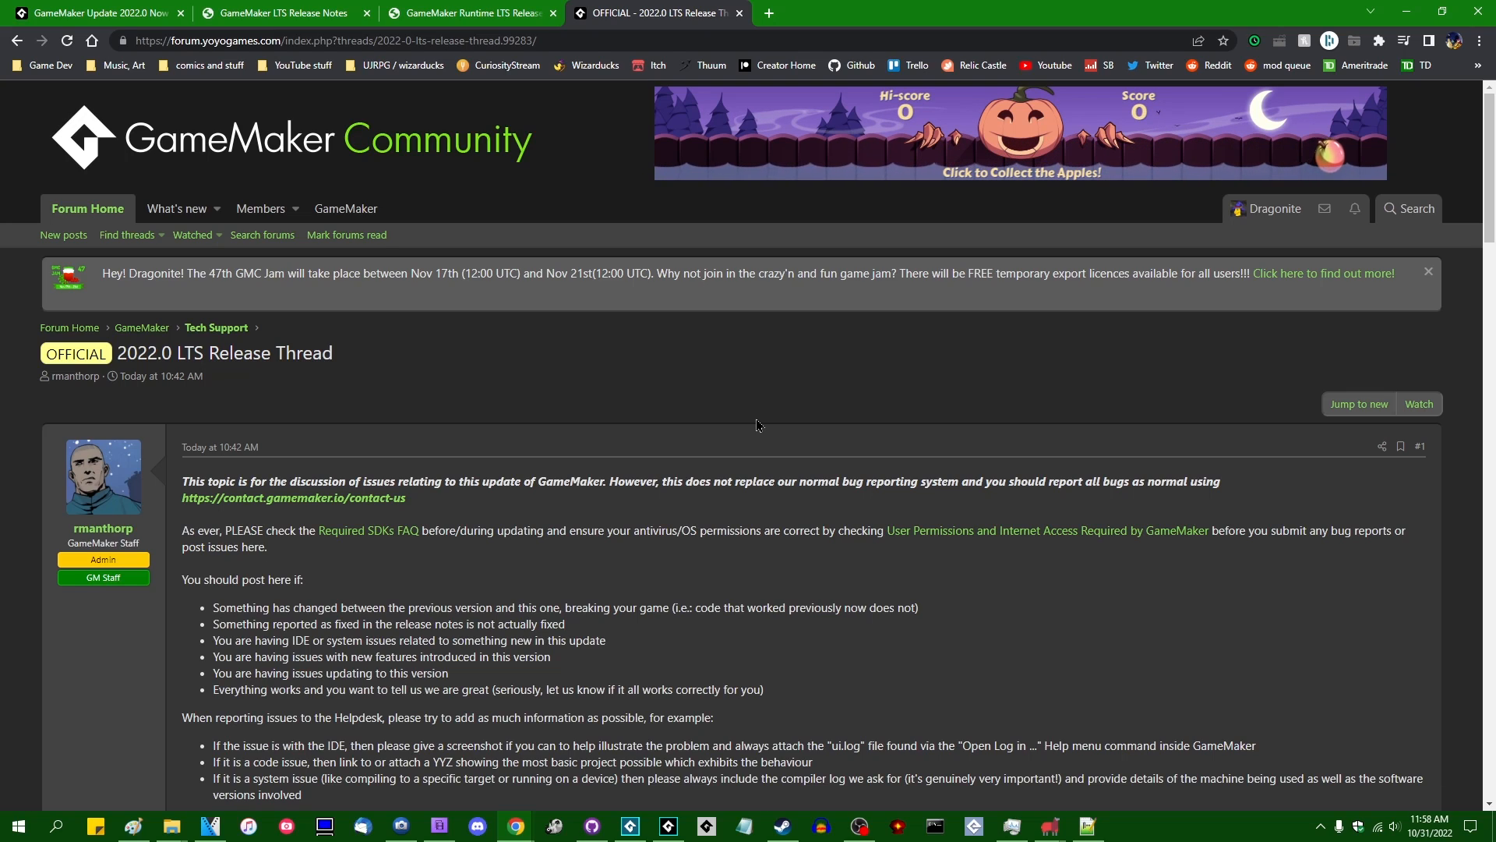
mouse_move(806, 411)
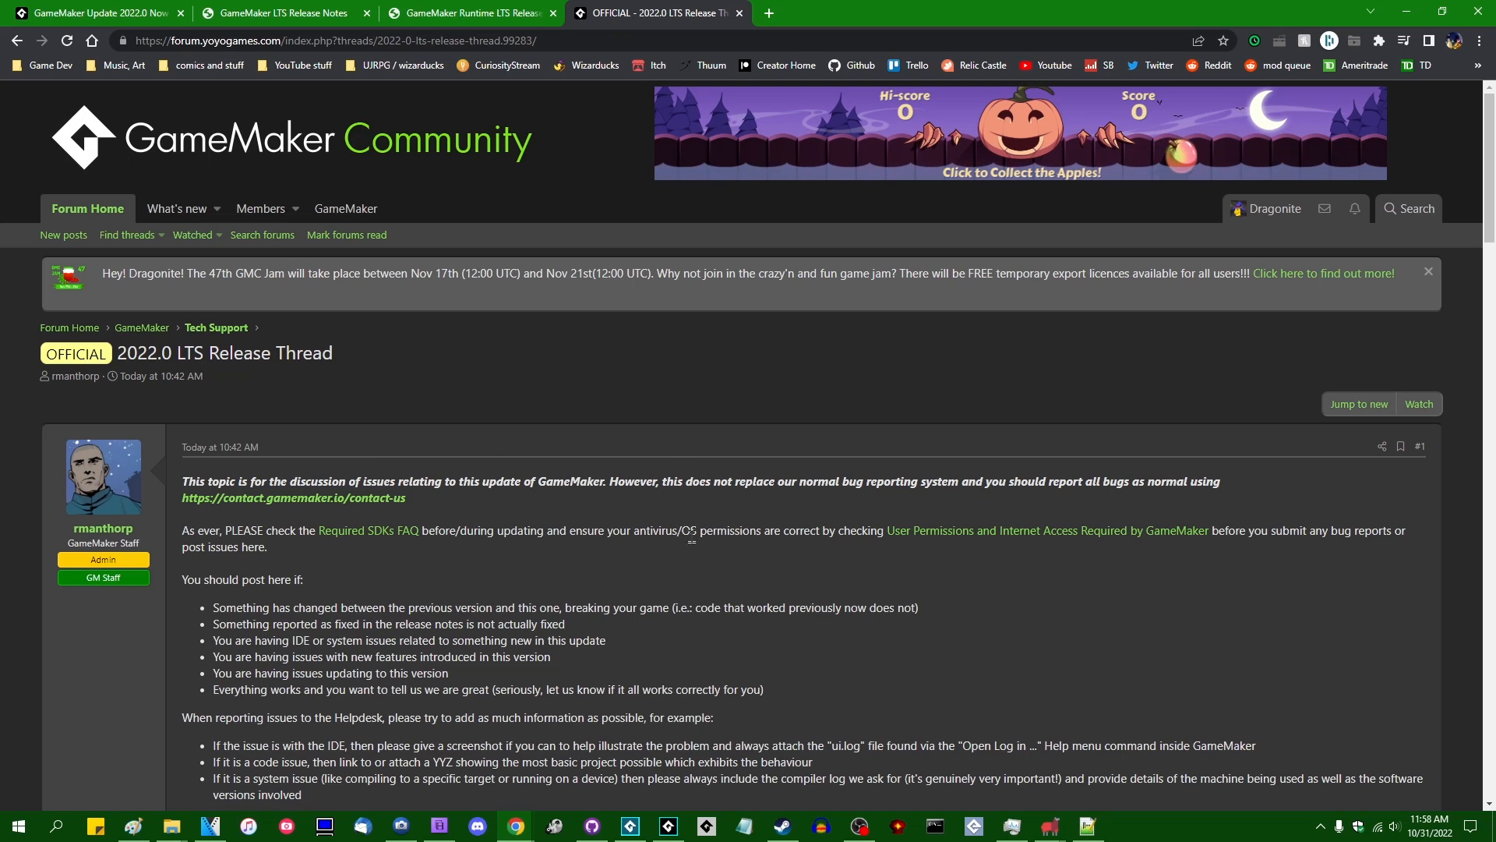
mouse_move(807, 497)
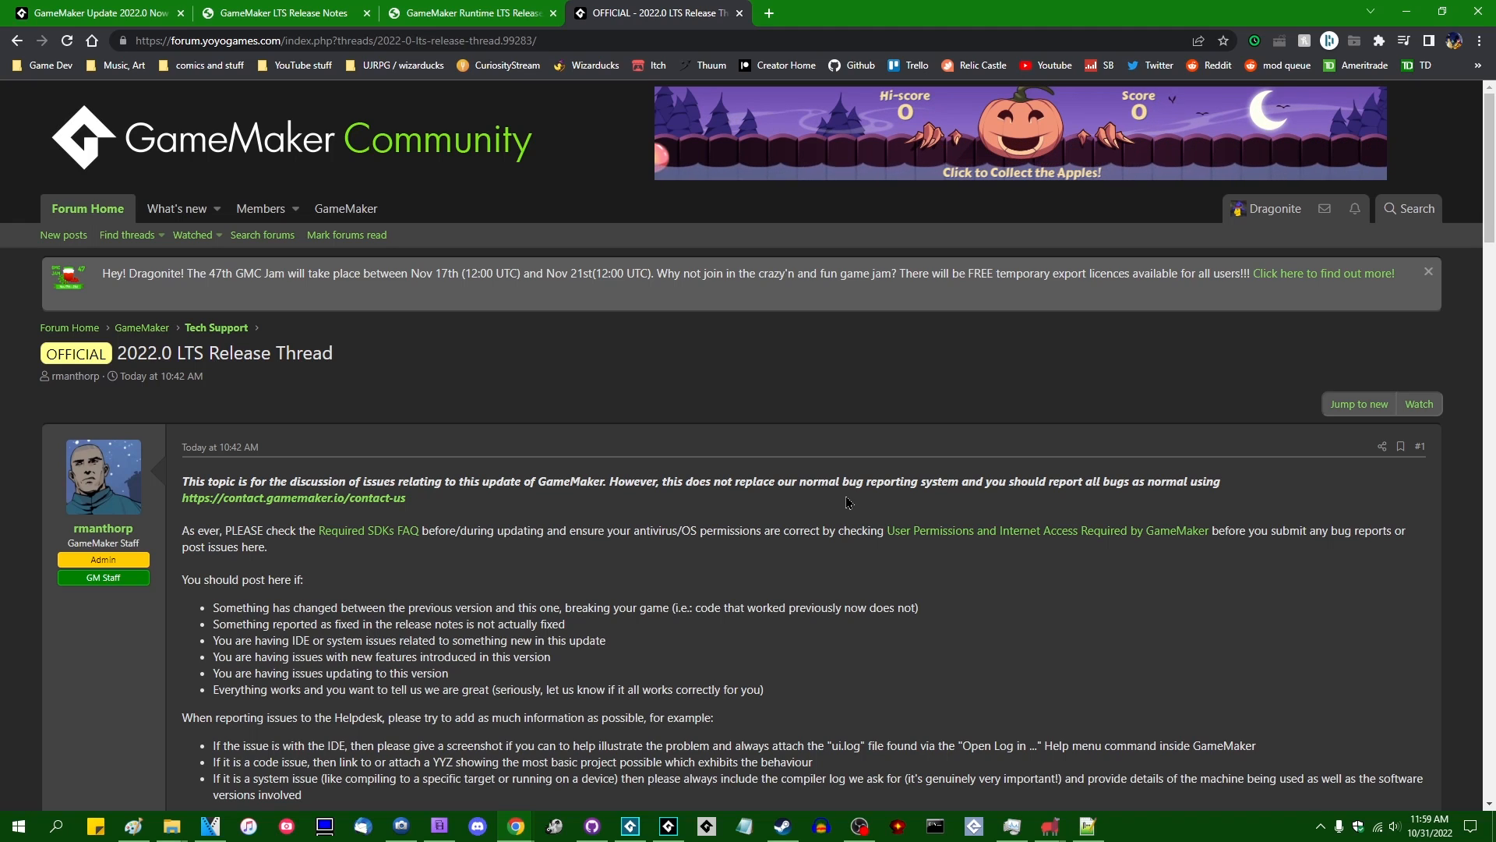
scroll("down", 3)
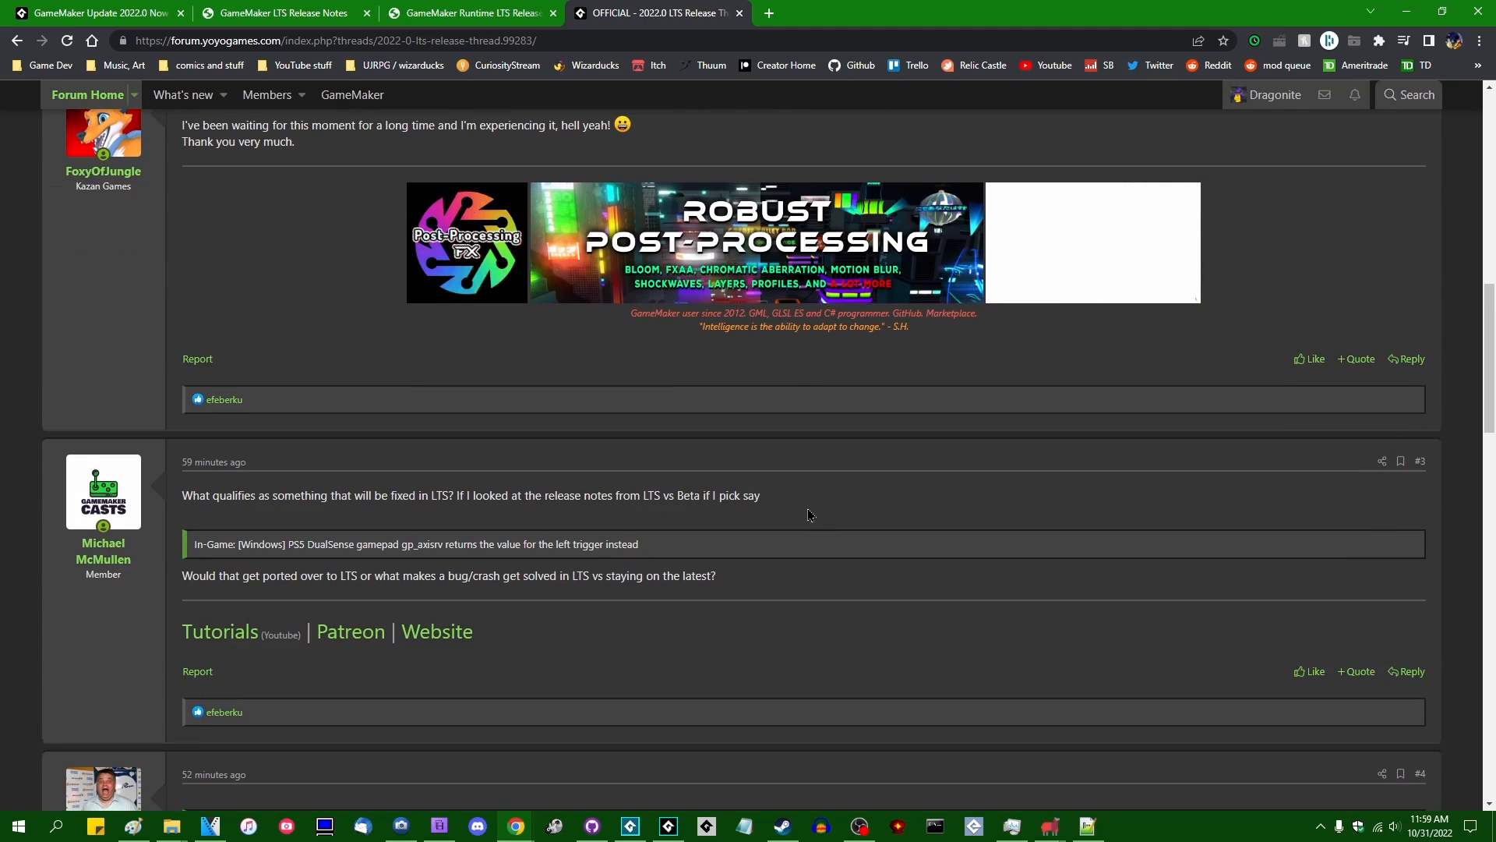
scroll("down", 3)
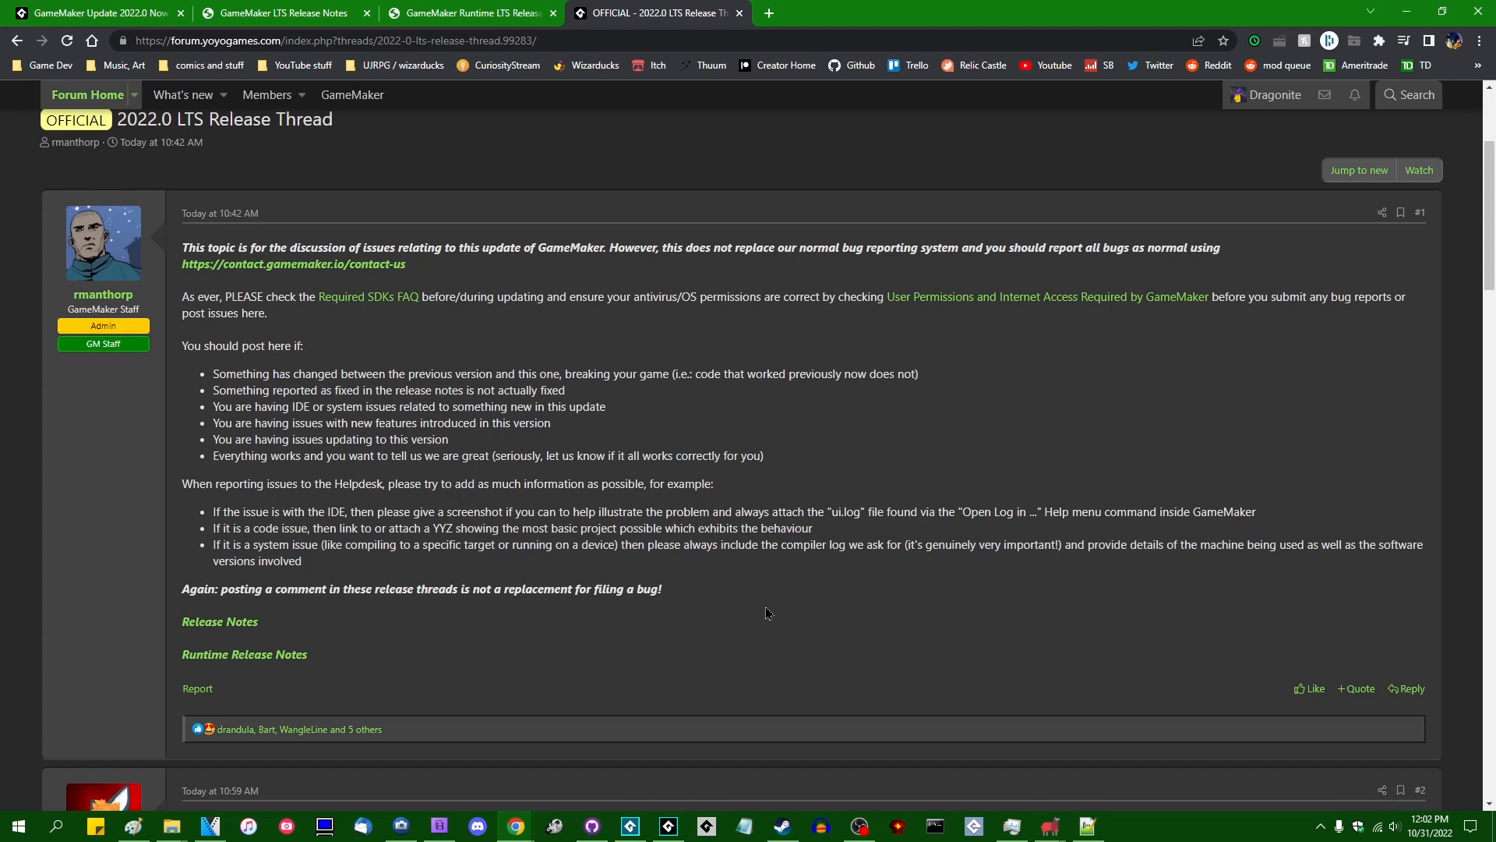
mouse_move(277, 287)
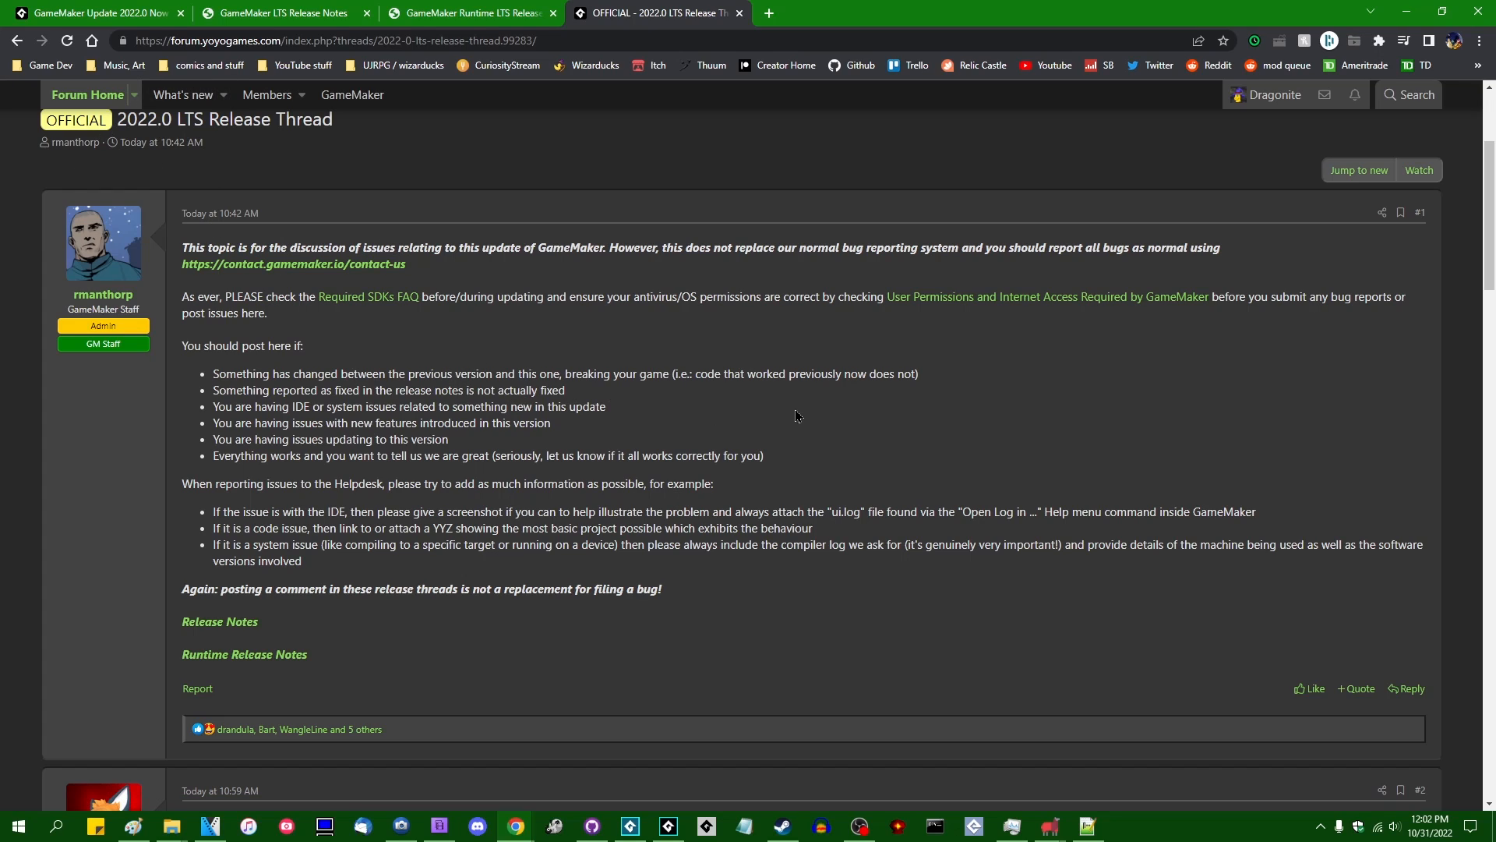
mouse_move(866, 465)
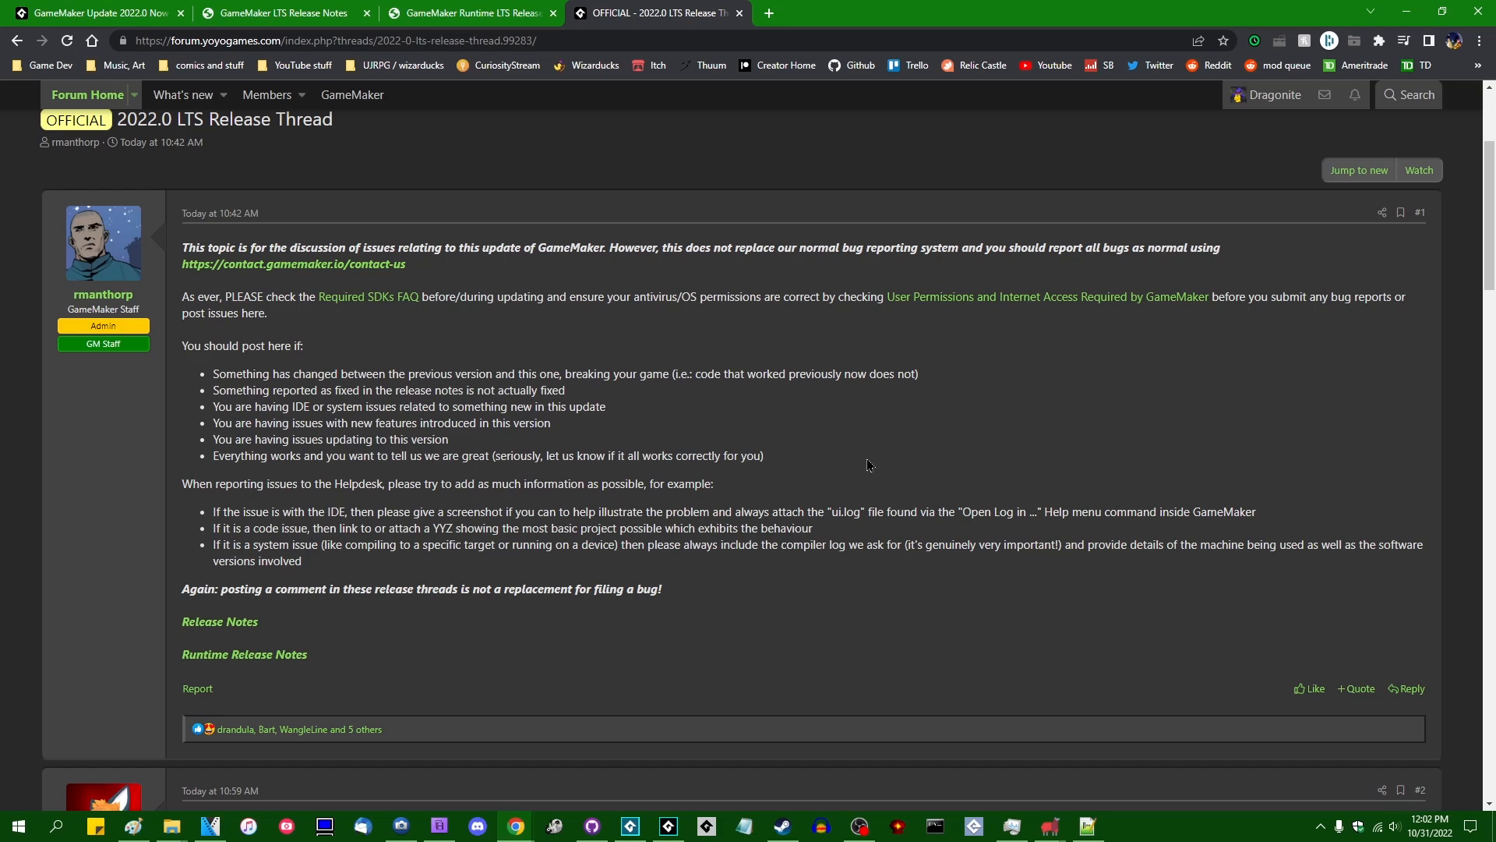
mouse_move(947, 596)
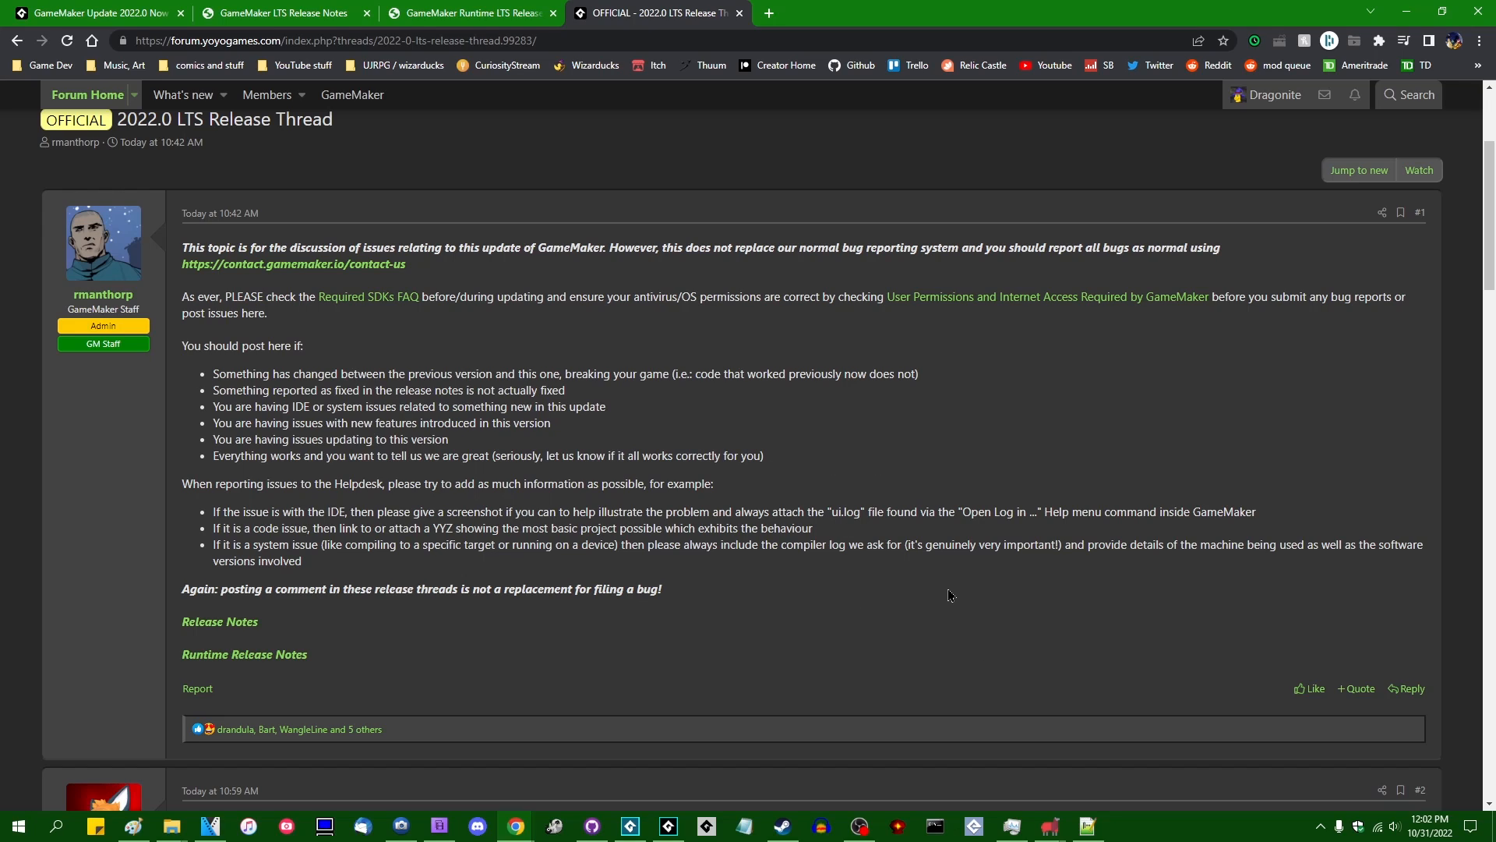
mouse_move(813, 597)
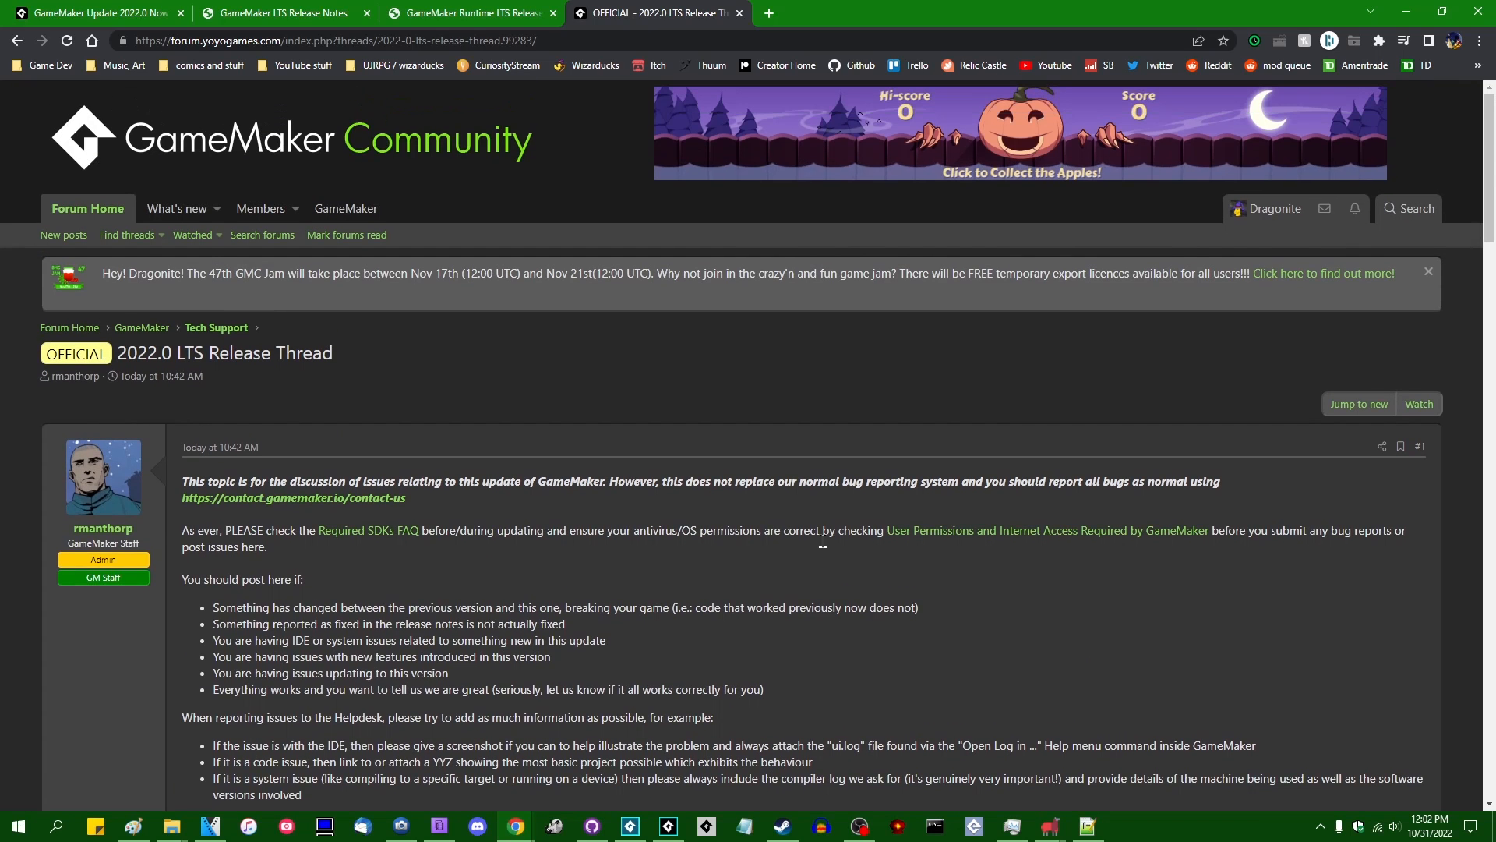
mouse_move(507, 463)
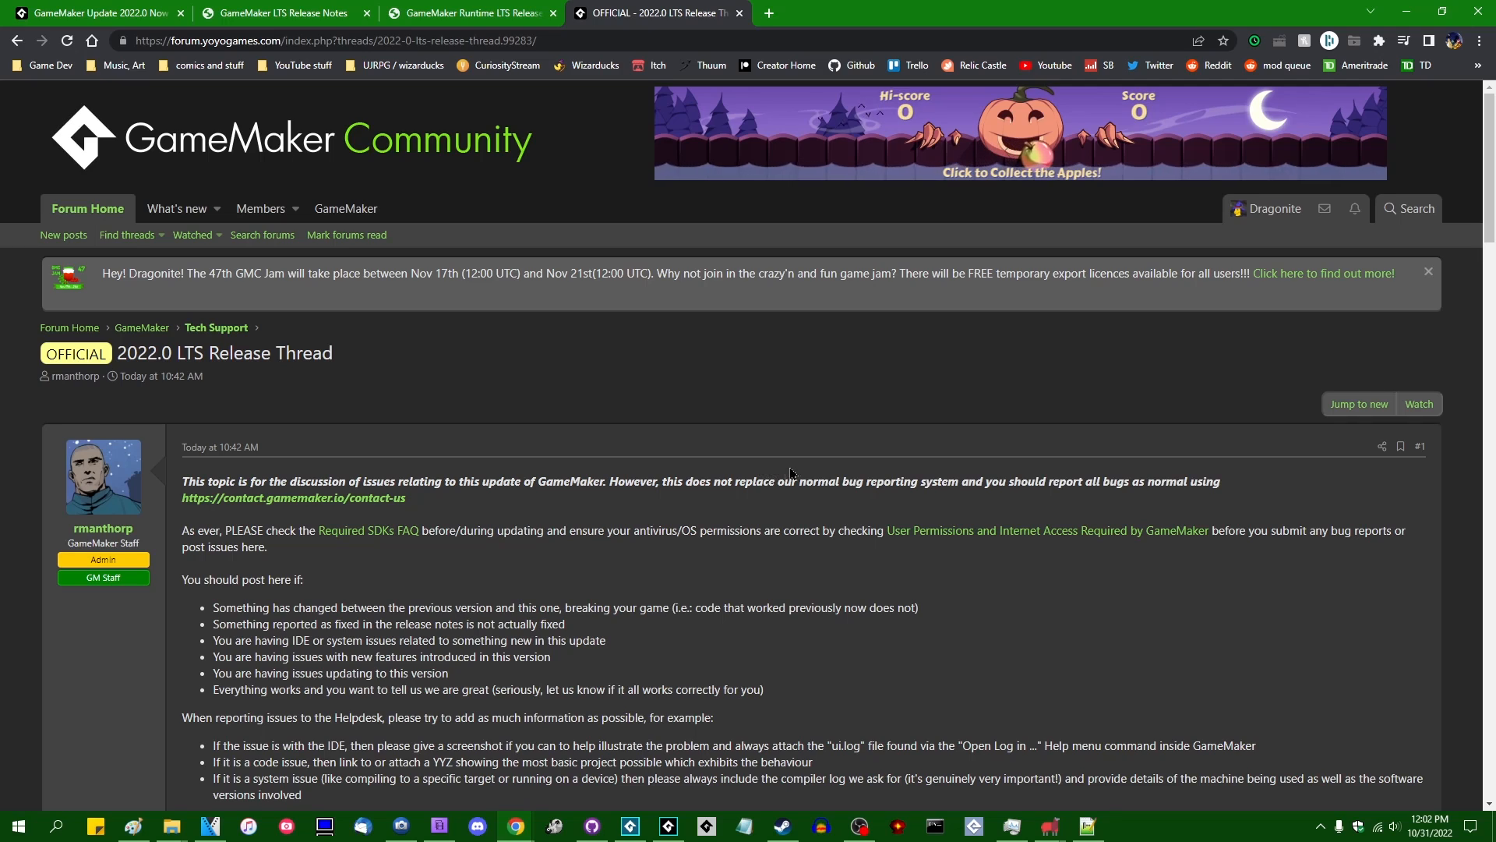
scroll("down", 3)
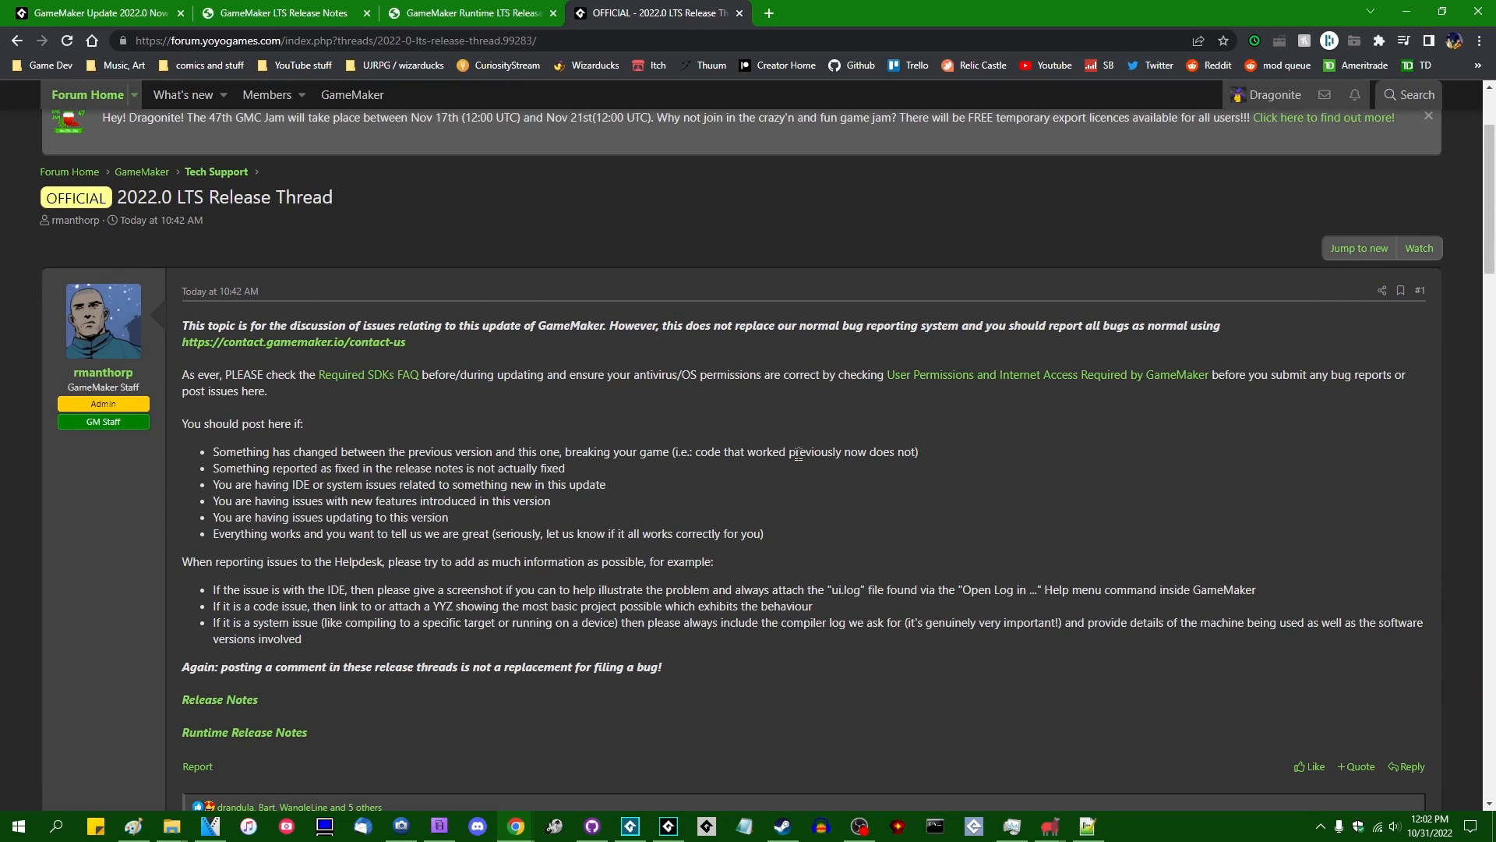
mouse_move(921, 495)
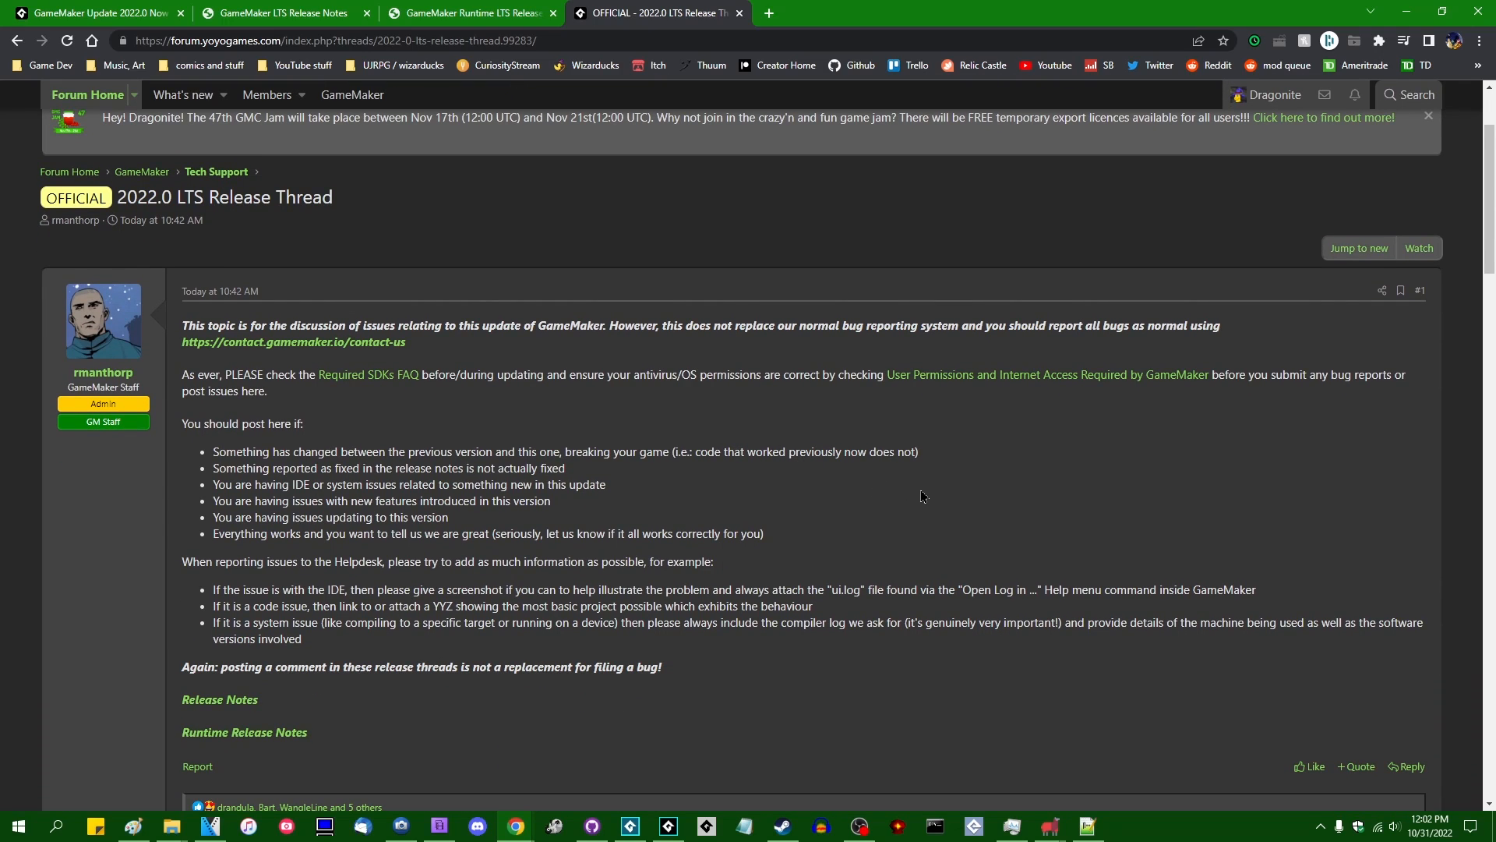
mouse_move(831, 524)
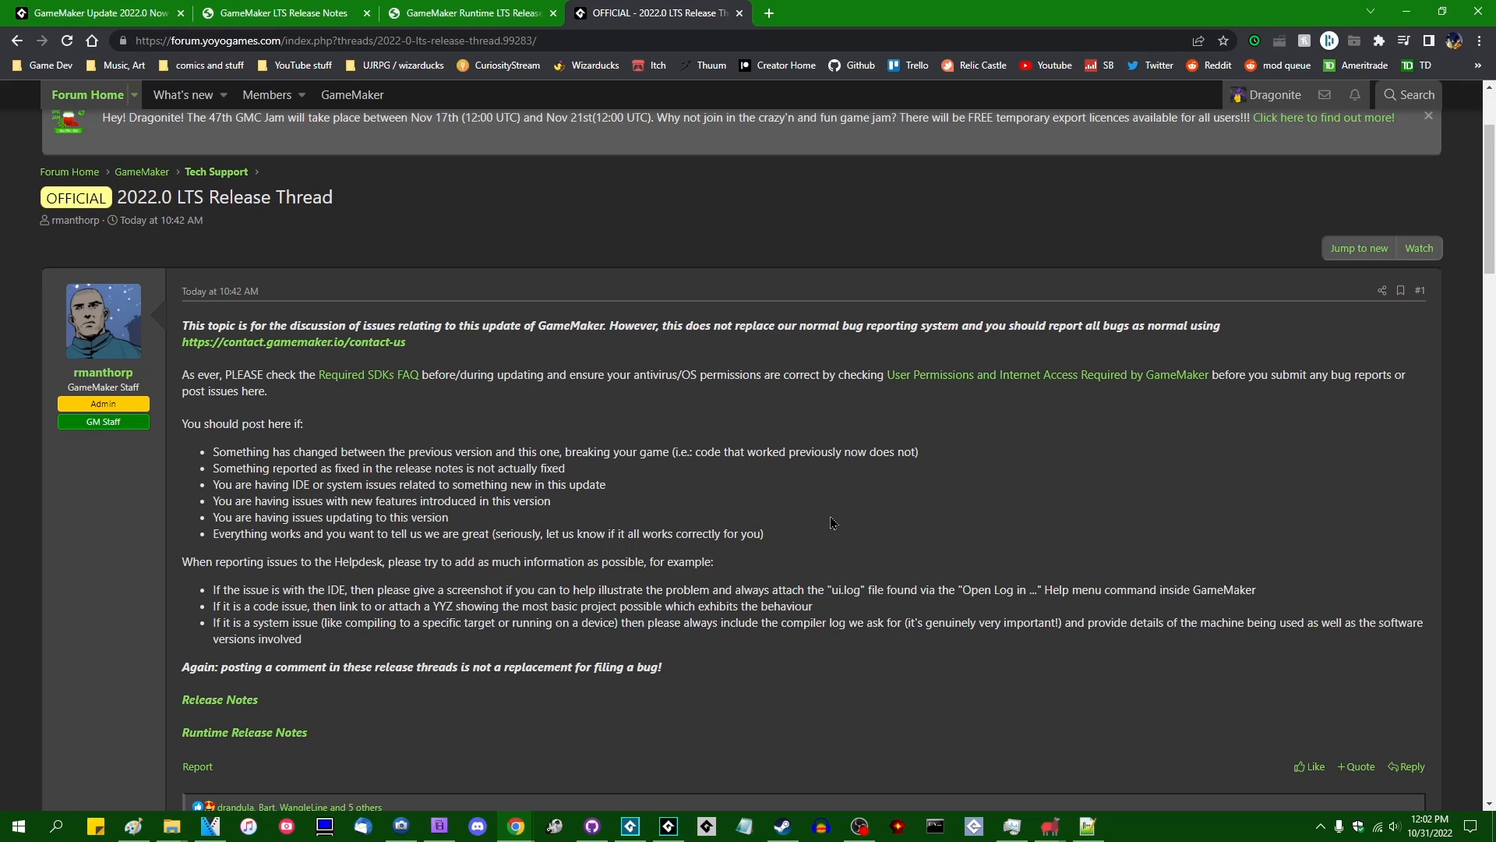
mouse_move(822, 535)
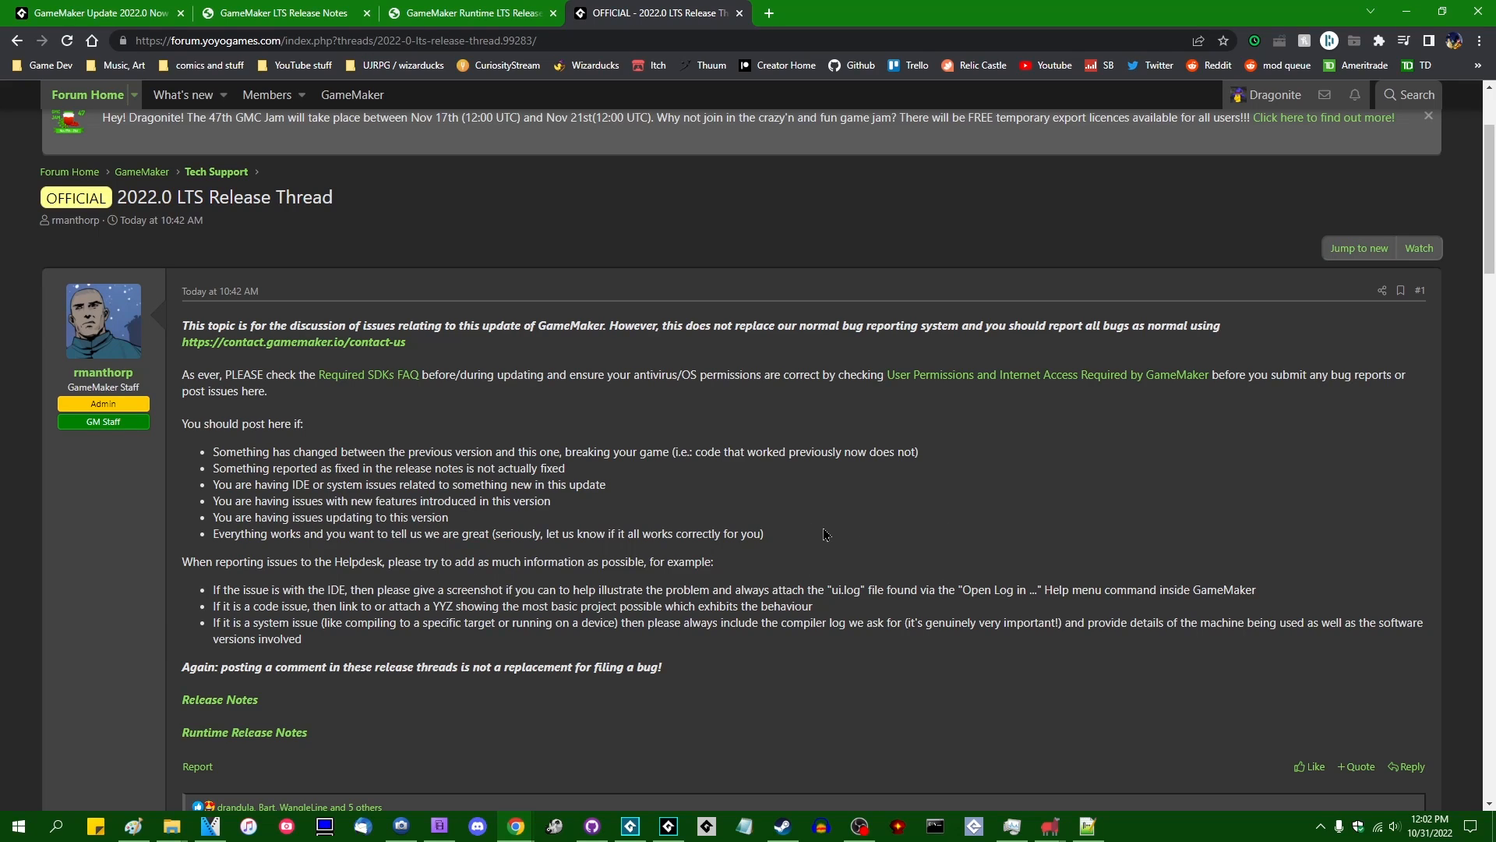
mouse_move(790, 538)
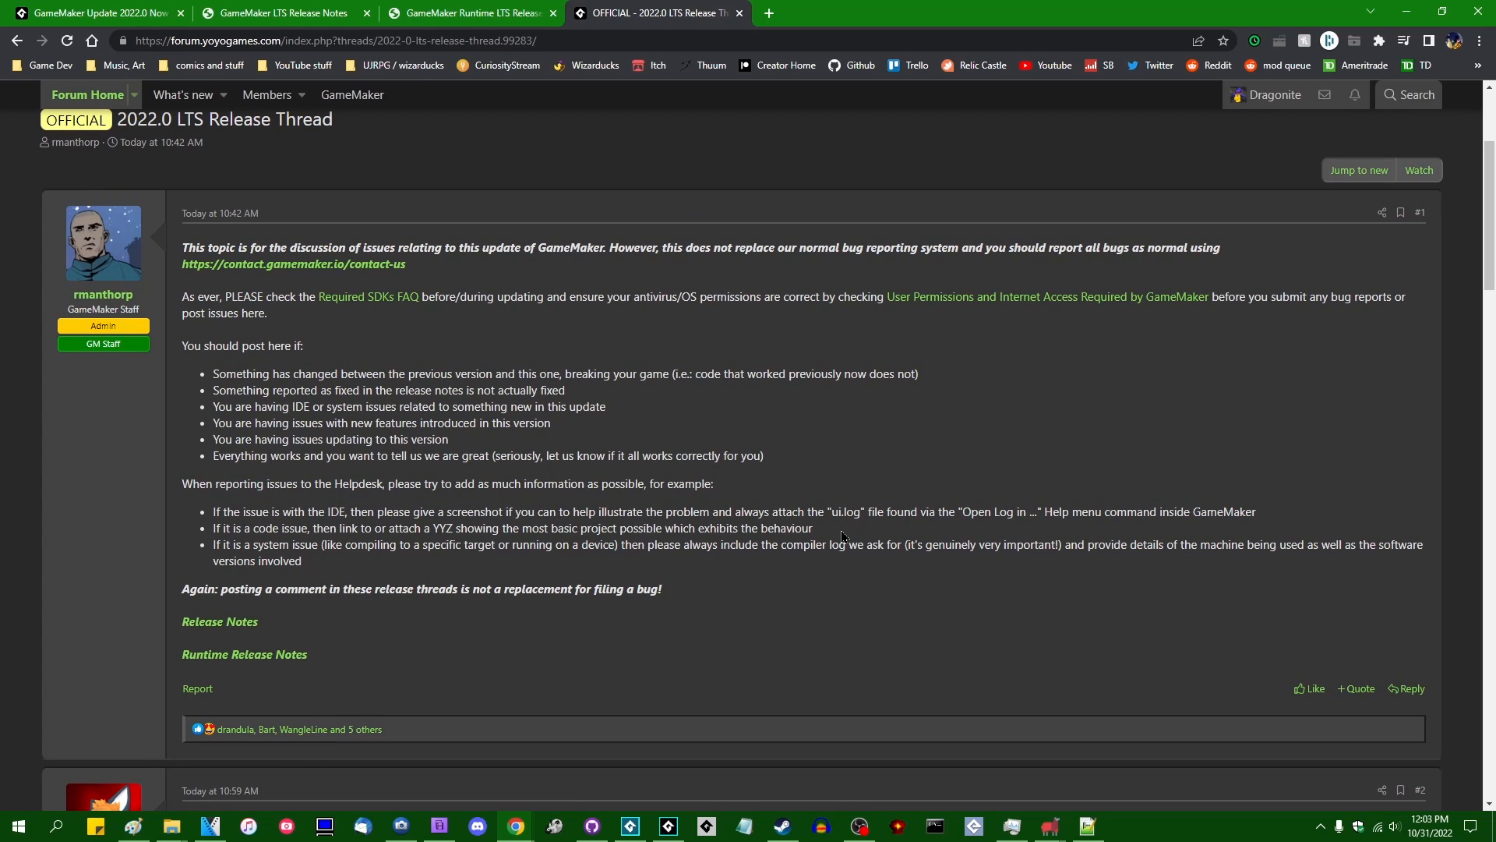
mouse_move(887, 585)
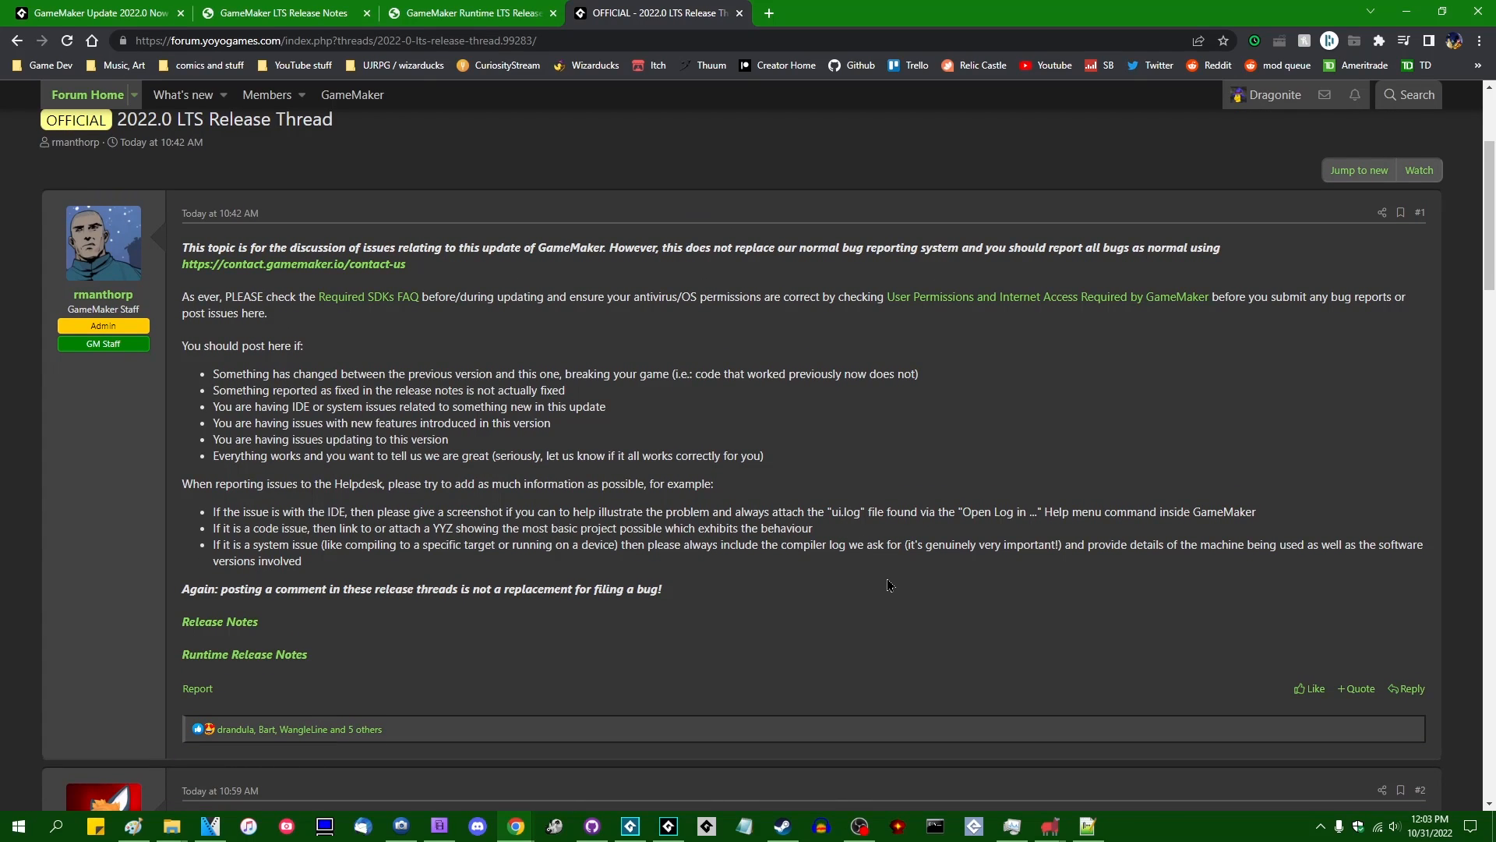
mouse_move(883, 605)
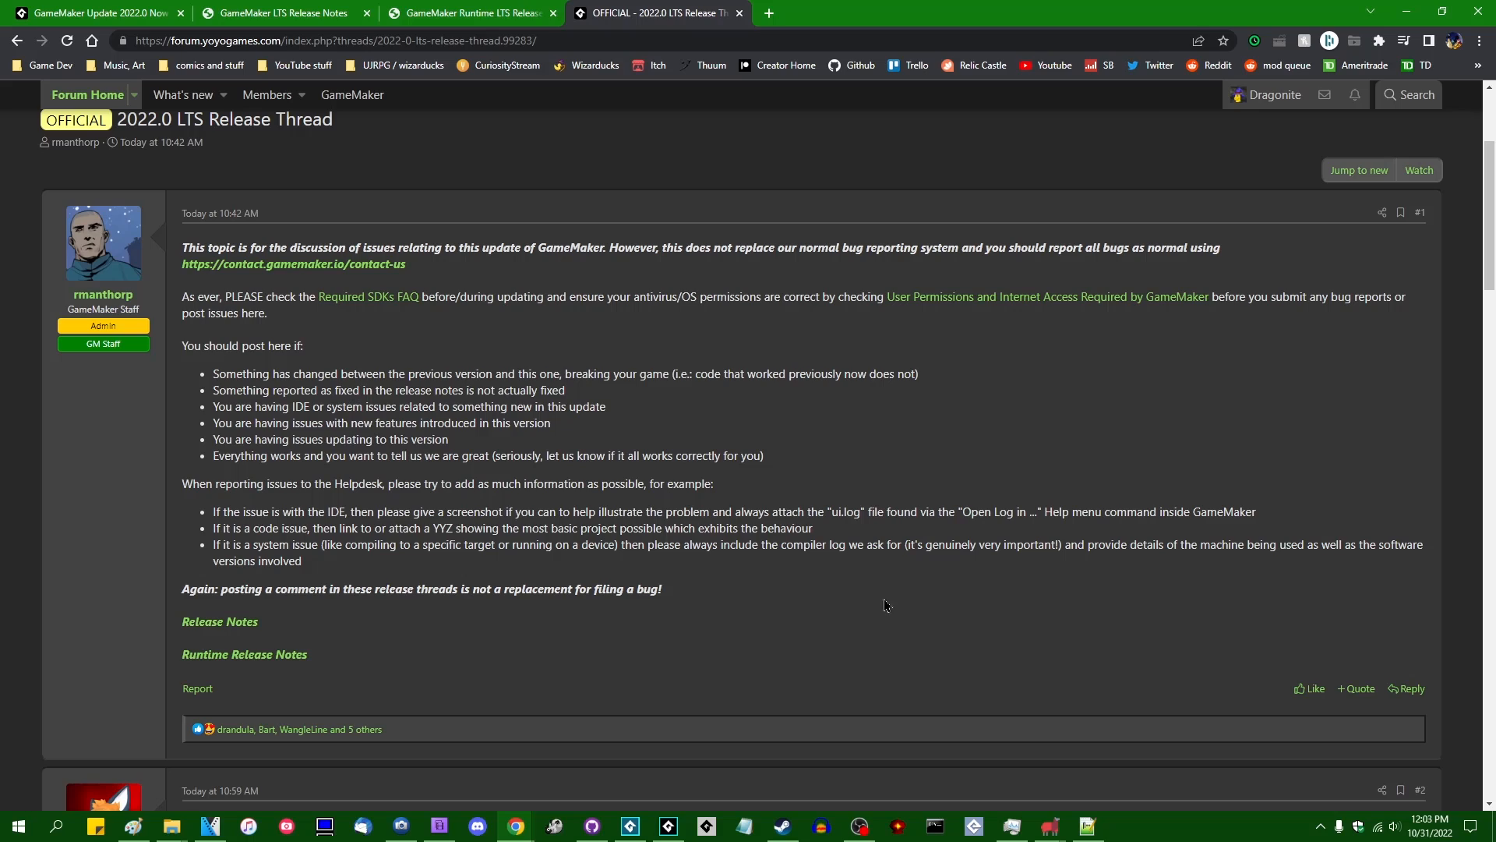
mouse_move(838, 594)
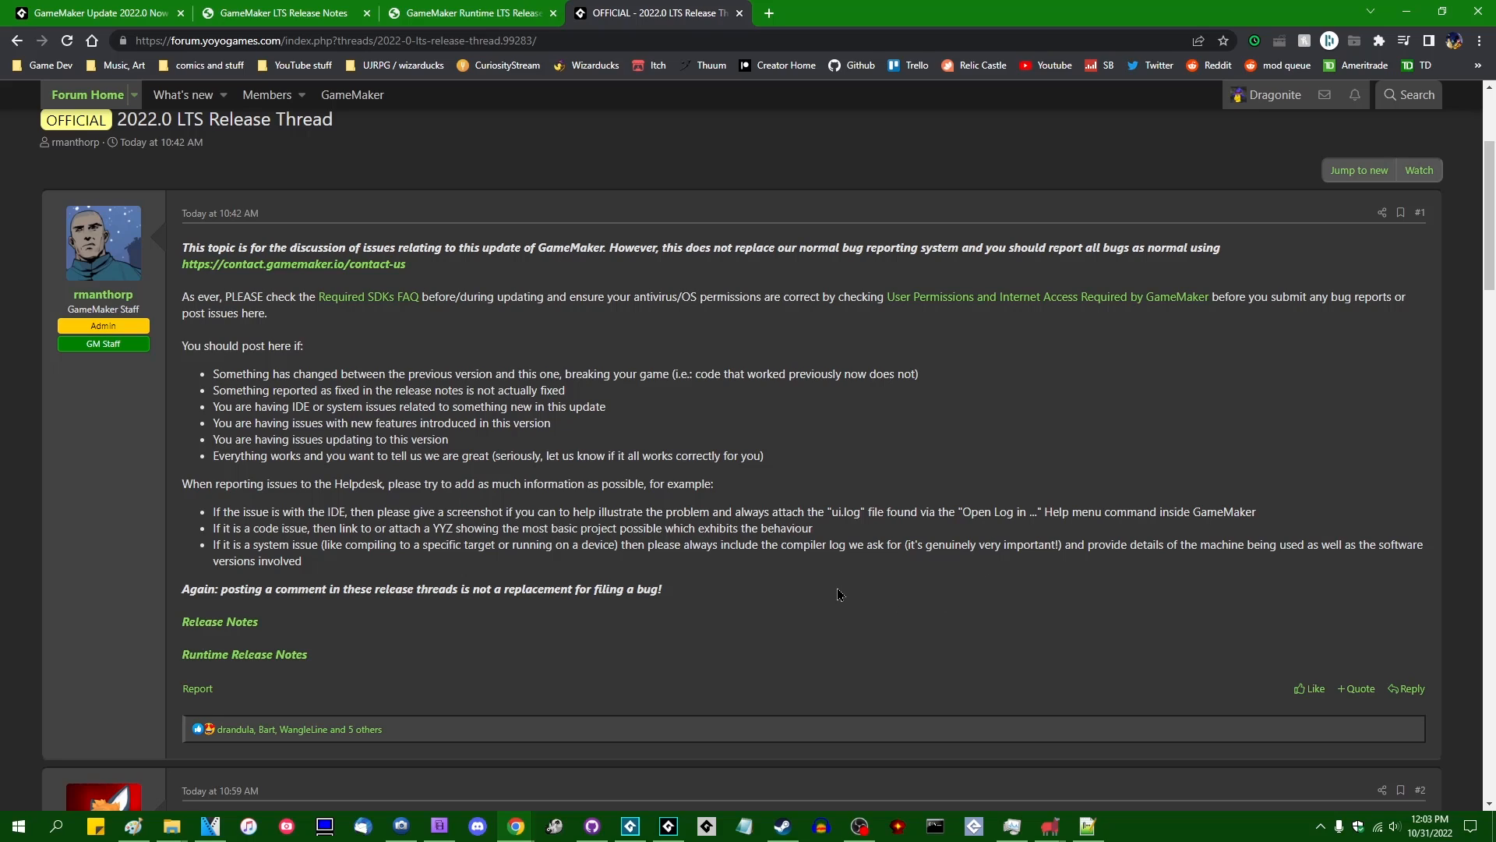
mouse_move(949, 611)
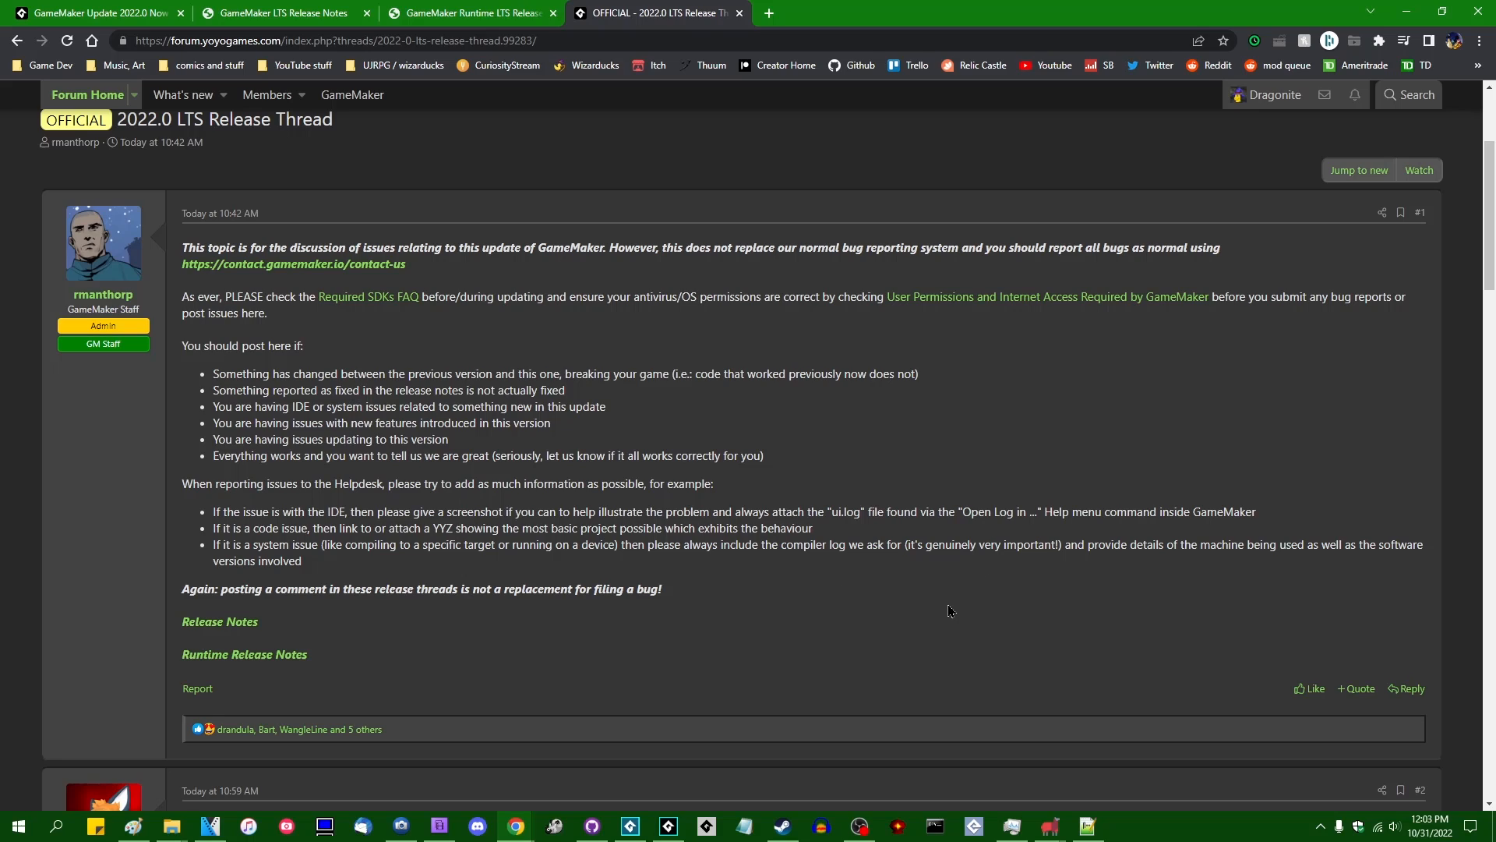
mouse_move(980, 597)
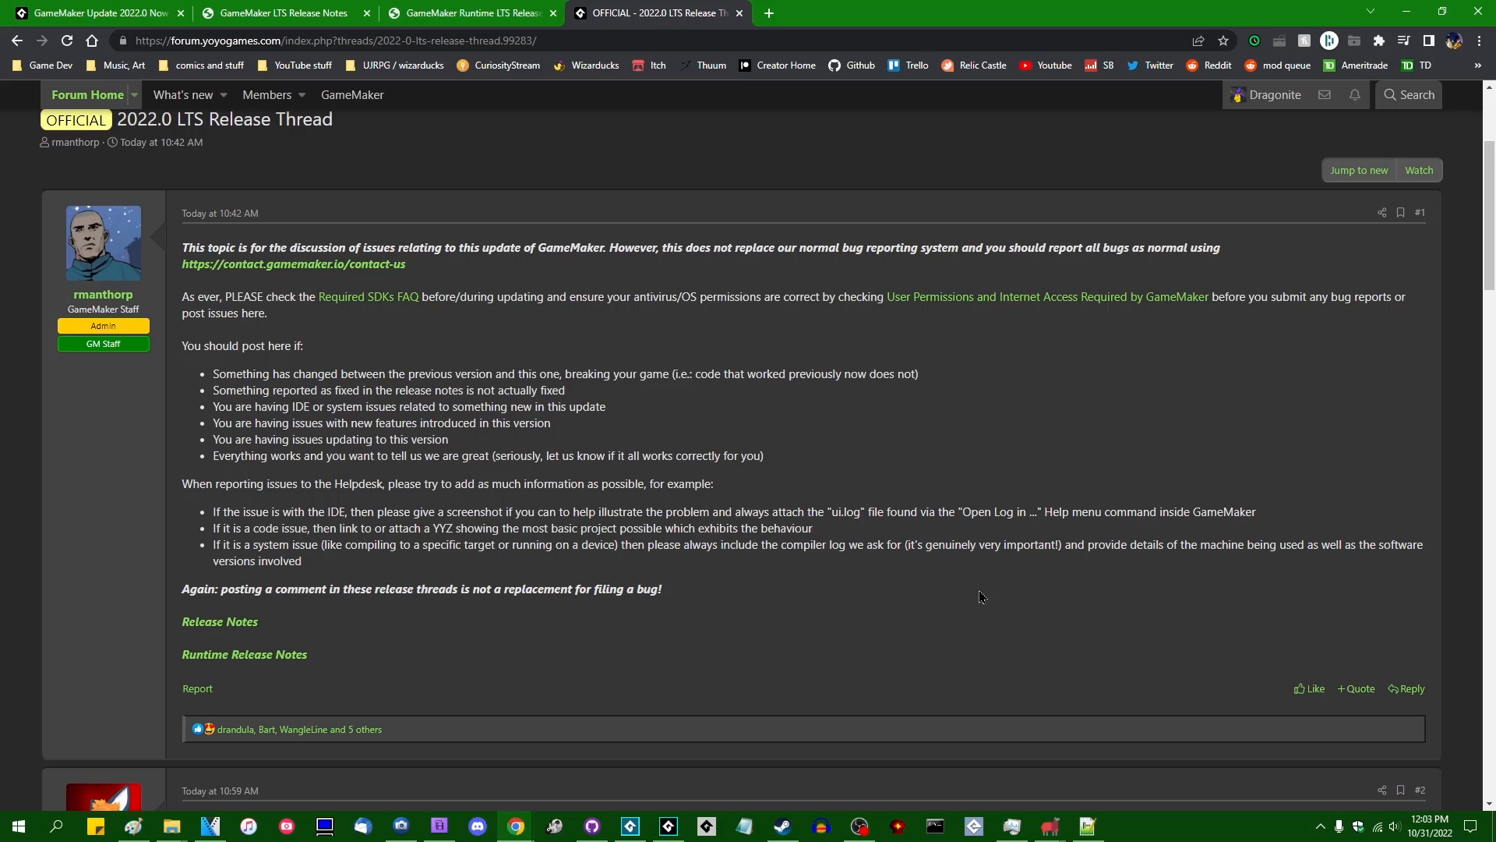
mouse_move(874, 582)
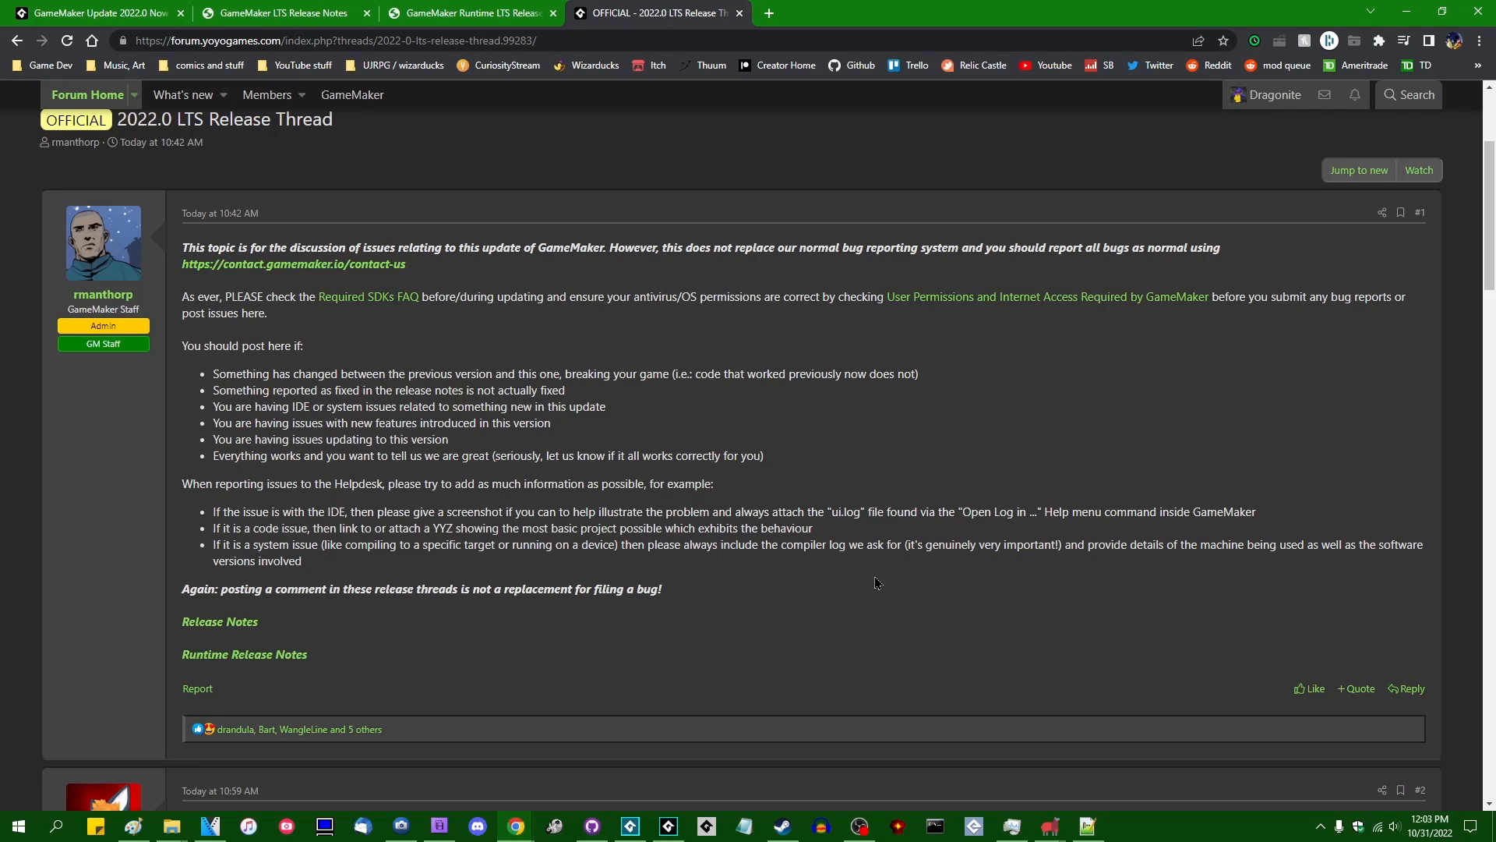
mouse_move(751, 576)
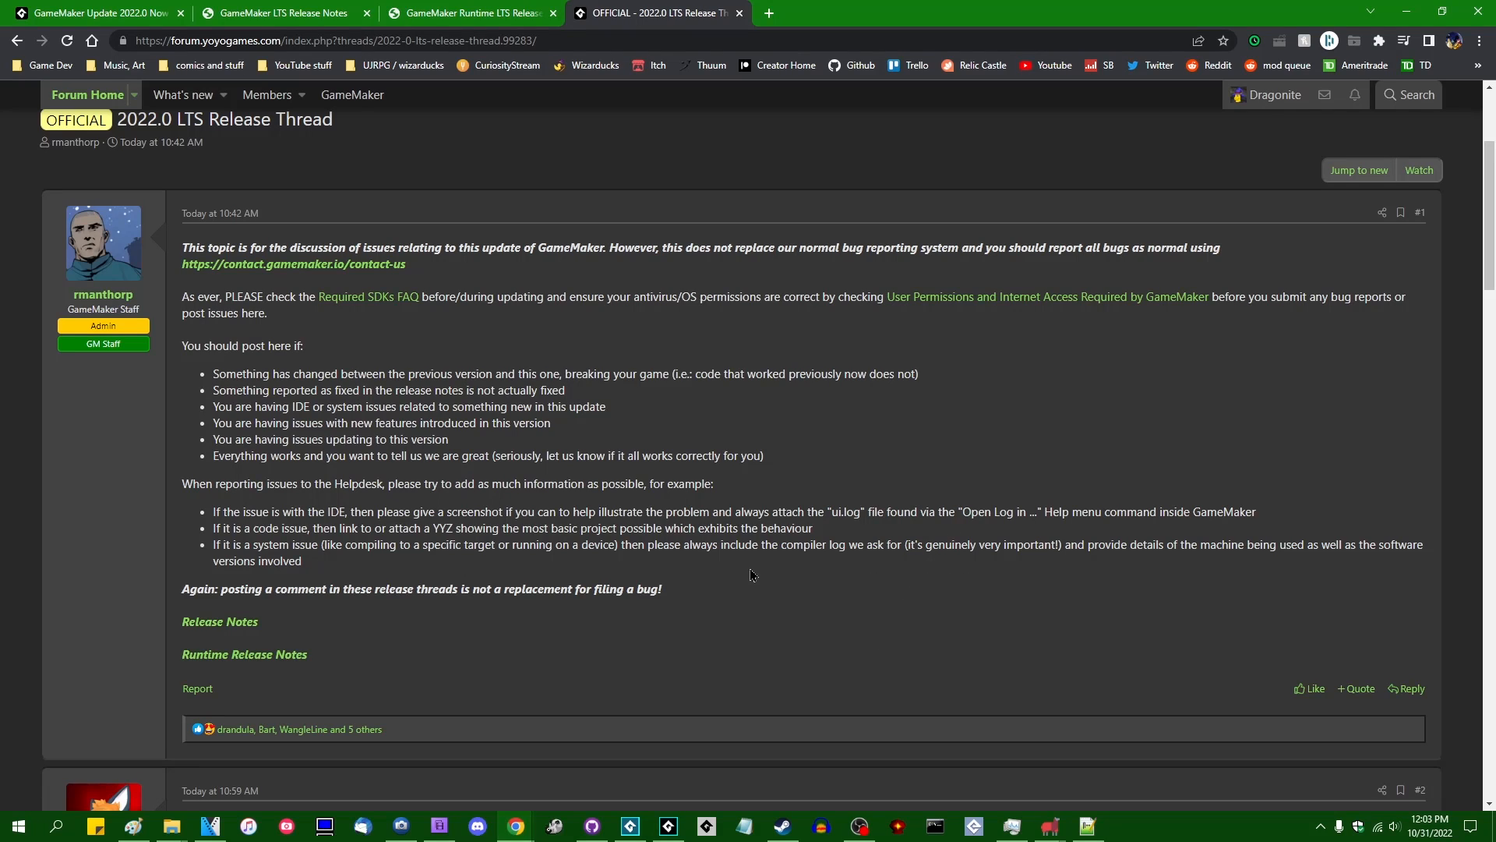
mouse_move(788, 589)
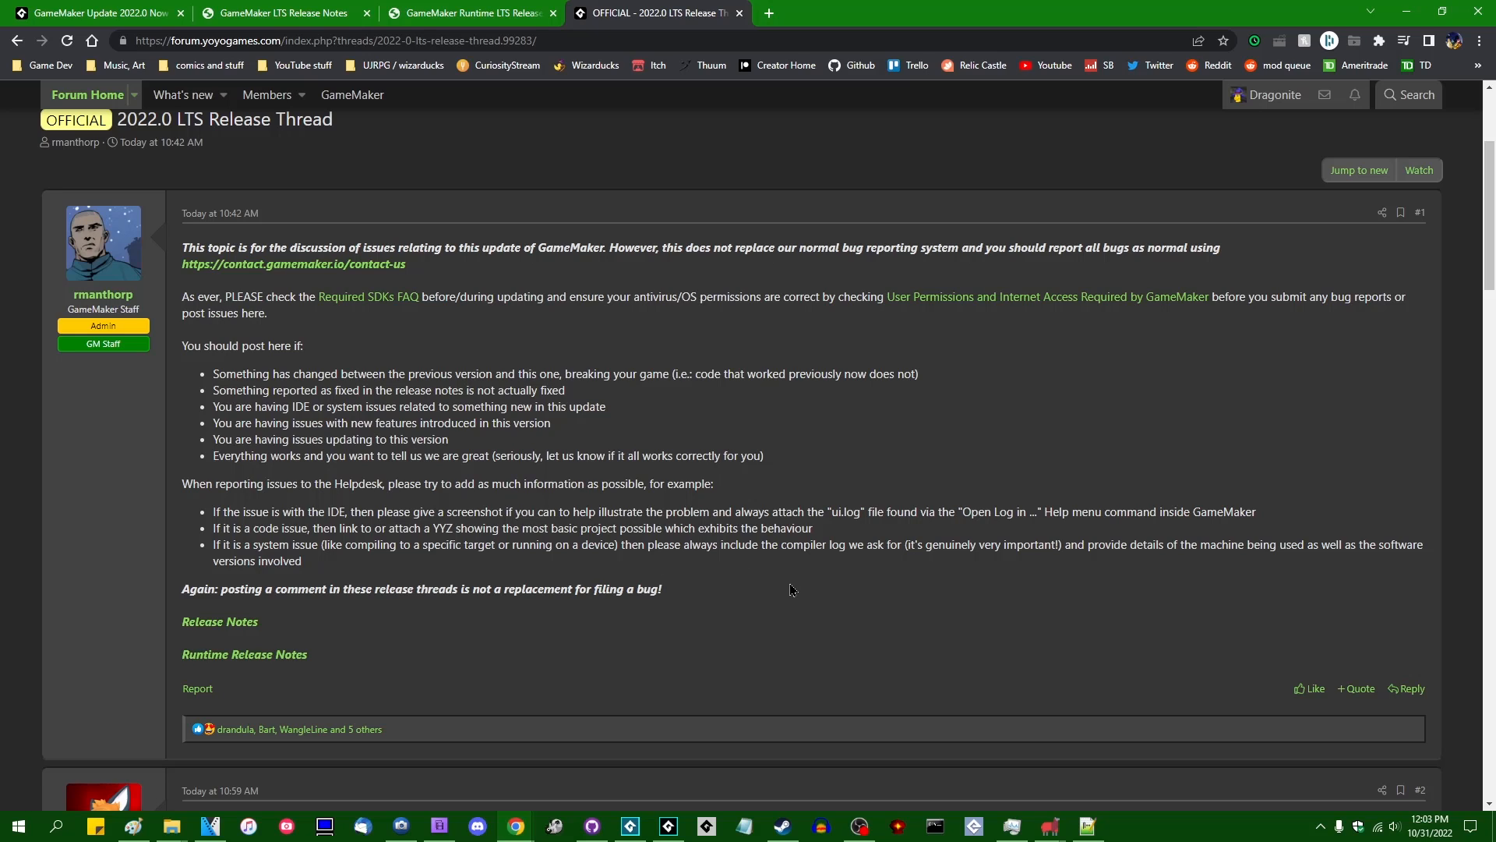